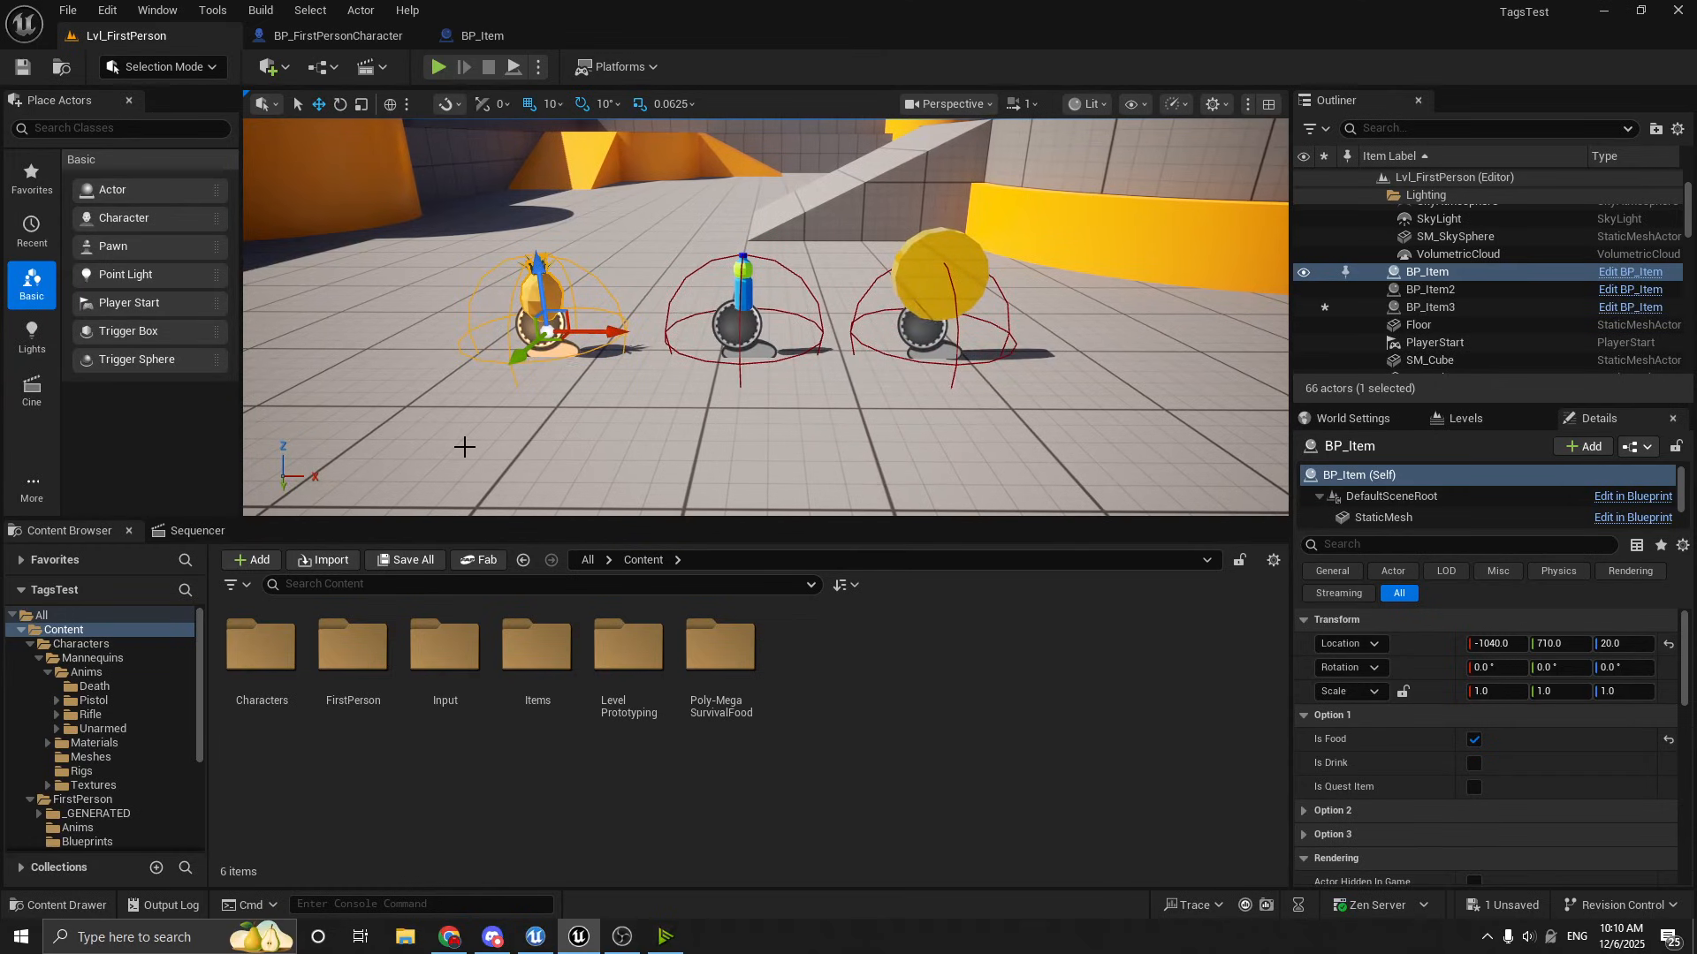
{"action": "mouse_move", "coordinate": [348, 362]}
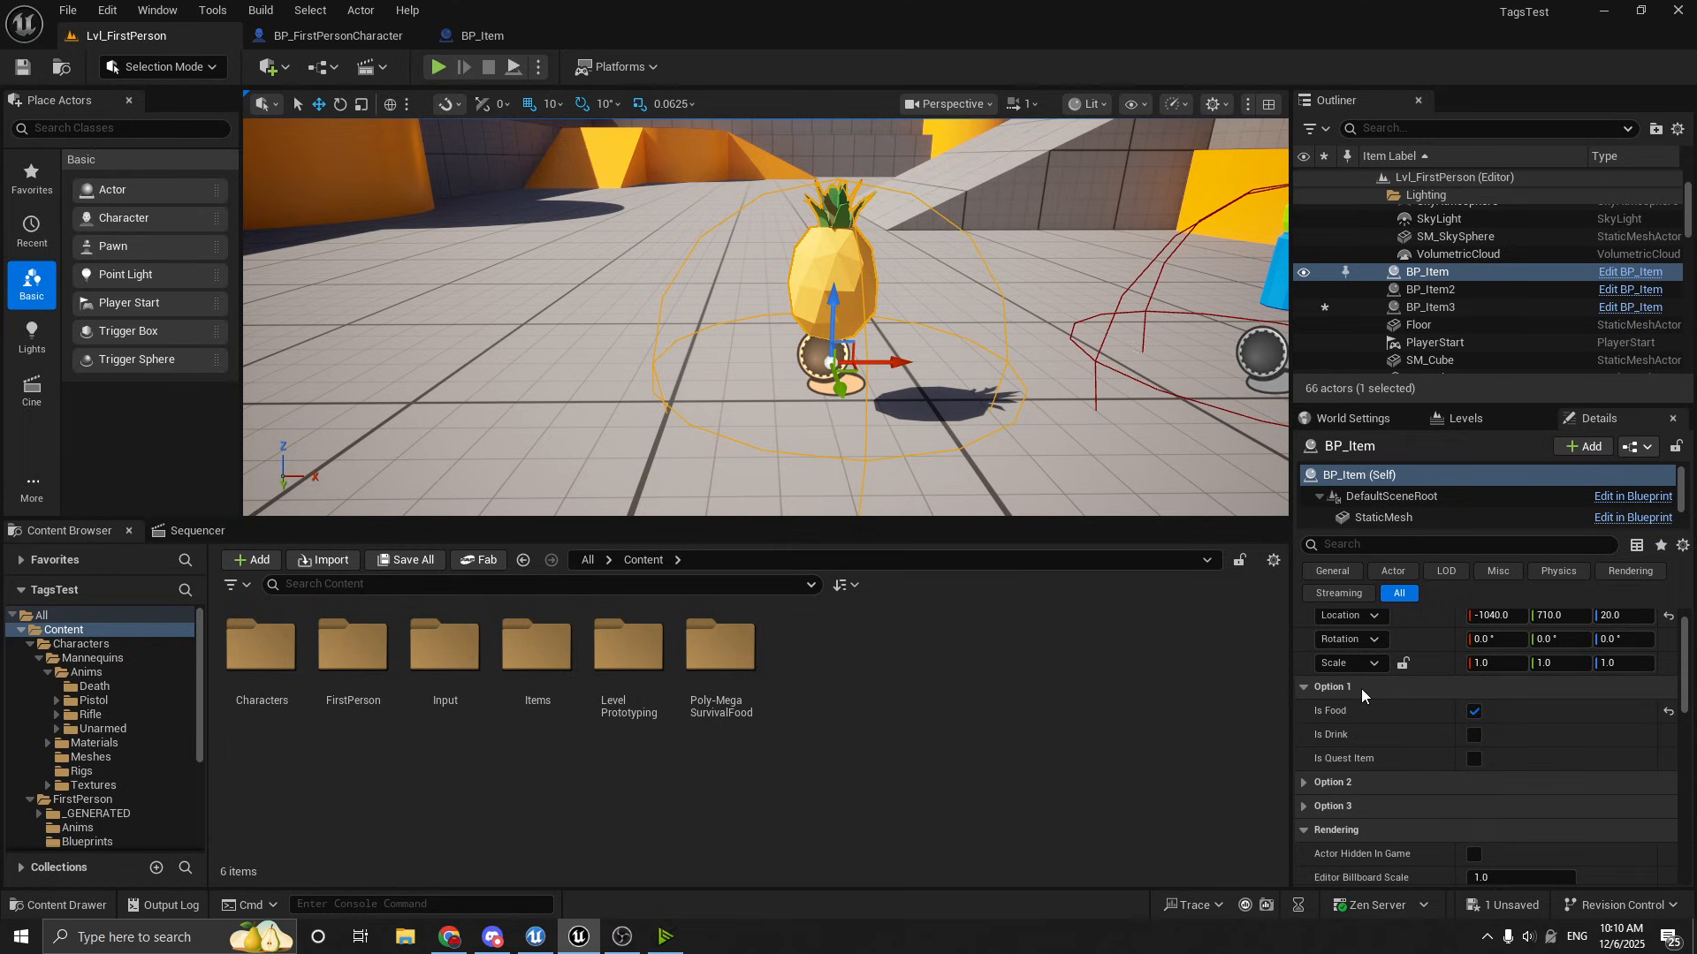
{"action": "mouse_move", "coordinate": [1362, 753]}
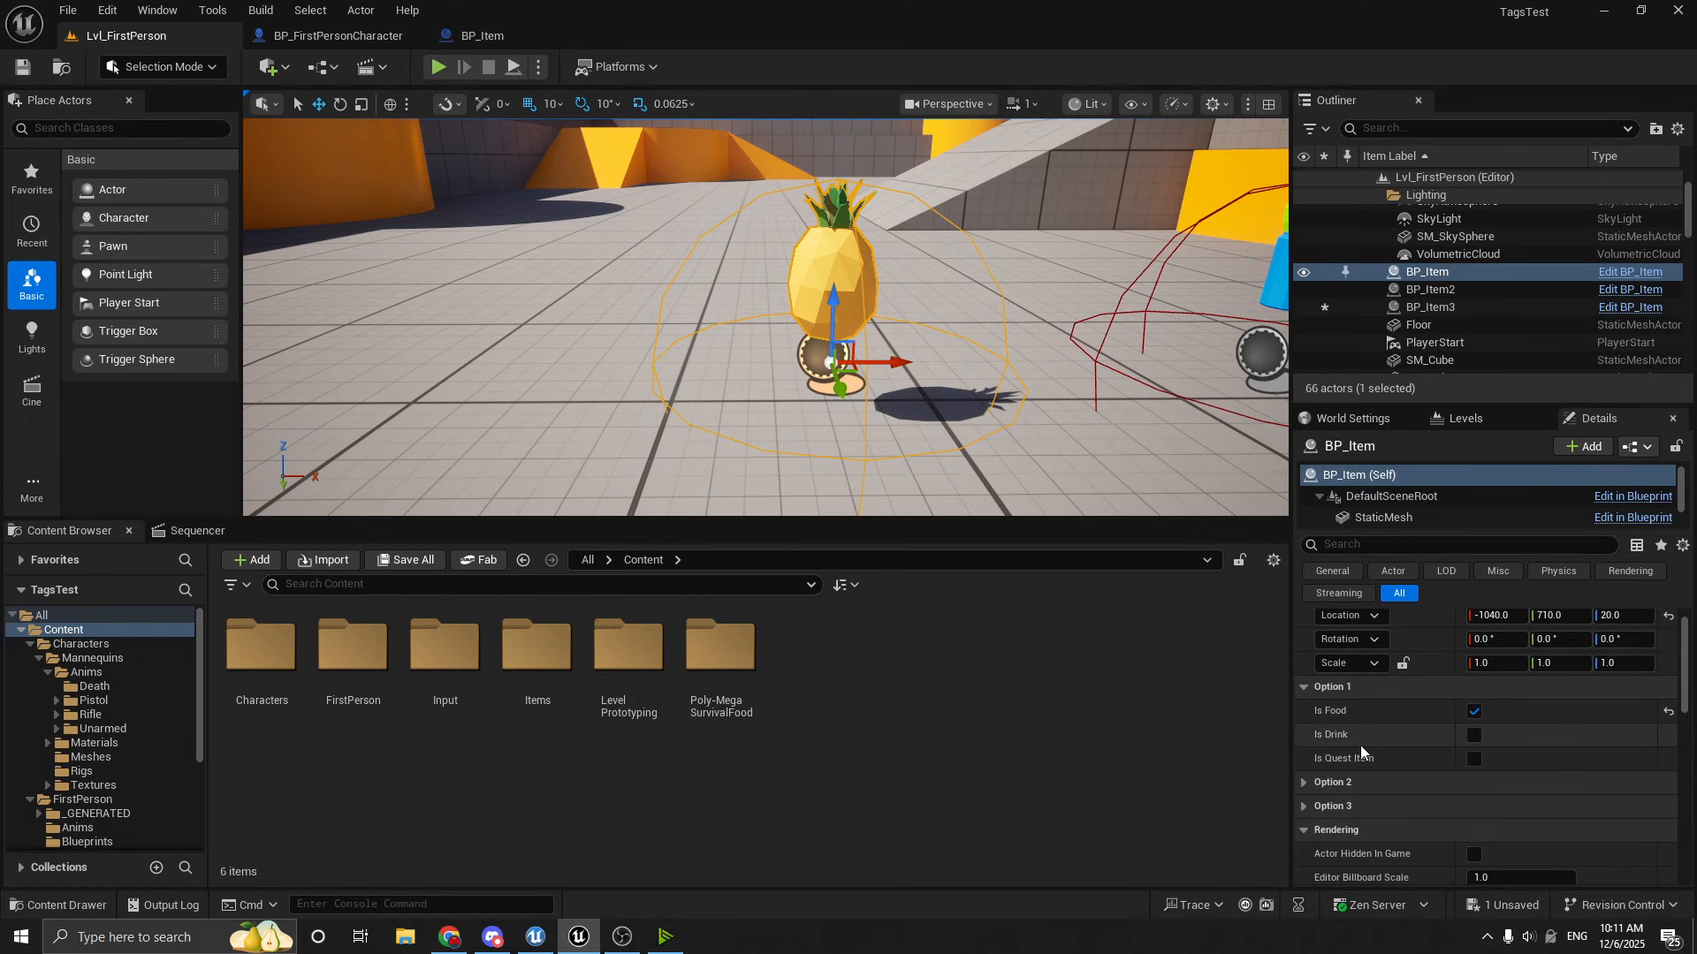
{"action": "mouse_move", "coordinate": [1385, 735]}
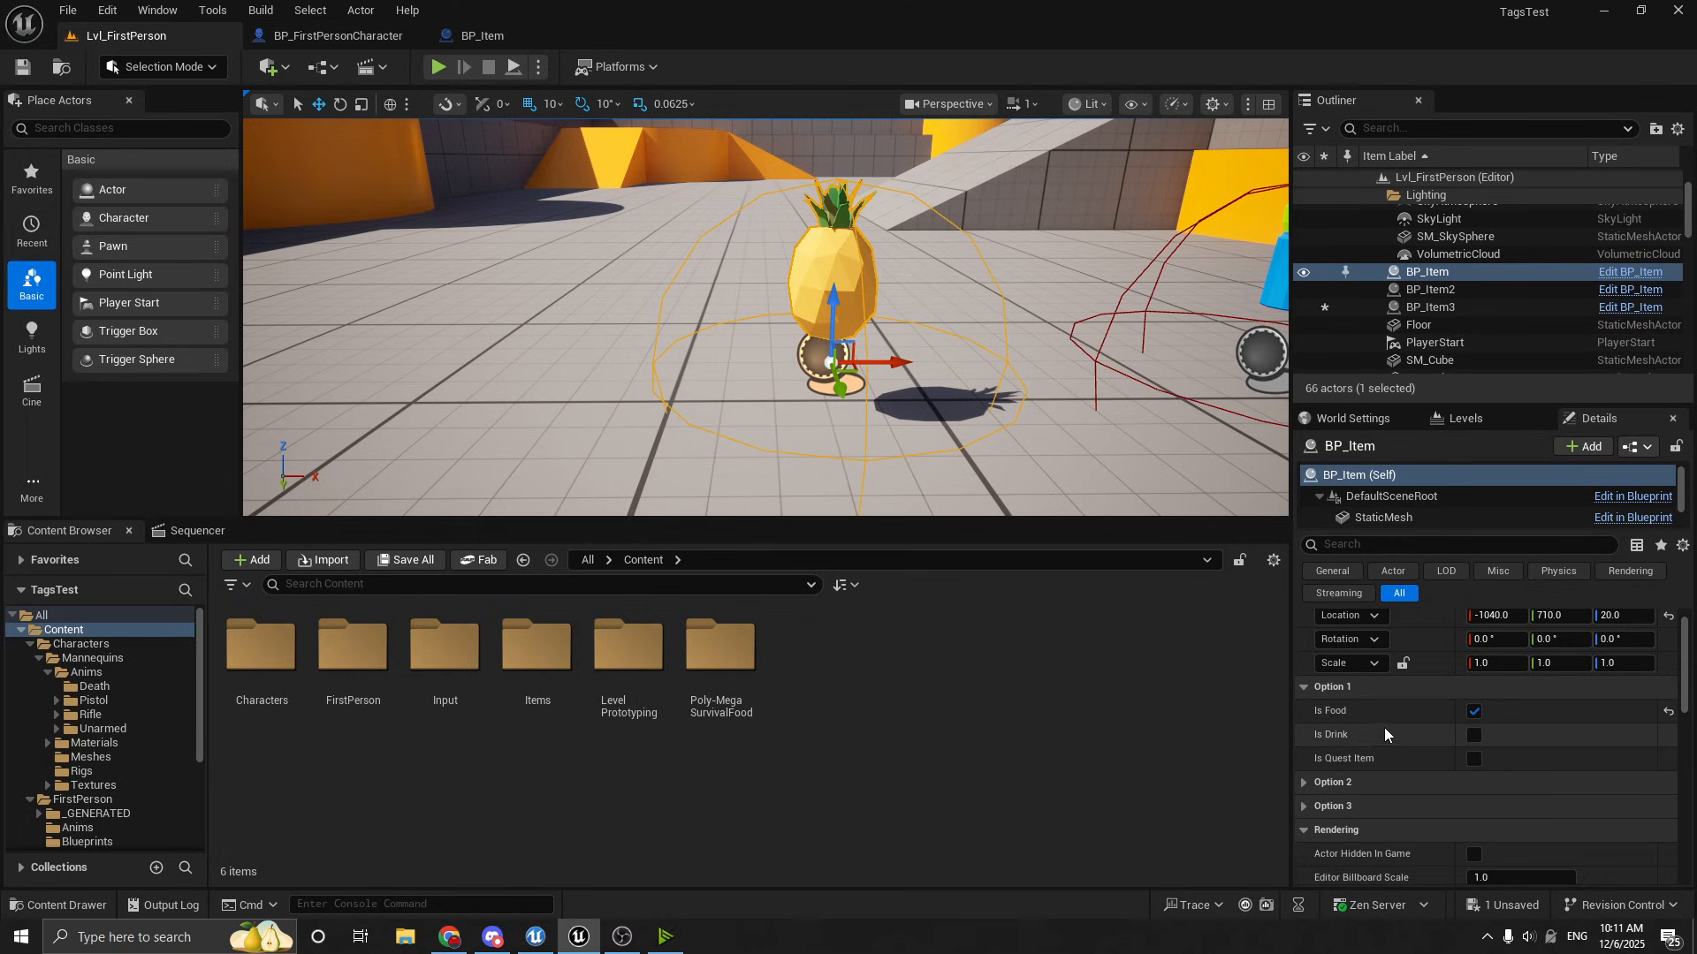
{"action": "mouse_move", "coordinate": [1427, 735]}
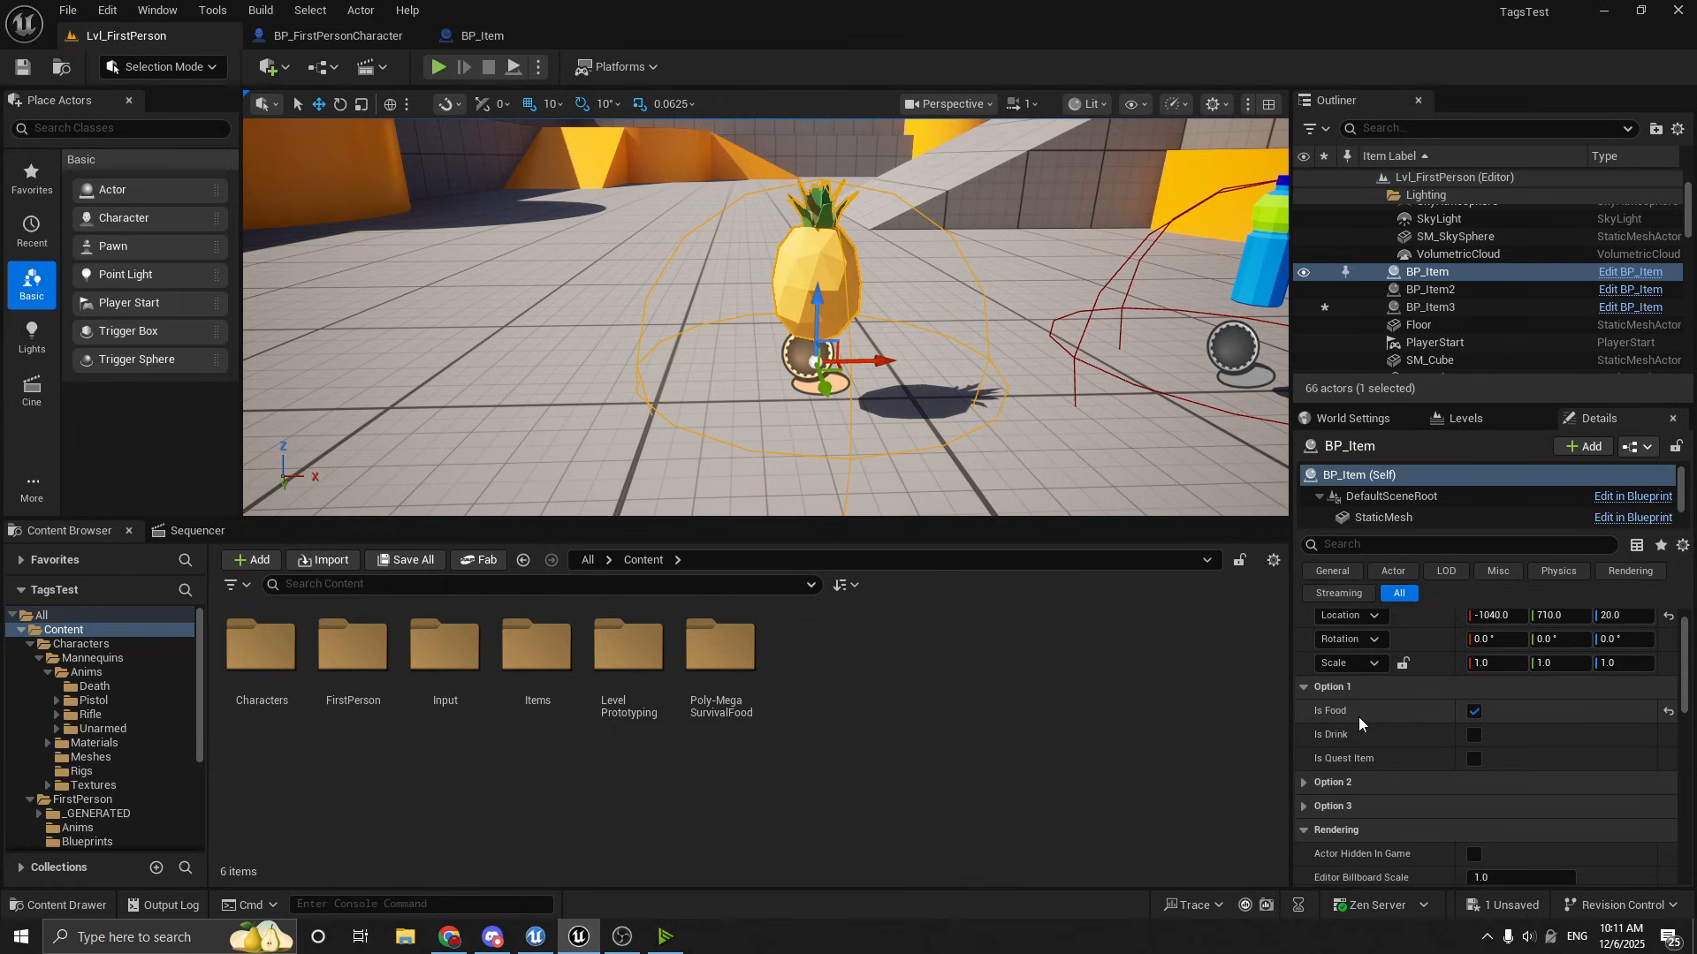
{"action": "mouse_move", "coordinate": [1203, 606]}
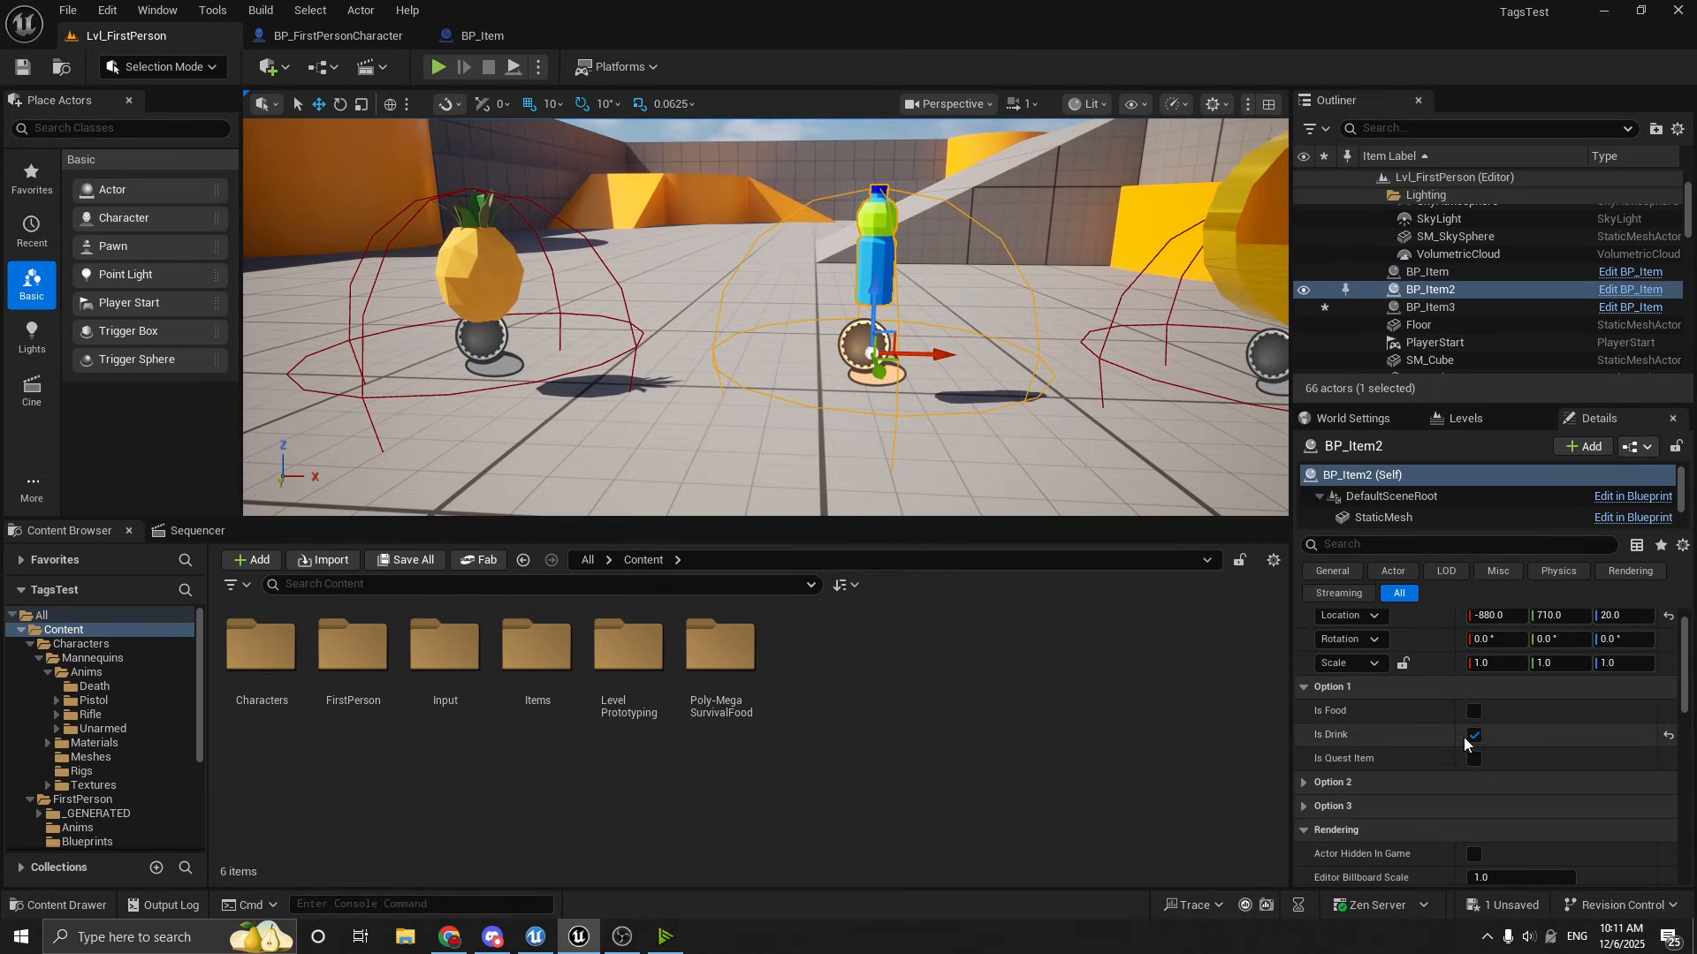
Select the gold sphere BP_Item3 to show its Option 1 flags with Is Quest Item set
{"action": "left_click", "coordinate": [1430, 306]}
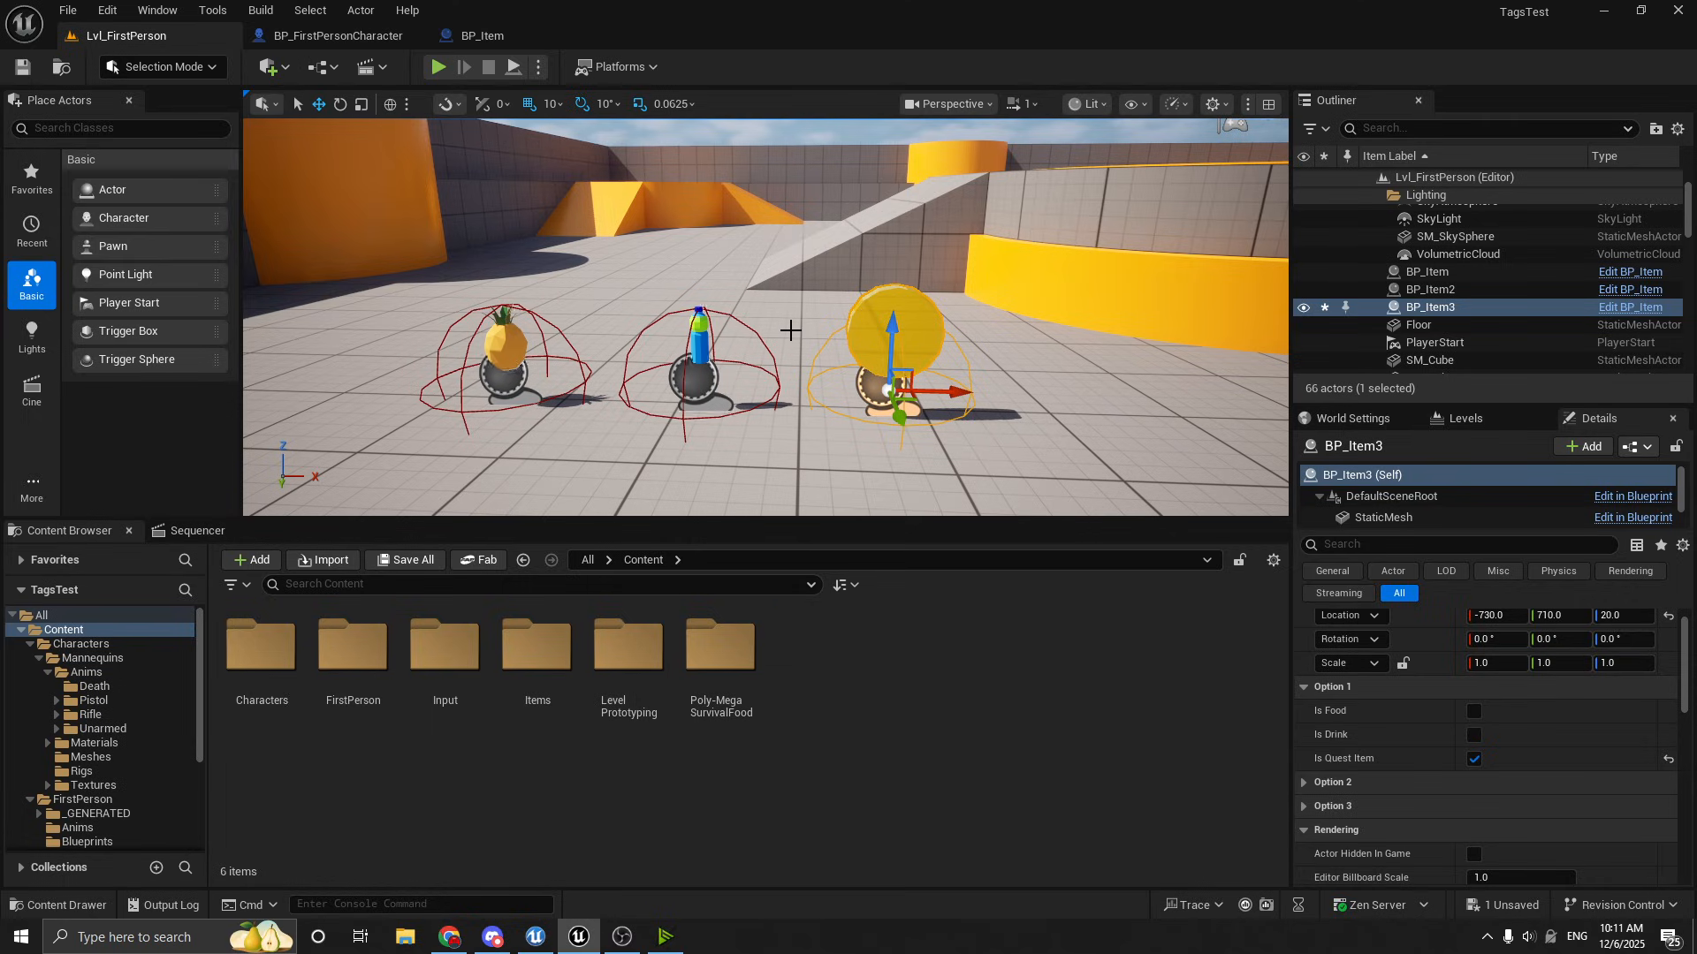
{"action": "mouse_move", "coordinate": [933, 318]}
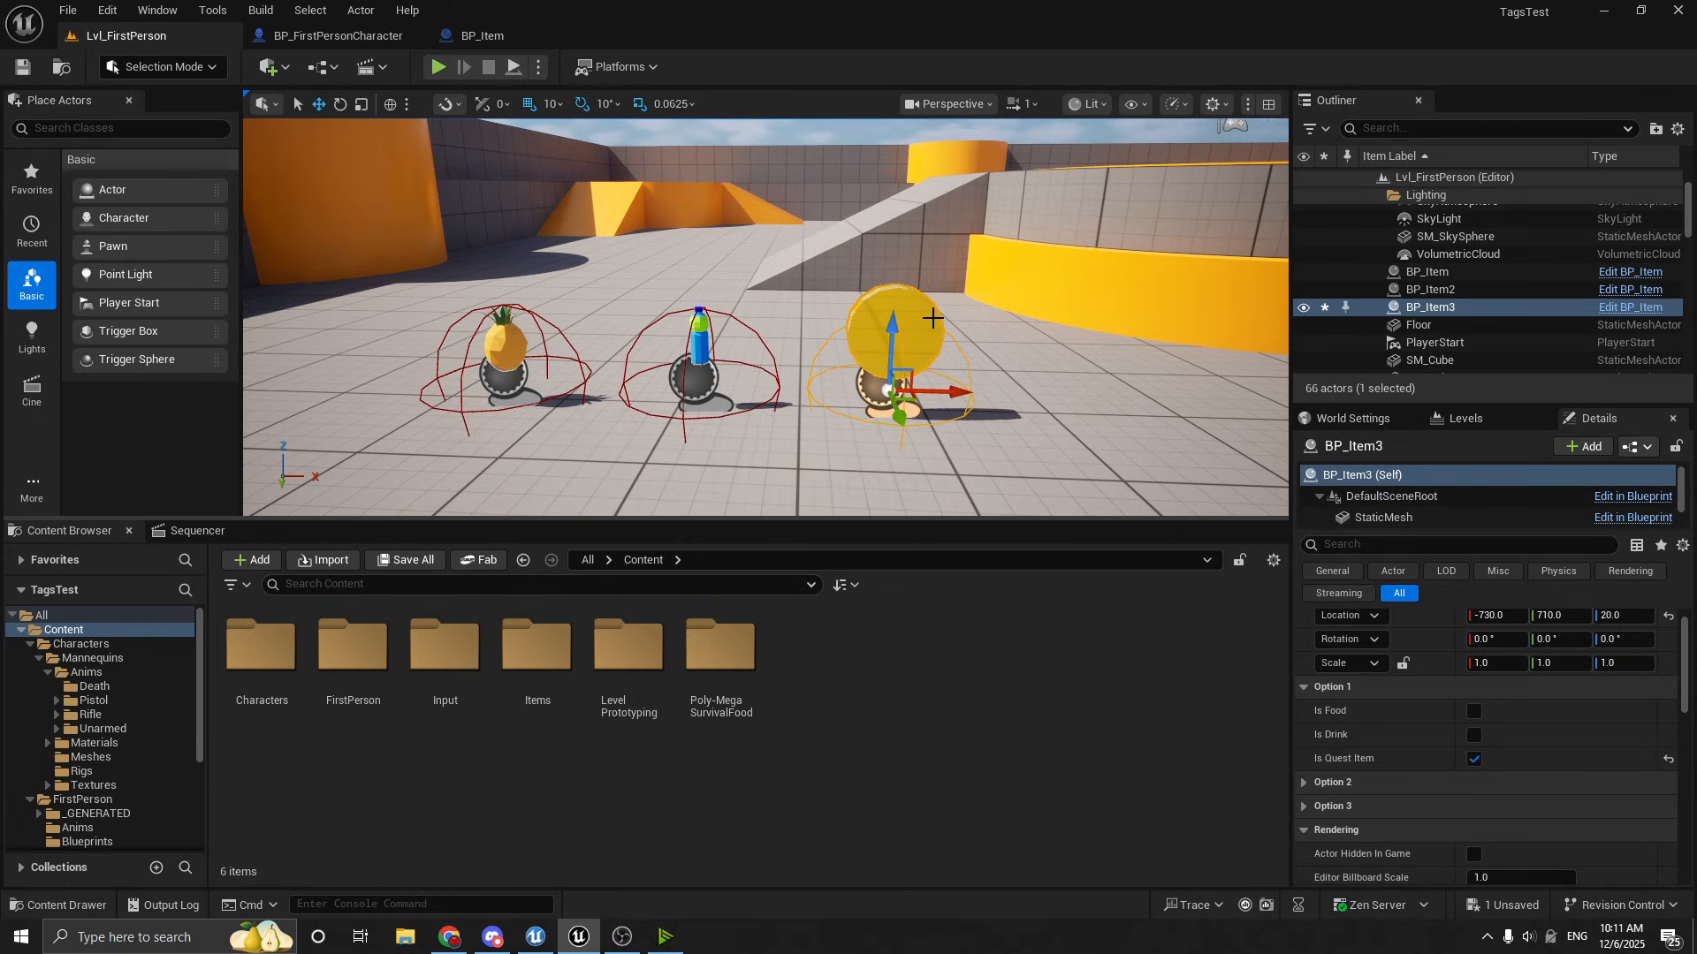
{"action": "mouse_move", "coordinate": [937, 322]}
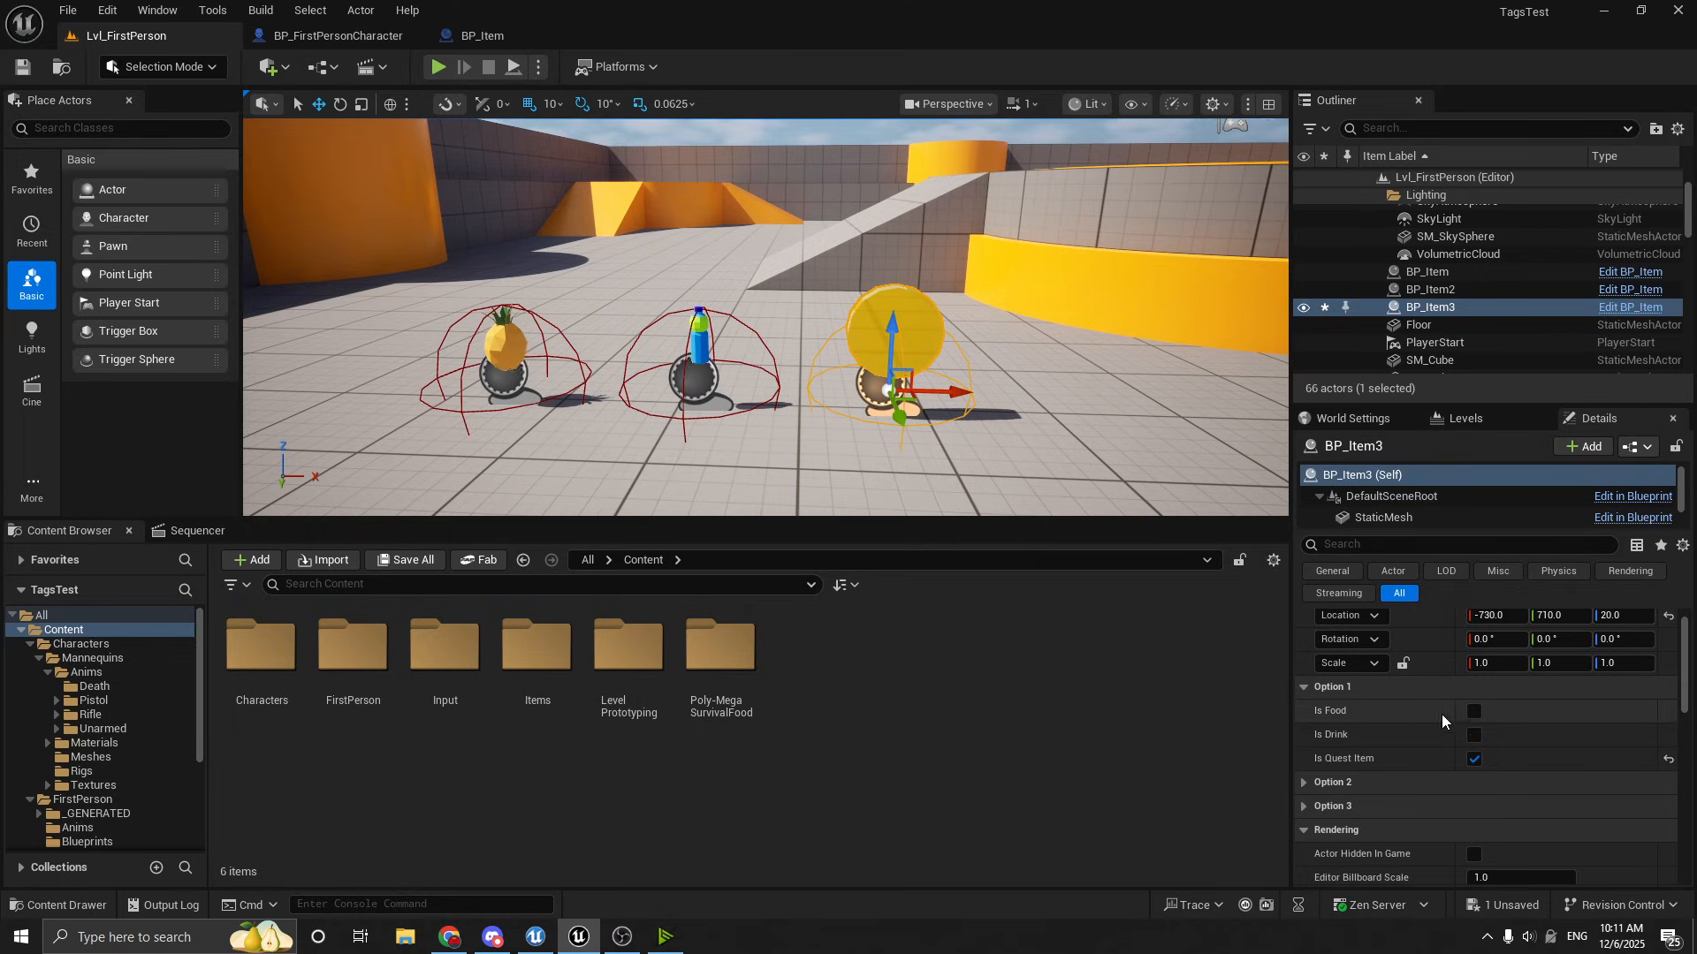
{"action": "mouse_move", "coordinate": [1472, 735]}
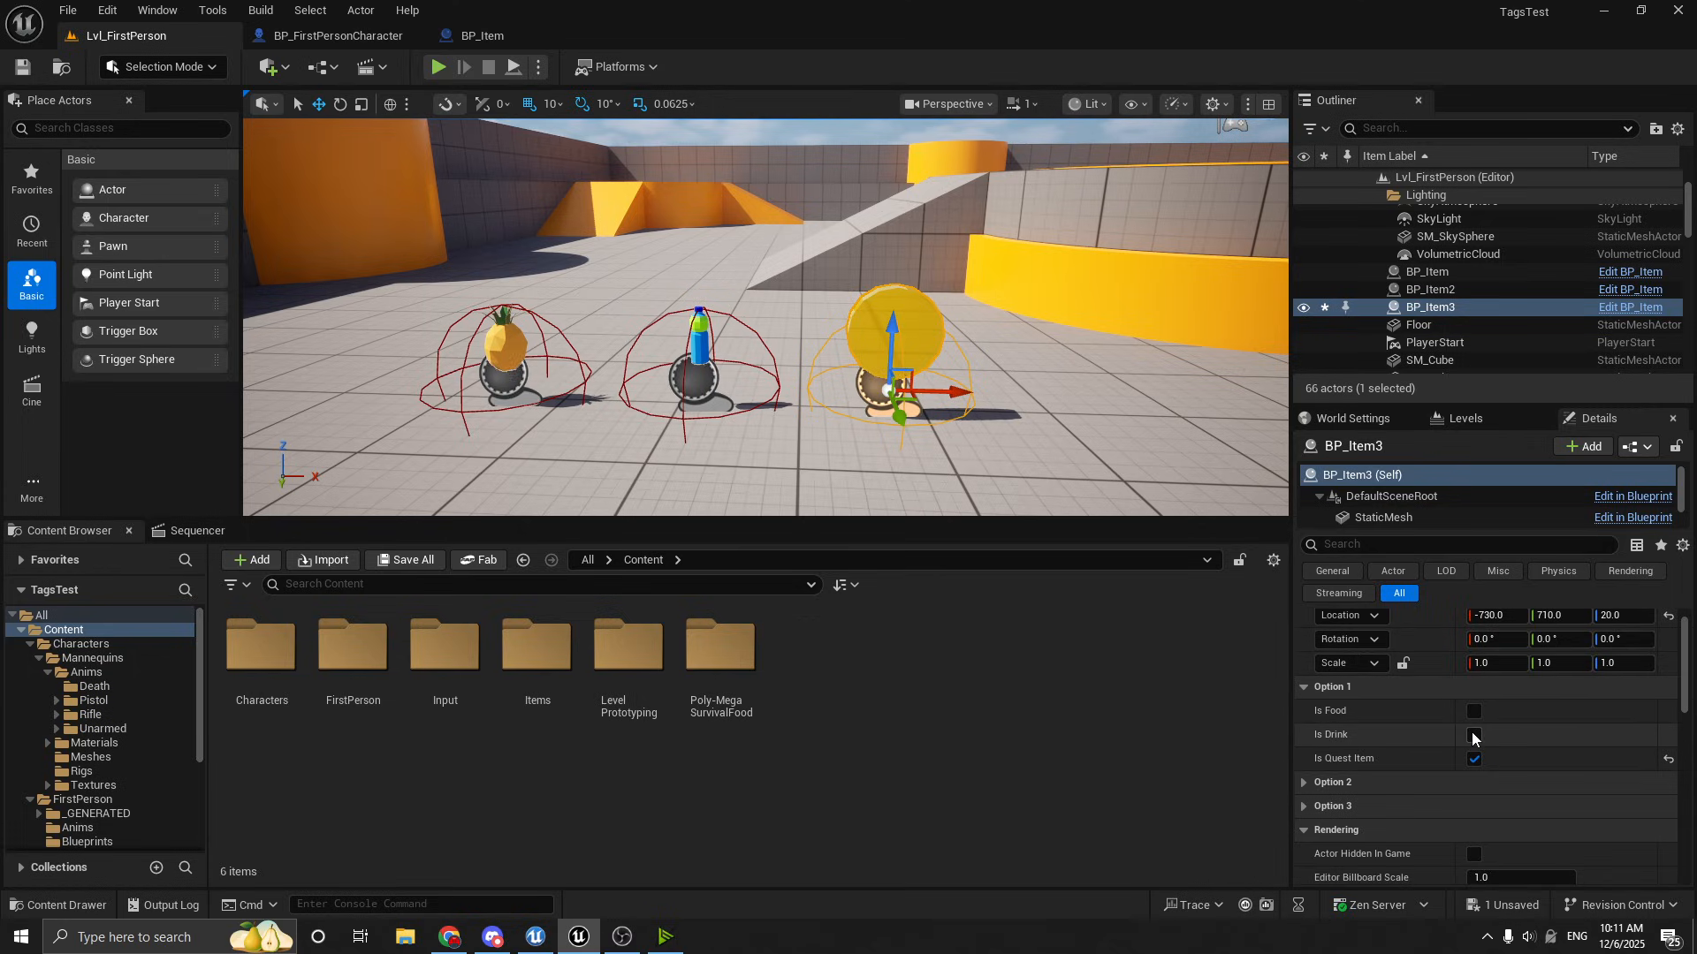
Toggle BP_Item3's Option 1 food and drink flags in the Details panel
{"action": "left_click", "coordinate": [1472, 710]}
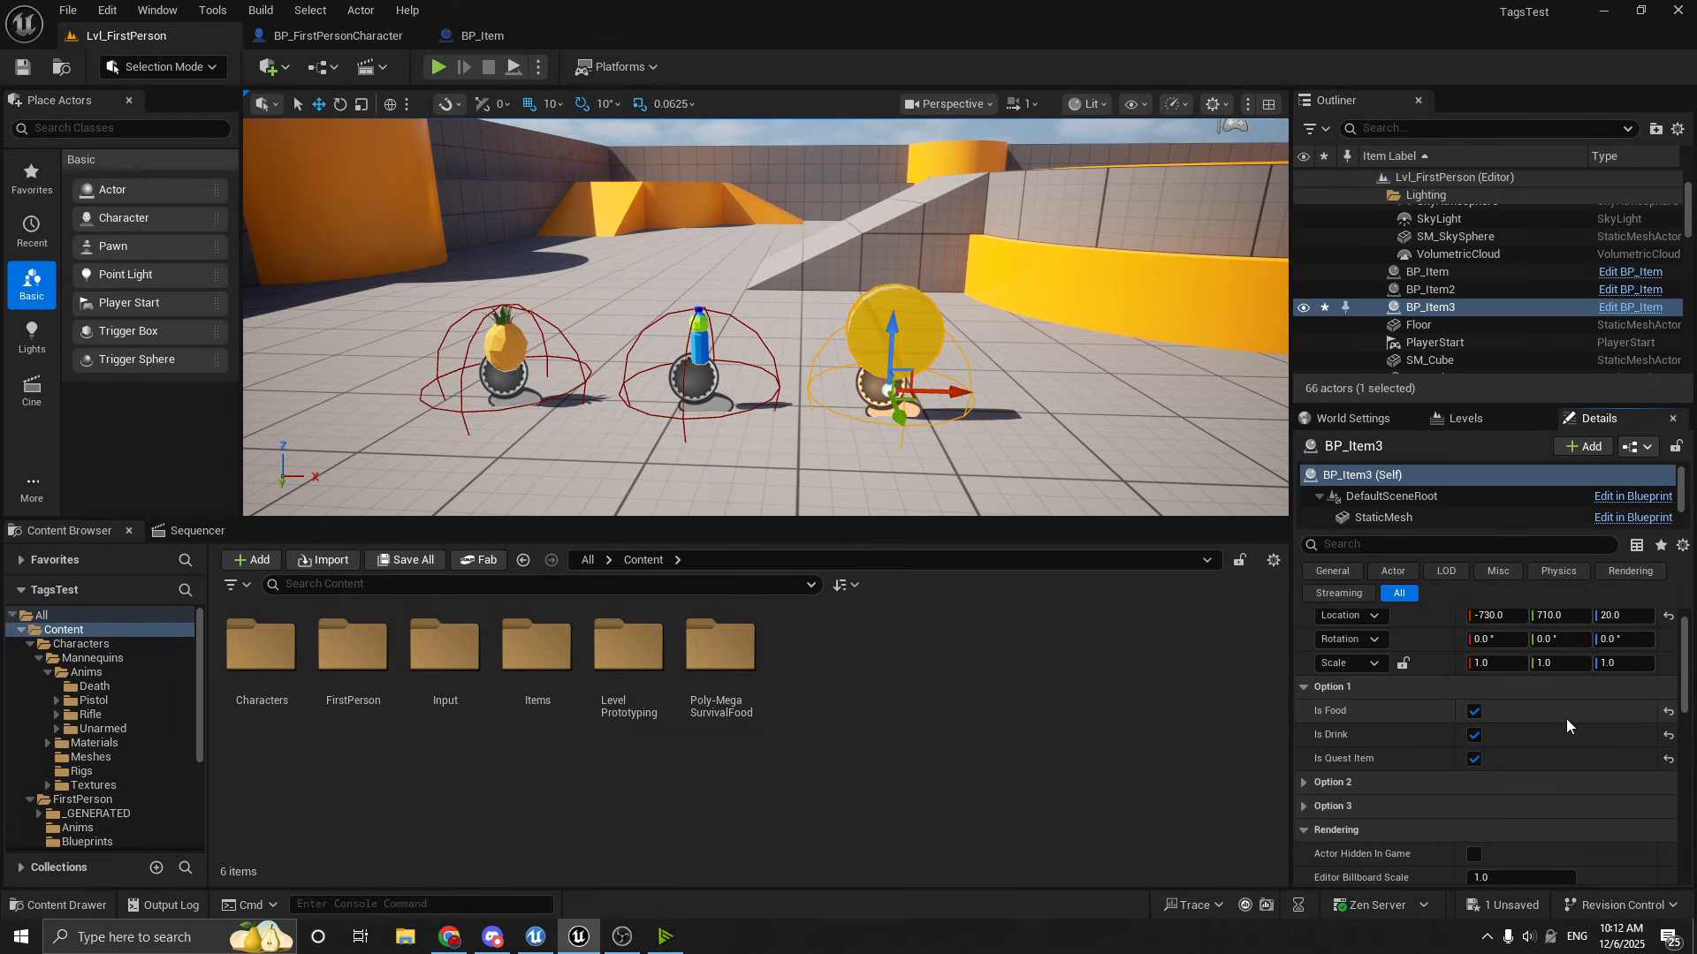
{"action": "mouse_move", "coordinate": [1488, 730]}
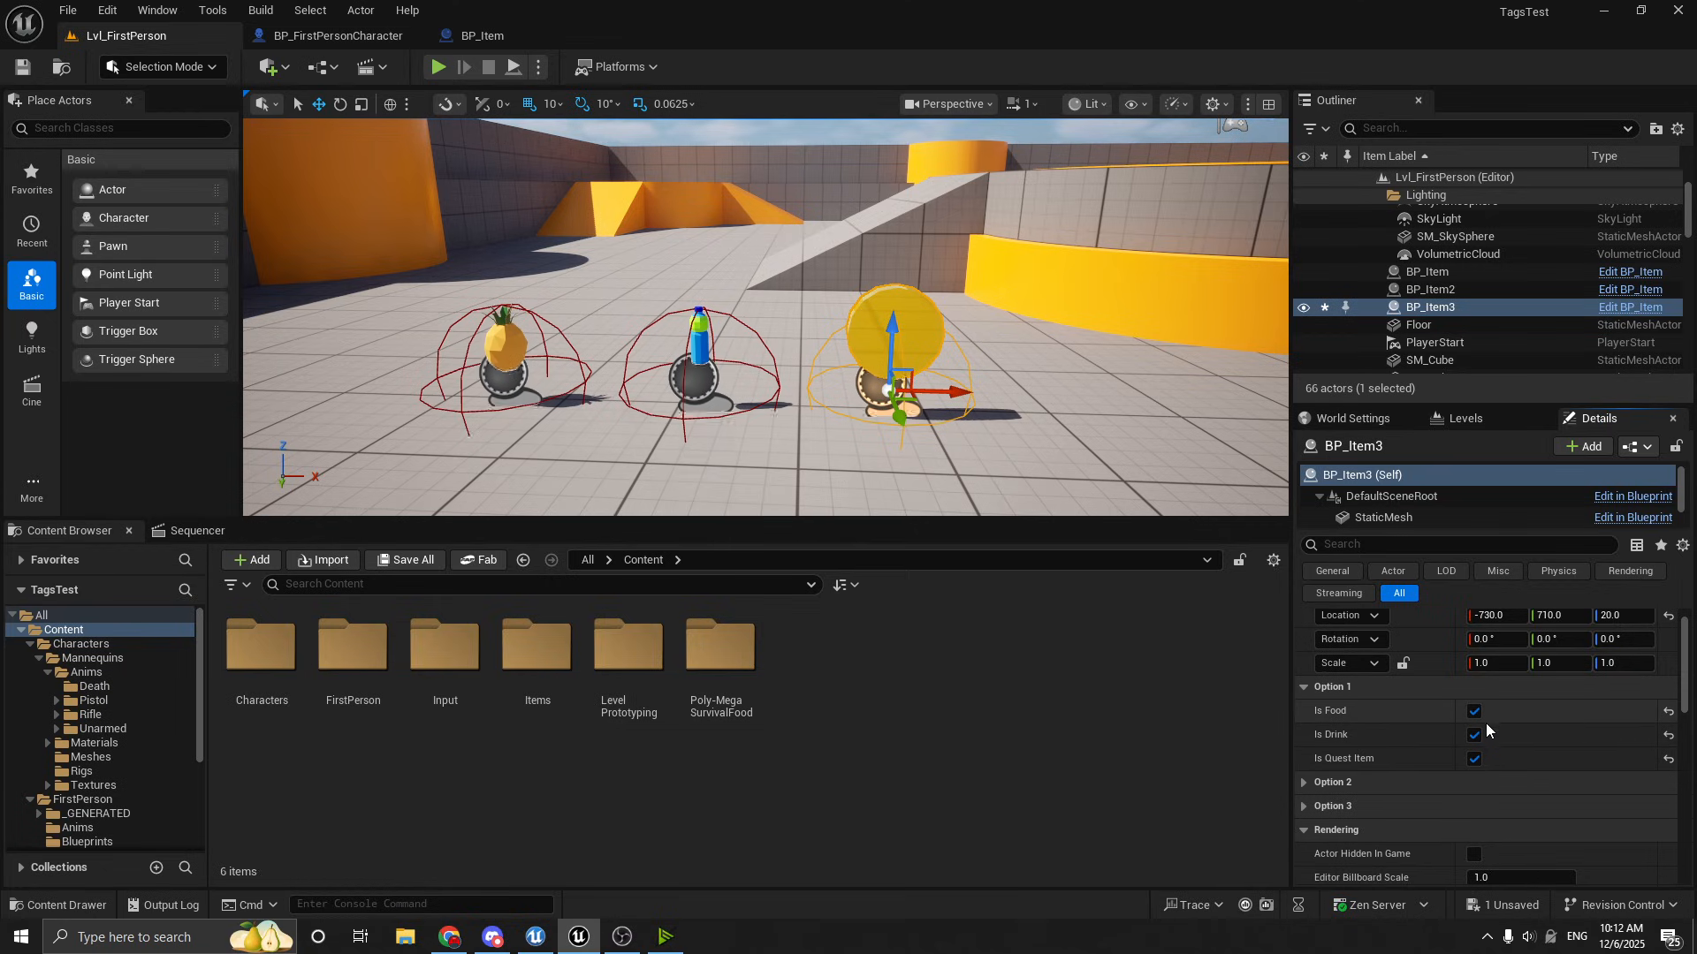
{"action": "mouse_move", "coordinate": [1526, 725]}
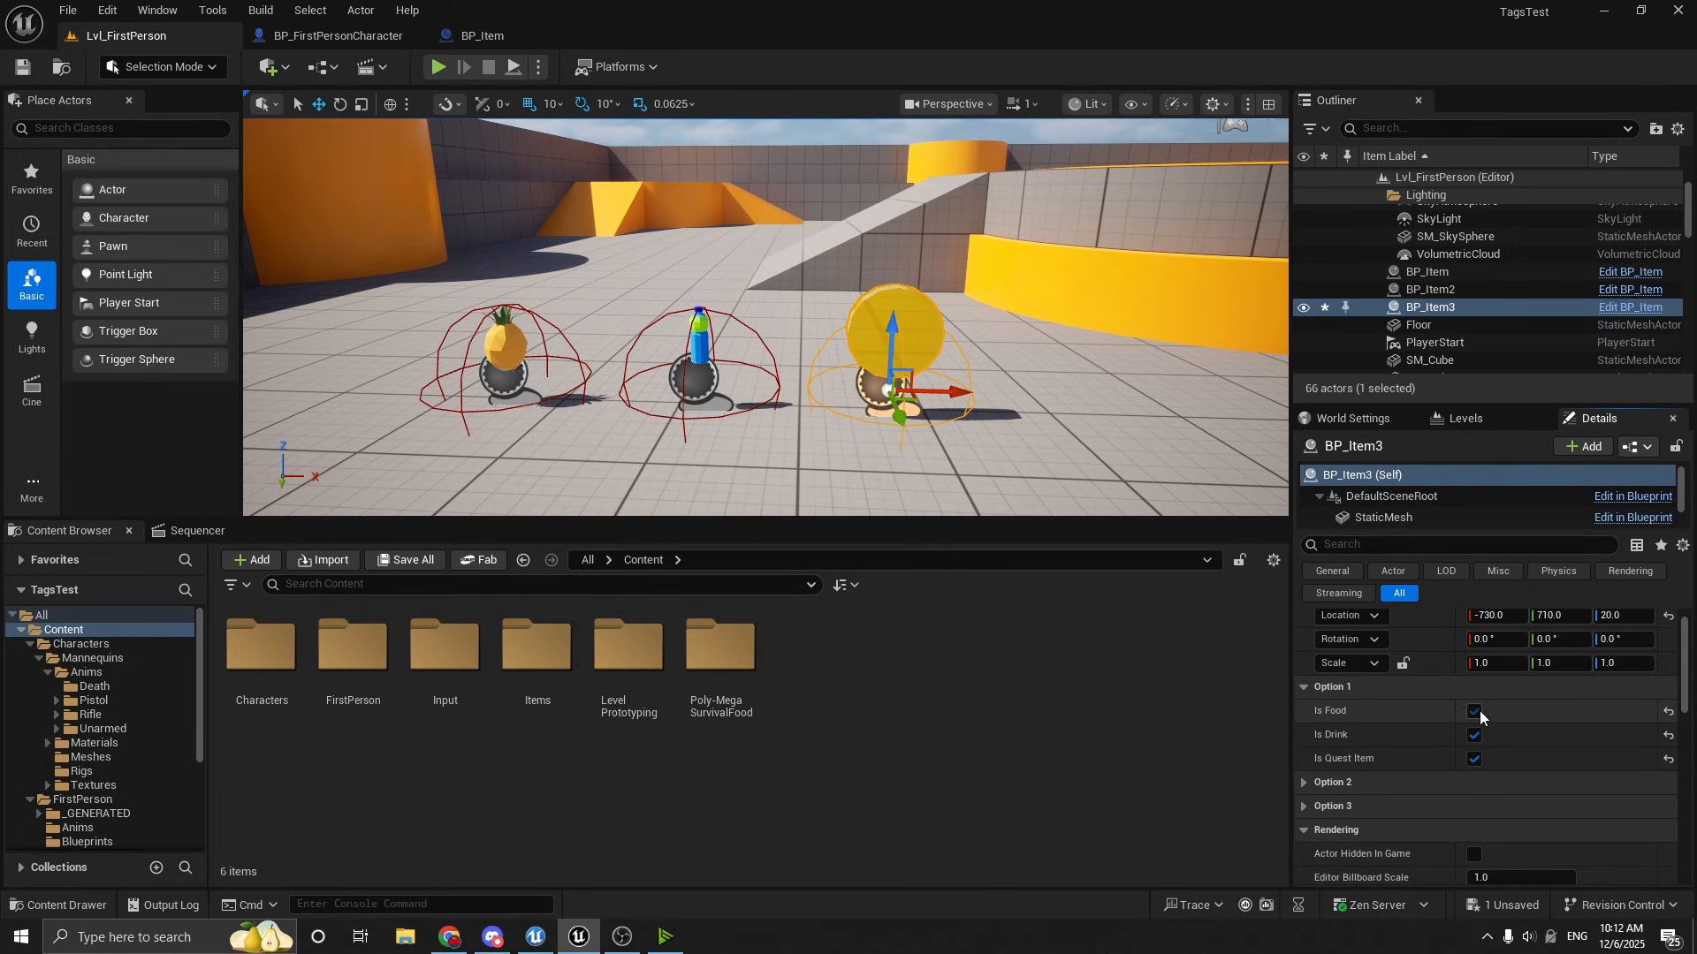
{"action": "left_click", "coordinate": [1472, 710]}
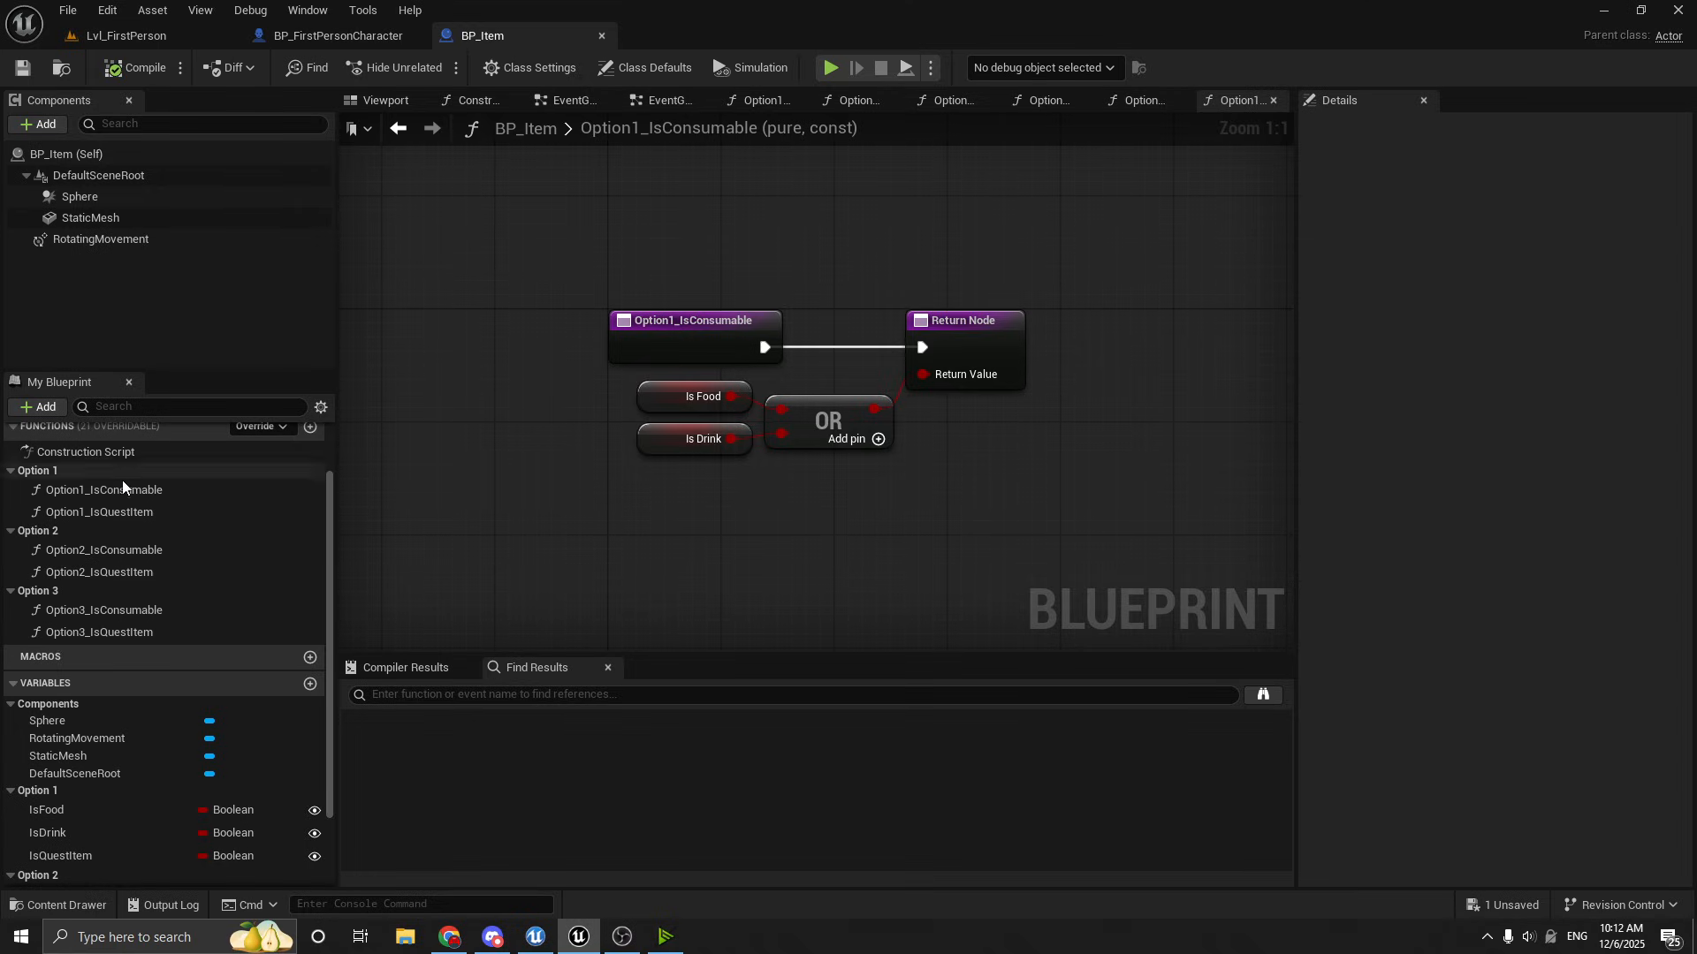
{"action": "mouse_move", "coordinate": [104, 490]}
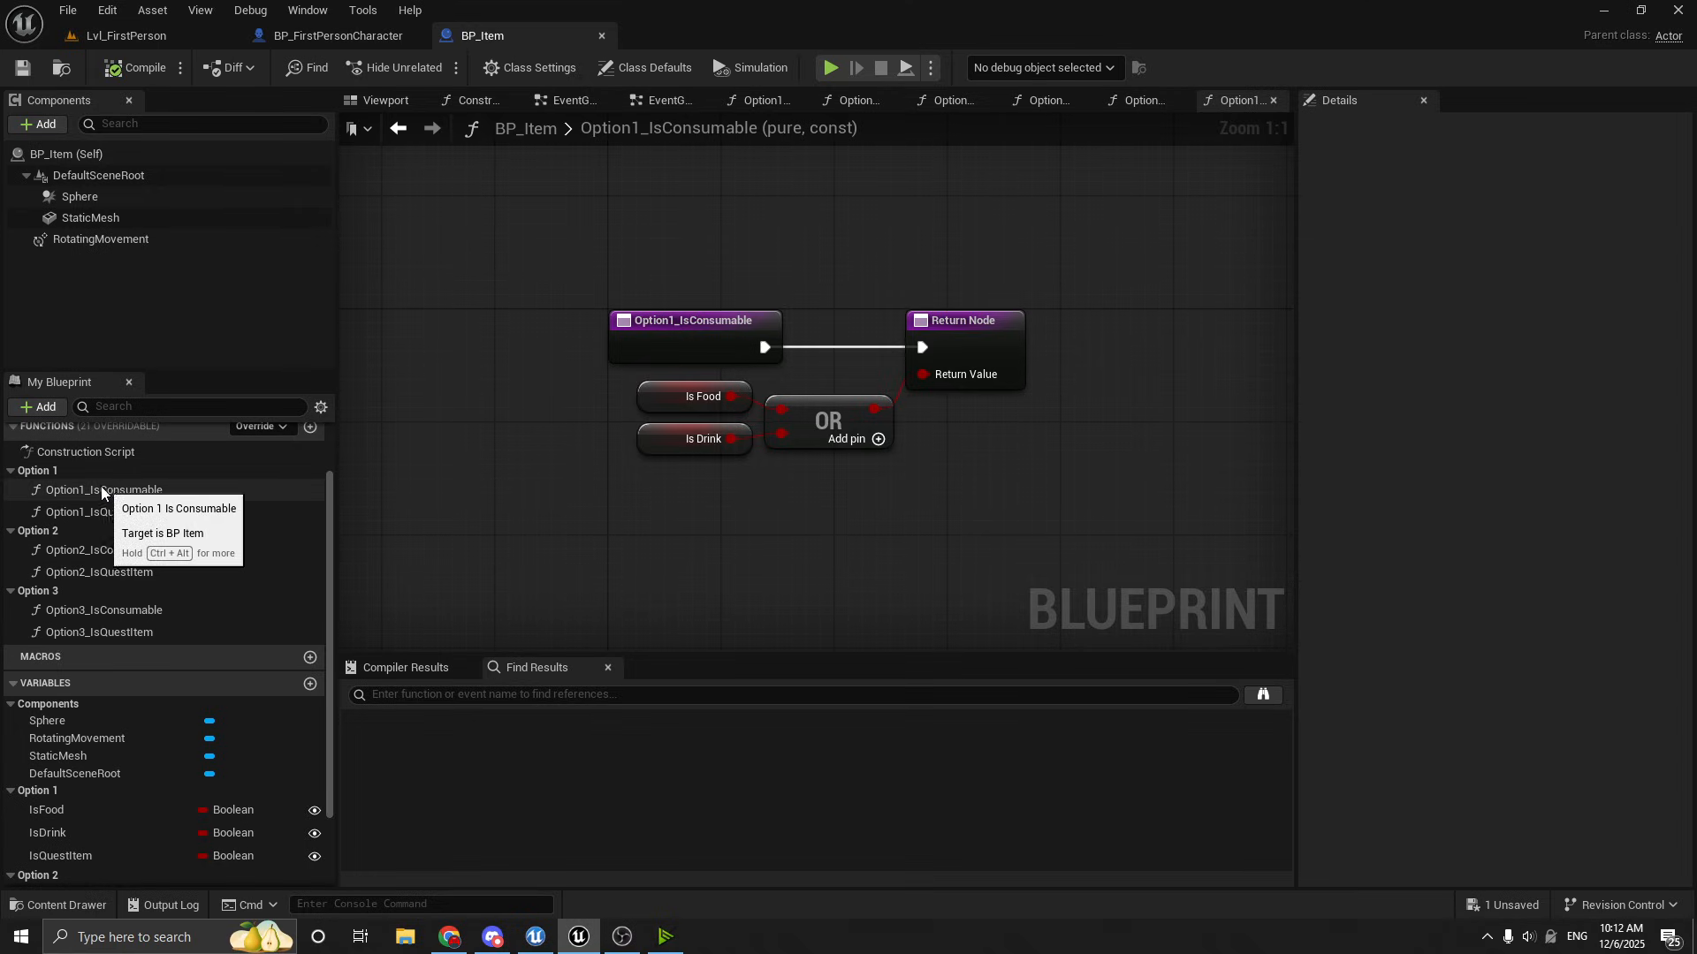
{"action": "mouse_move", "coordinate": [16, 541]}
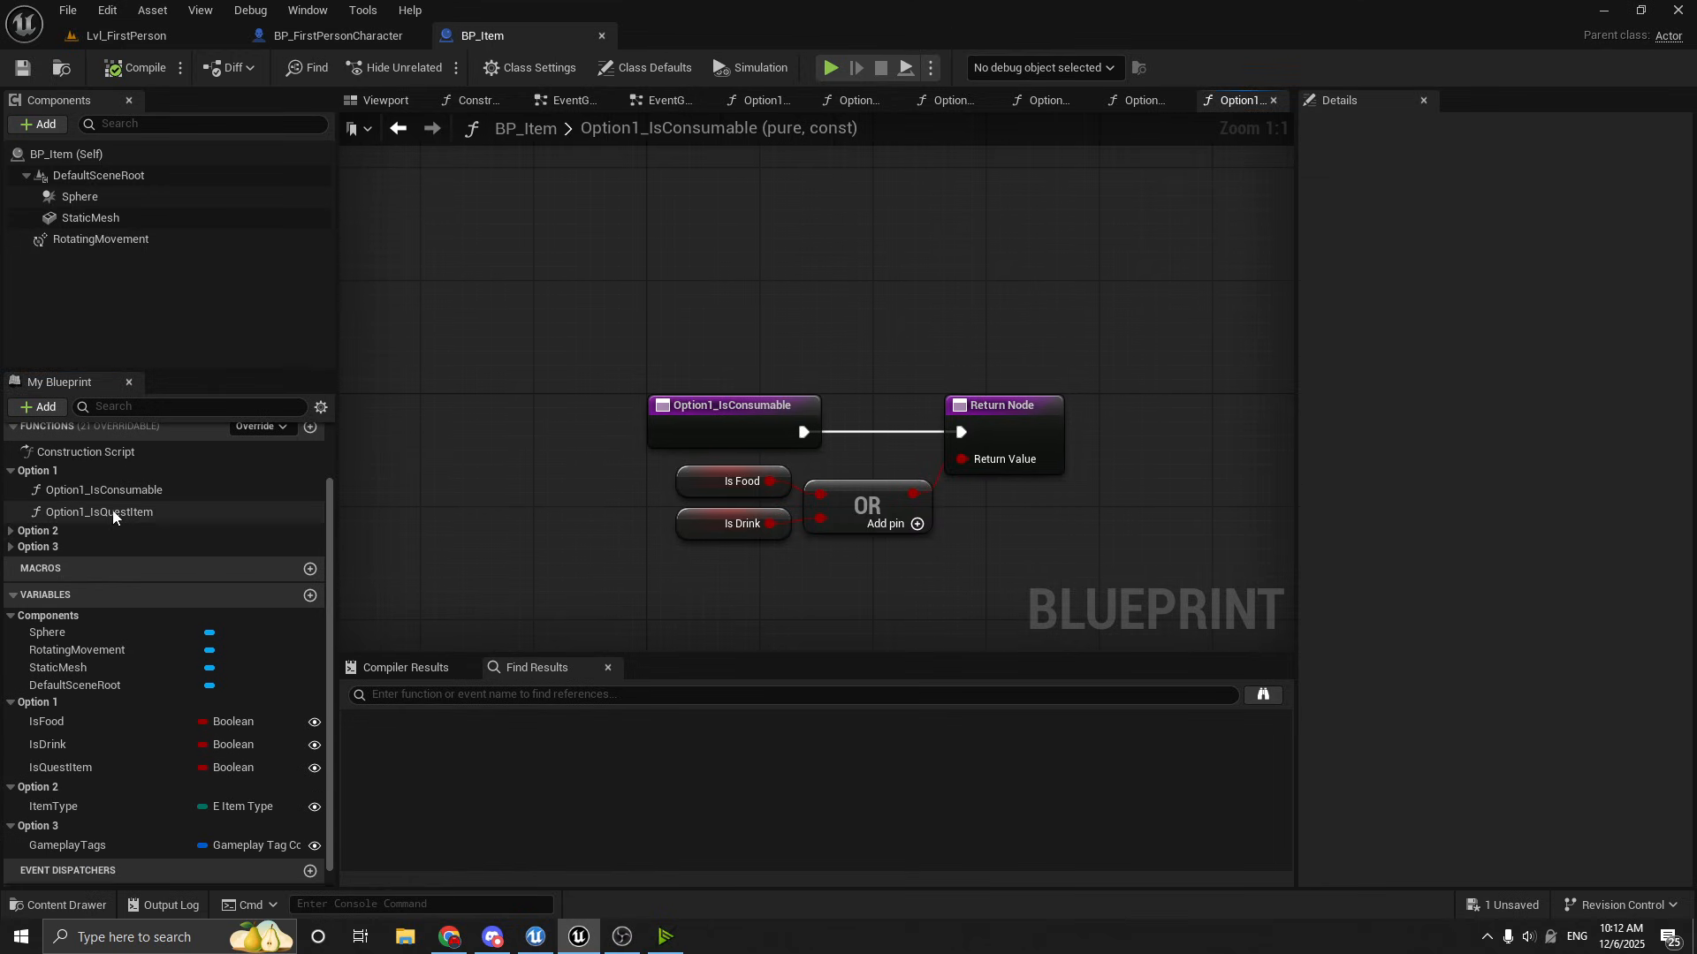
Review the Option1_IsConsumable and Option1_IsQuestItem function graphs, then return to Lvl_FirstPerson
{"action": "double_click", "coordinate": [105, 489]}
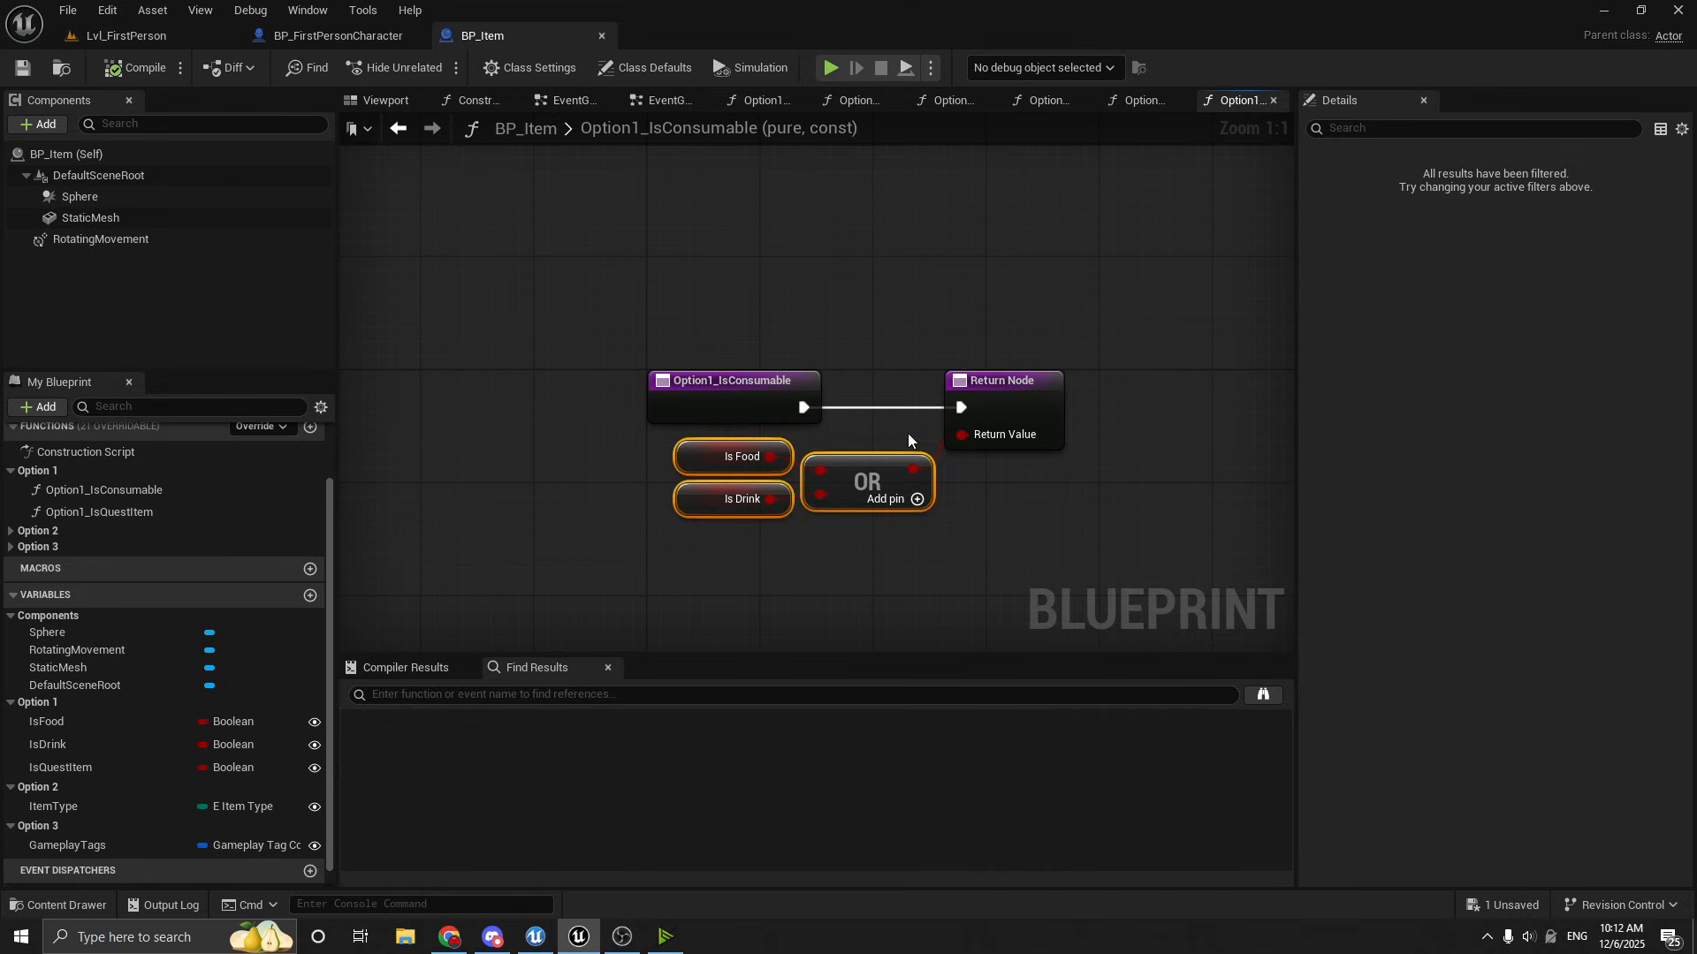
{"action": "mouse_move", "coordinate": [866, 575]}
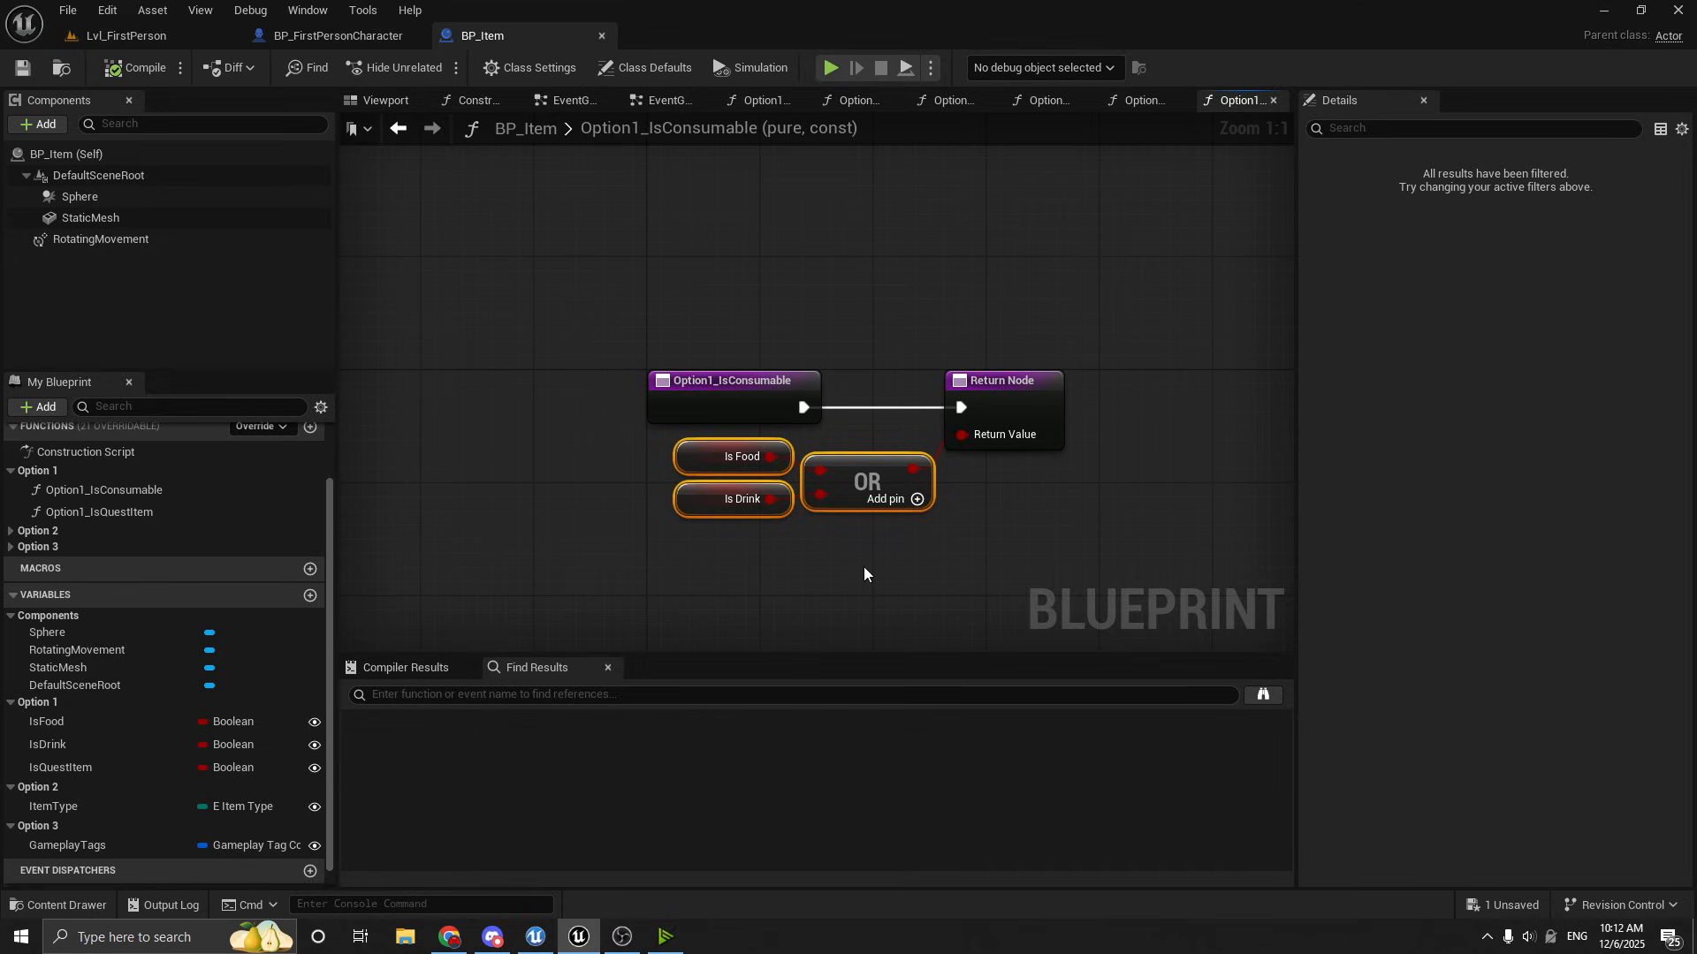
{"action": "left_click", "coordinate": [106, 513]}
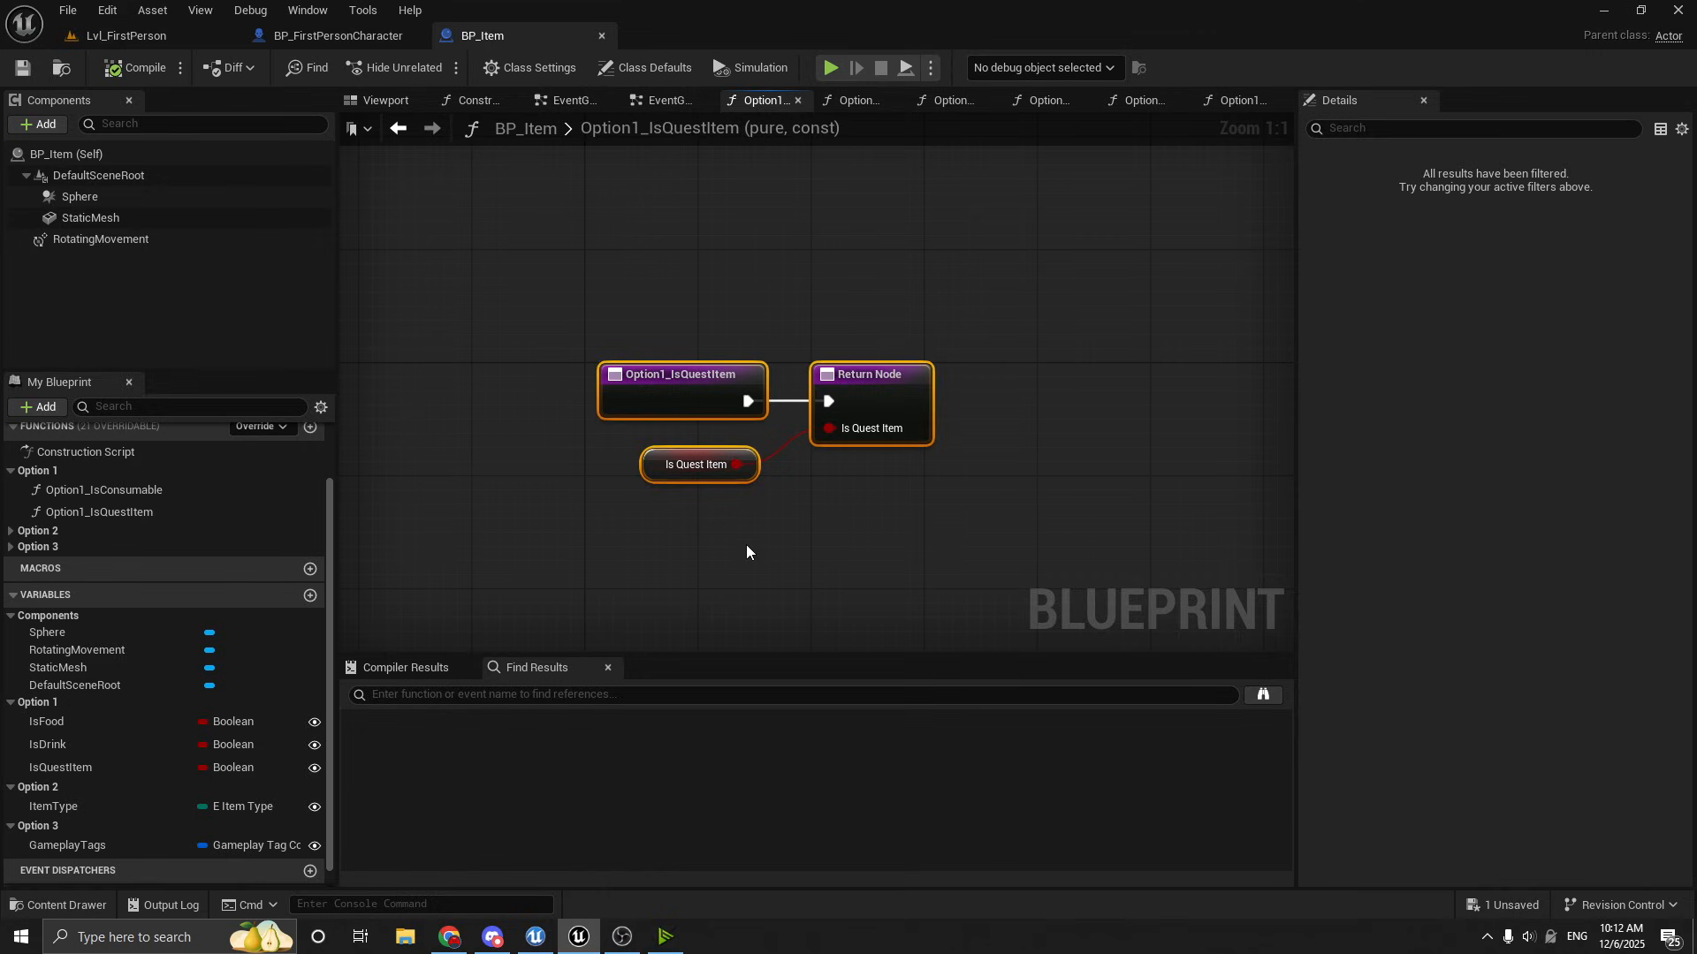
{"action": "left_click", "coordinate": [121, 36]}
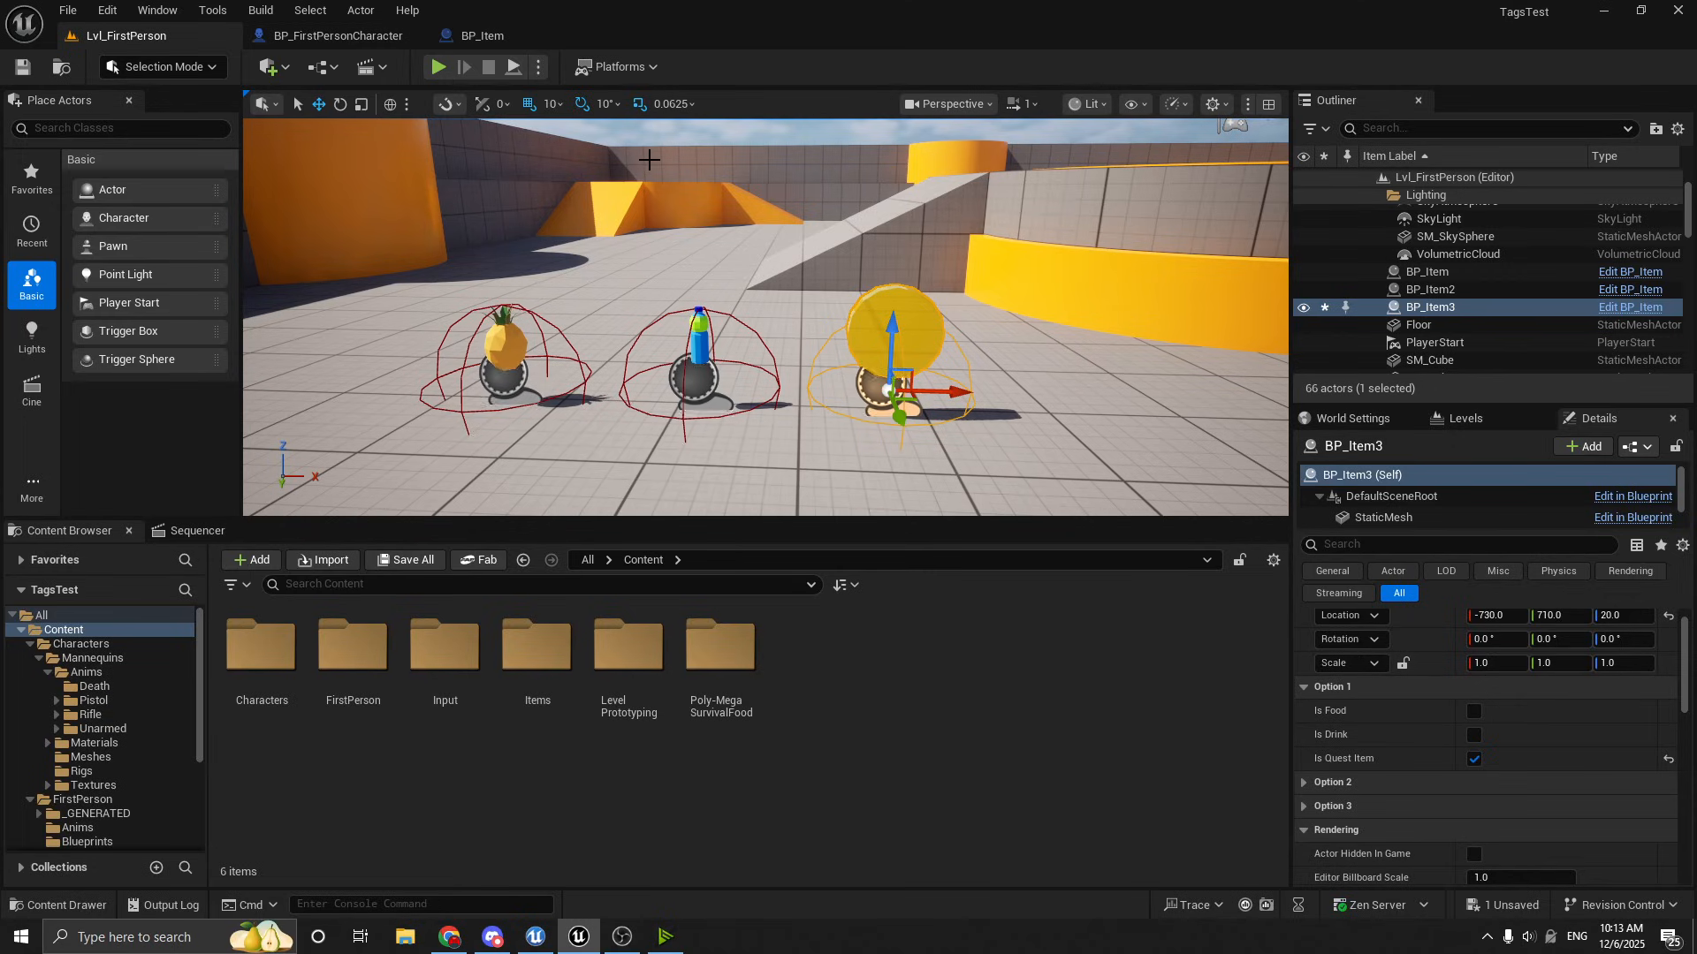
{"action": "mouse_move", "coordinate": [1078, 383]}
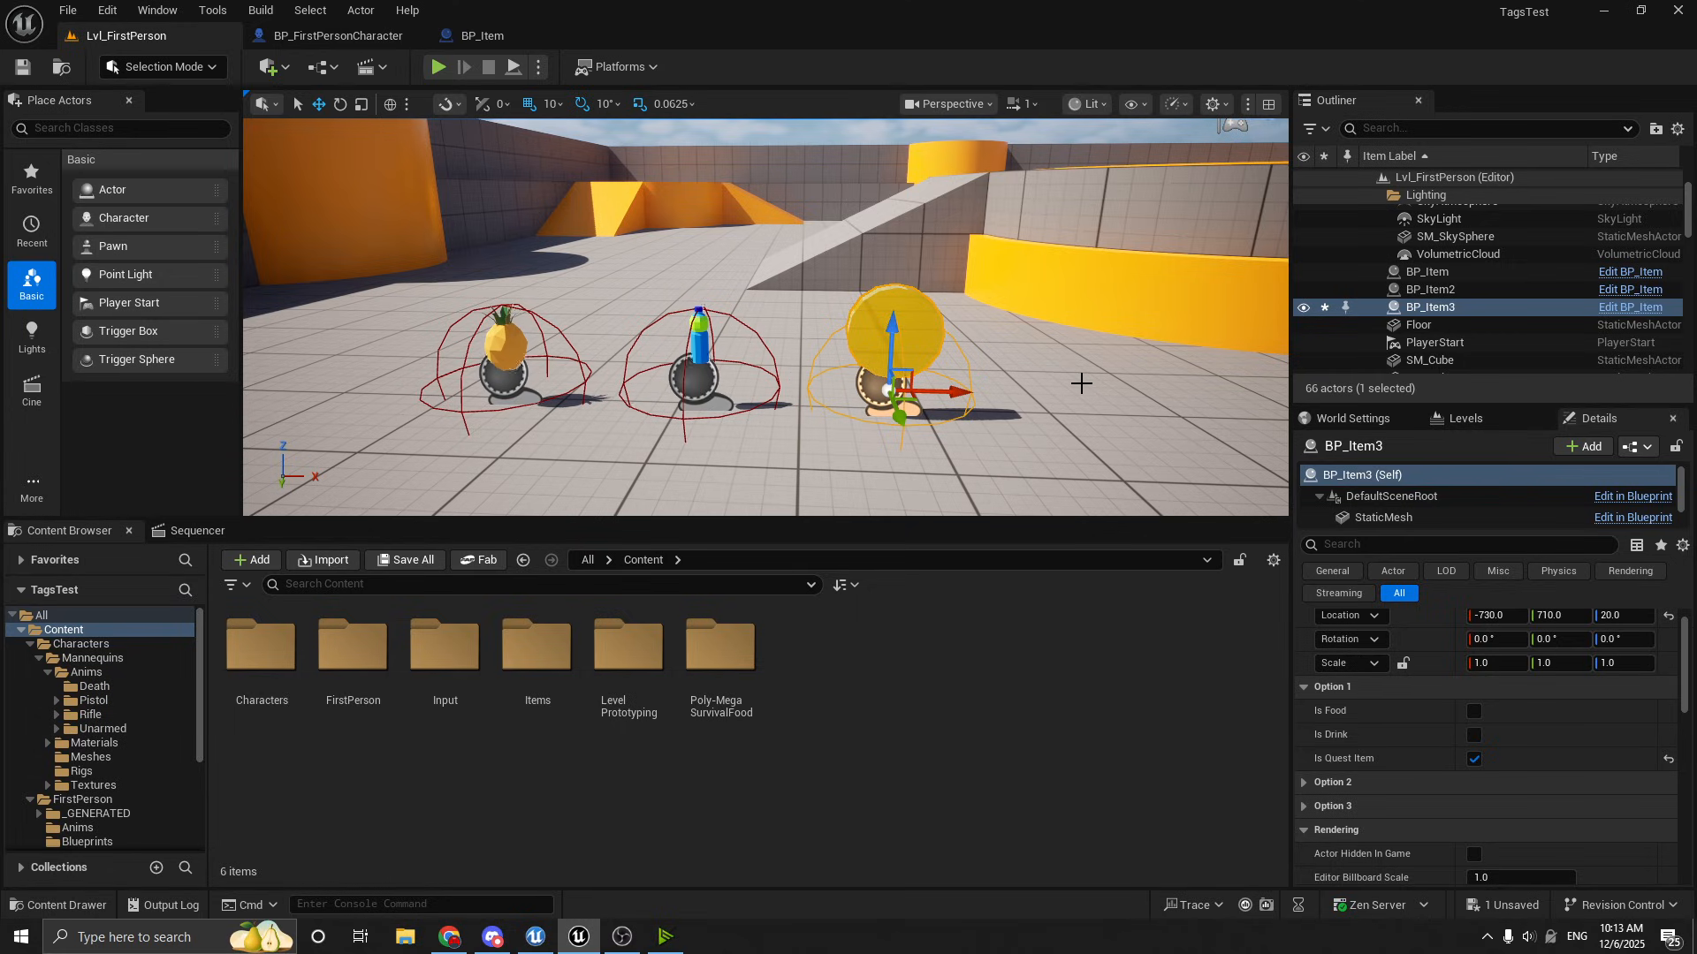
{"action": "mouse_move", "coordinate": [1308, 696]}
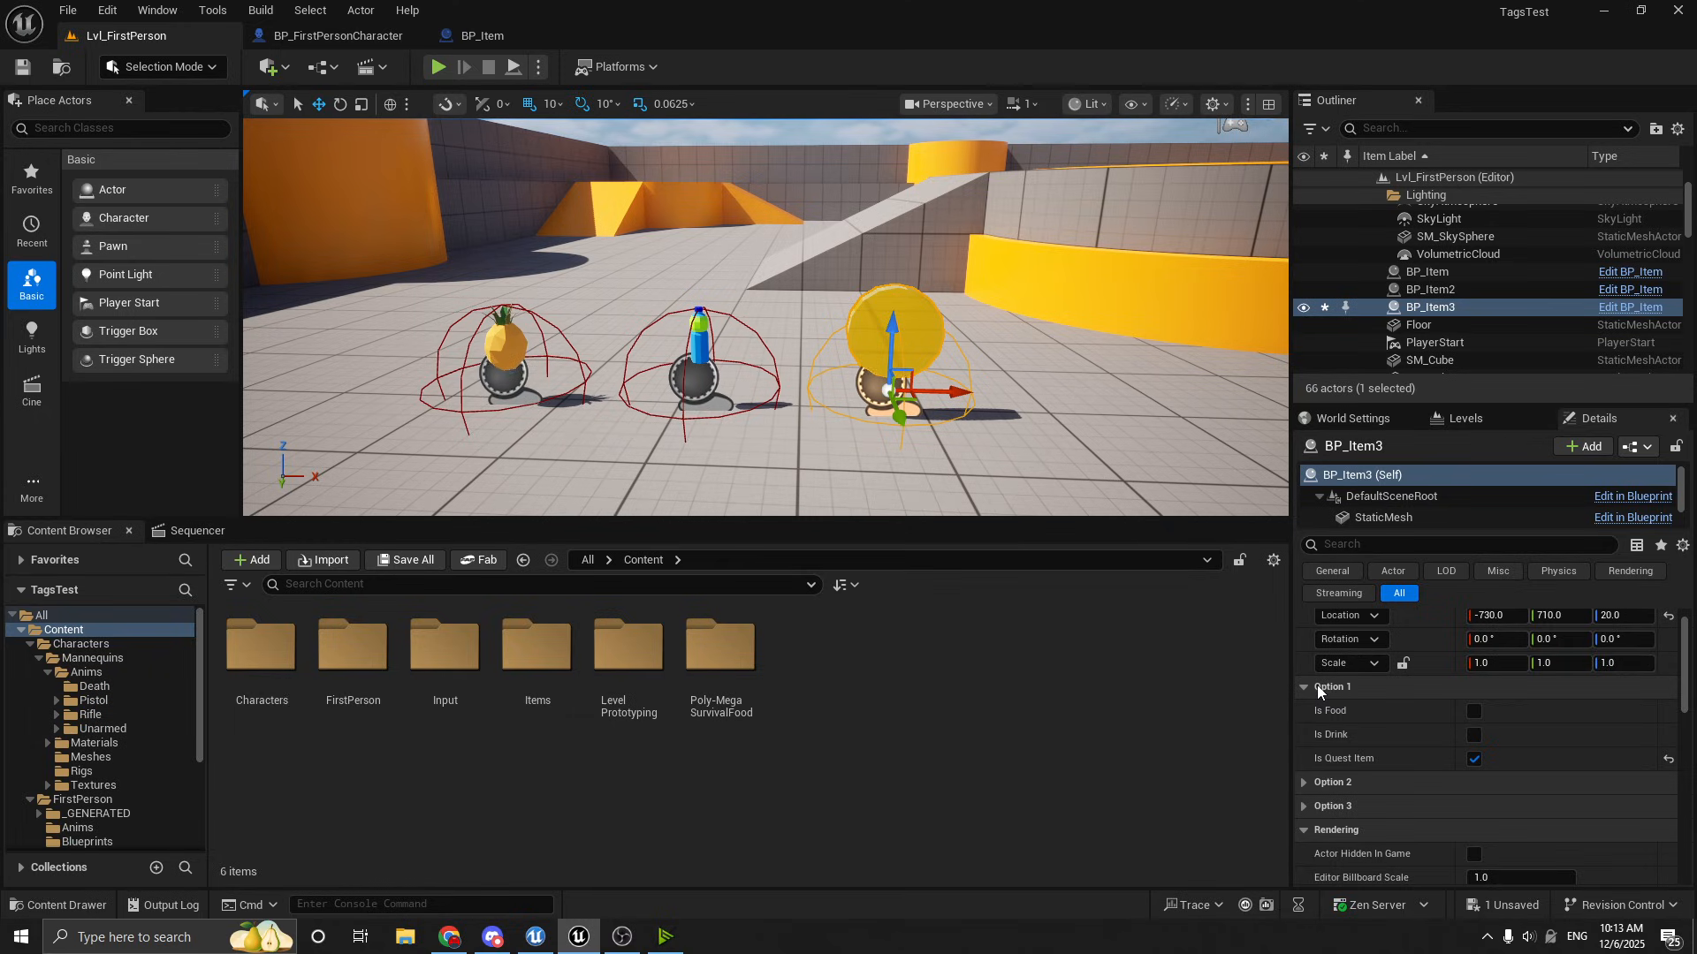
Collapse Option 1 and expand Option 2 to show BP_Item3's Item Type QuestItem
{"action": "left_click", "coordinate": [1304, 686]}
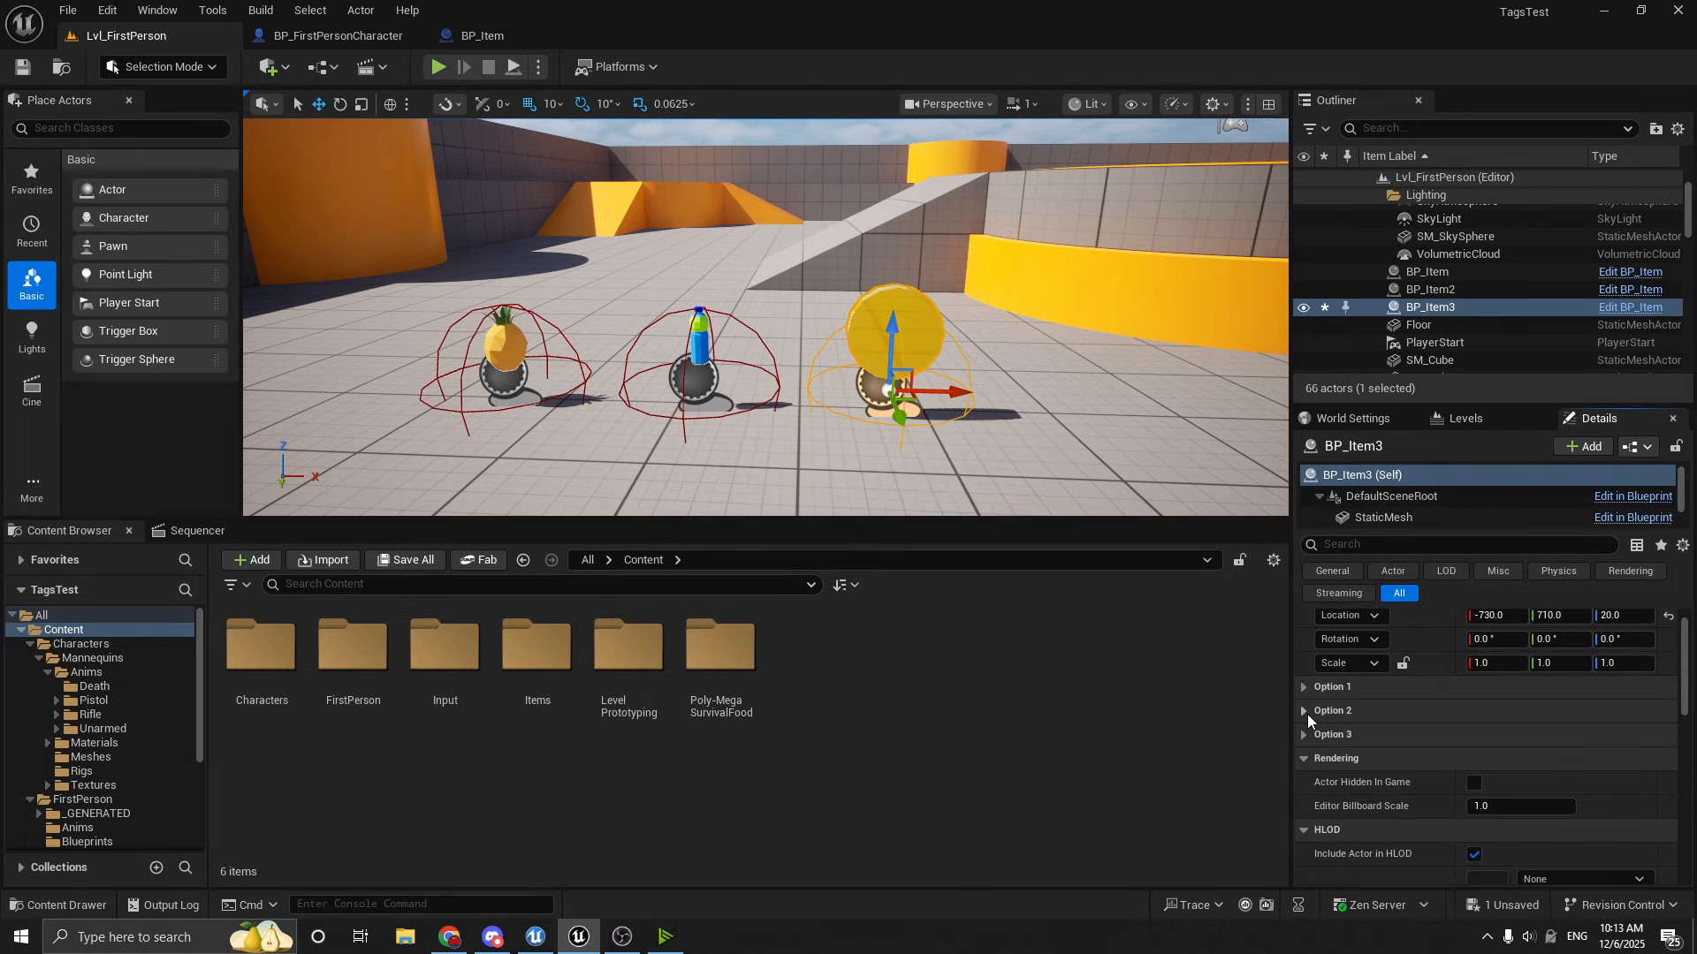
{"action": "left_click", "coordinate": [1332, 711]}
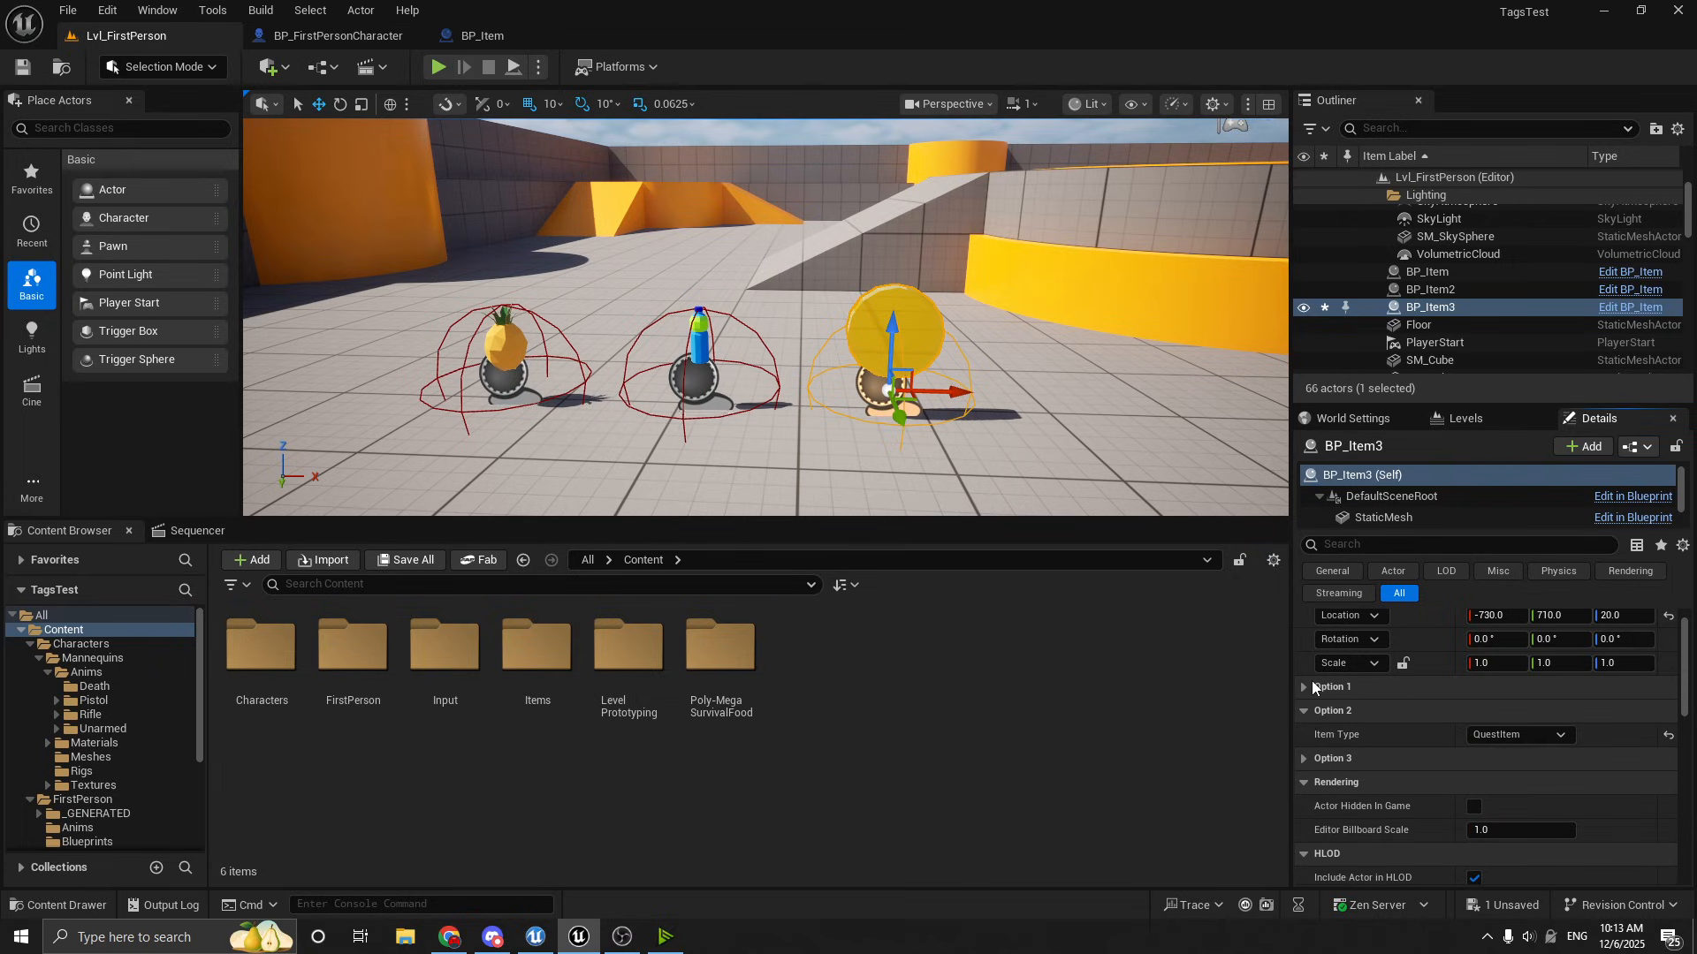
{"action": "mouse_move", "coordinate": [854, 629]}
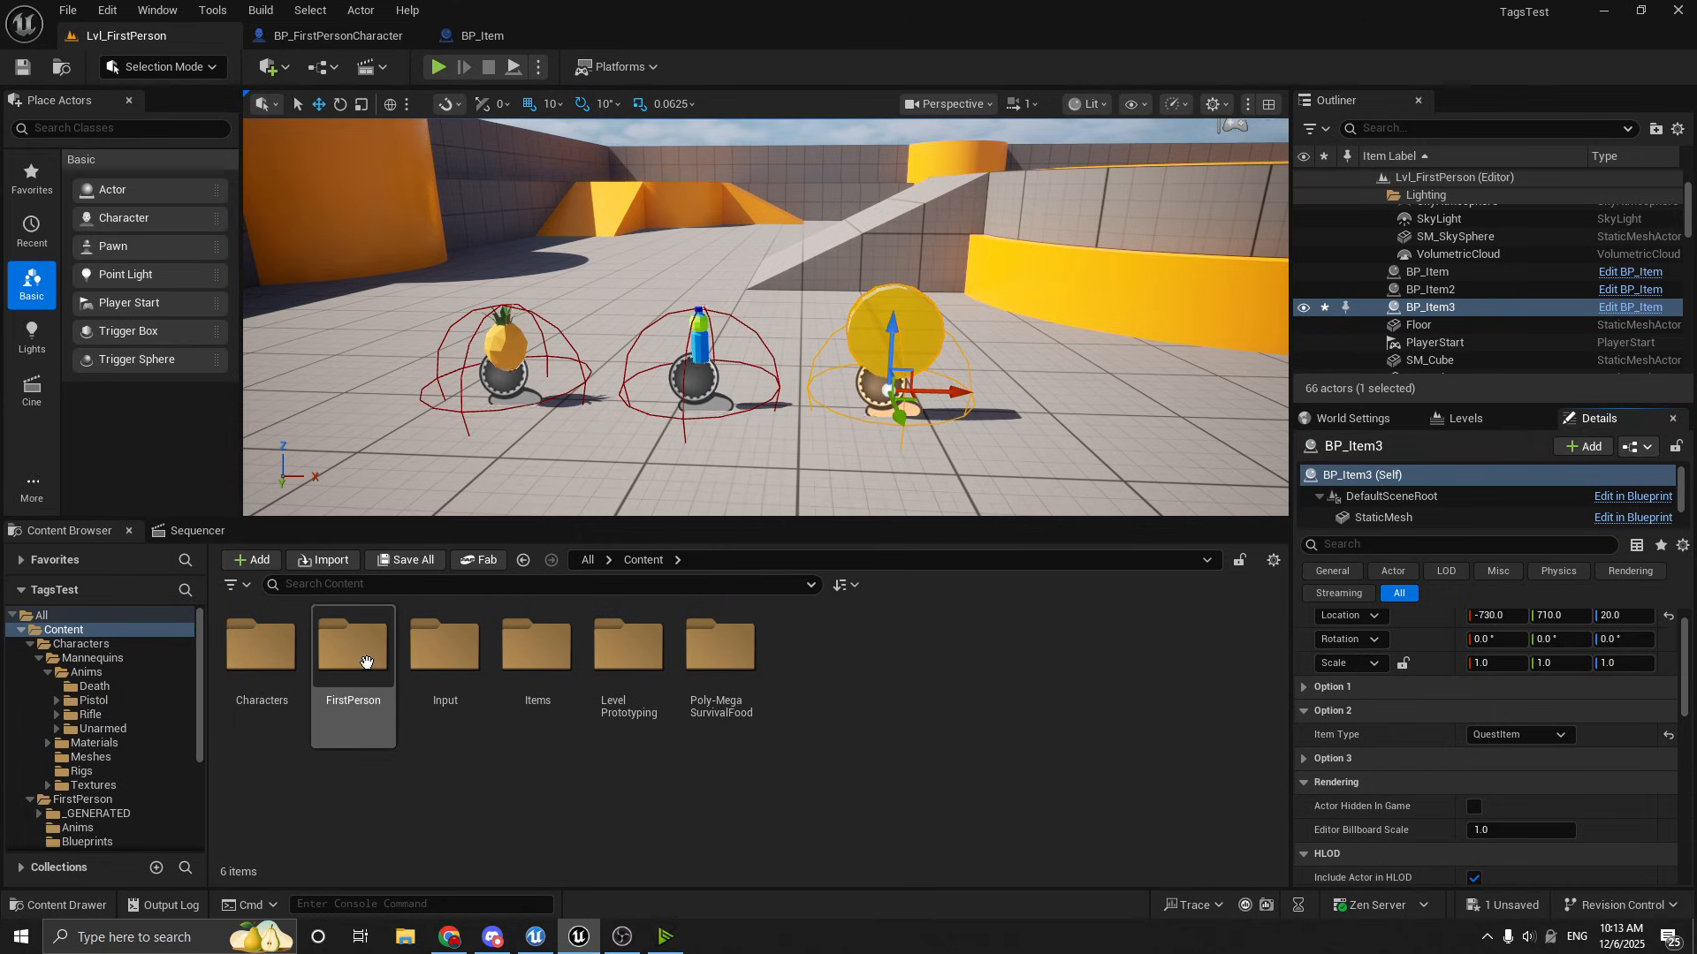
Browse FirstPerson > Items in the Content Browser and select the E_ItemType enumeration
{"action": "left_click", "coordinate": [259, 646]}
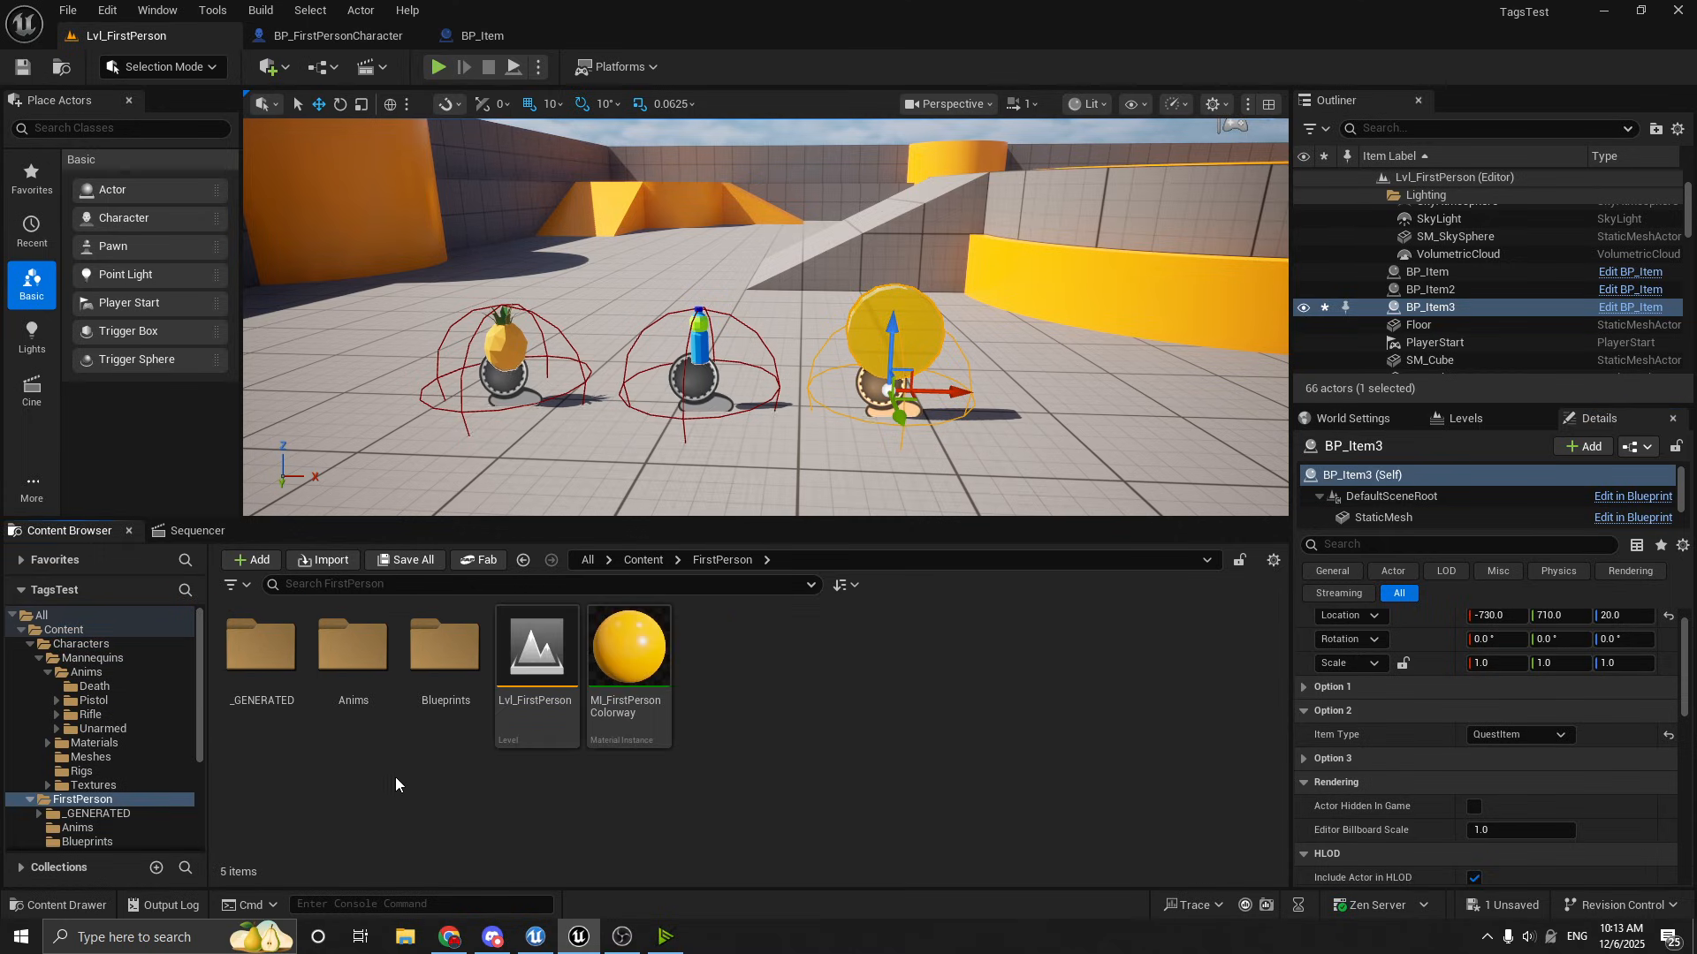
{"action": "left_click", "coordinate": [642, 560]}
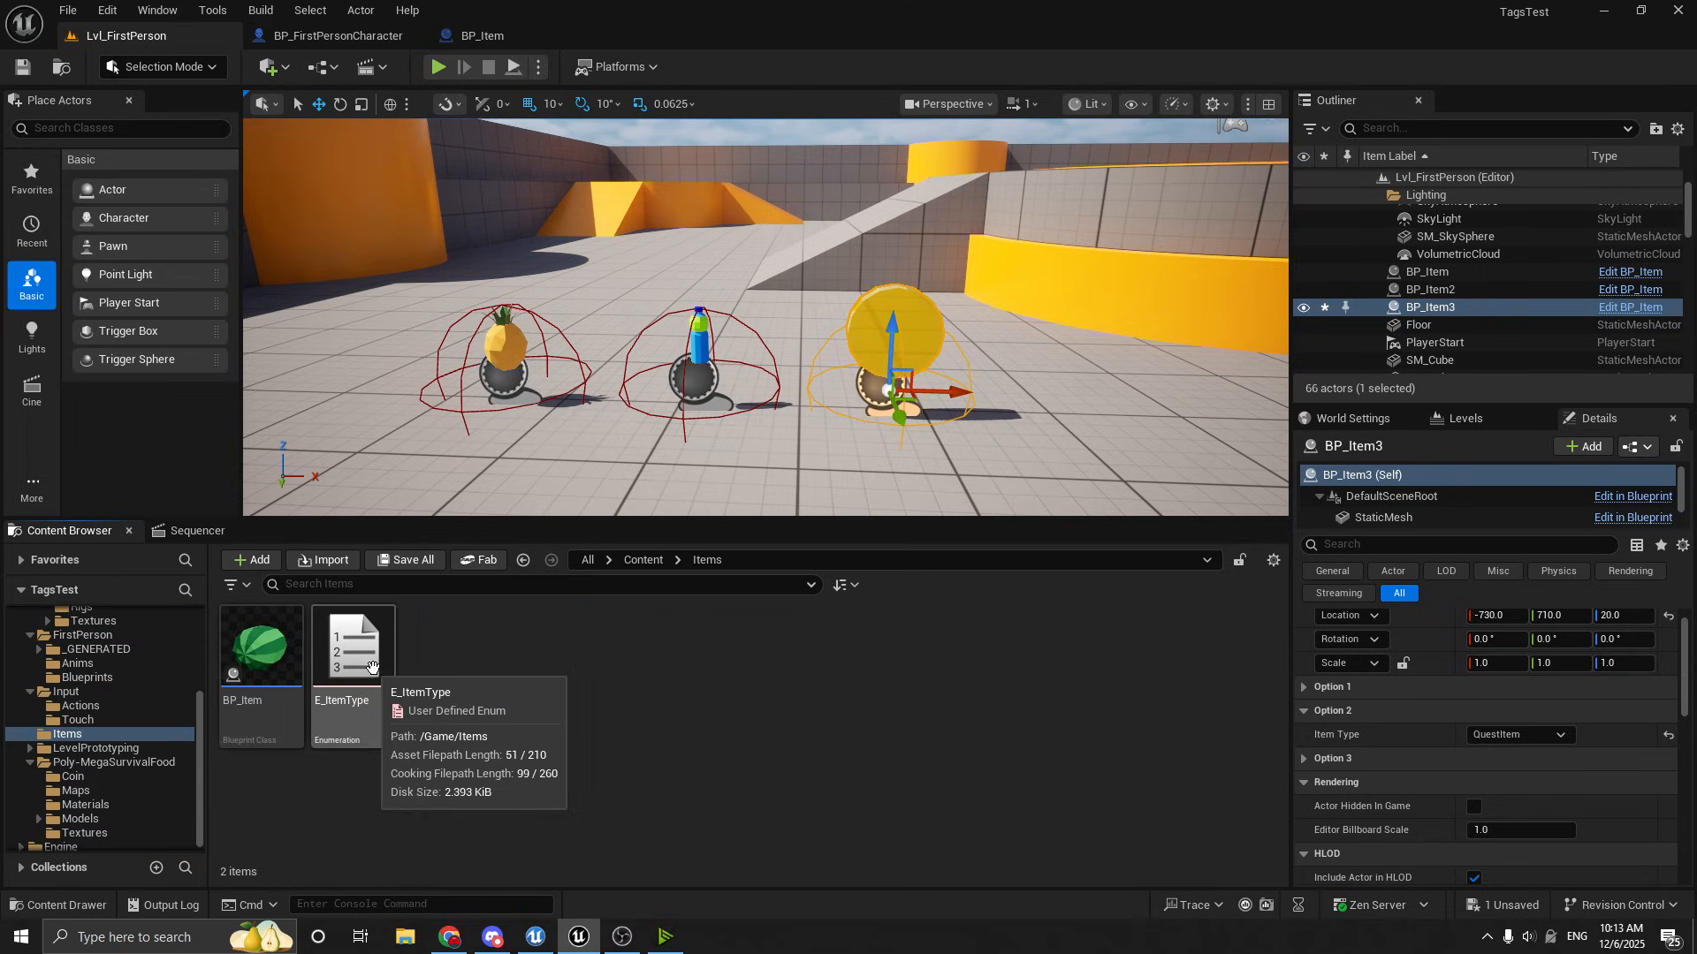
{"action": "mouse_move", "coordinate": [475, 654]}
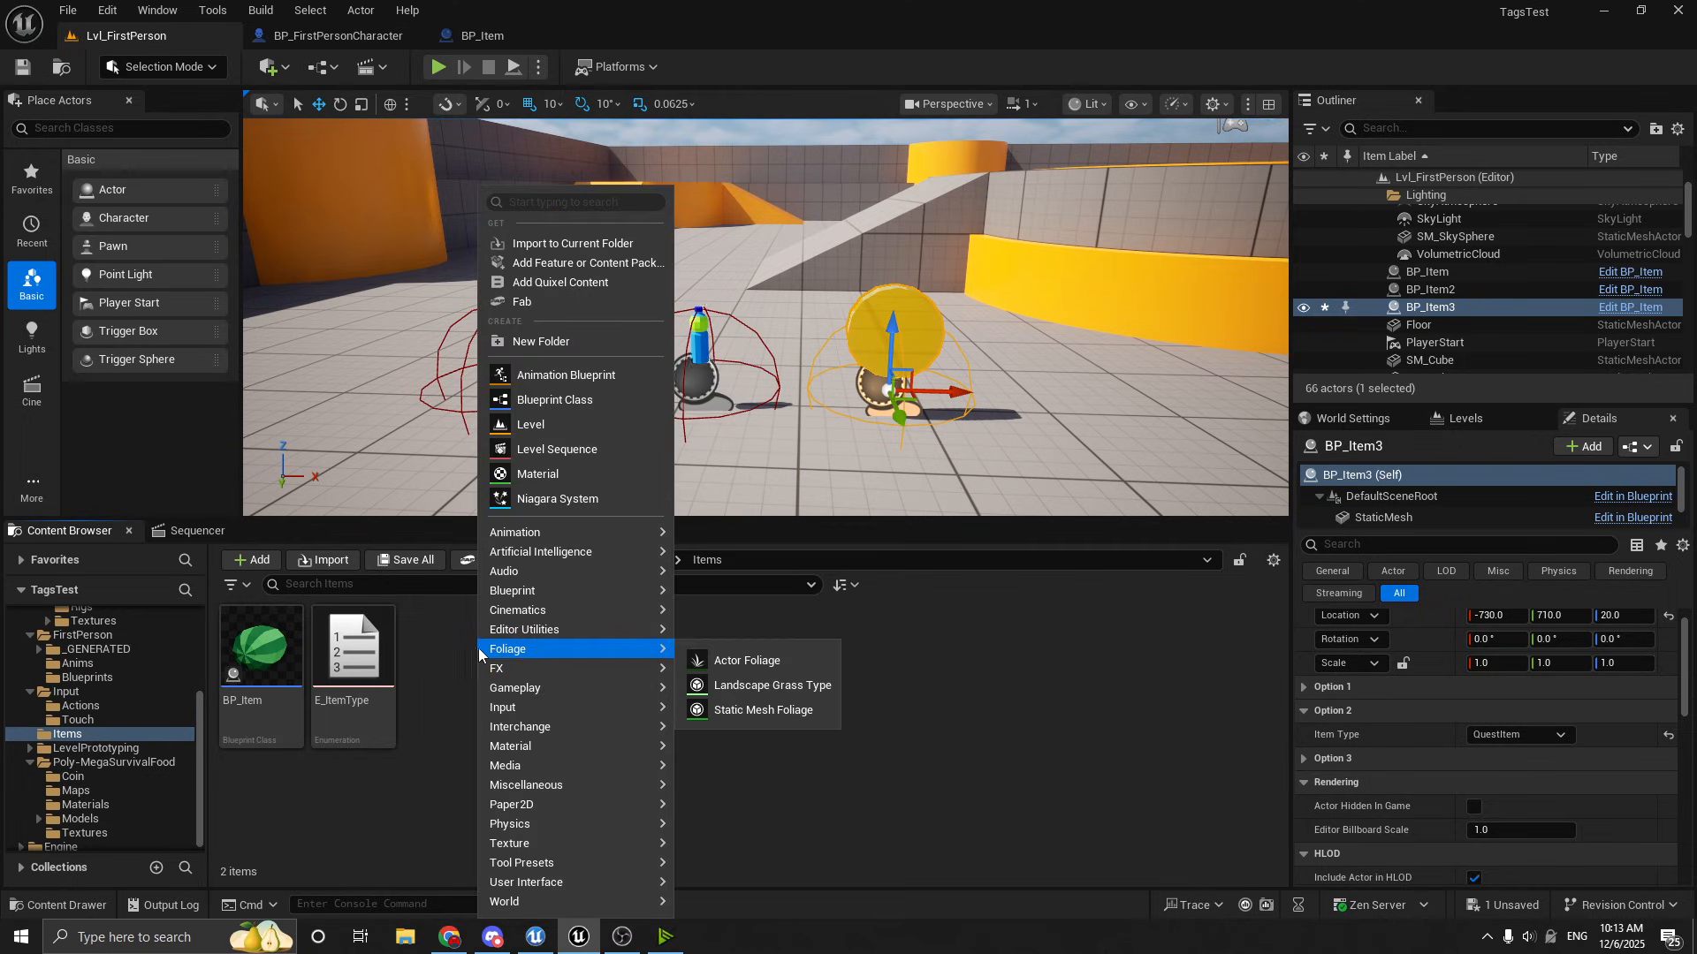
{"action": "mouse_move", "coordinate": [513, 590]}
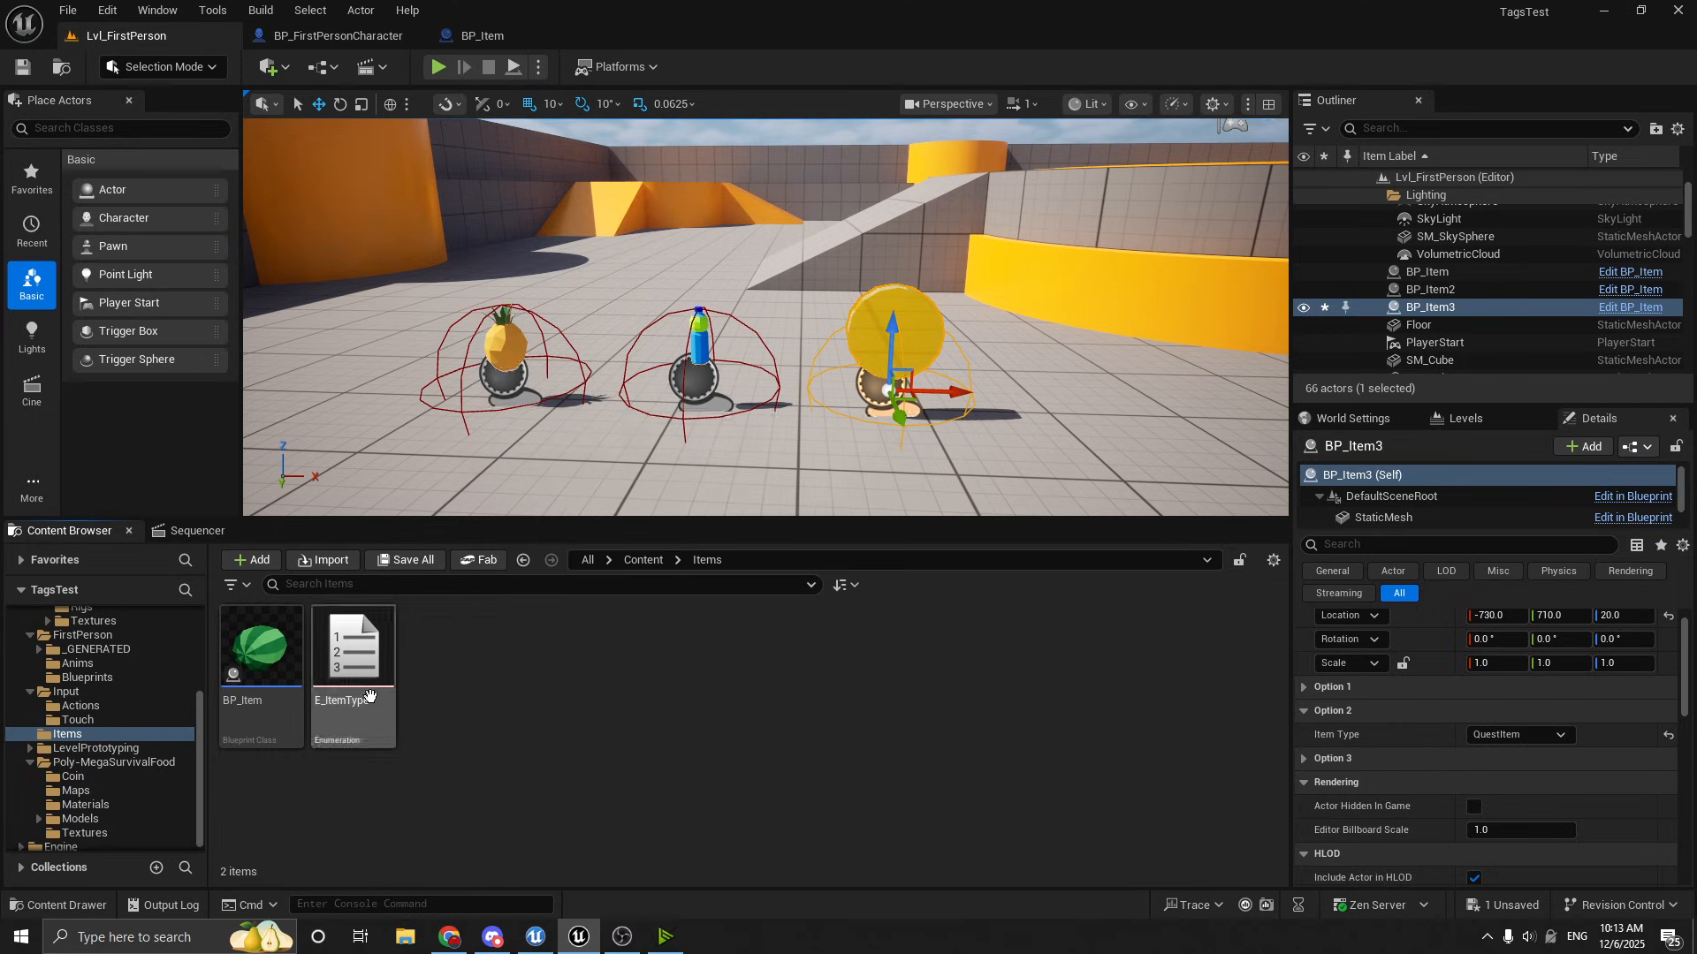
{"action": "left_click", "coordinate": [353, 647]}
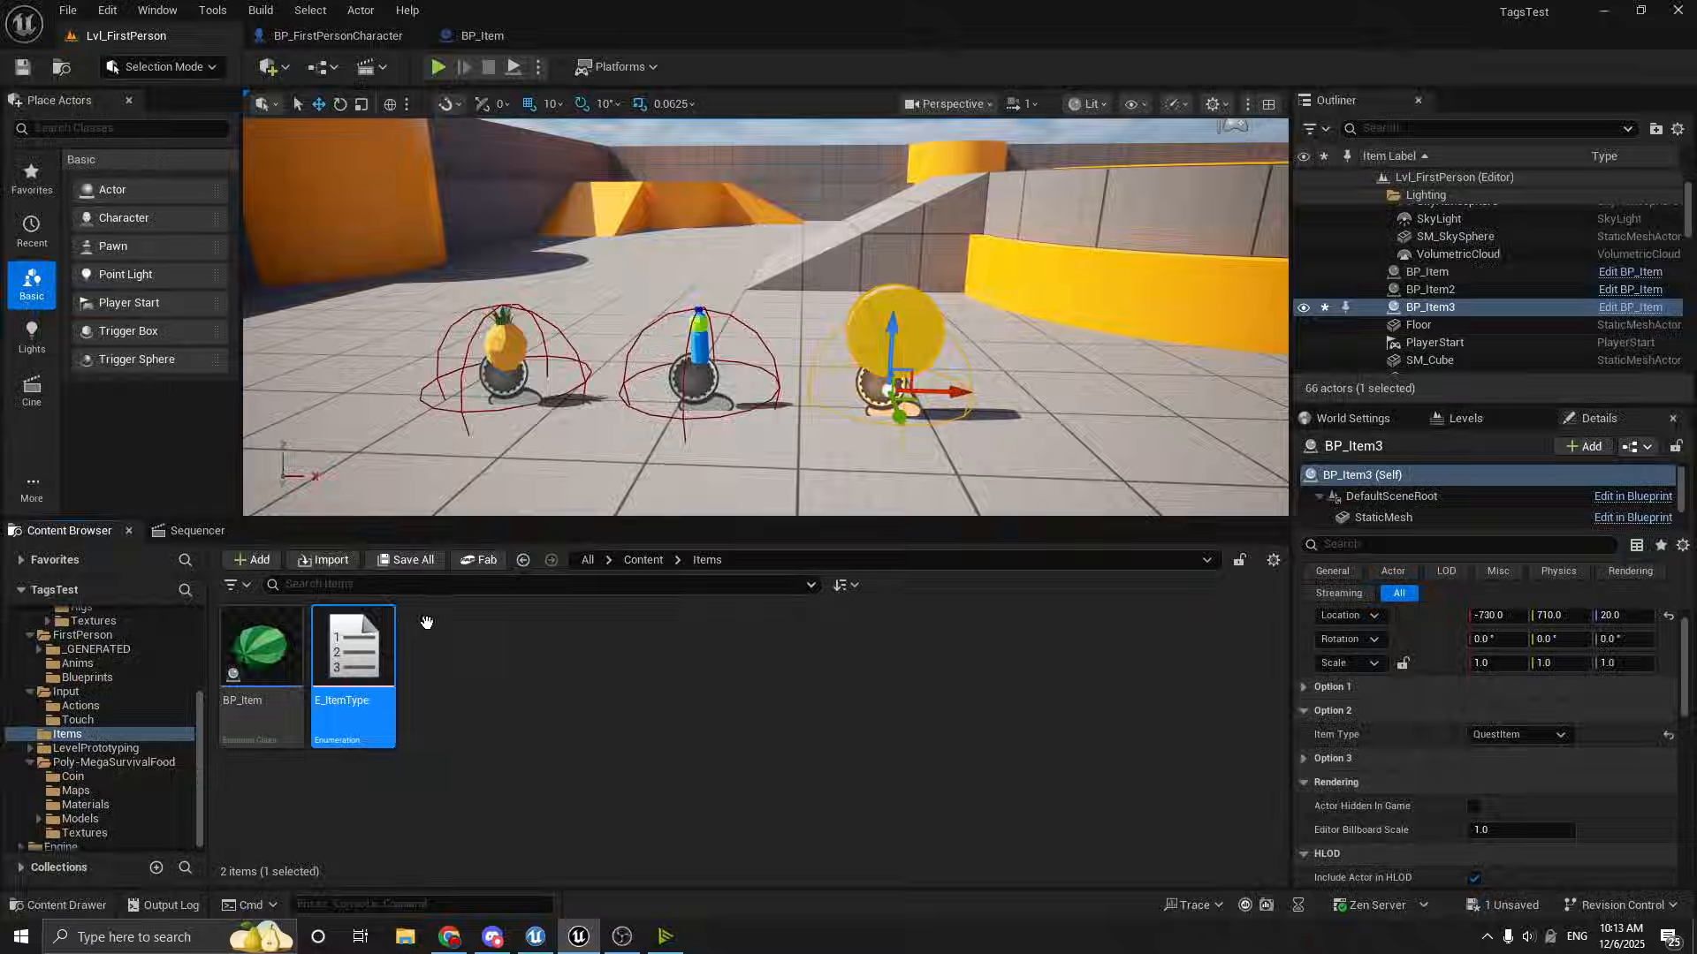
Open the E_ItemType enumeration, listing Food, Drink and QuestItem
{"action": "double_click", "coordinate": [352, 647]}
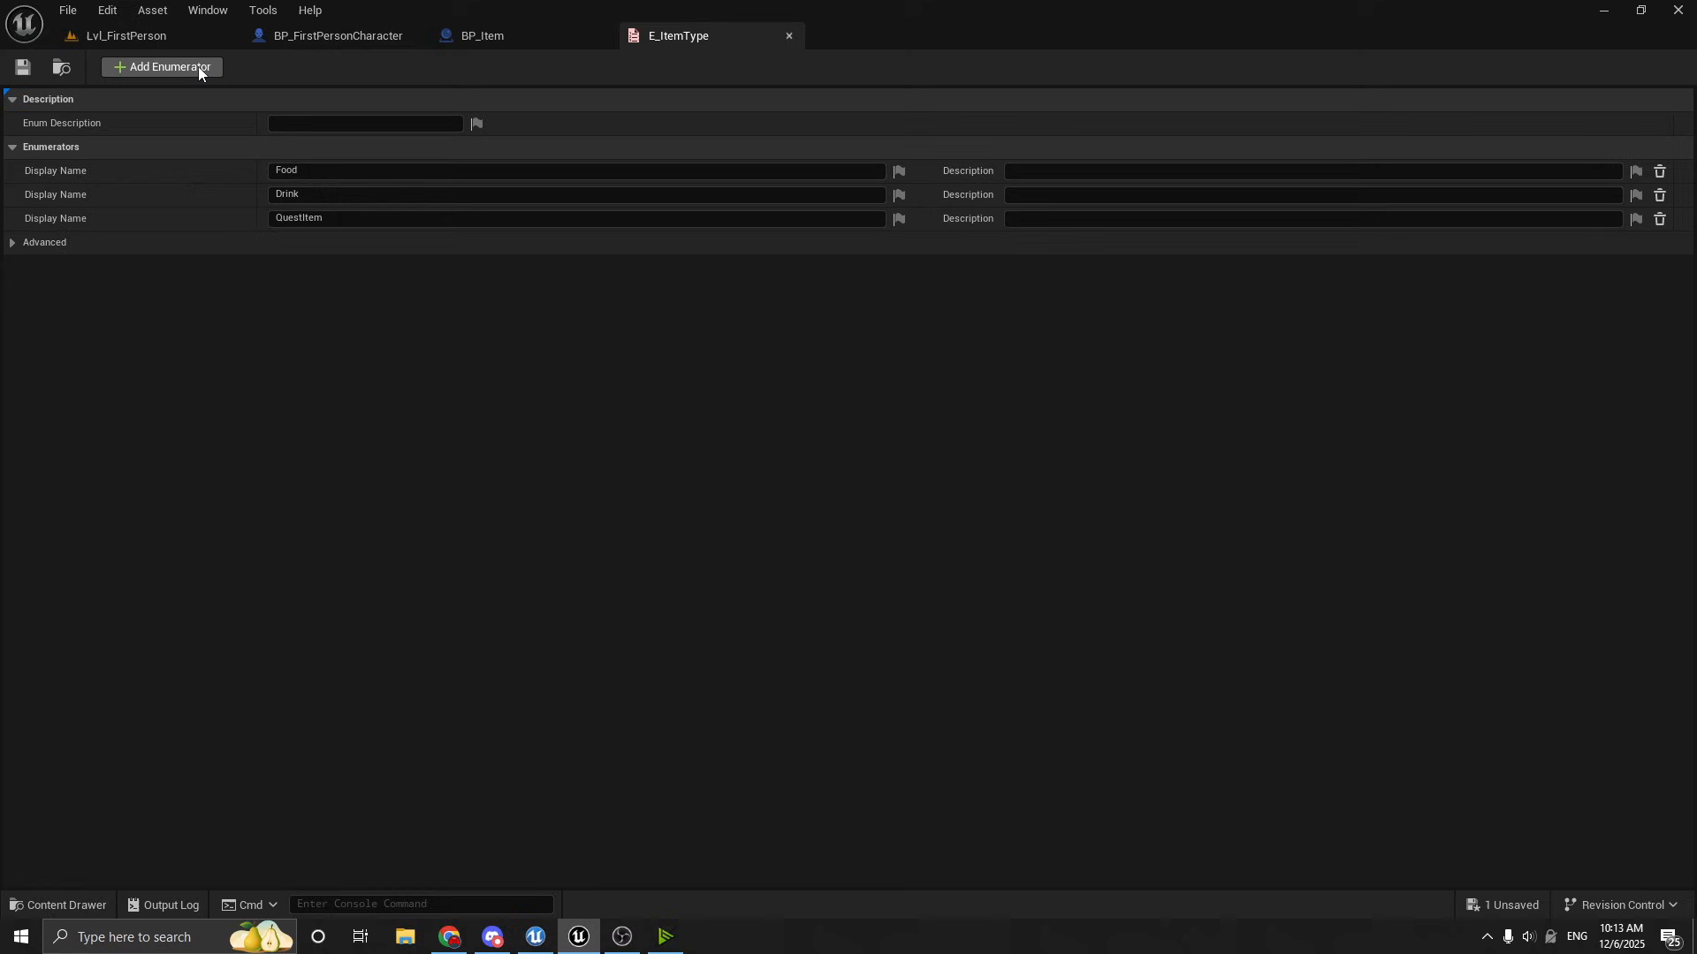
{"action": "mouse_move", "coordinate": [57, 205]}
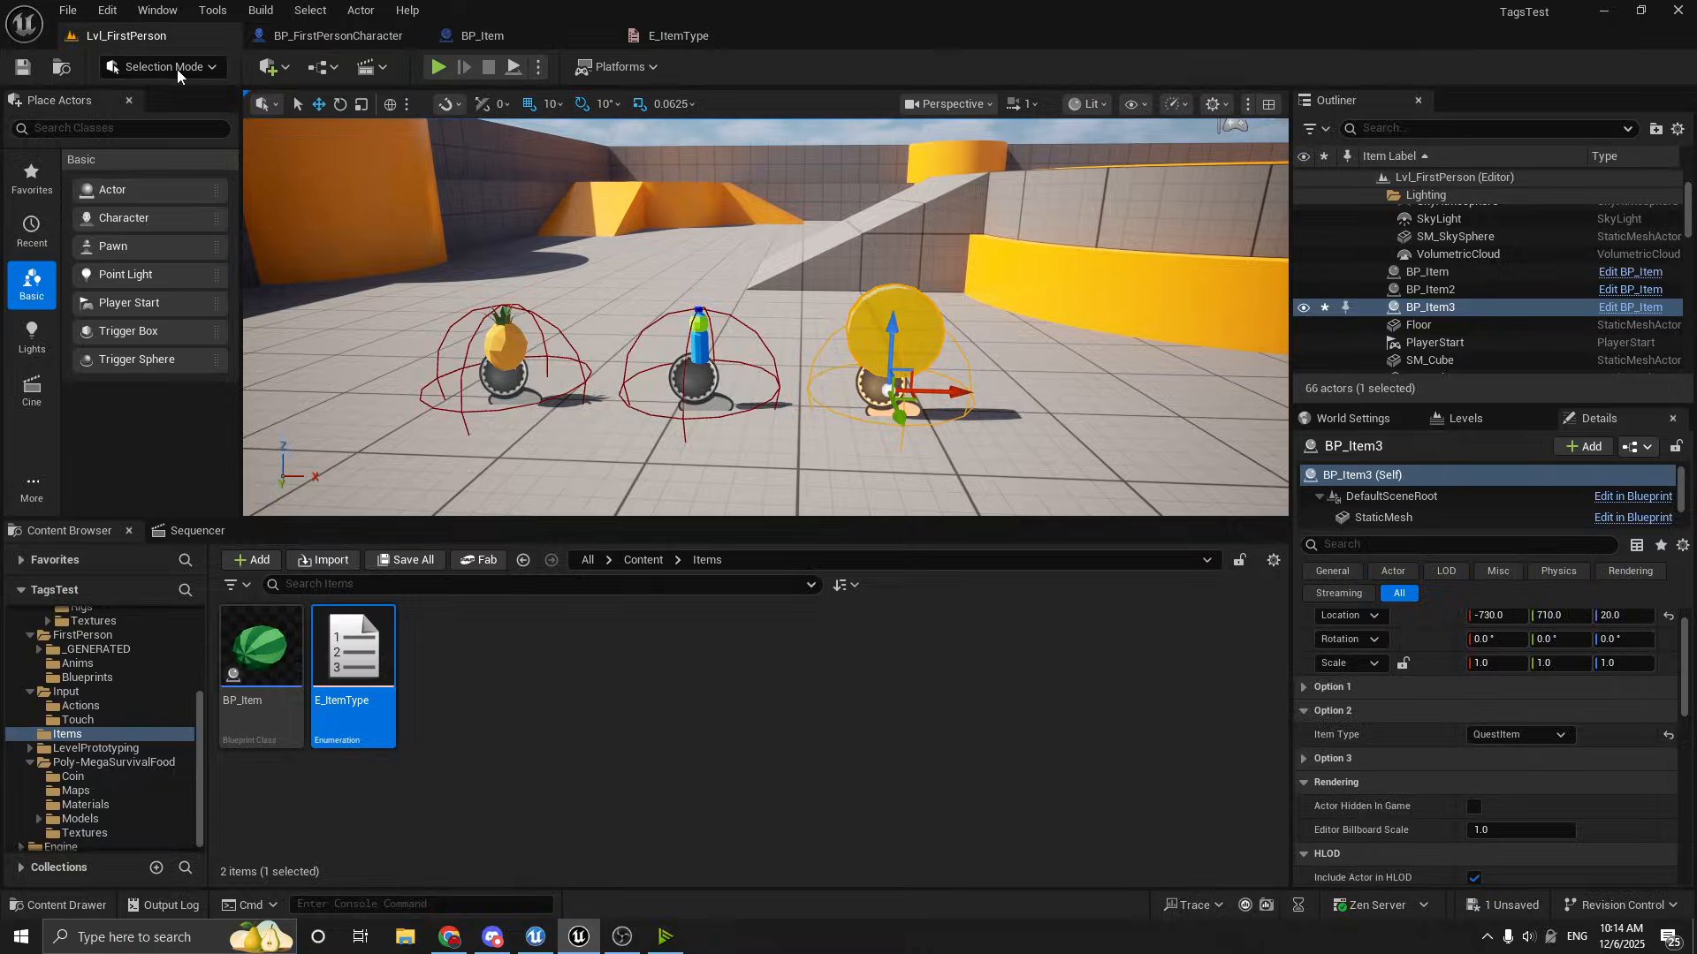
Select the pineapple BP_Item, peek at its Option 1 flags, then switch to the BP_Item blueprint
{"action": "left_click", "coordinate": [1428, 272]}
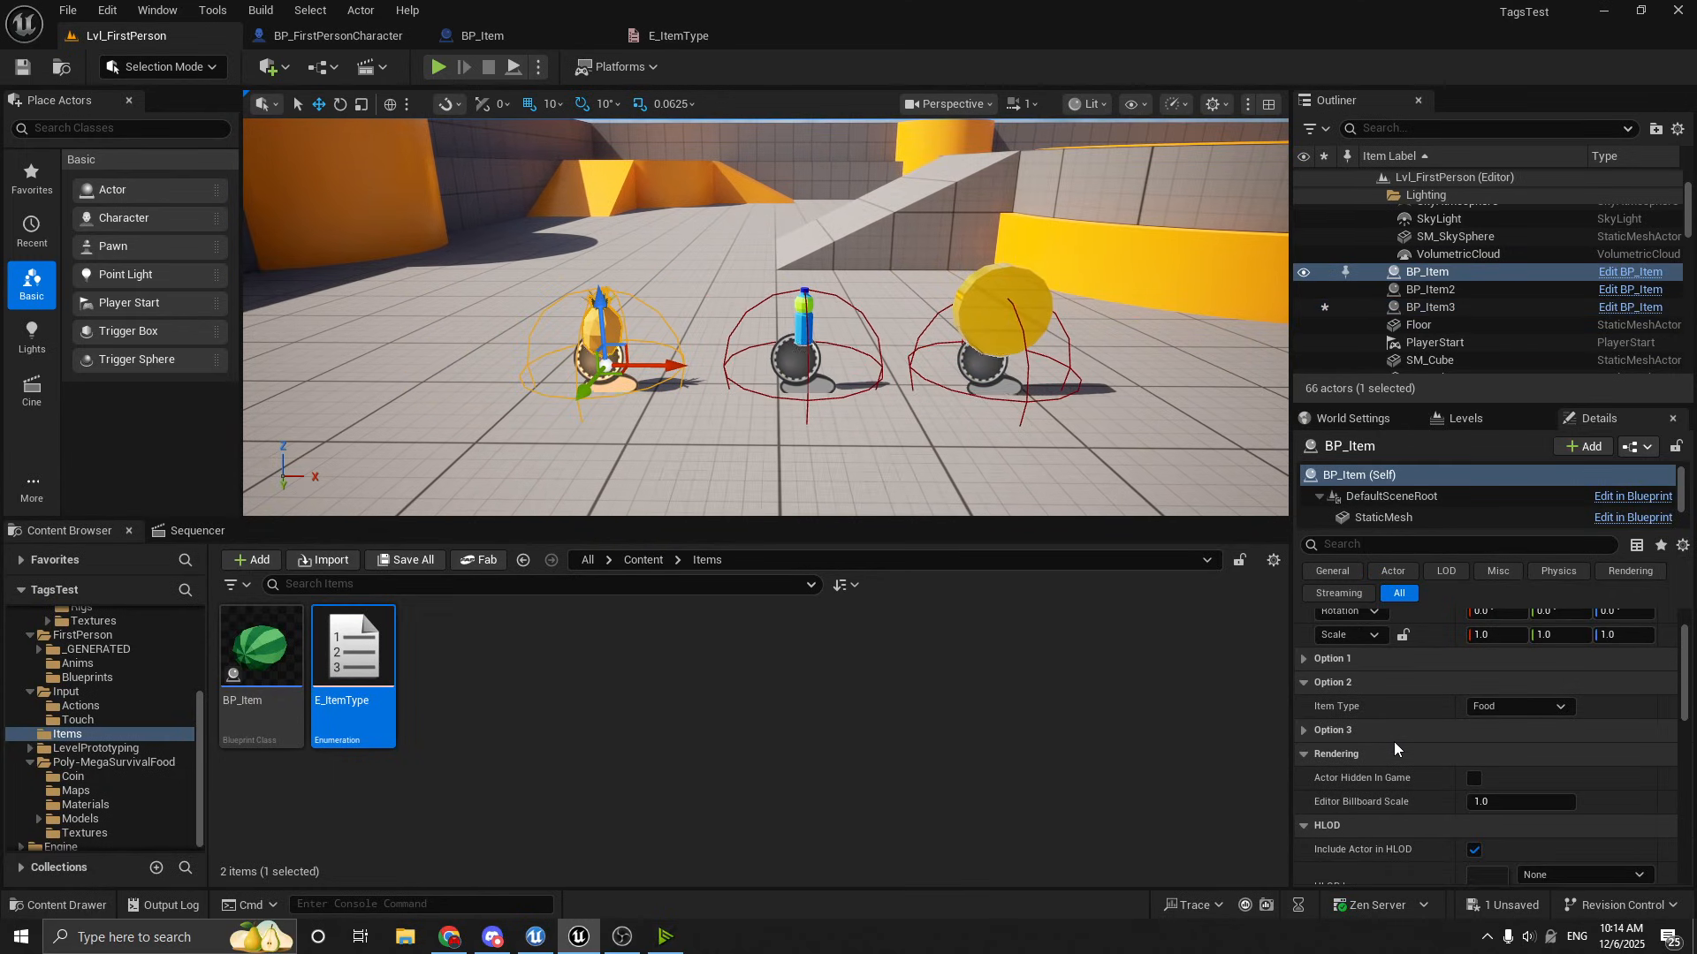
{"action": "left_click", "coordinate": [1333, 657]}
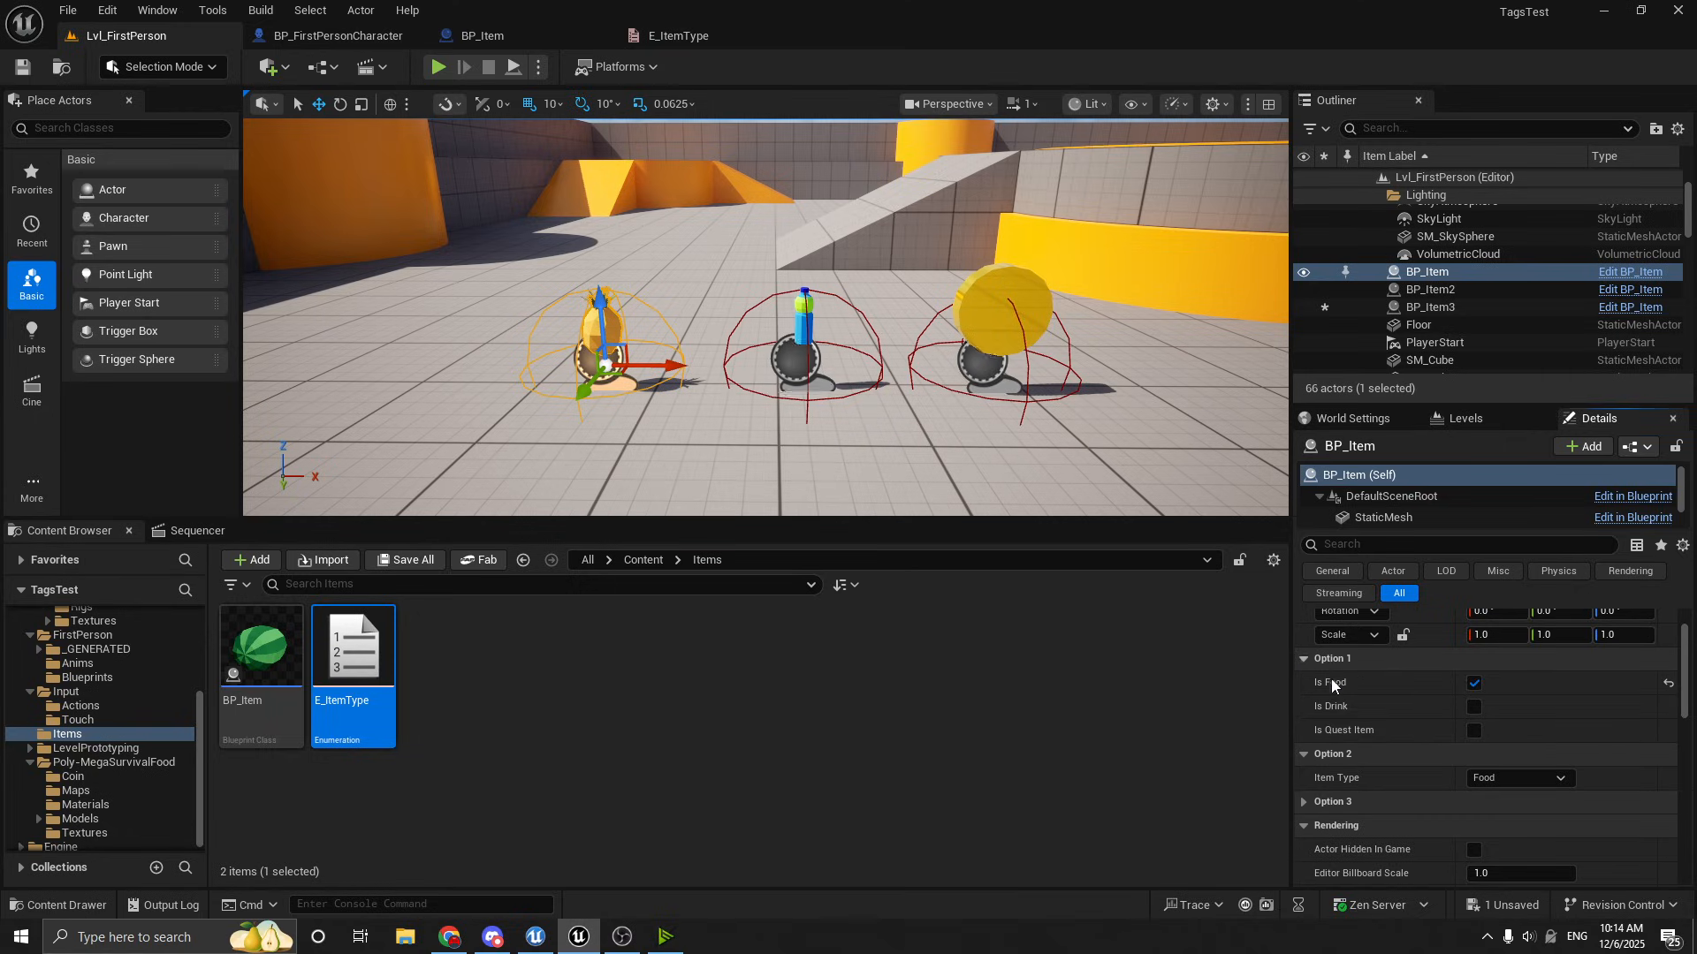
{"action": "left_click", "coordinate": [1304, 658]}
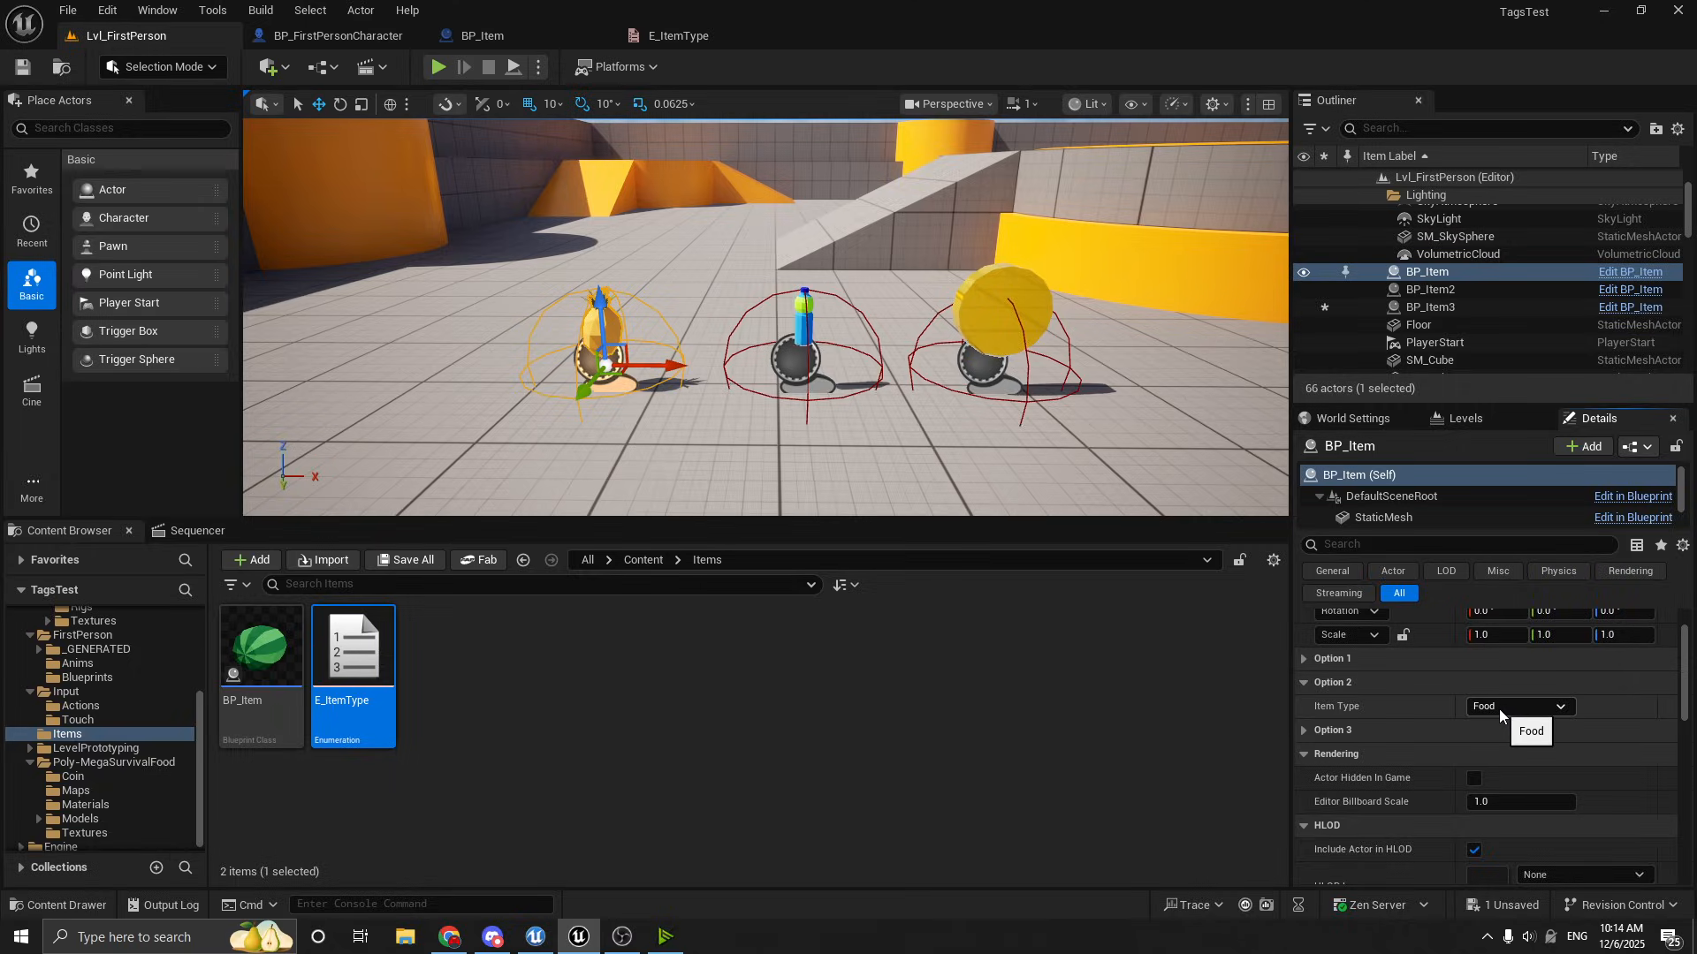
{"action": "left_click", "coordinate": [479, 35]}
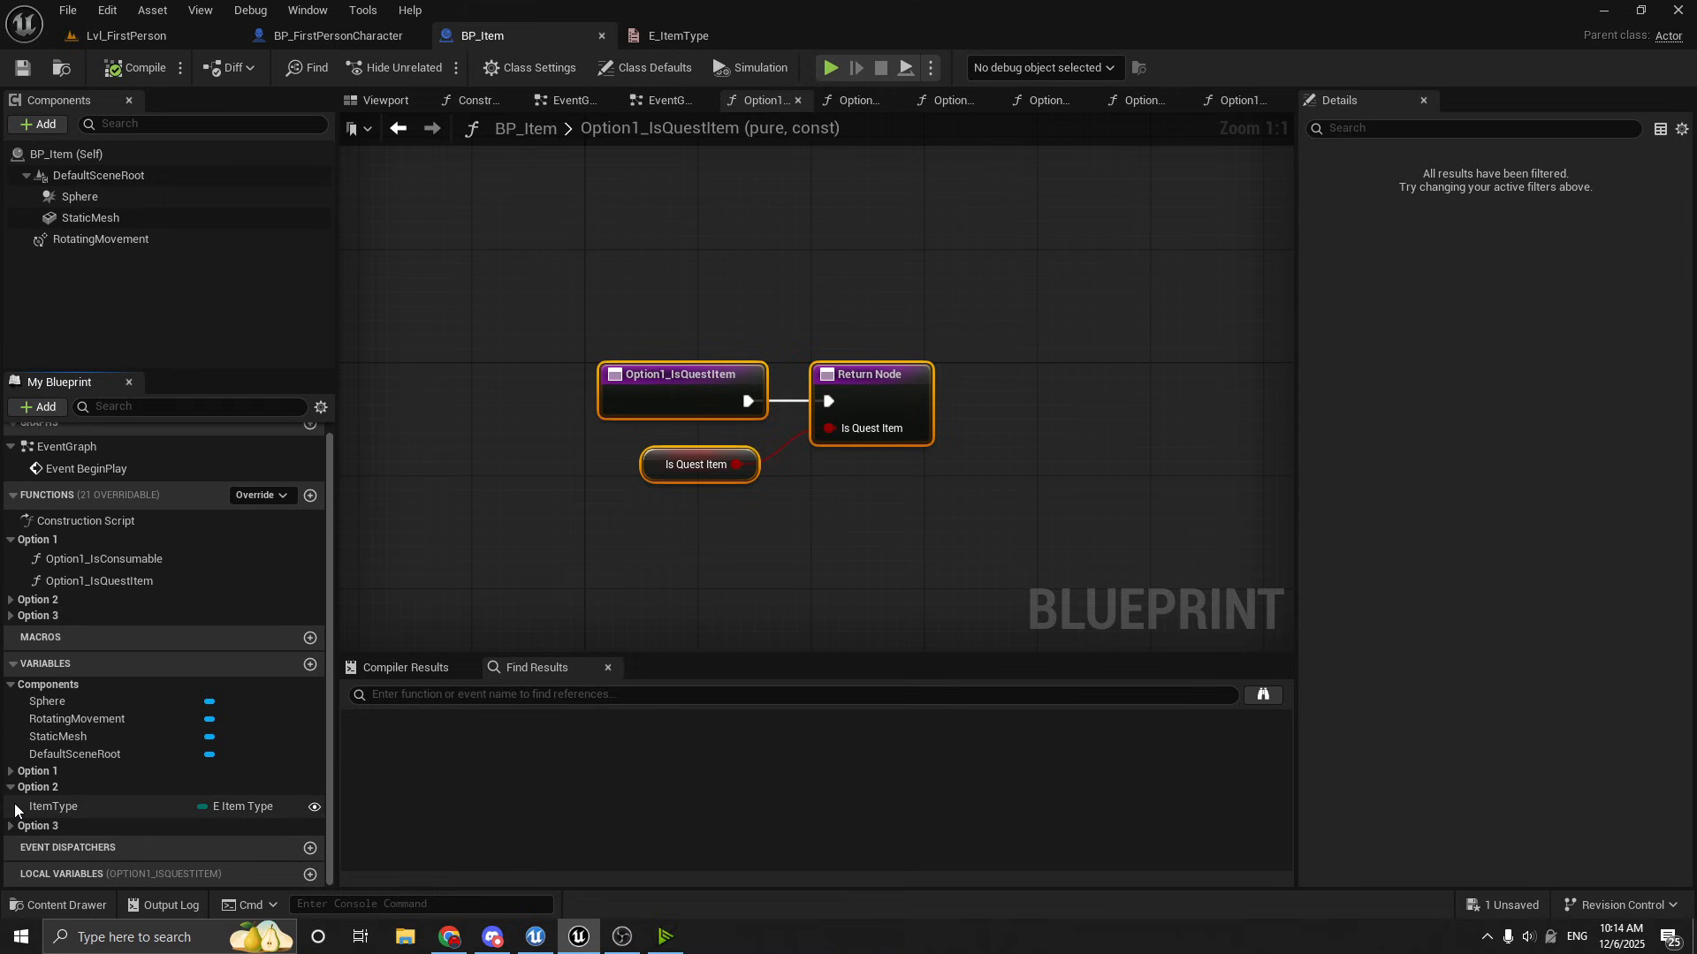
Inspect the ItemType variable, then check item types in the level: pineapple Food, yellow ball QuestItem
{"action": "left_click", "coordinate": [51, 806]}
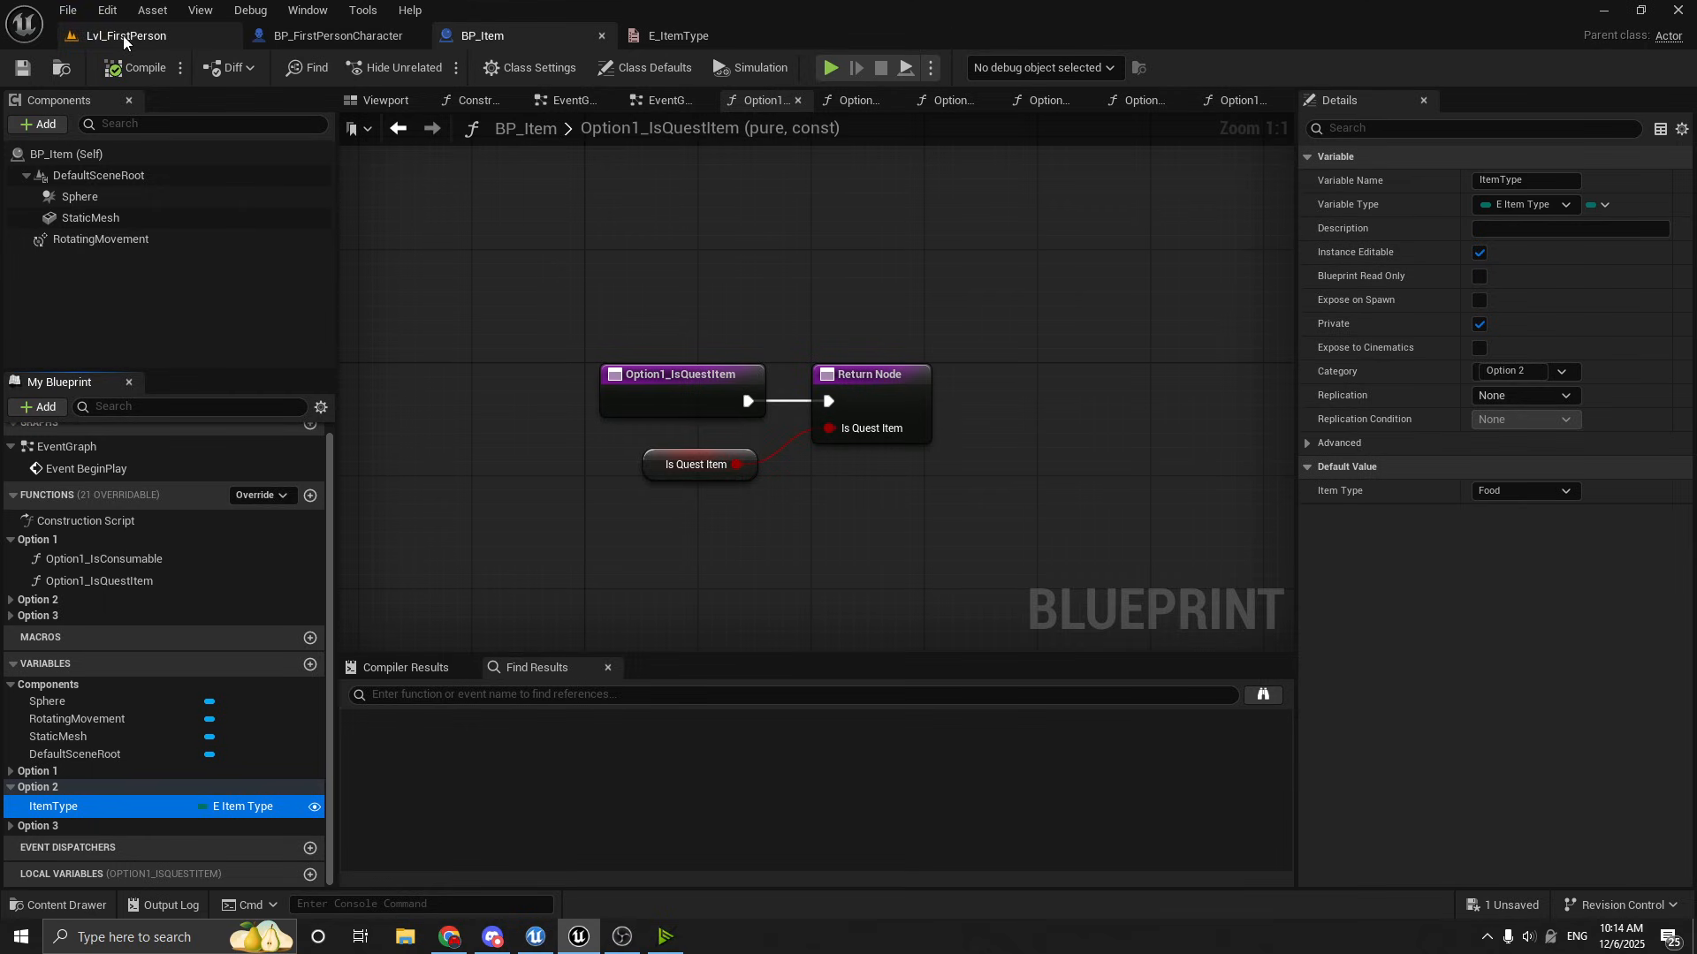
{"action": "left_click", "coordinate": [129, 35]}
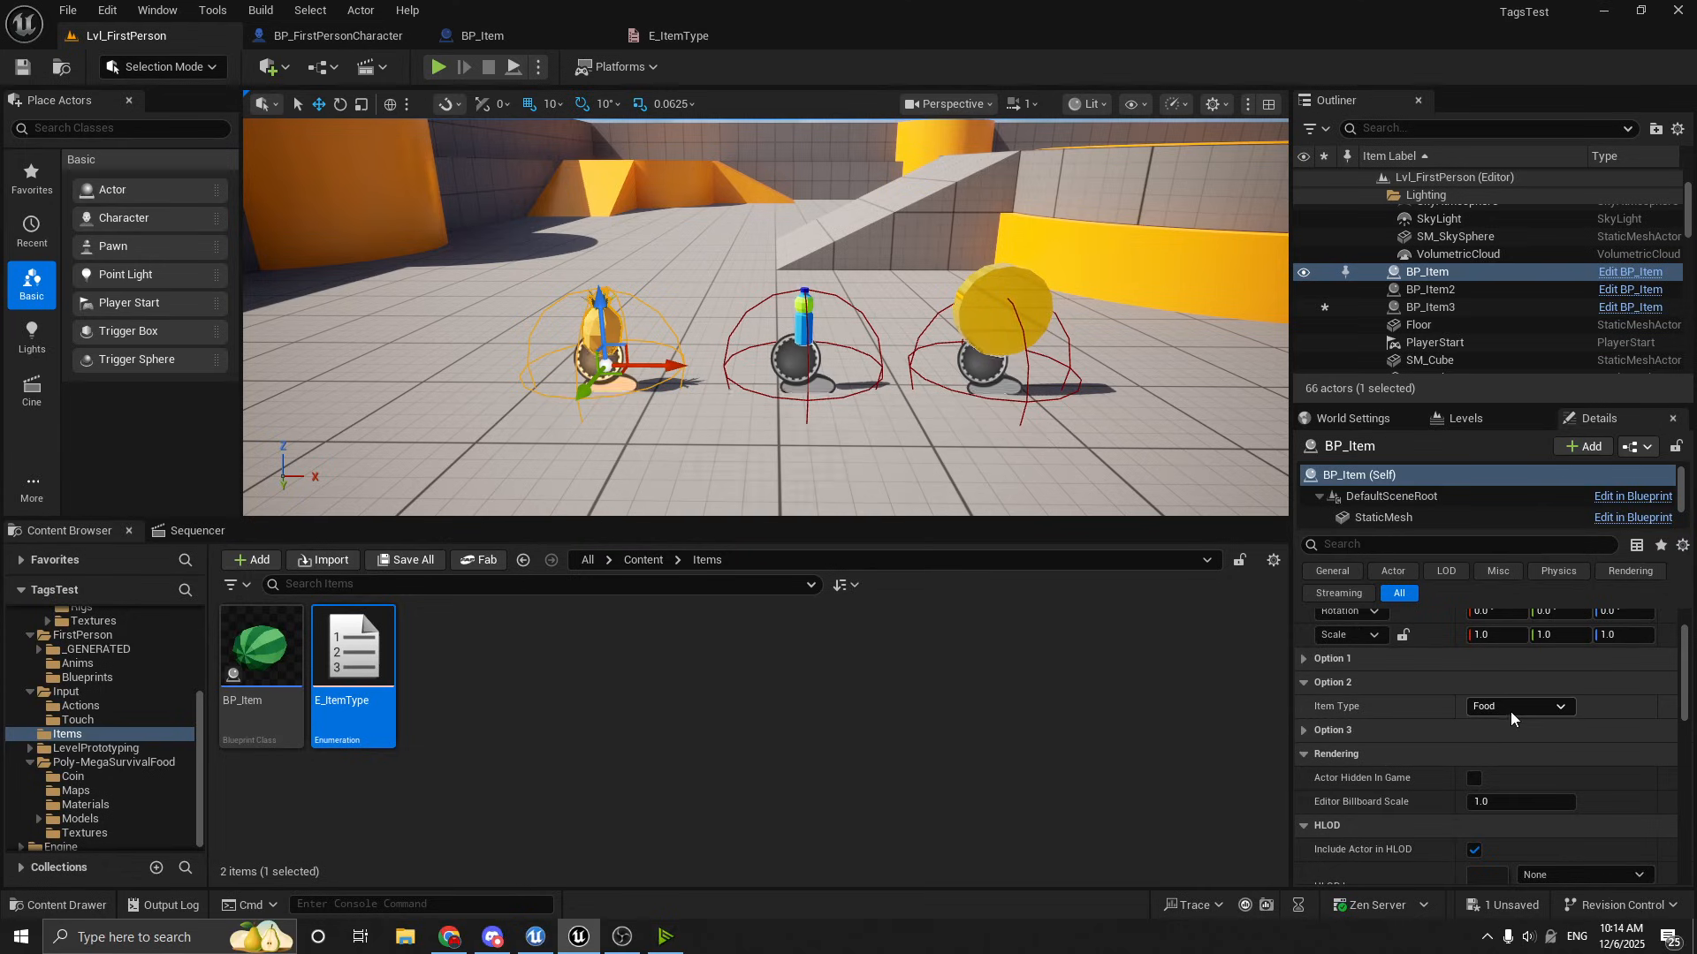
{"action": "left_click", "coordinate": [1519, 705]}
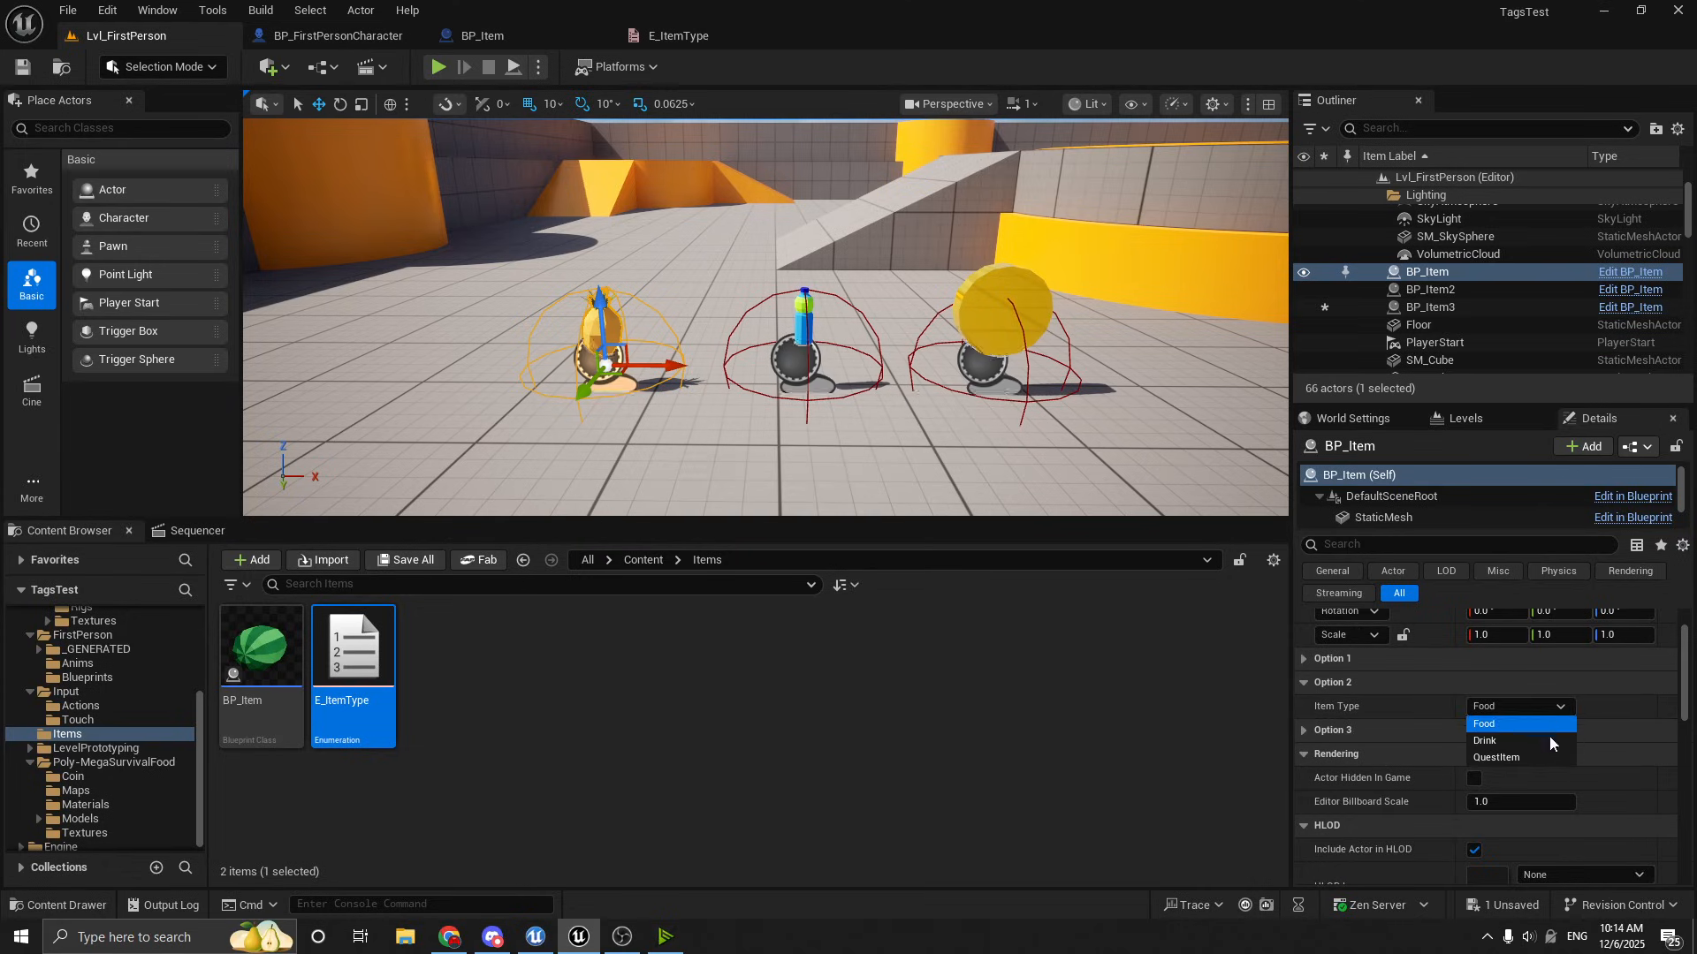
{"action": "mouse_move", "coordinate": [1493, 740]}
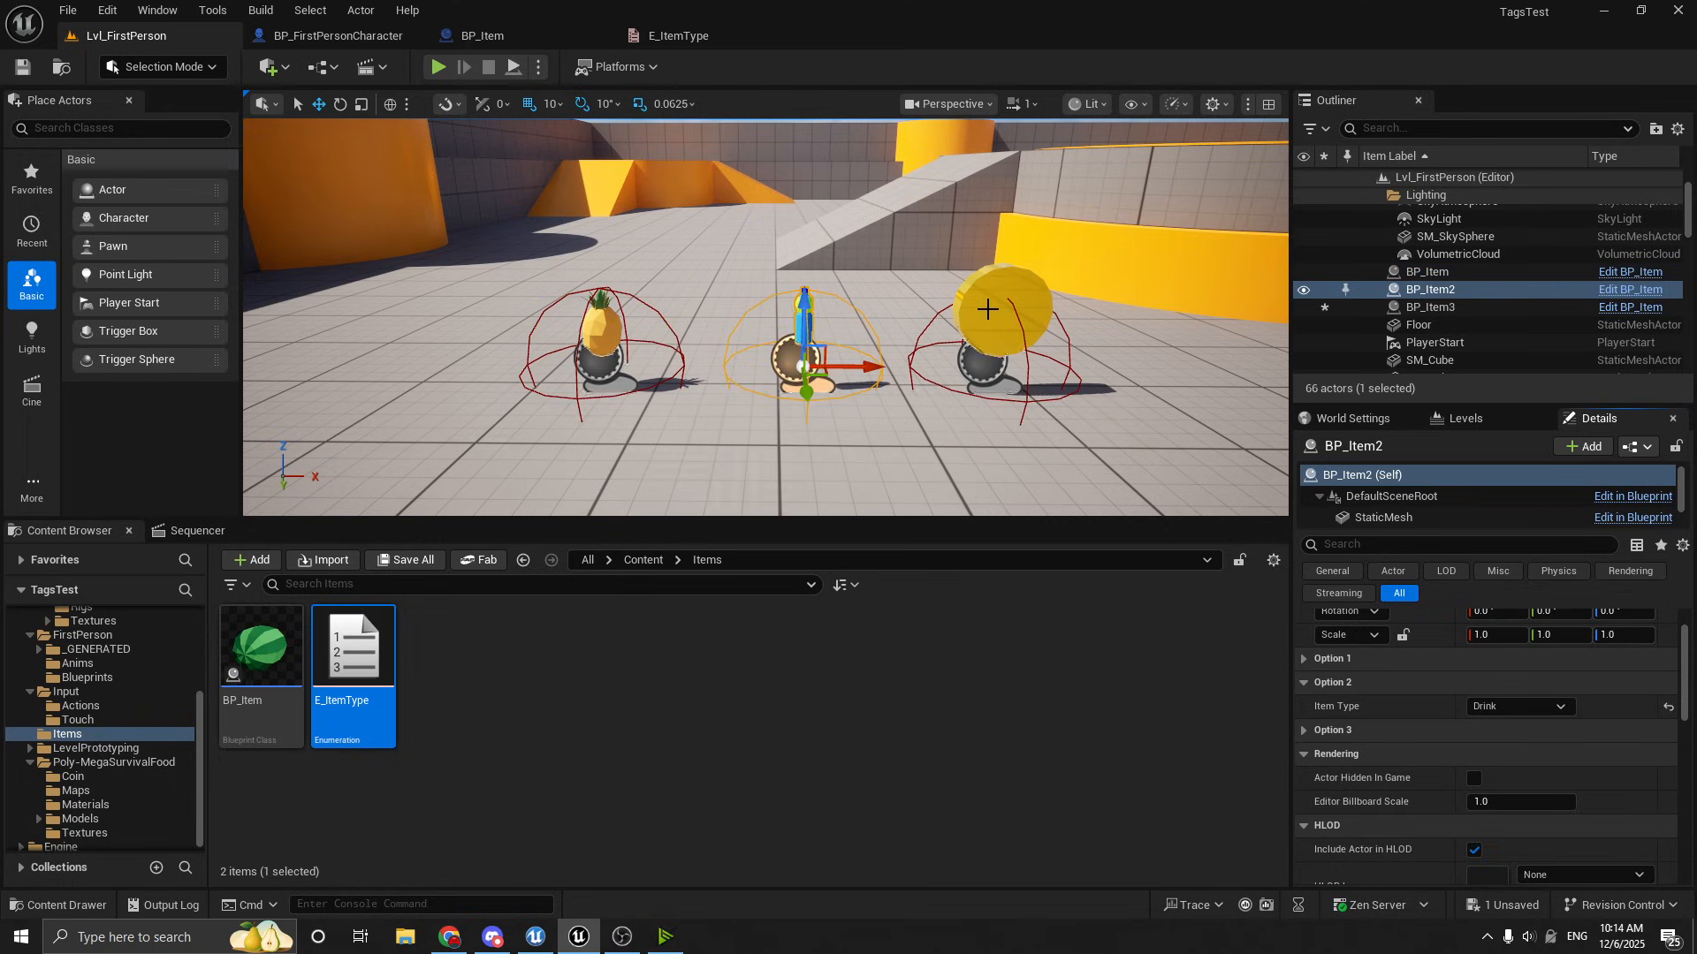
{"action": "left_click", "coordinate": [1430, 305]}
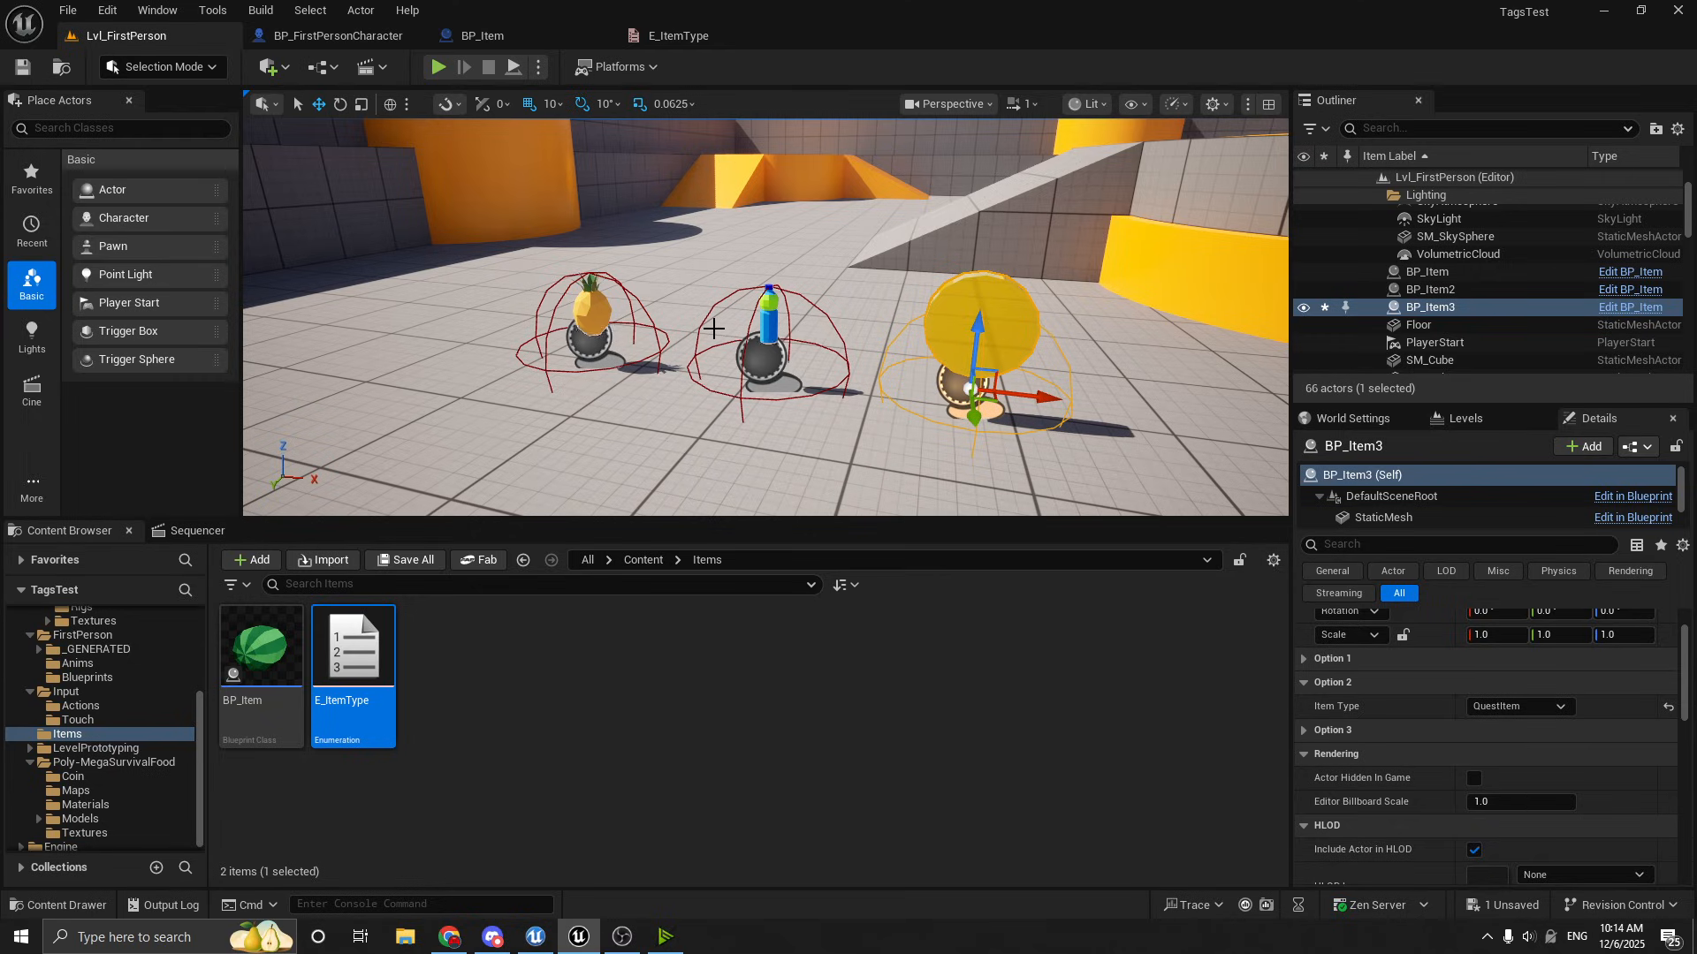
{"action": "mouse_move", "coordinate": [479, 36]}
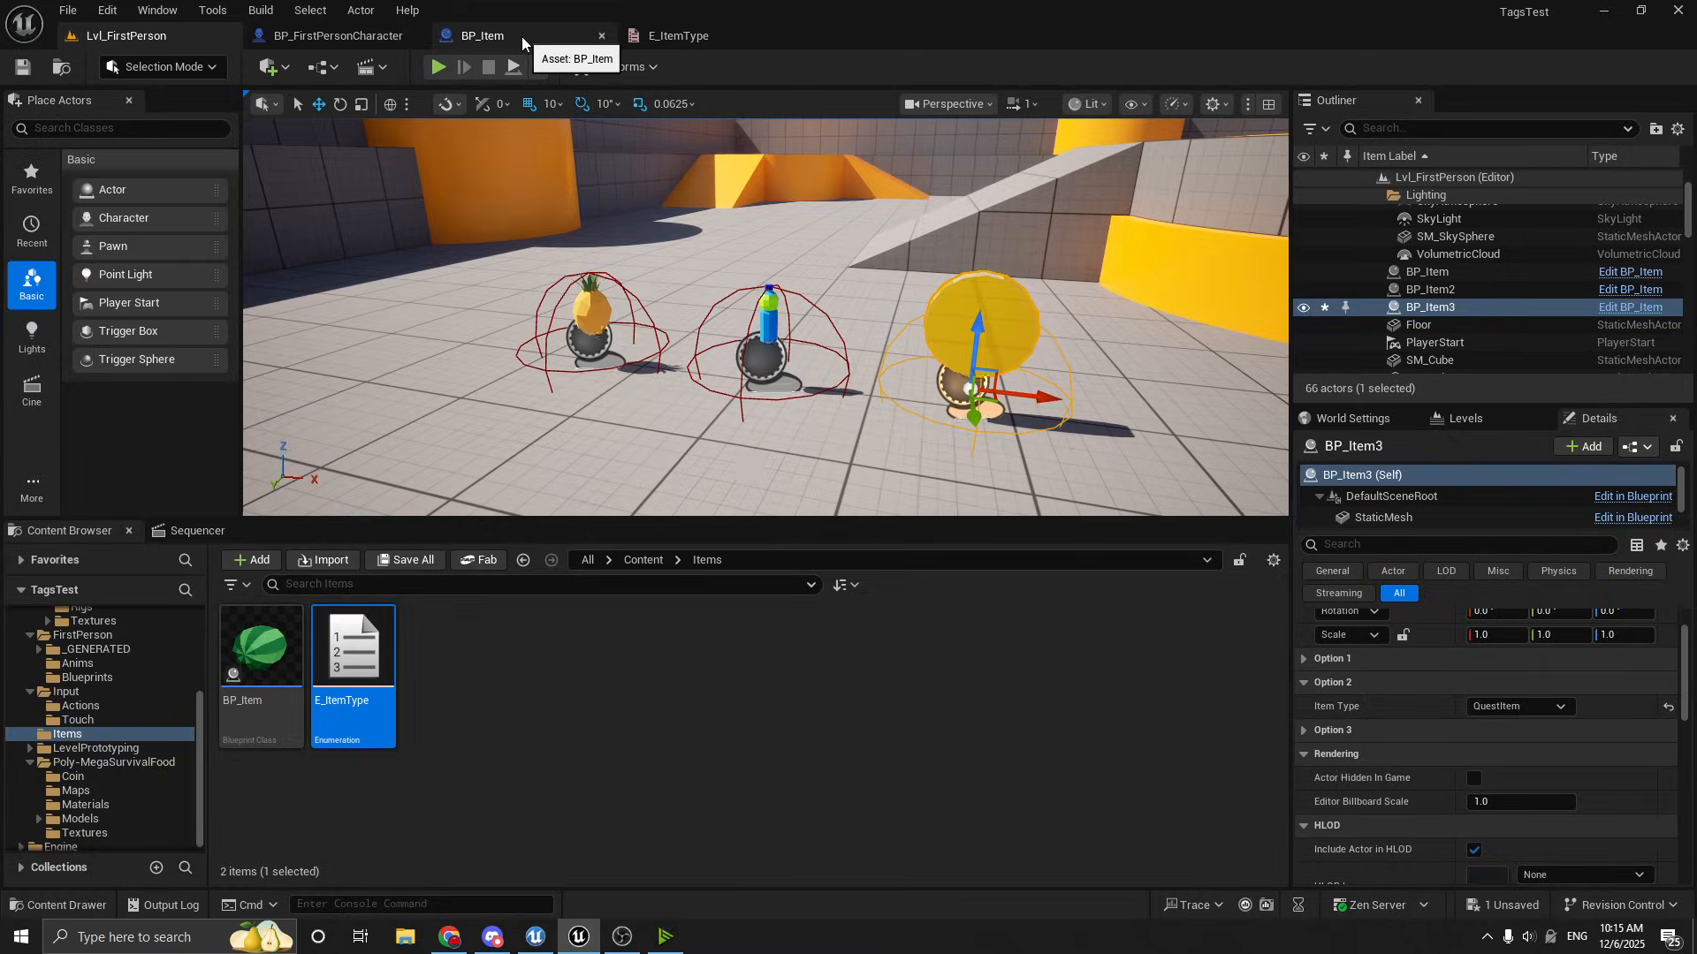
Review BP_Item's Option2_IsConsumable and Option2_IsQuestItem function graphs
{"action": "left_click", "coordinate": [479, 36]}
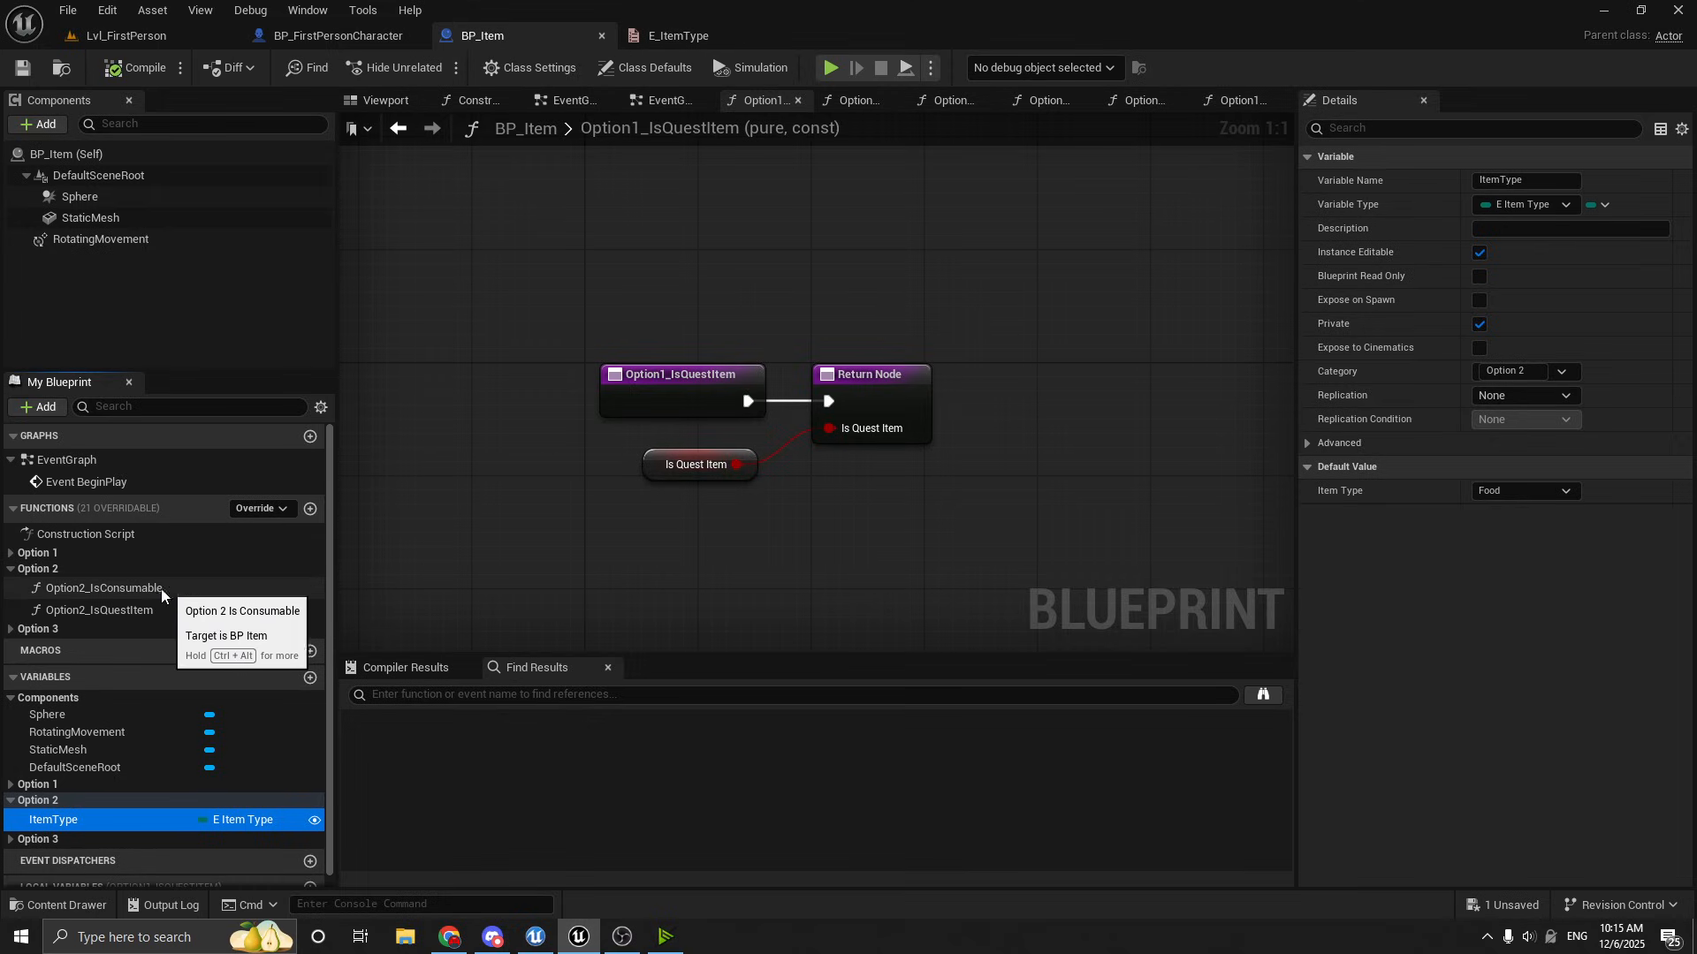
{"action": "mouse_move", "coordinate": [163, 587]}
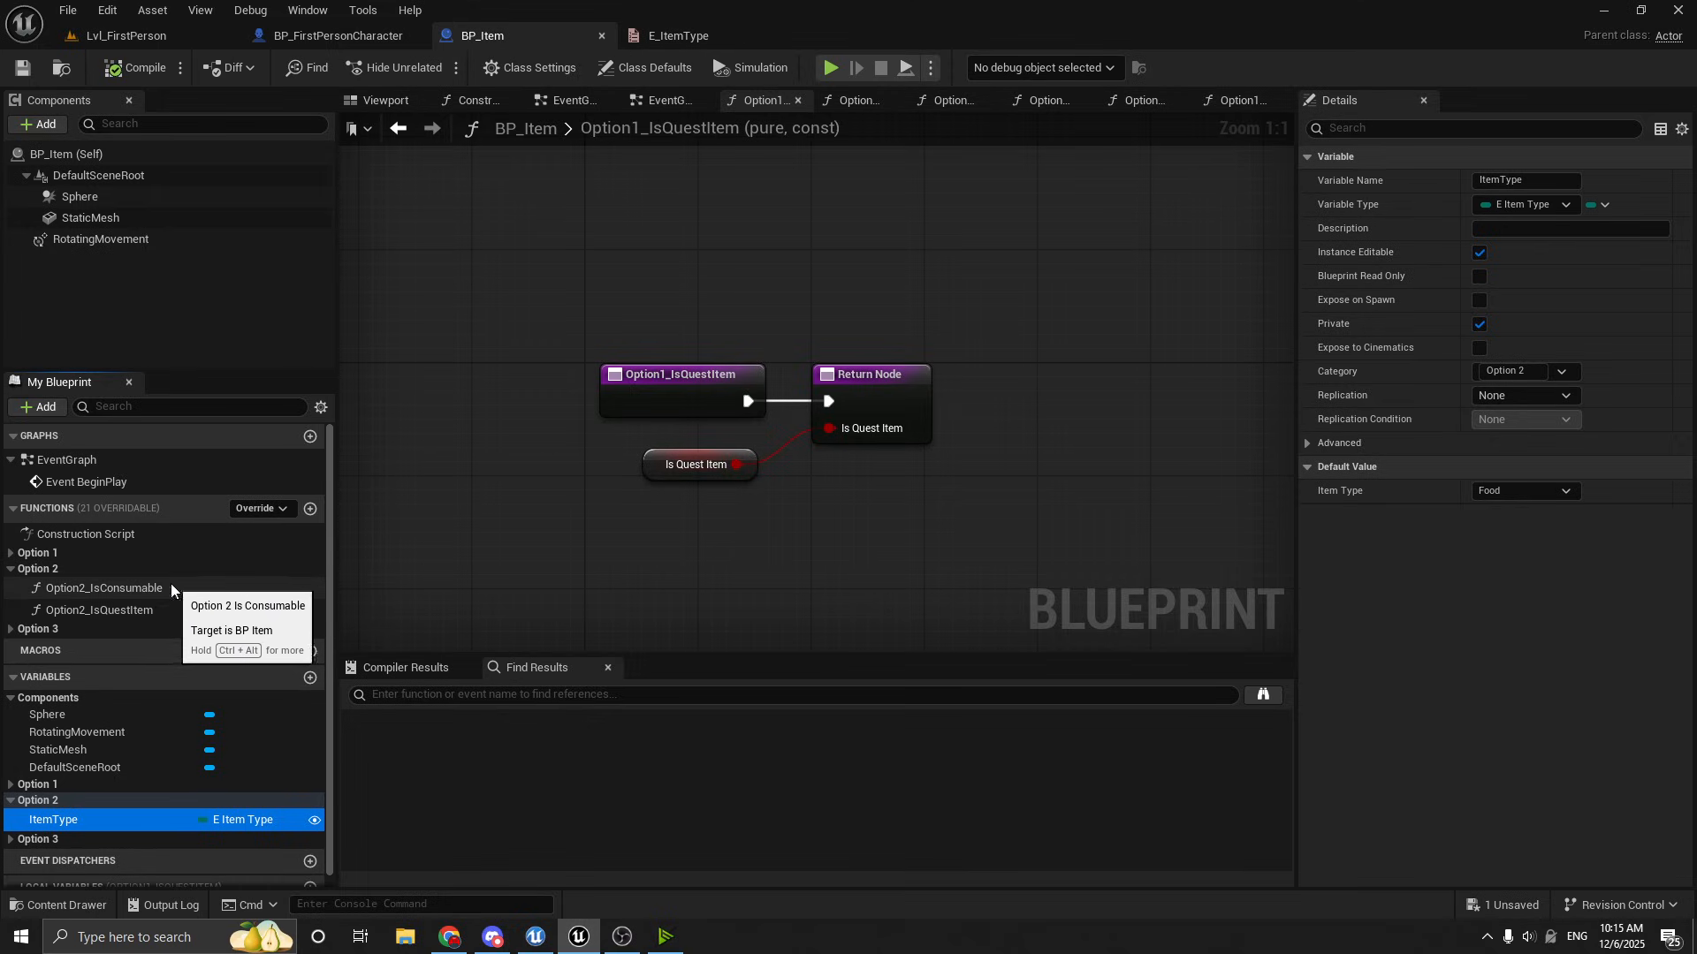
{"action": "left_click", "coordinate": [105, 587]}
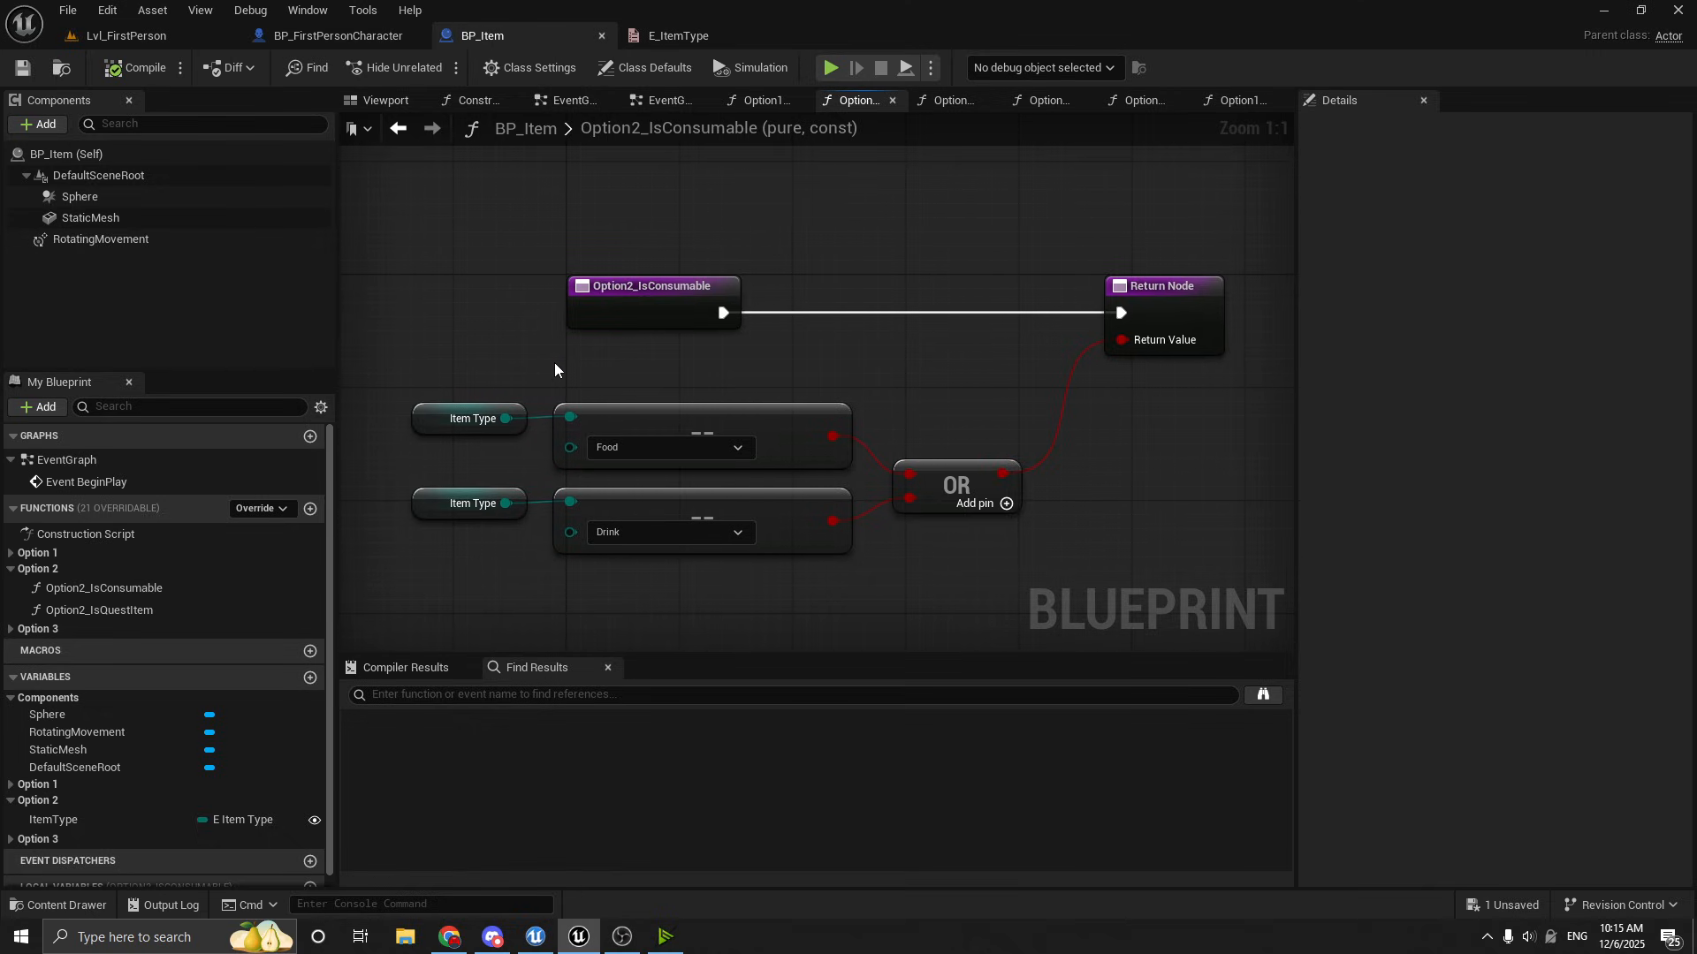
{"action": "mouse_move", "coordinate": [499, 400]}
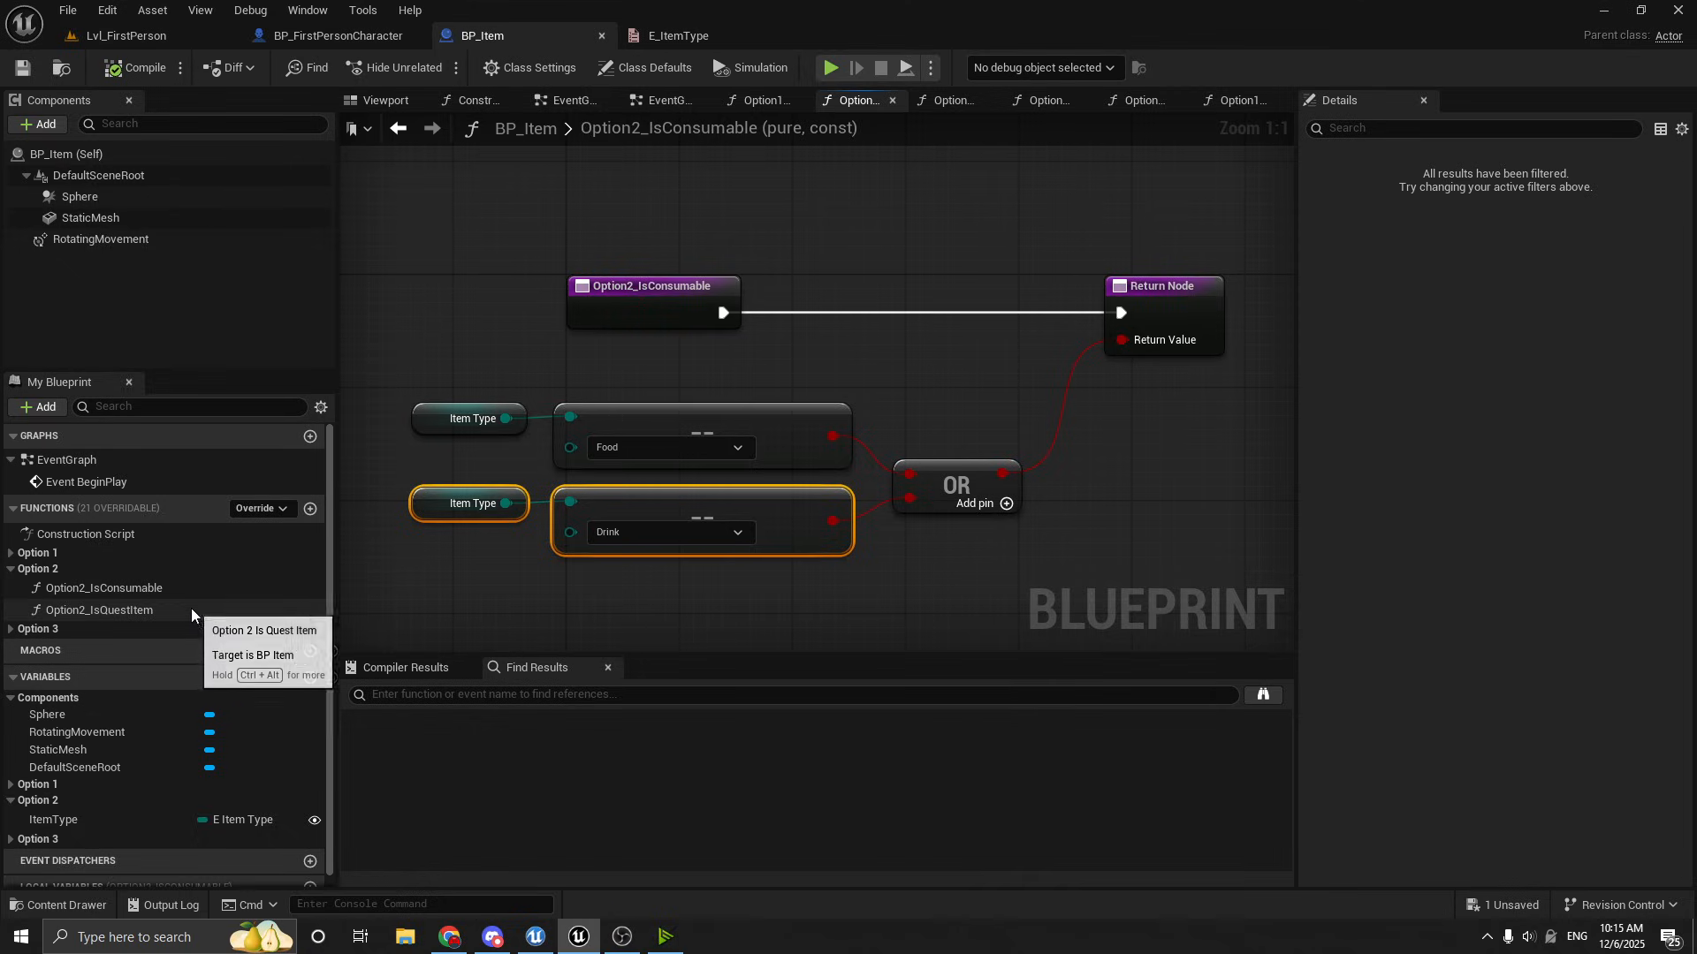
{"action": "left_click", "coordinate": [99, 610]}
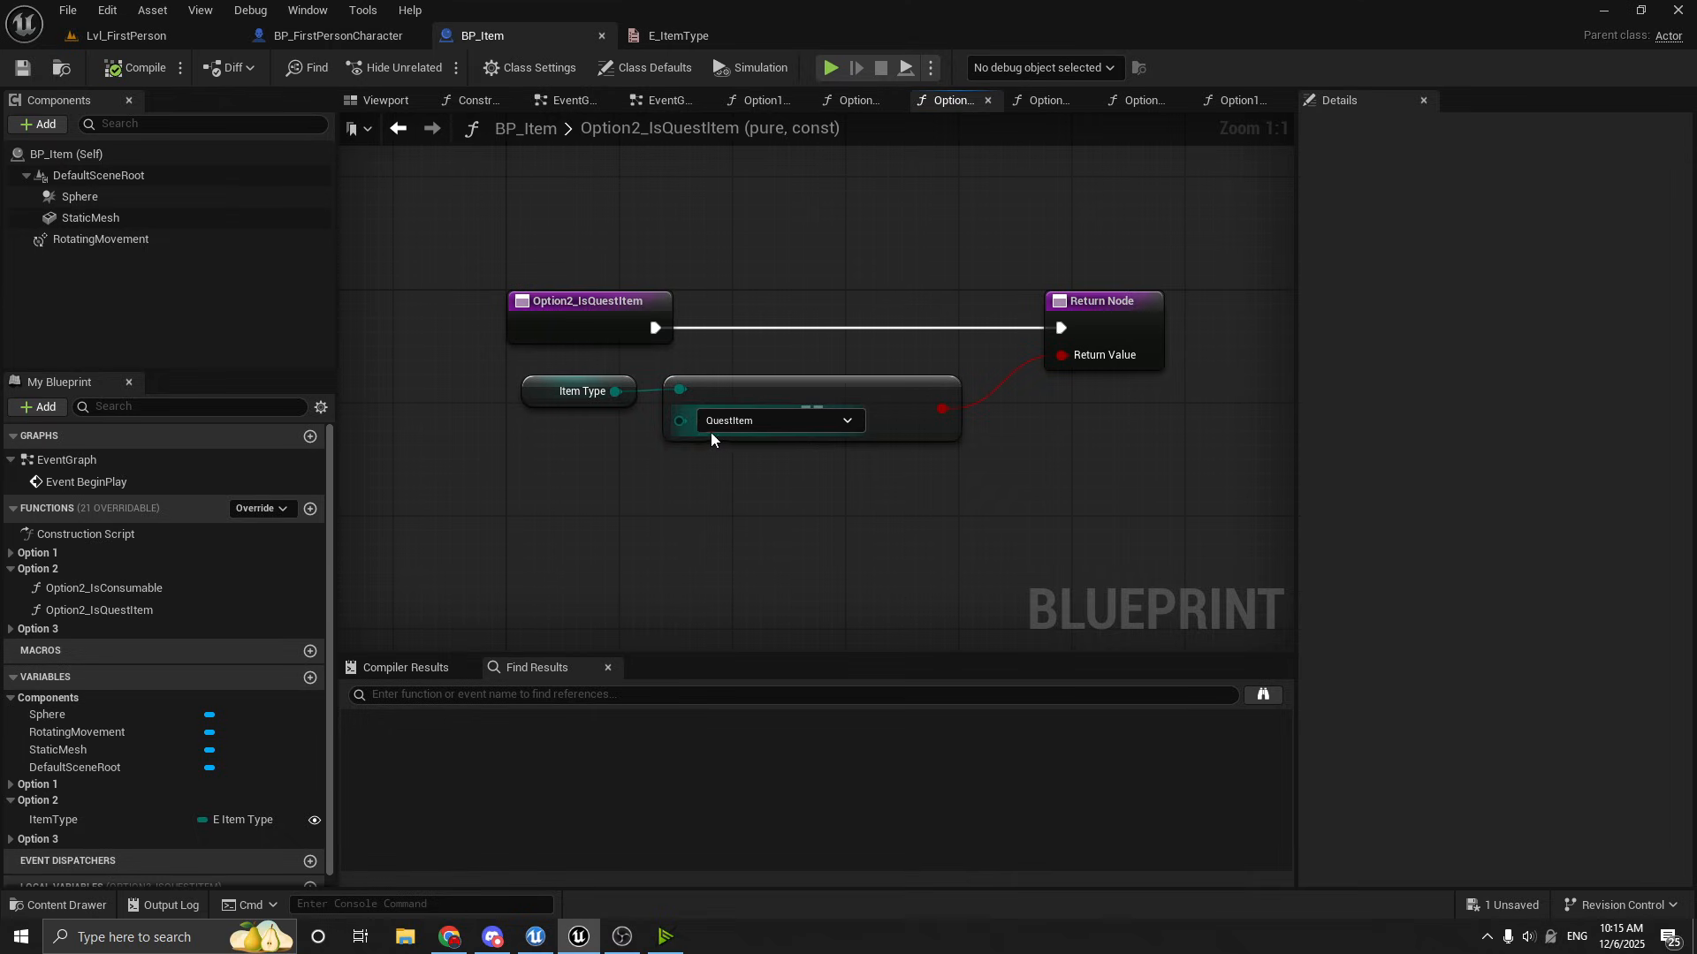
{"action": "mouse_move", "coordinate": [624, 472]}
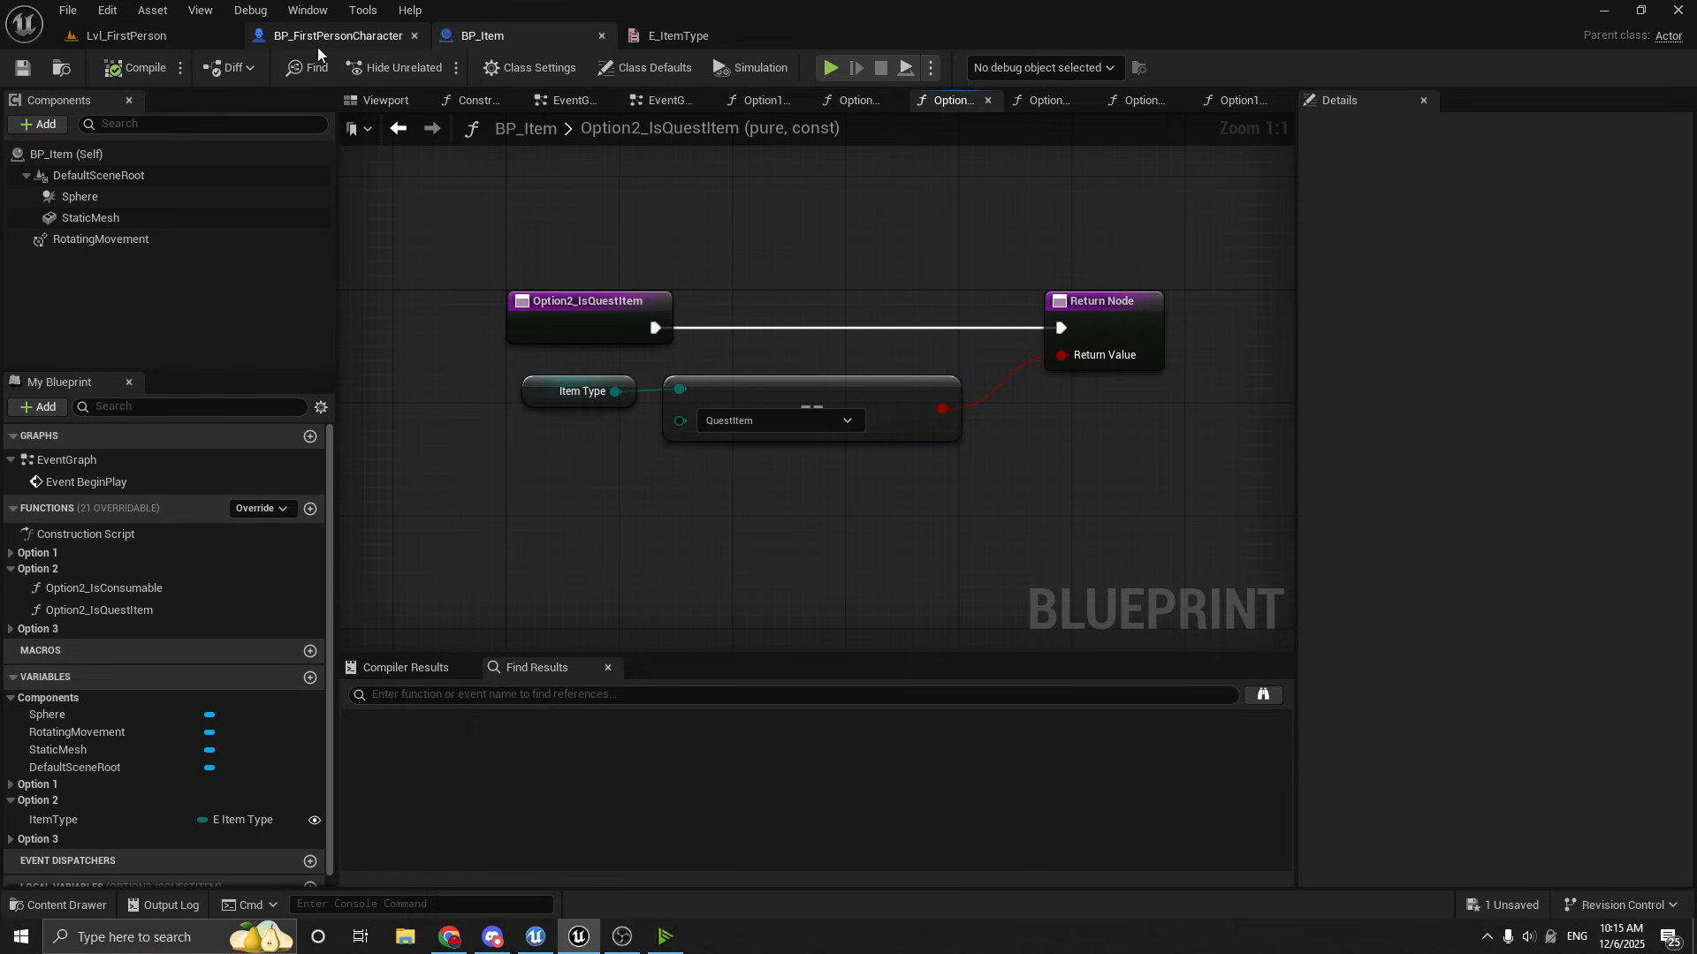
{"action": "left_click", "coordinate": [124, 35]}
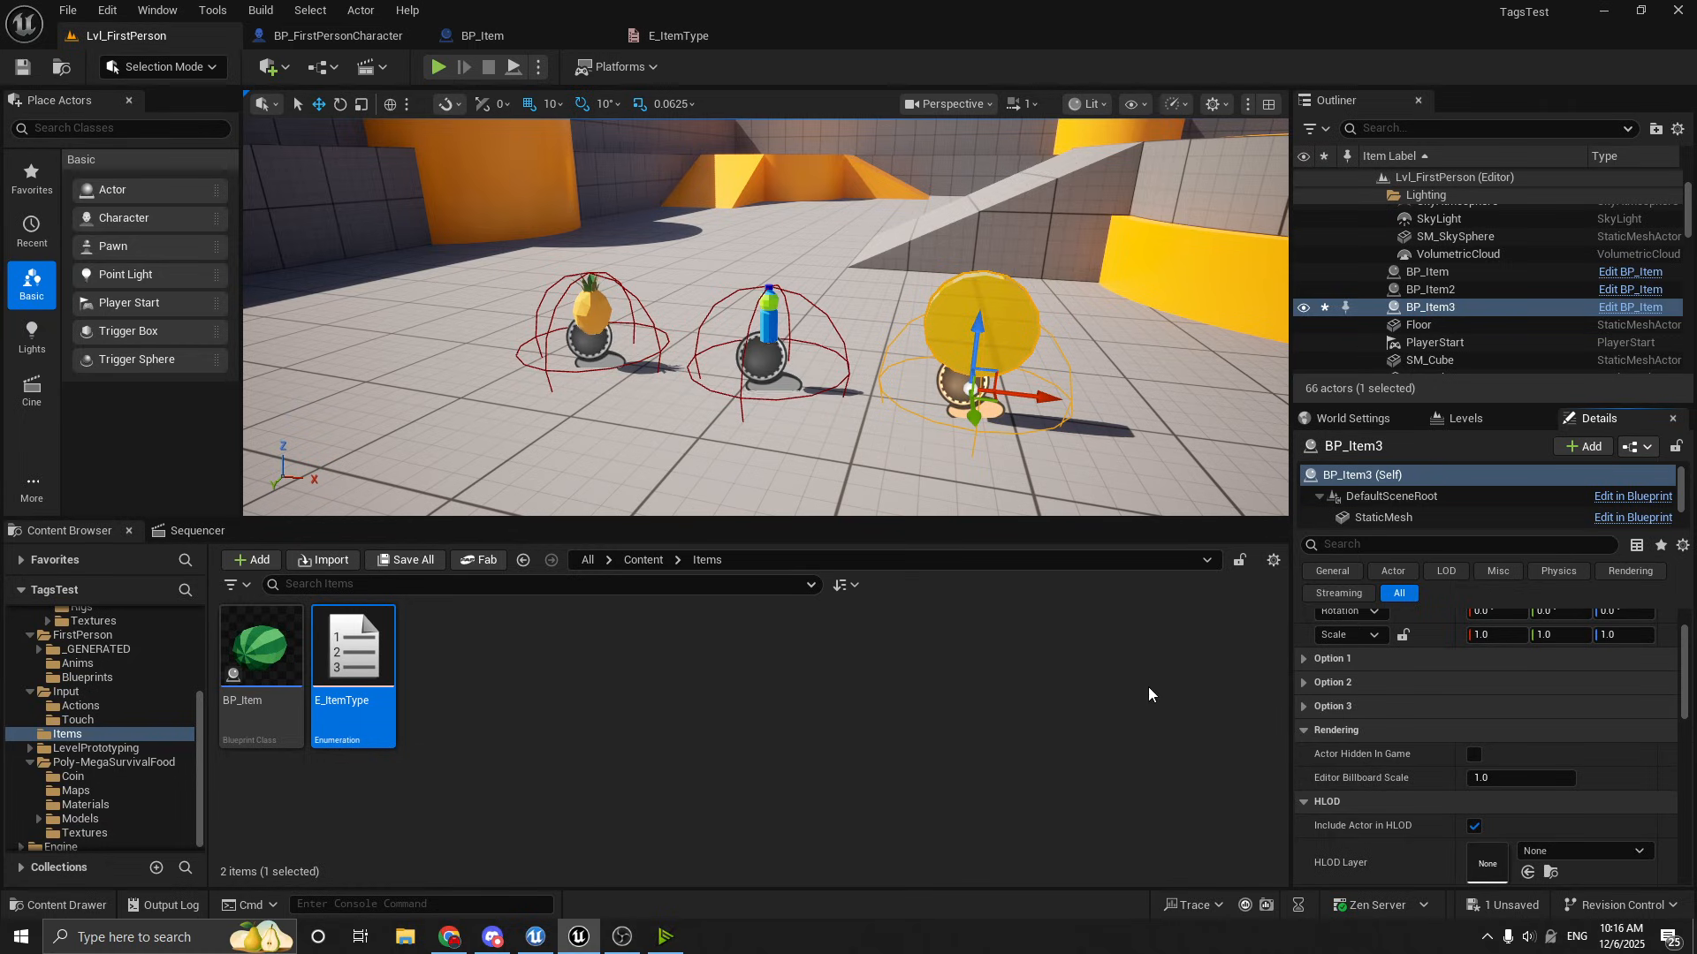
{"action": "mouse_move", "coordinate": [624, 327]}
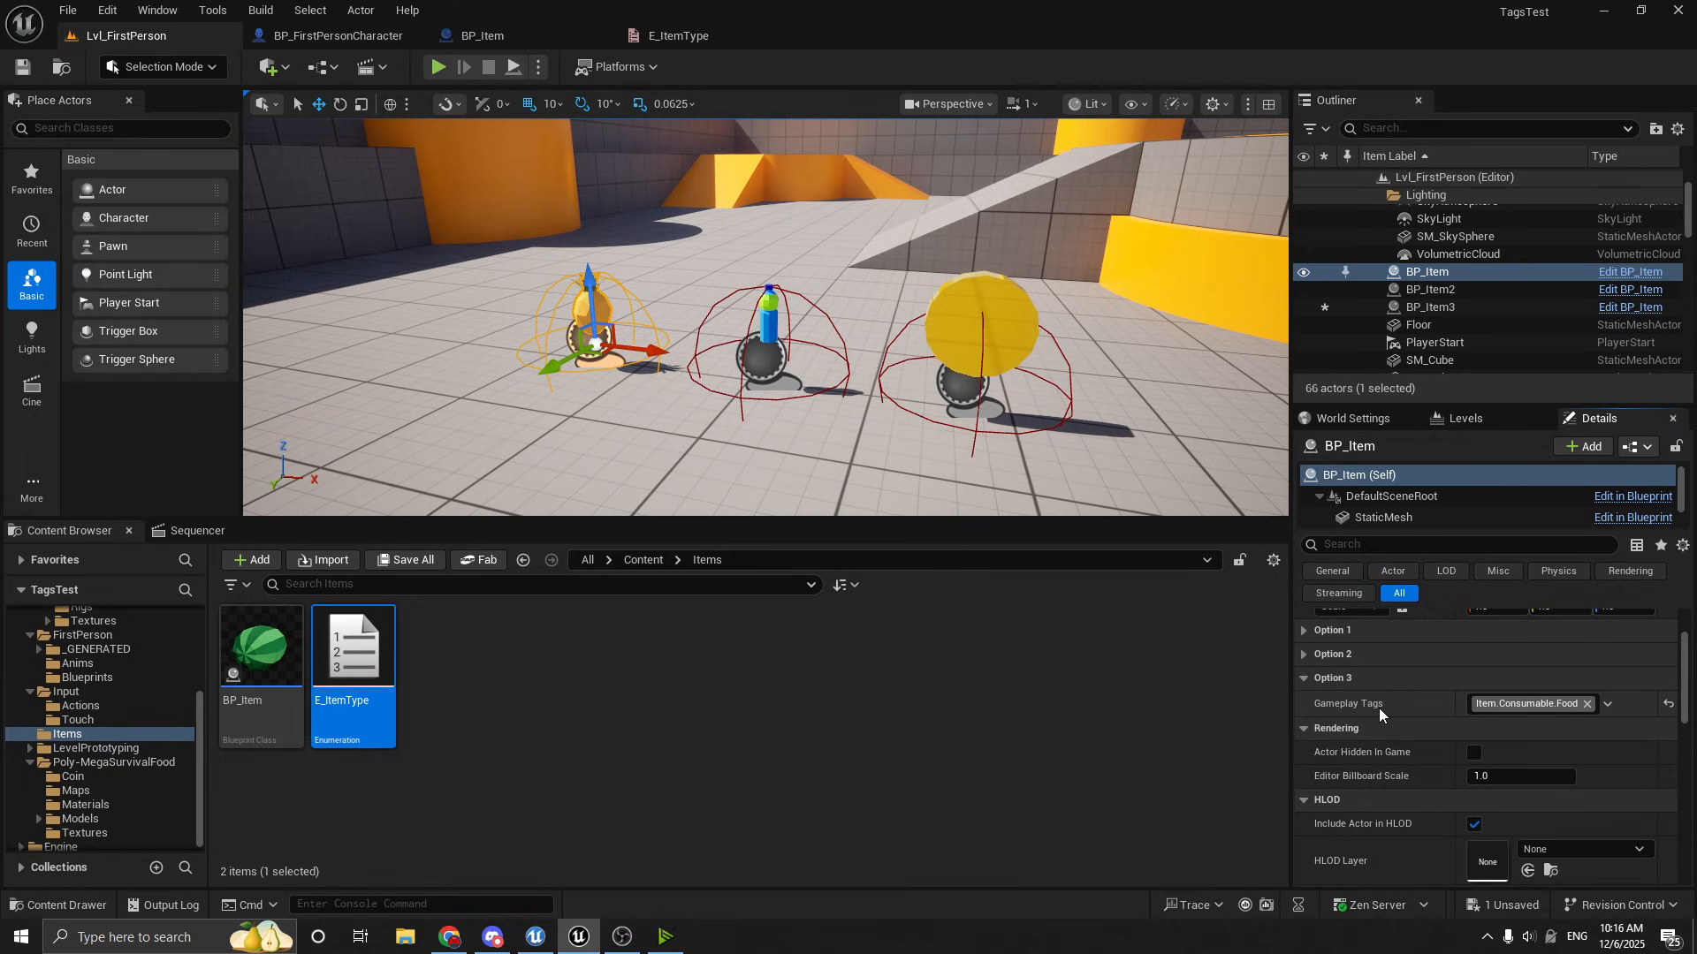
{"action": "mouse_move", "coordinate": [1377, 709]}
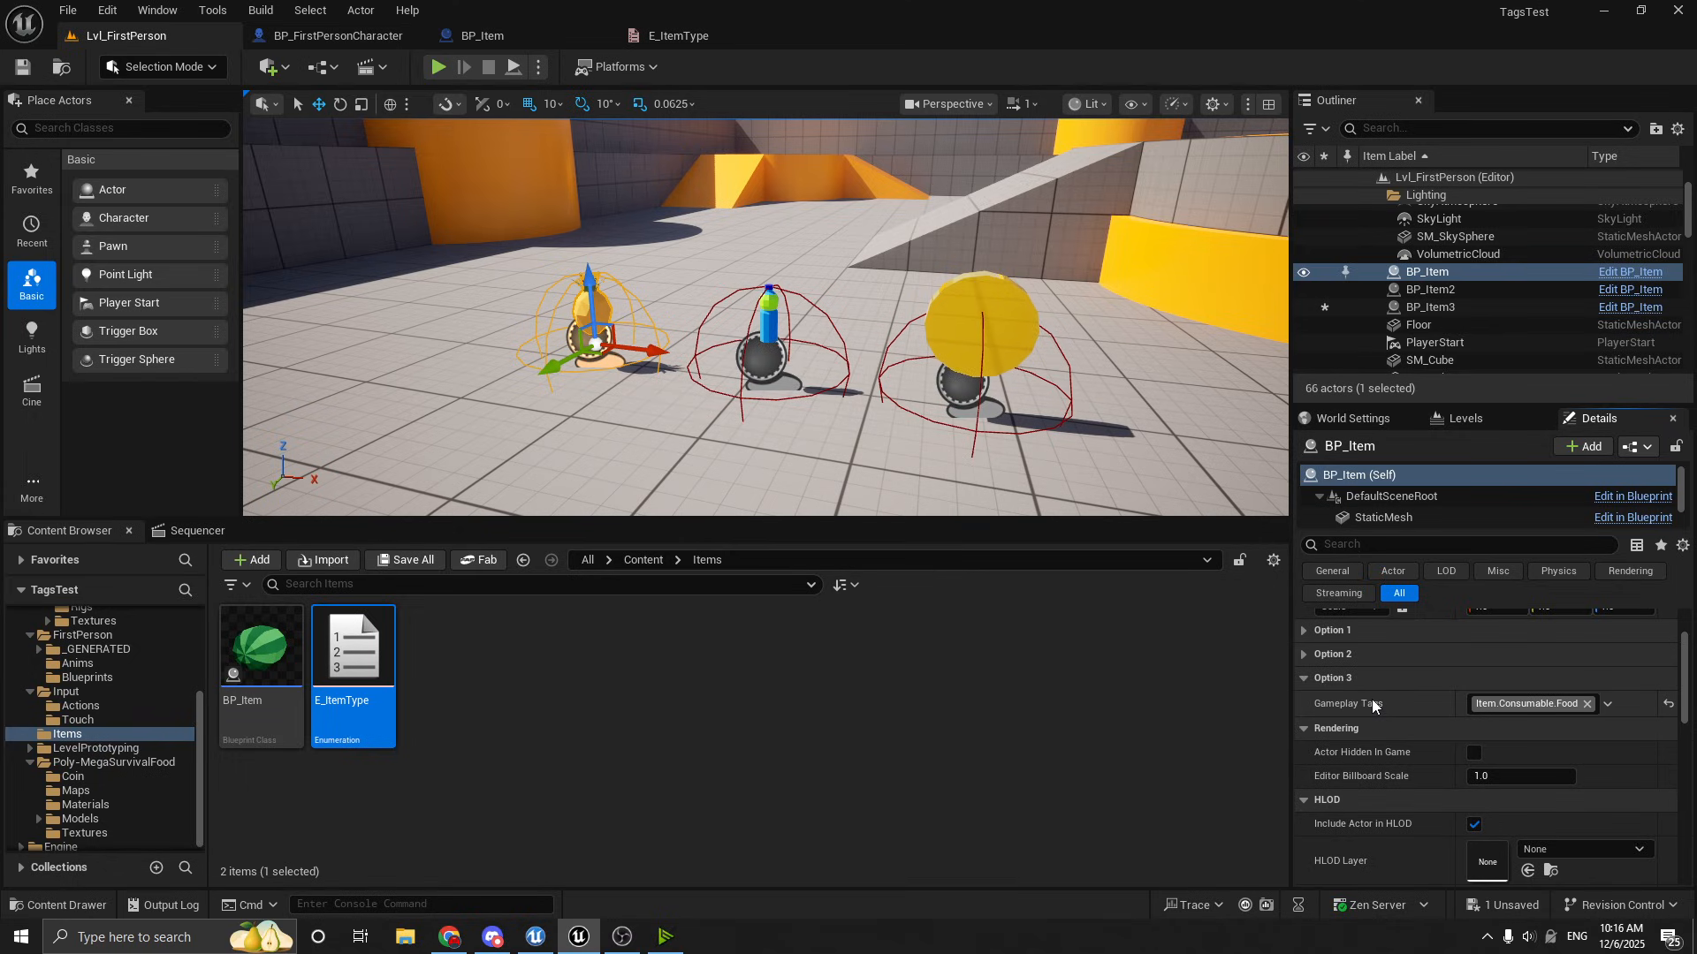
{"action": "mouse_move", "coordinate": [481, 35]}
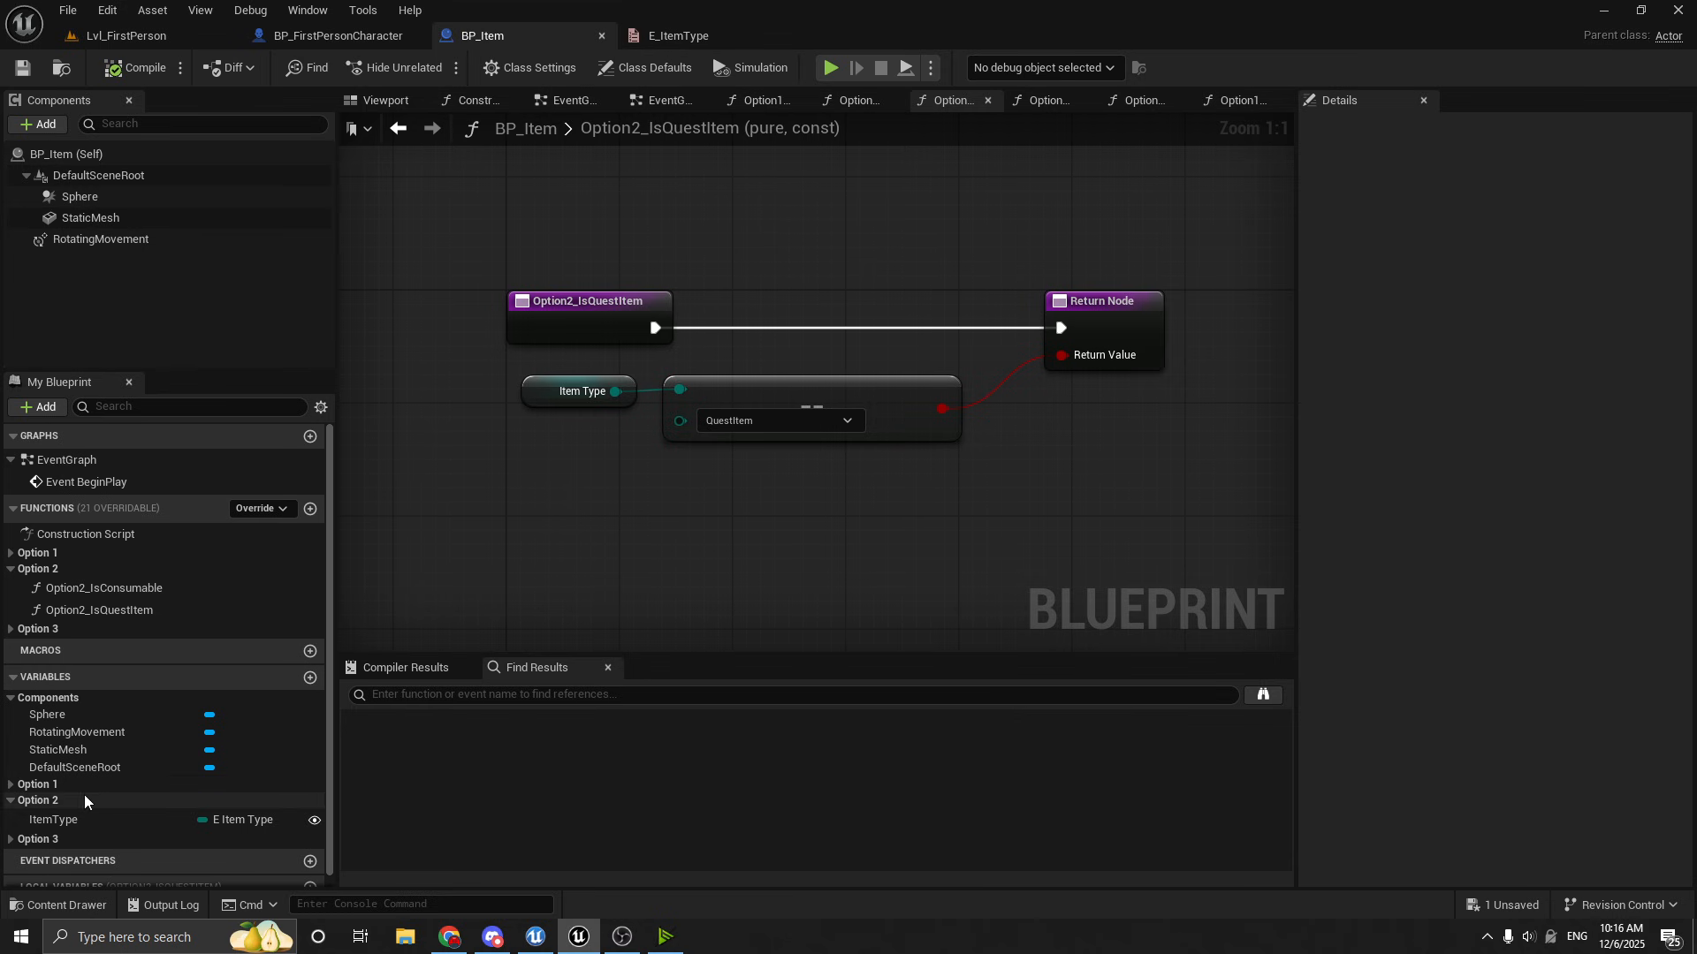
Expand BP_Item's Option 3 variables and inspect the GameplayTags Gameplay Tag Container variable
{"action": "scroll", "scroll_direction": "down", "scroll_amount": 3}
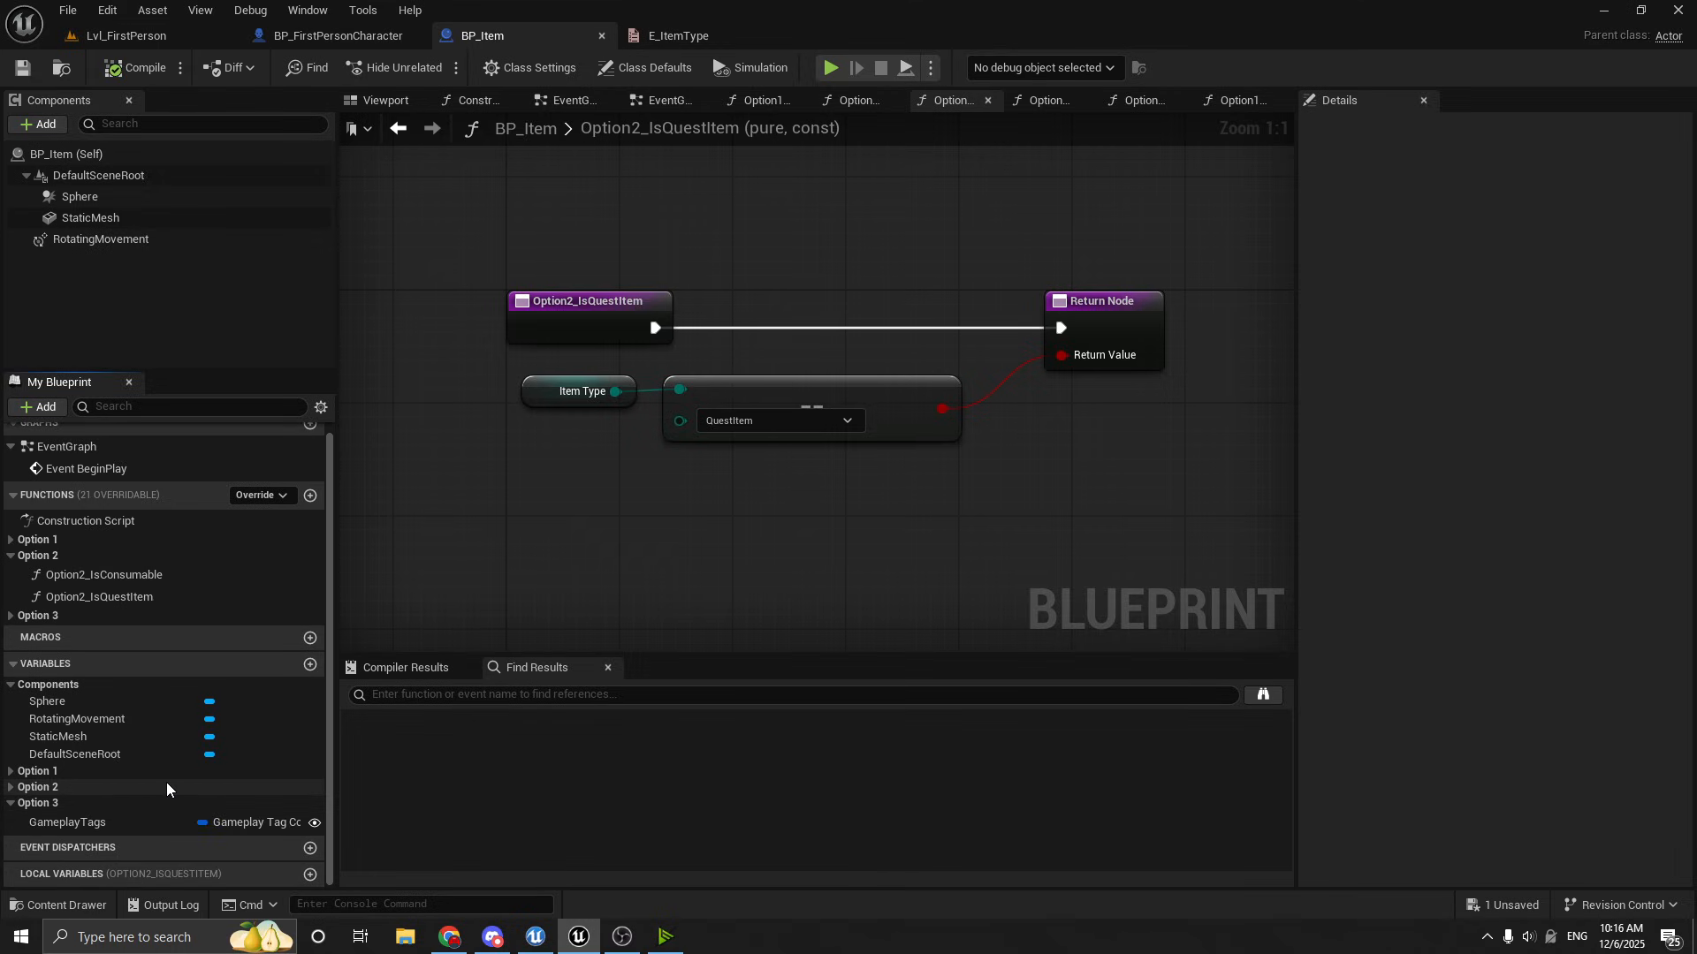
{"action": "mouse_move", "coordinate": [66, 822]}
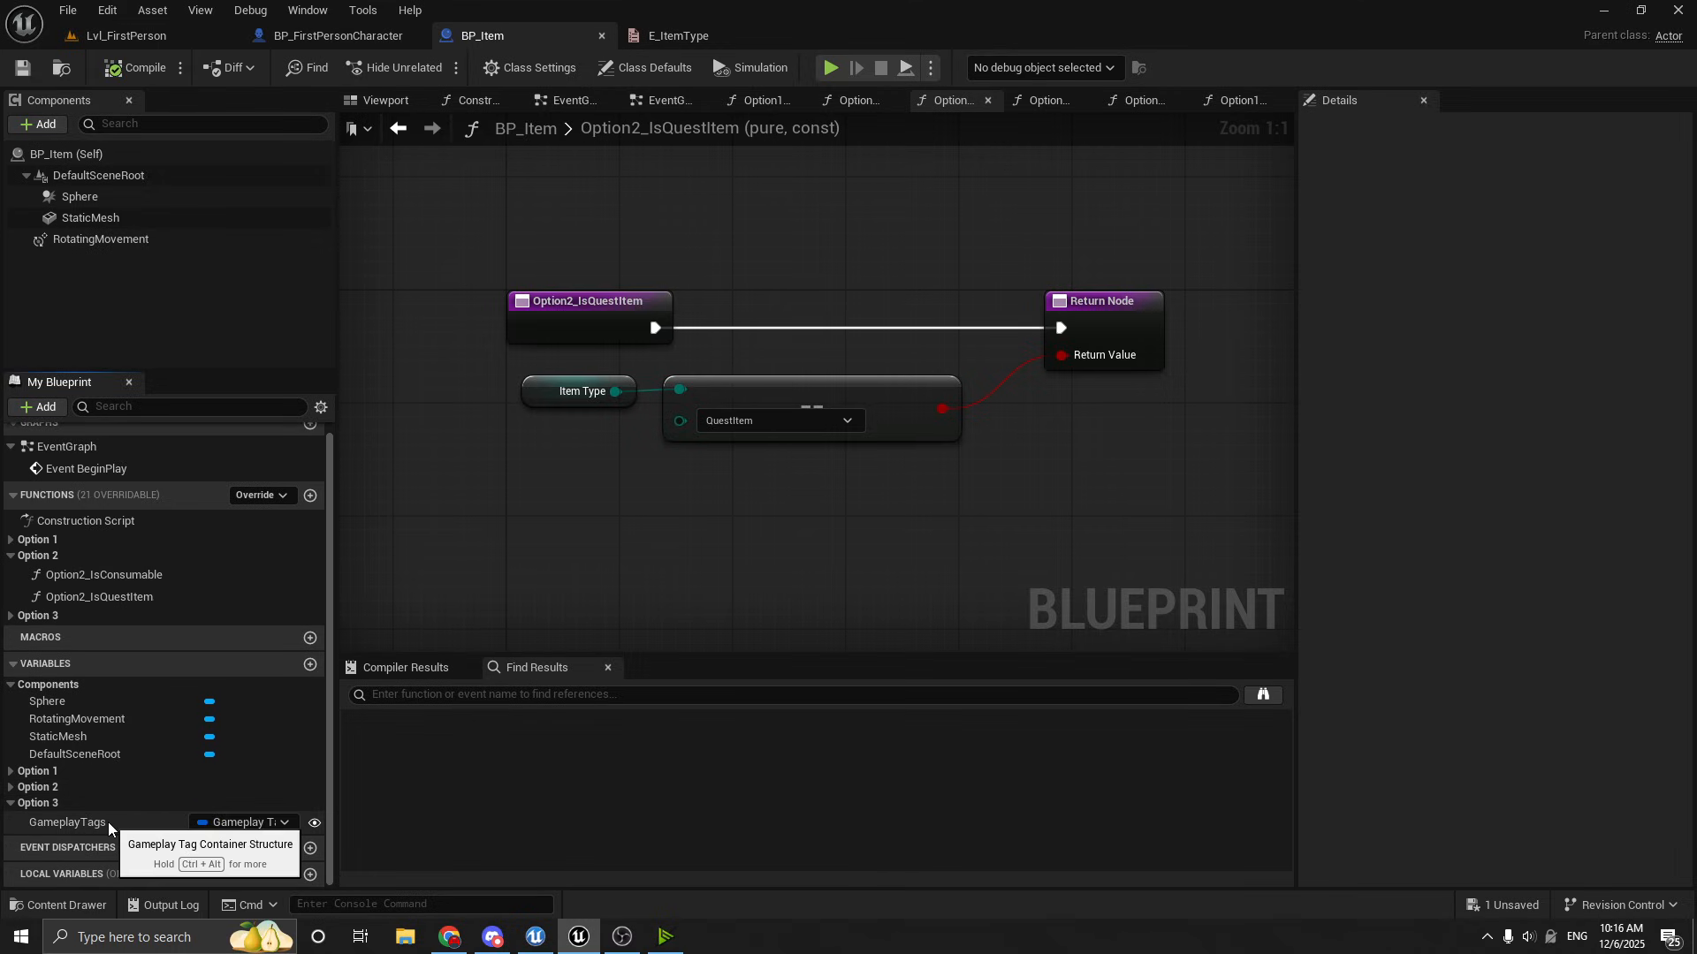
{"action": "left_click", "coordinate": [67, 821]}
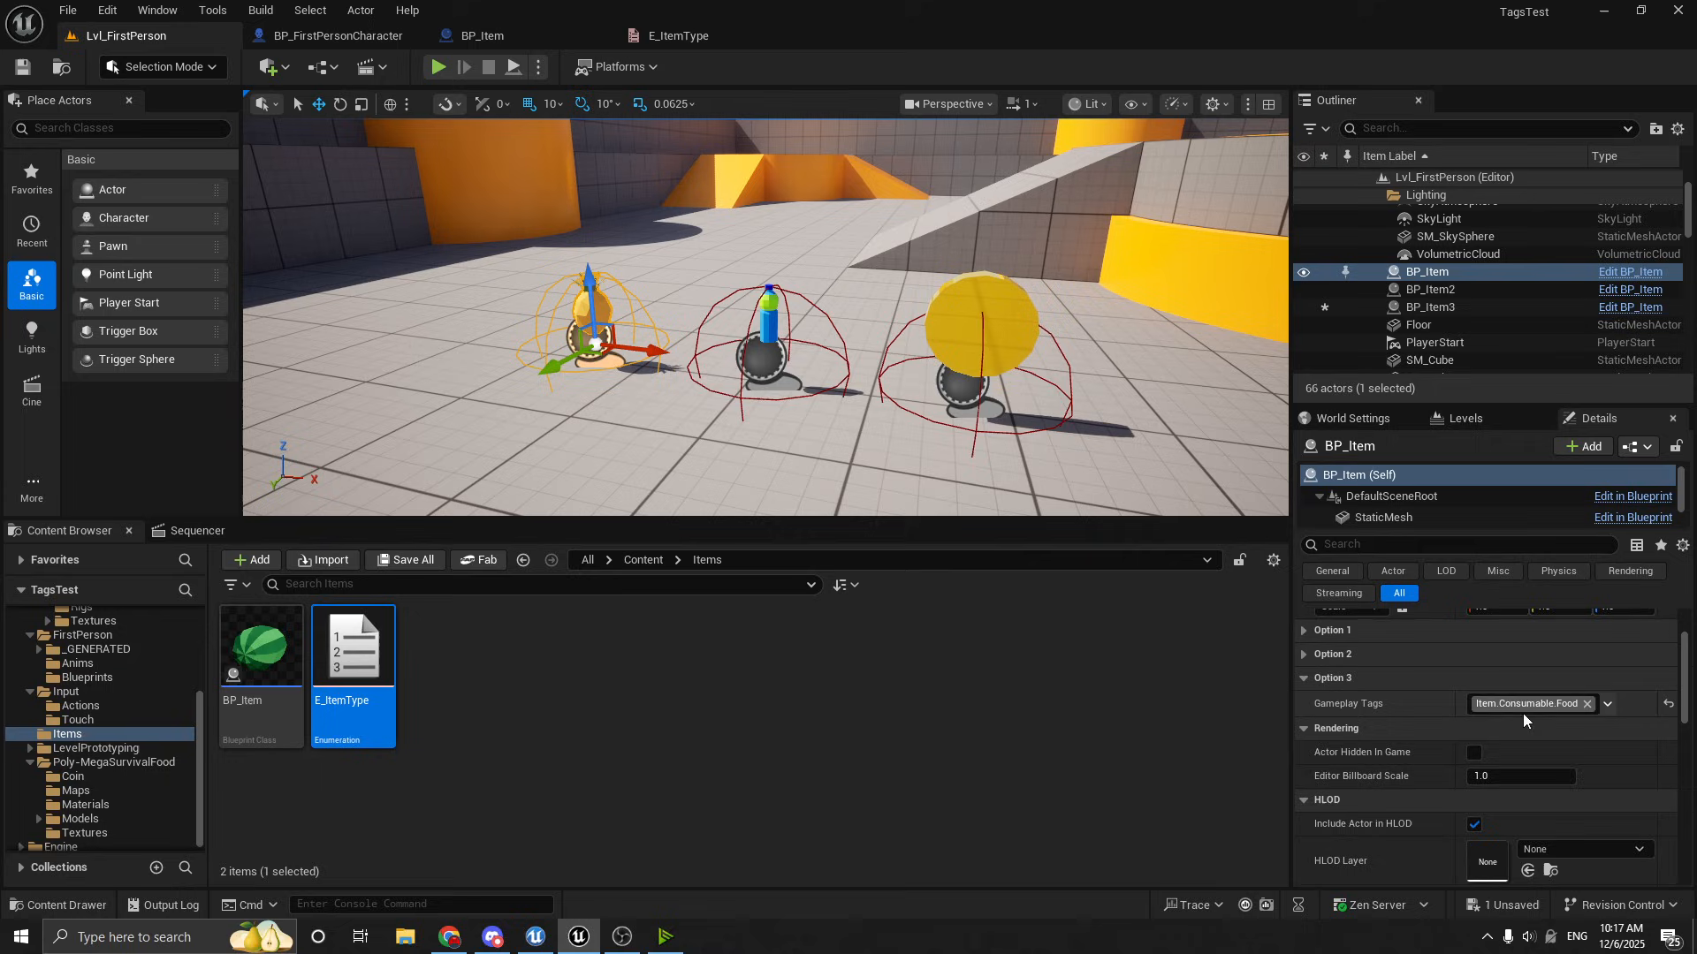
{"action": "mouse_move", "coordinate": [1587, 704]}
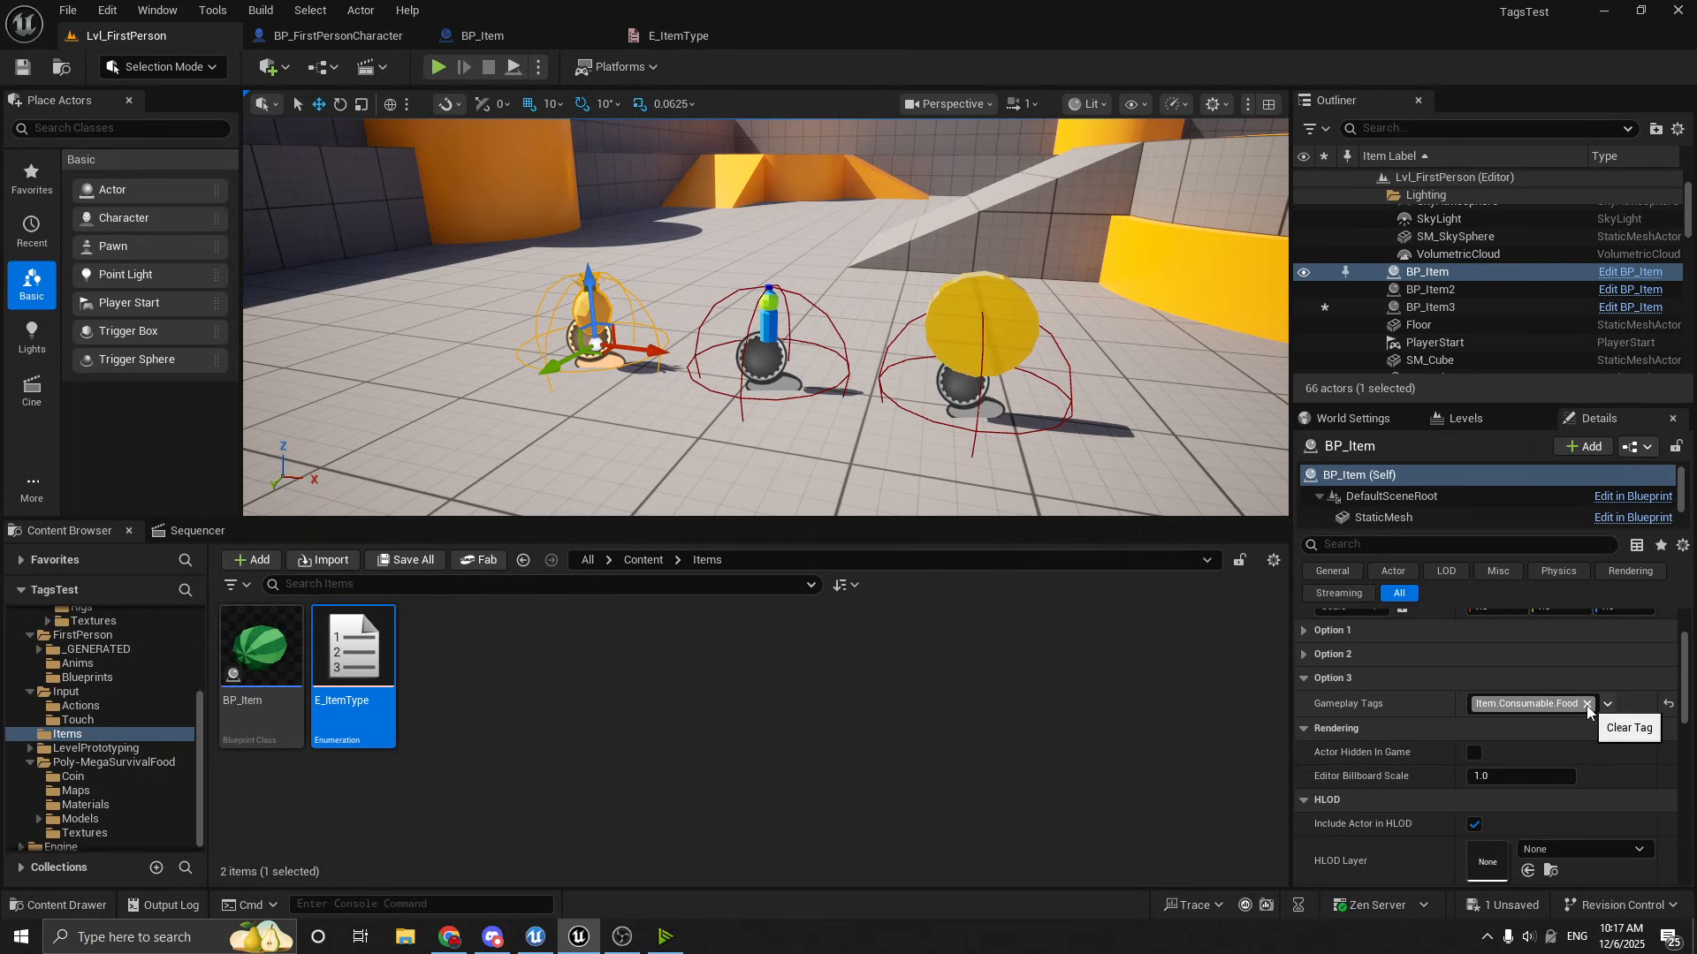
Clear the Item.Consumable.Food tag from the pineapple and open the gameplay tag picker
{"action": "left_click", "coordinate": [1589, 704]}
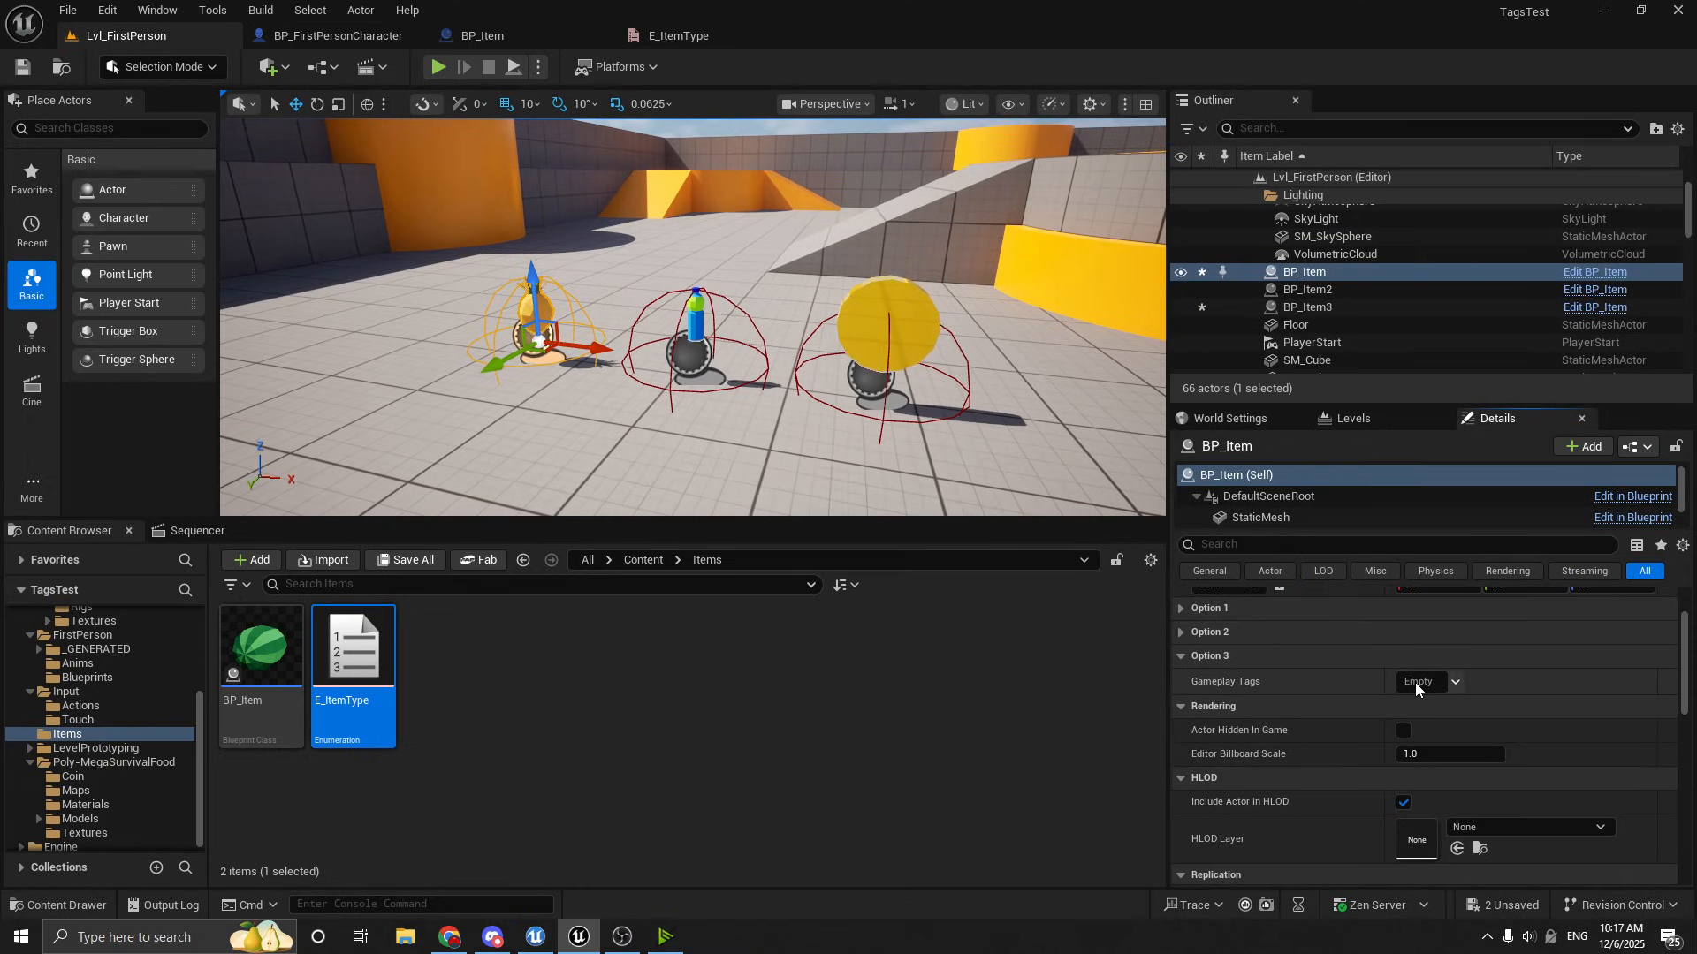
{"action": "mouse_move", "coordinate": [1434, 693]}
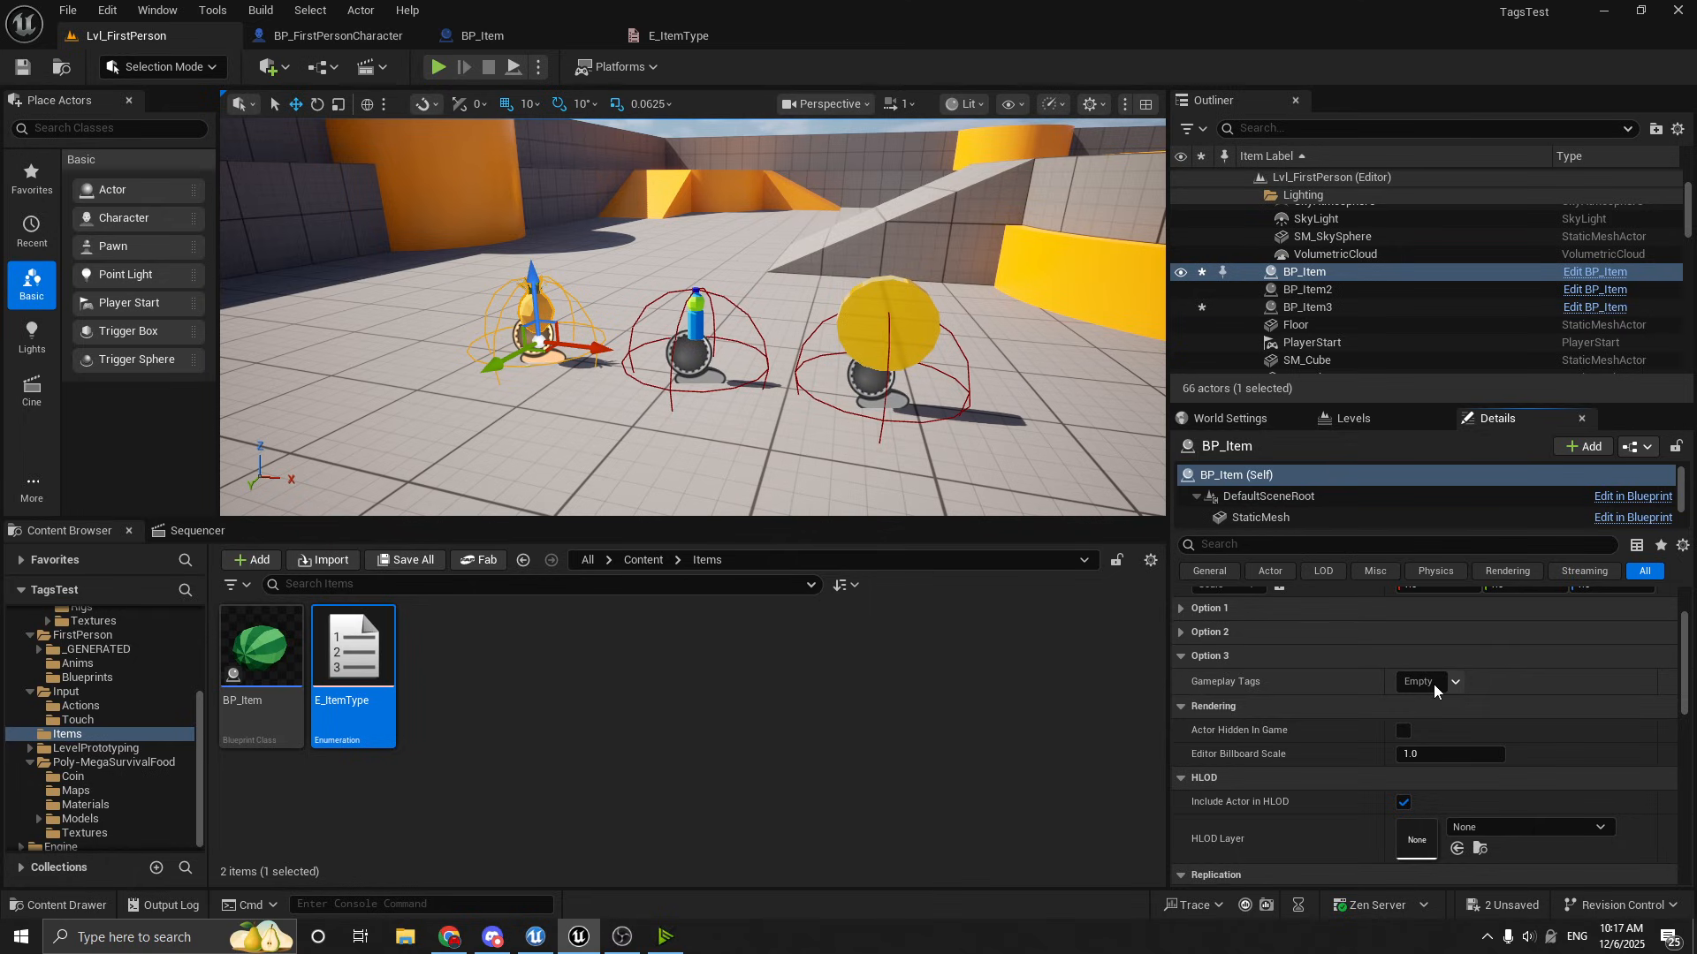
{"action": "left_click", "coordinate": [1454, 683]}
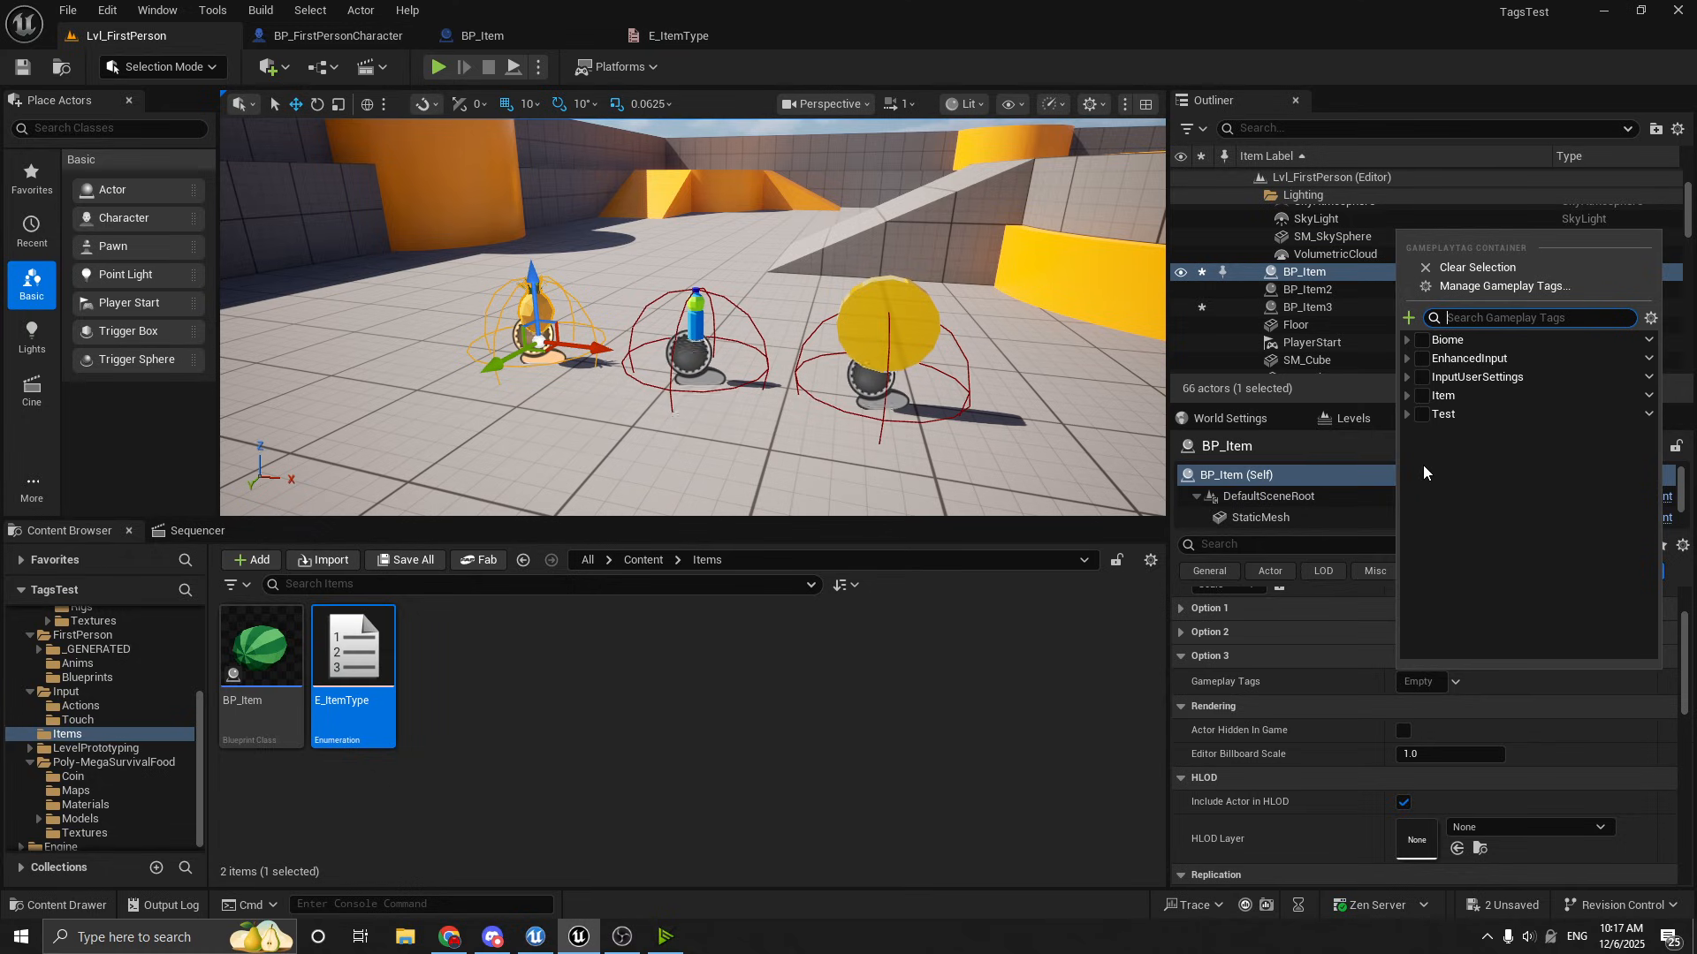
{"action": "mouse_move", "coordinate": [1427, 442]}
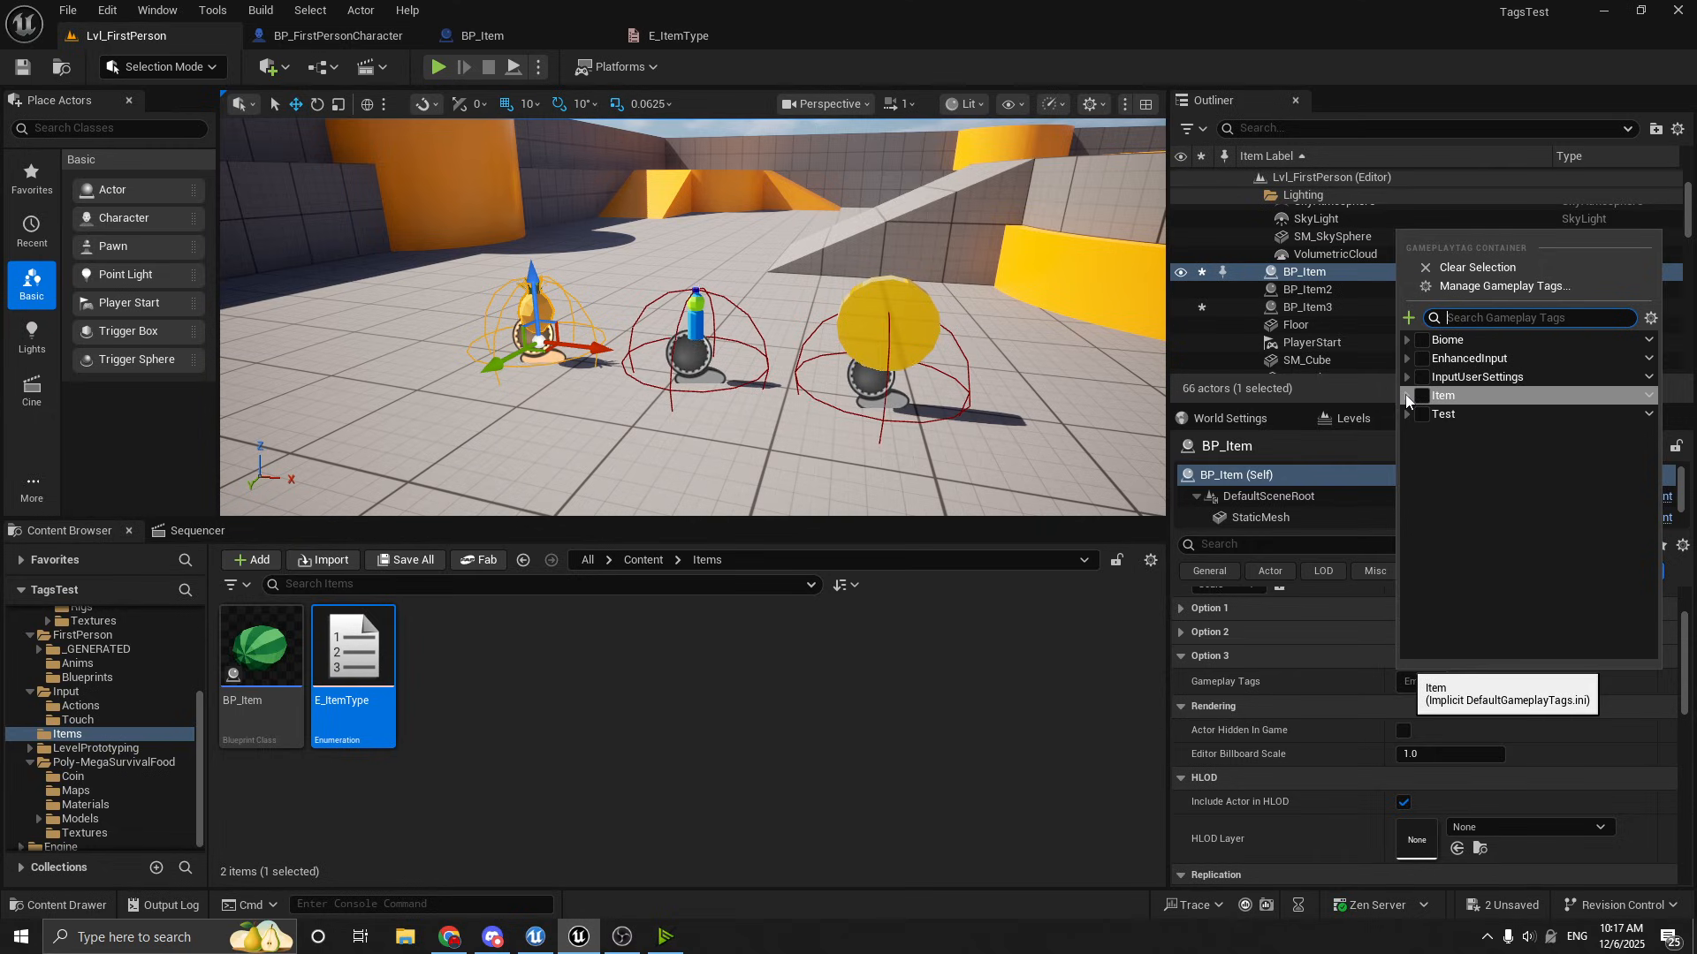
{"action": "mouse_move", "coordinate": [1448, 340]}
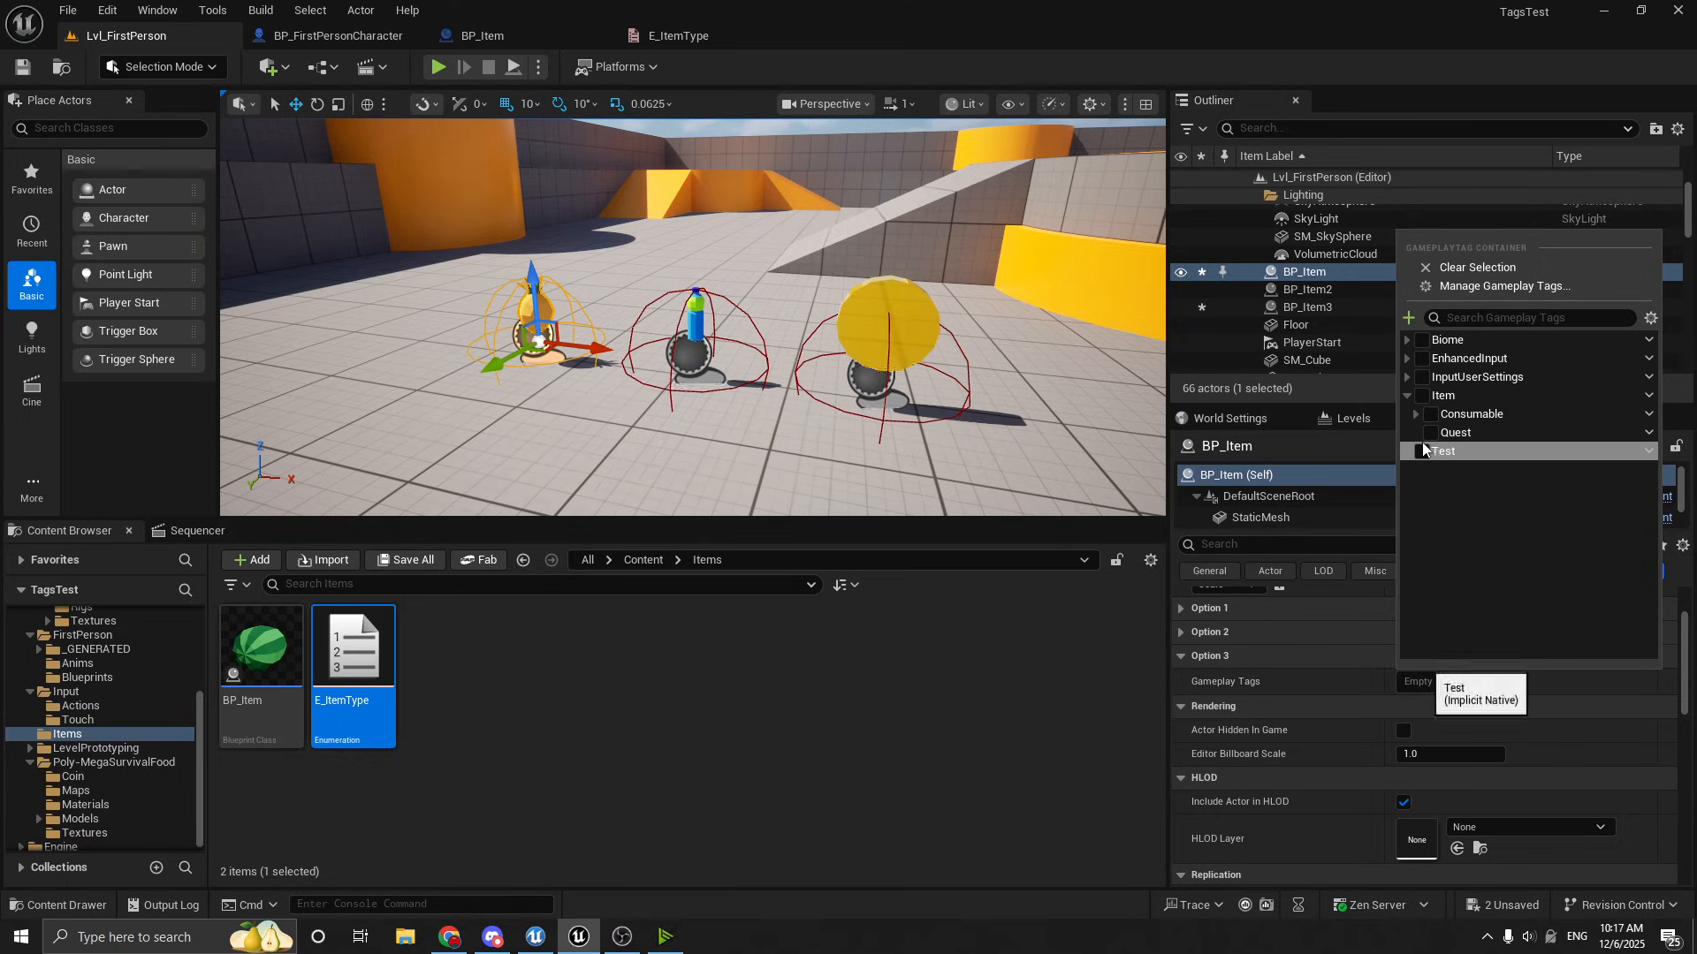
Check Item.Consumable.Food in BP_Item's Gameplay Tags picker and reopen the tag list
{"action": "left_click", "coordinate": [1408, 413]}
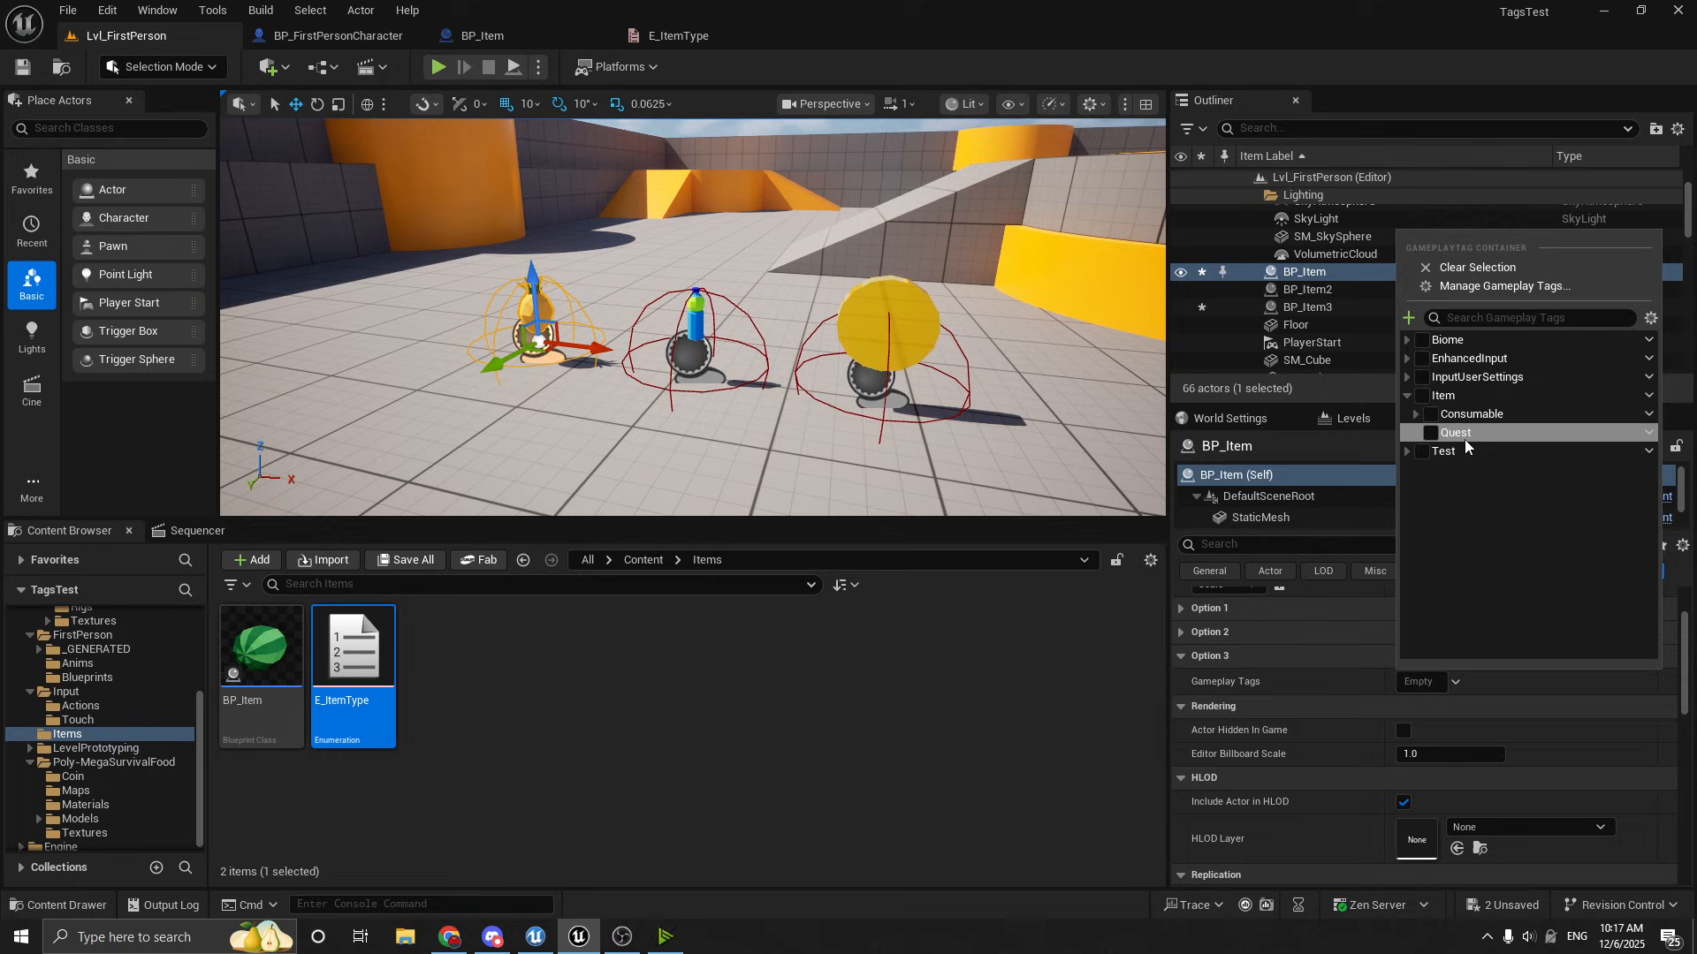
{"action": "left_click", "coordinate": [1414, 414]}
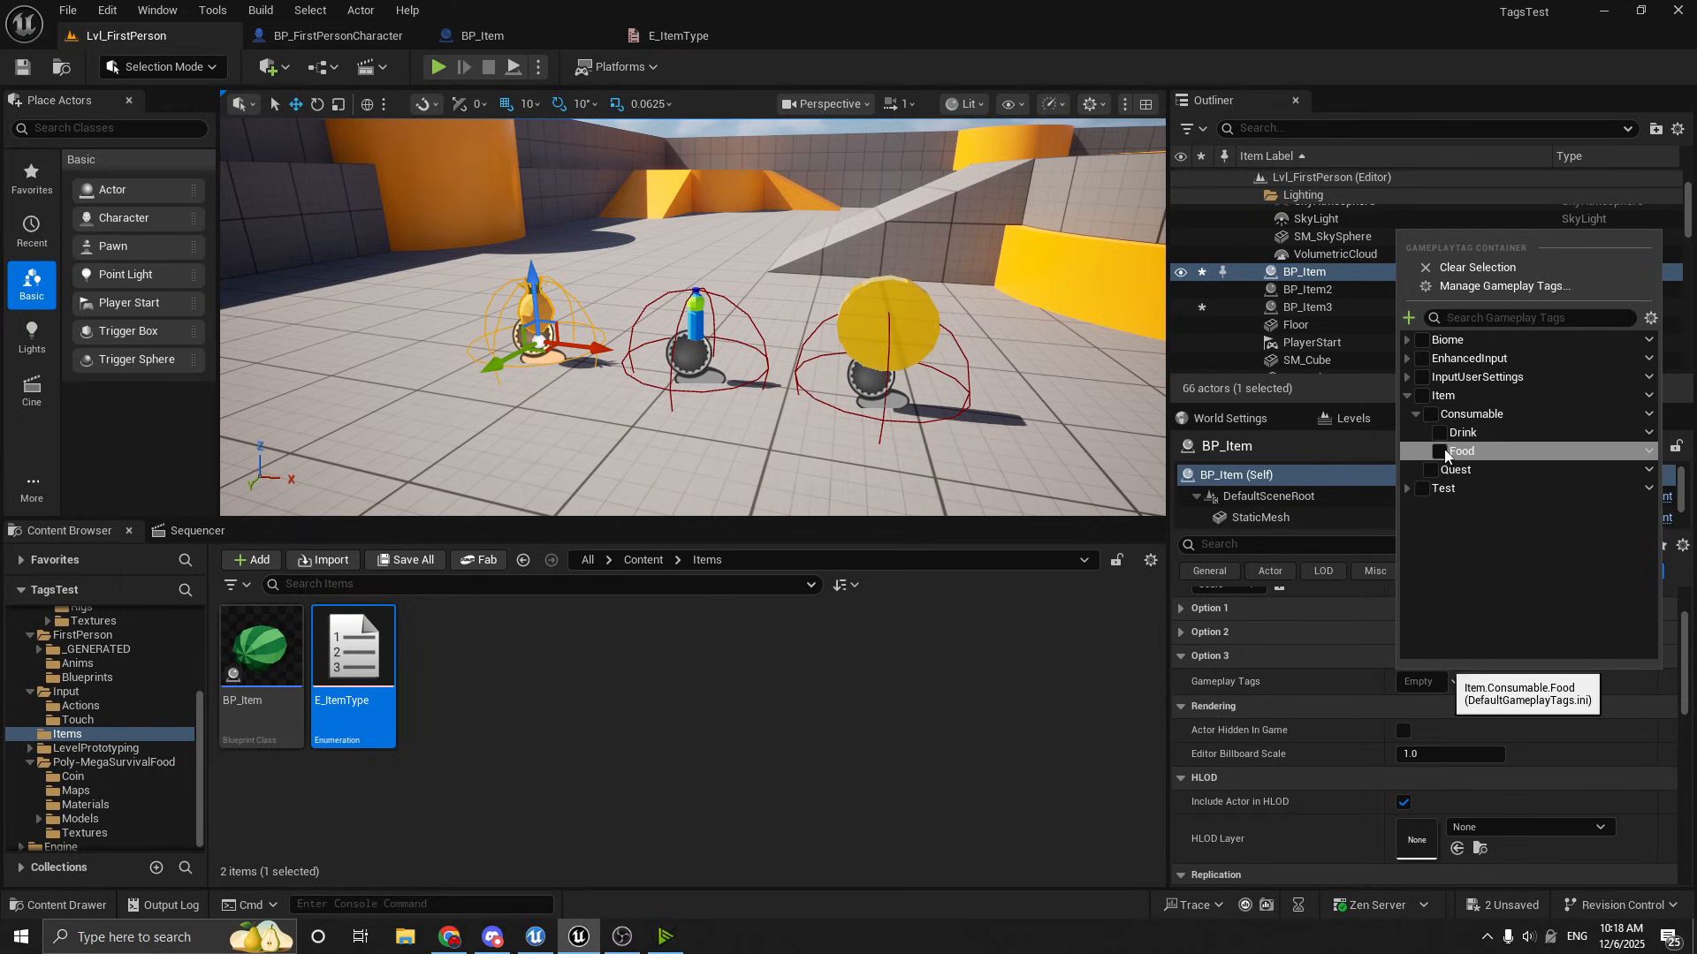
{"action": "left_click", "coordinate": [1439, 451]}
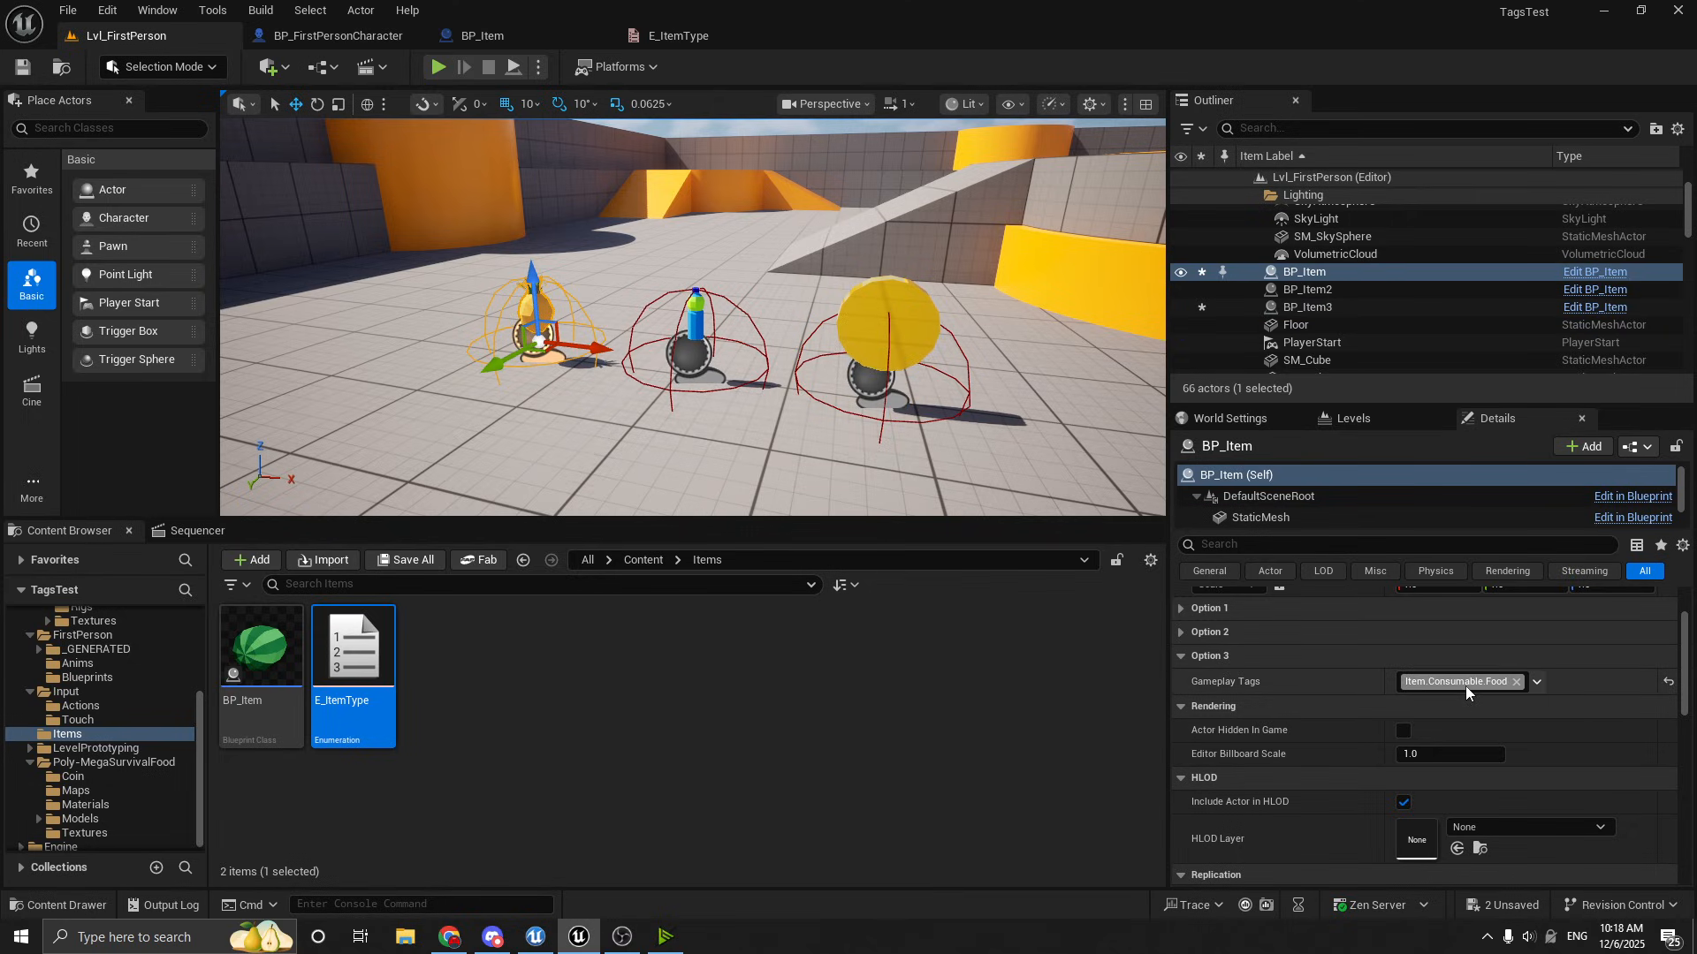
{"action": "left_click", "coordinate": [1534, 680]}
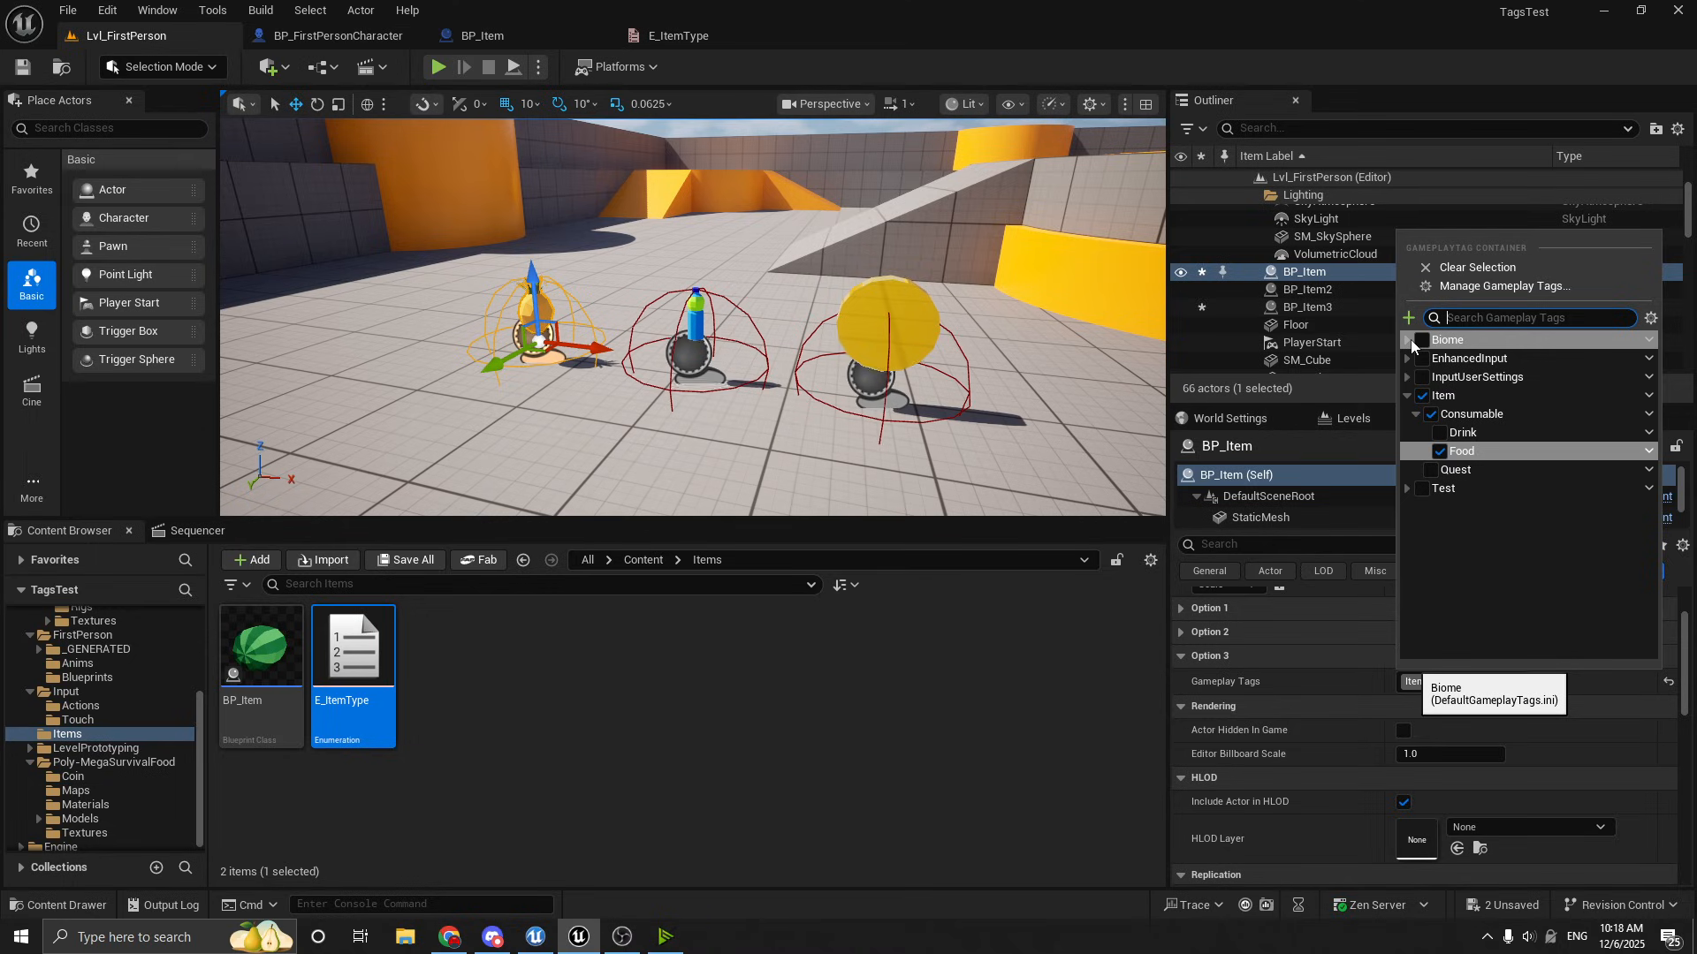
Check Biome.Forrest so BP_Item carries it beside Item.Consumable.Food
{"action": "left_click", "coordinate": [1409, 339]}
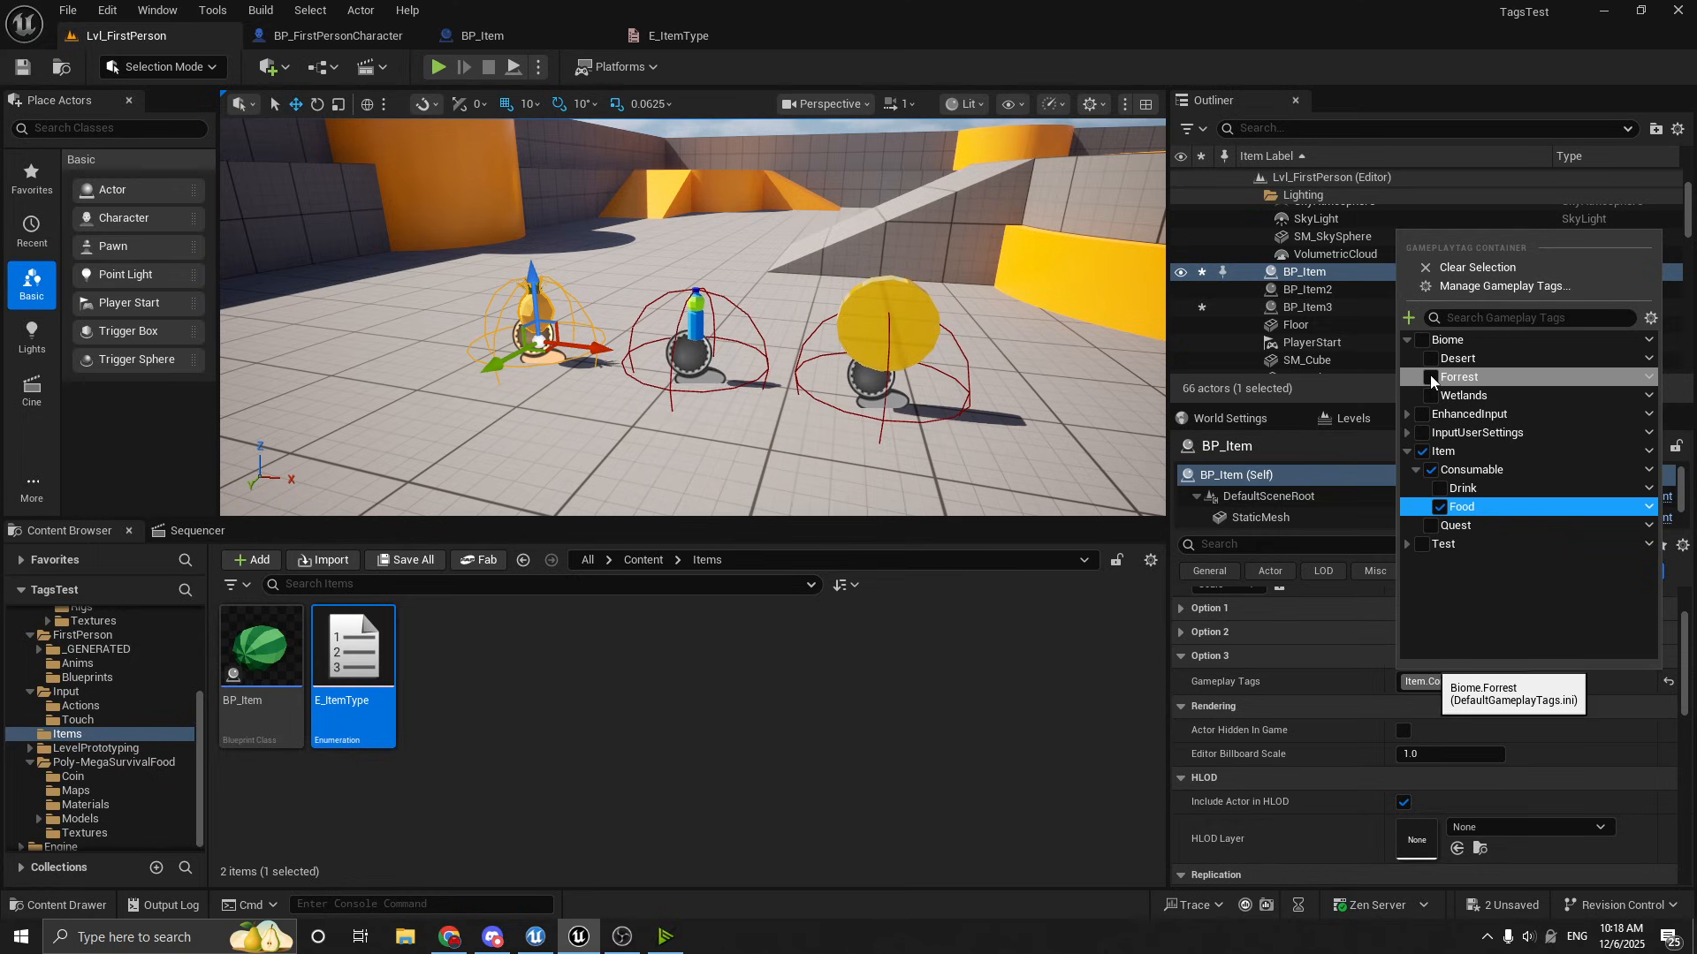
{"action": "left_click", "coordinate": [1430, 377]}
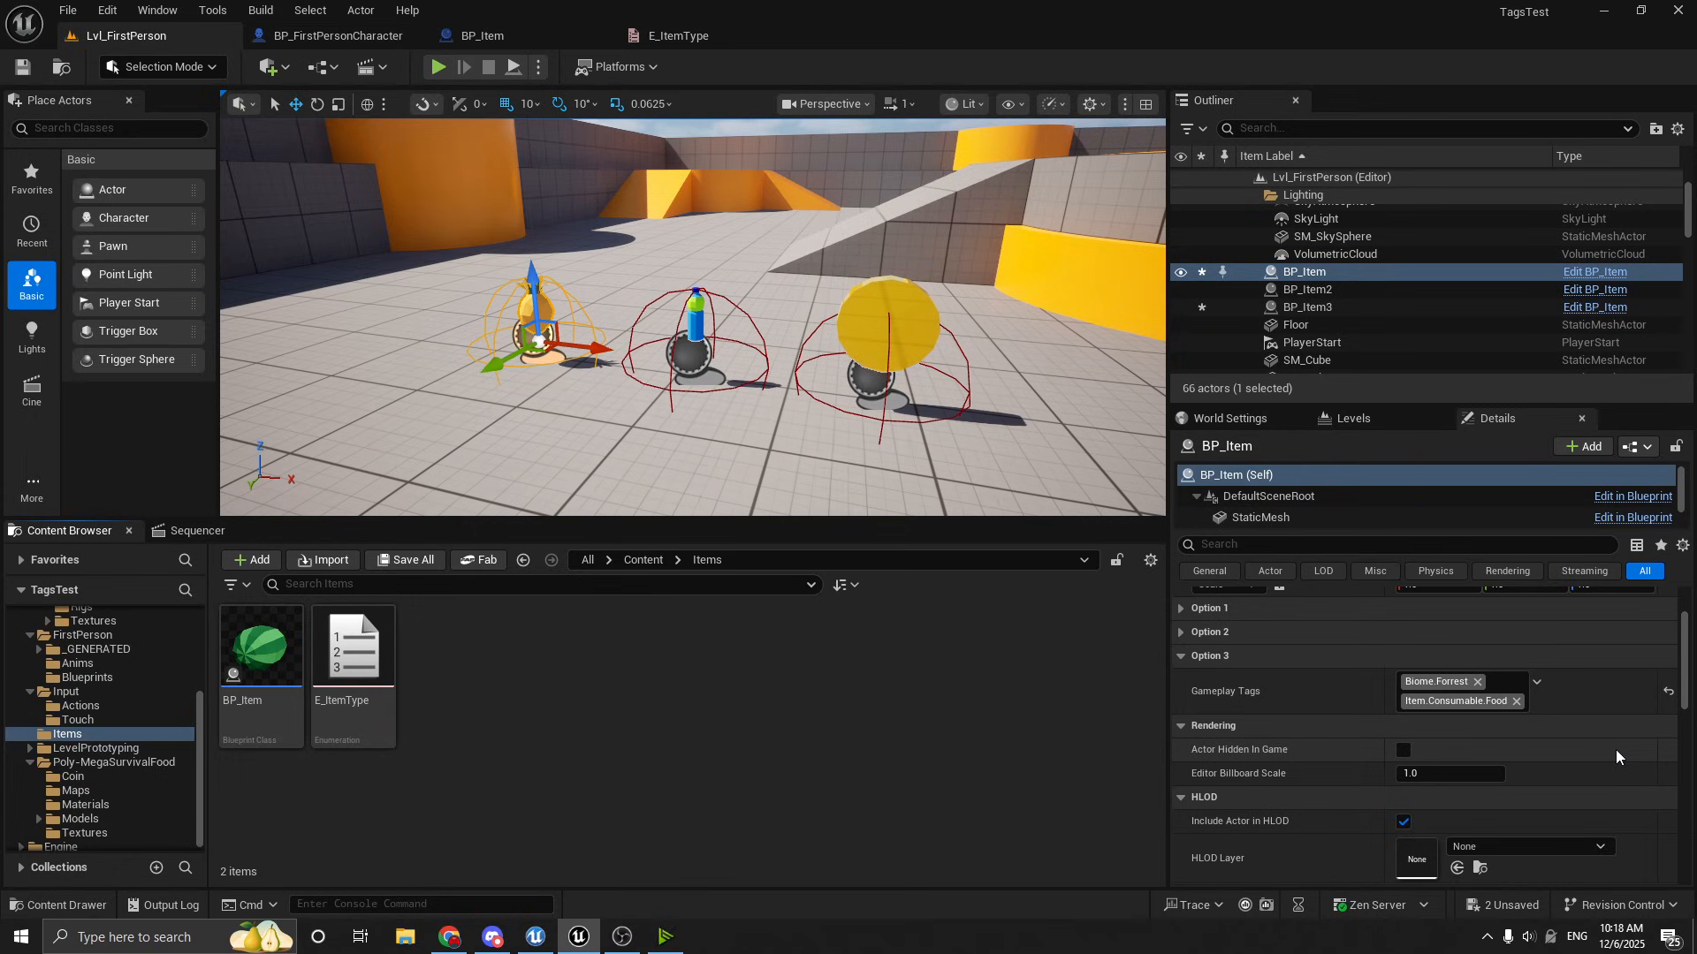
Reach the Gameplay Tag Manager via Project Settings > GameplayTags and expand the Biome and Consumable groups
{"action": "left_click", "coordinate": [106, 10]}
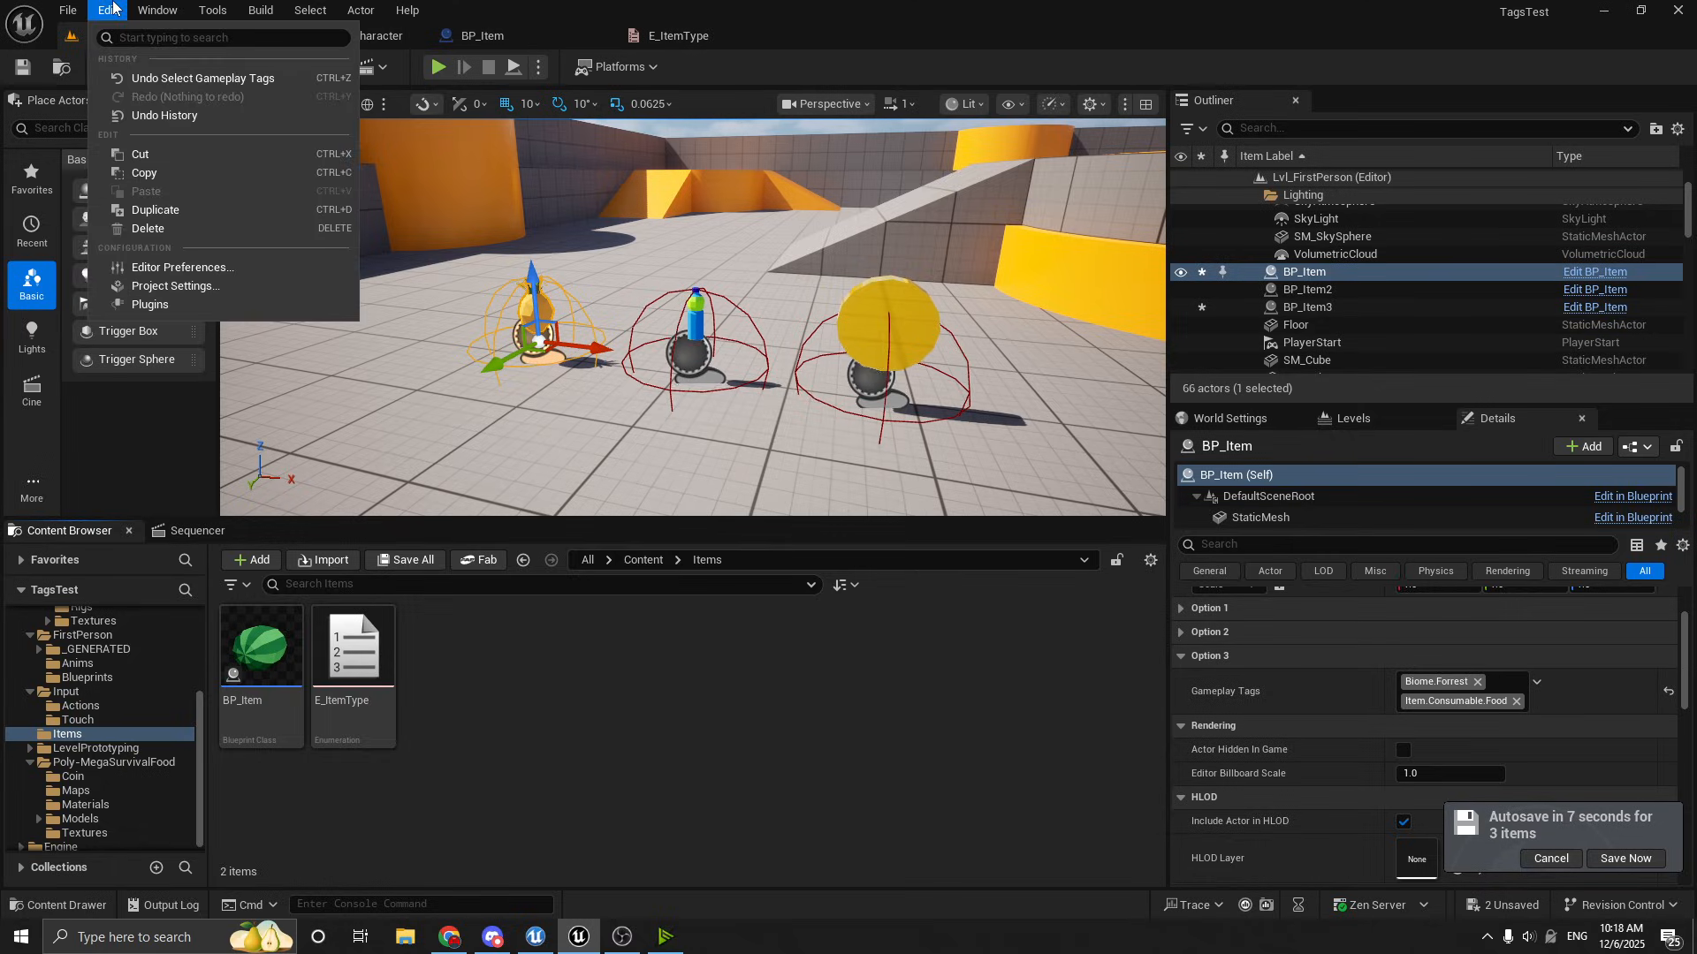
{"action": "mouse_move", "coordinate": [174, 286]}
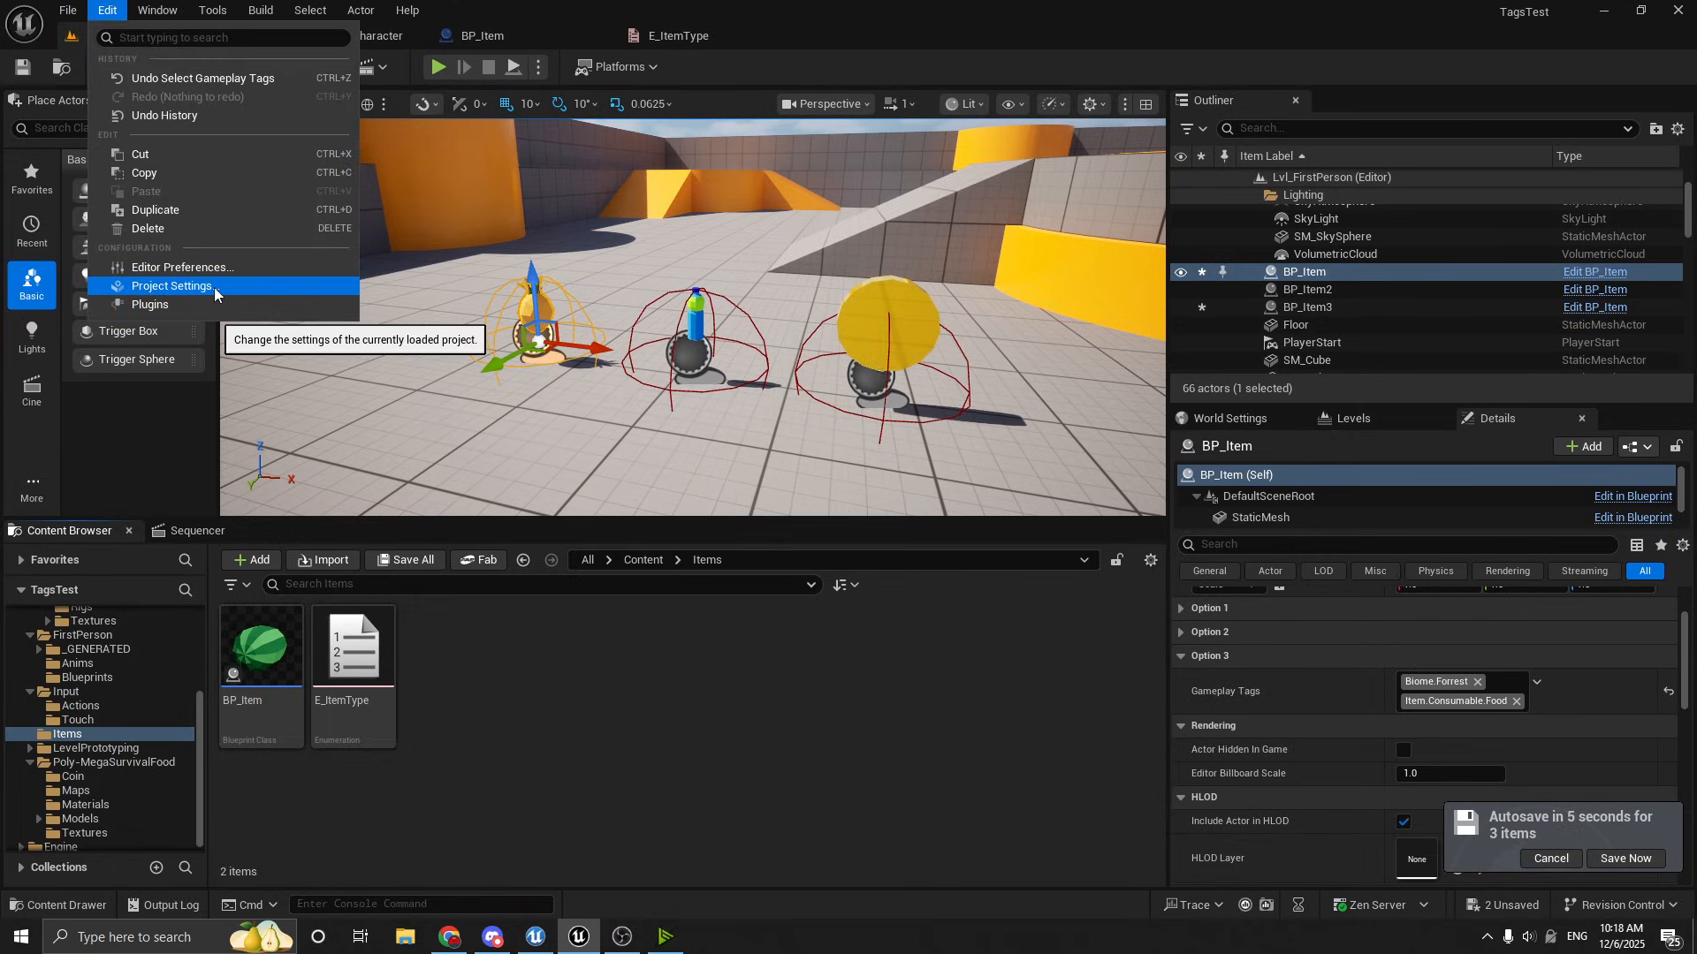
{"action": "left_click", "coordinate": [171, 286]}
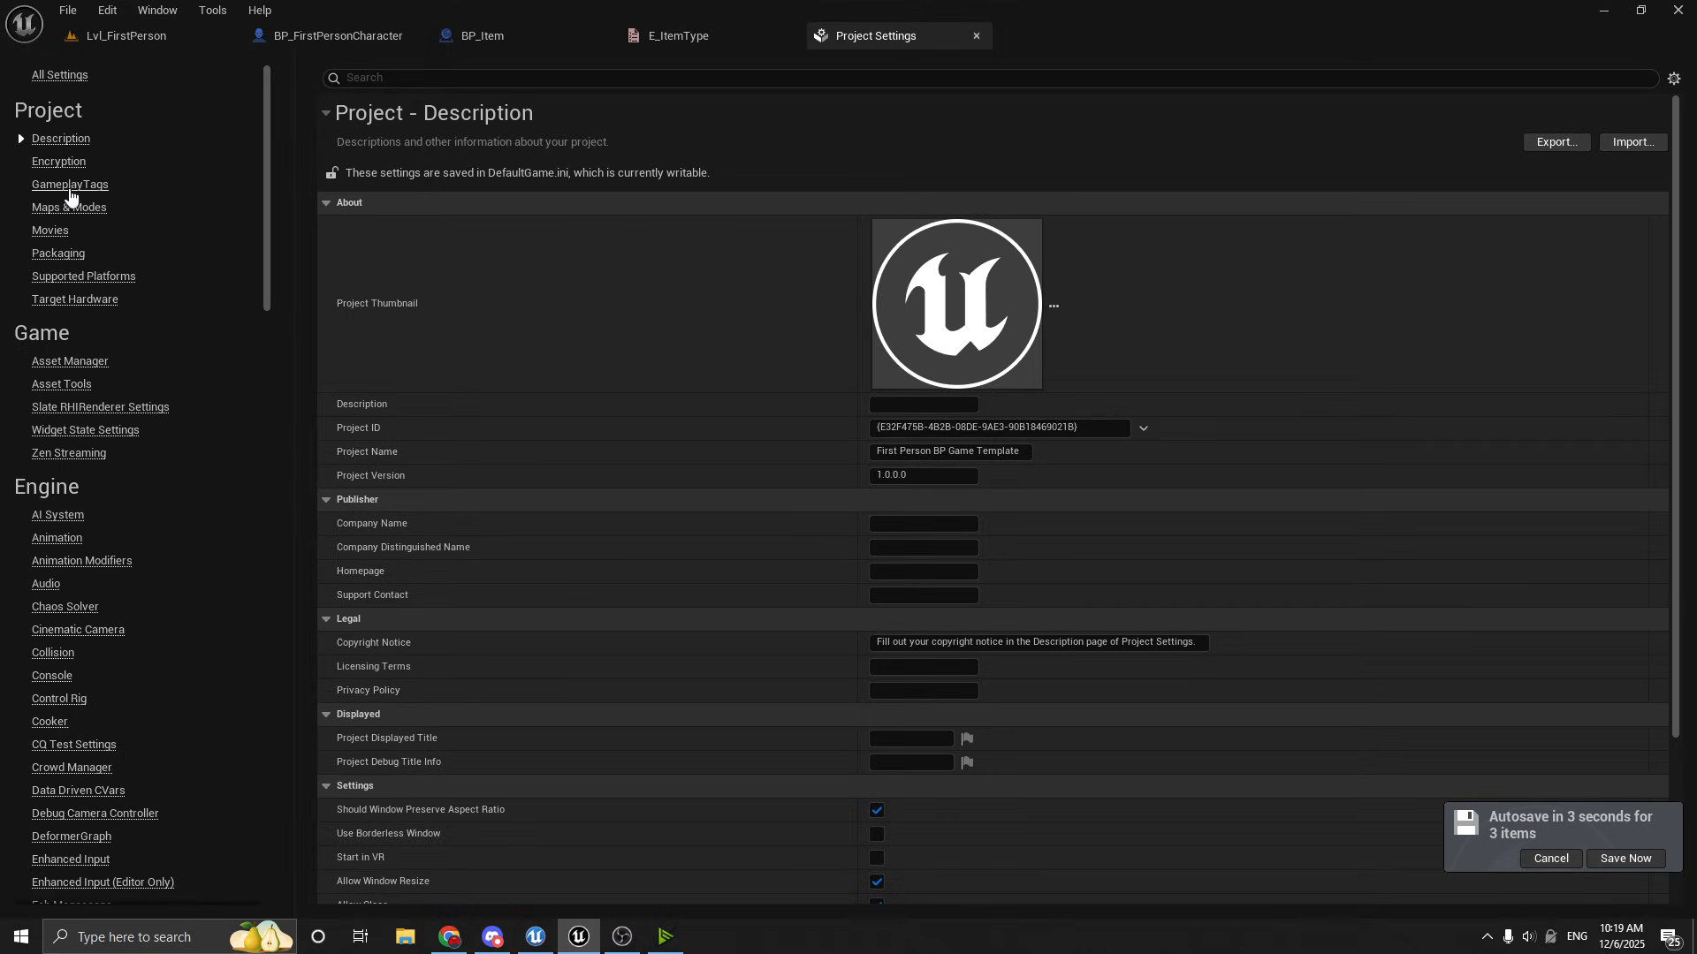
{"action": "left_click", "coordinate": [69, 184]}
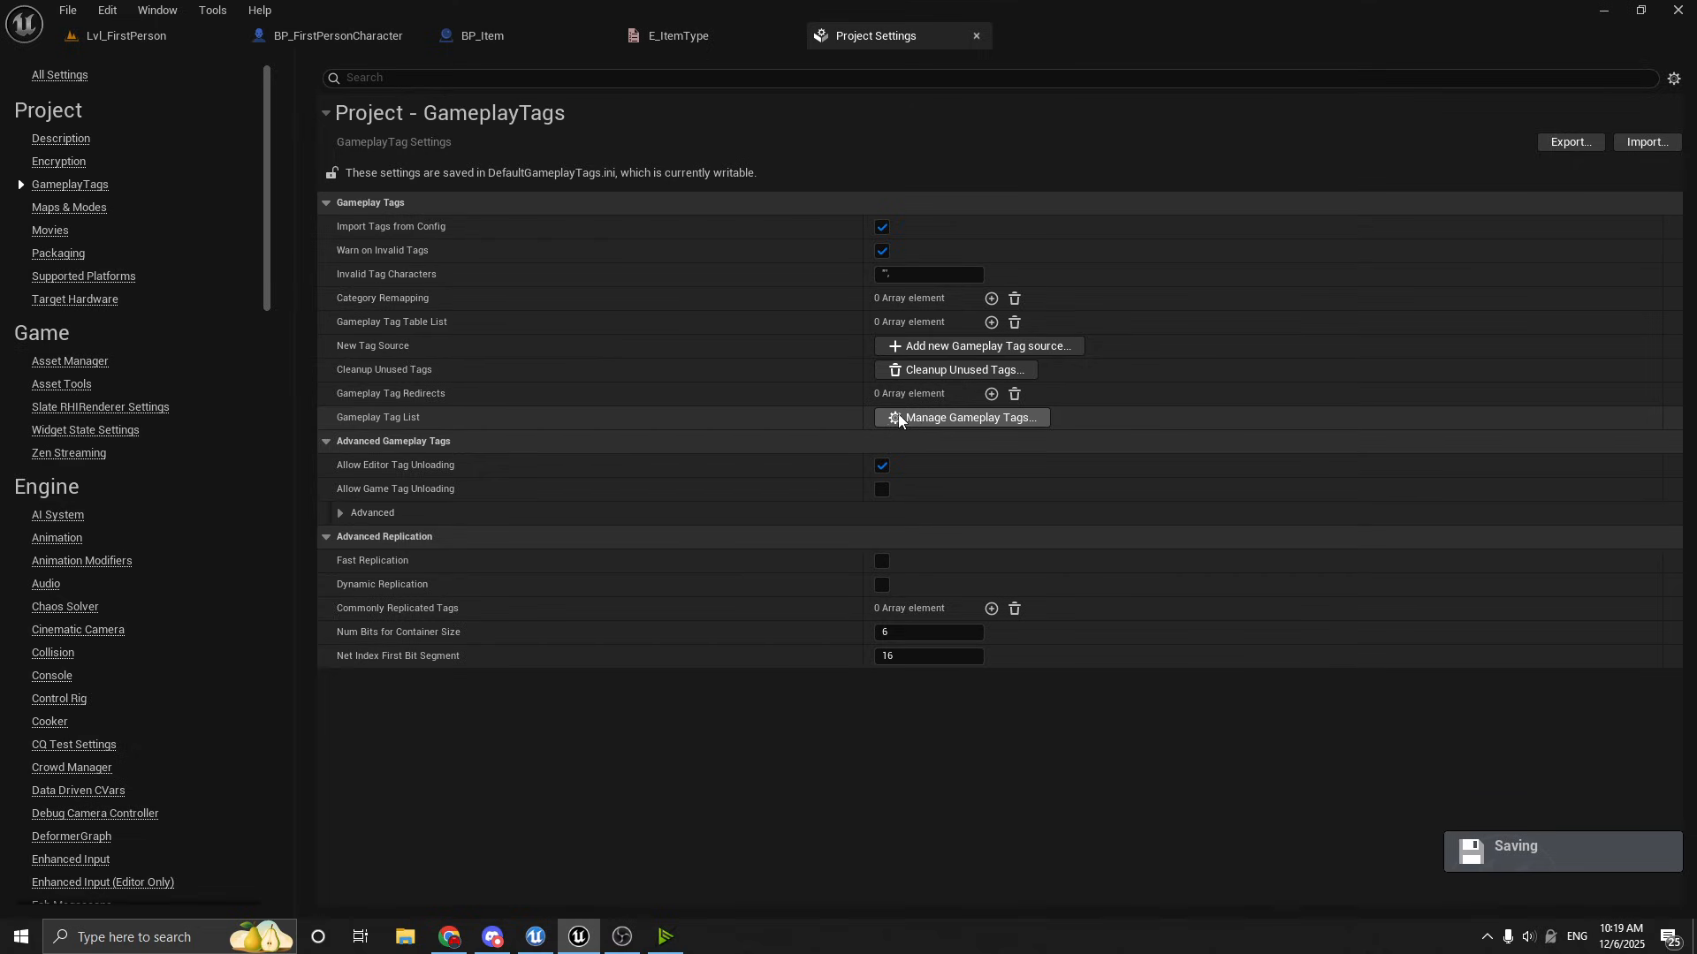
{"action": "mouse_move", "coordinate": [989, 430]}
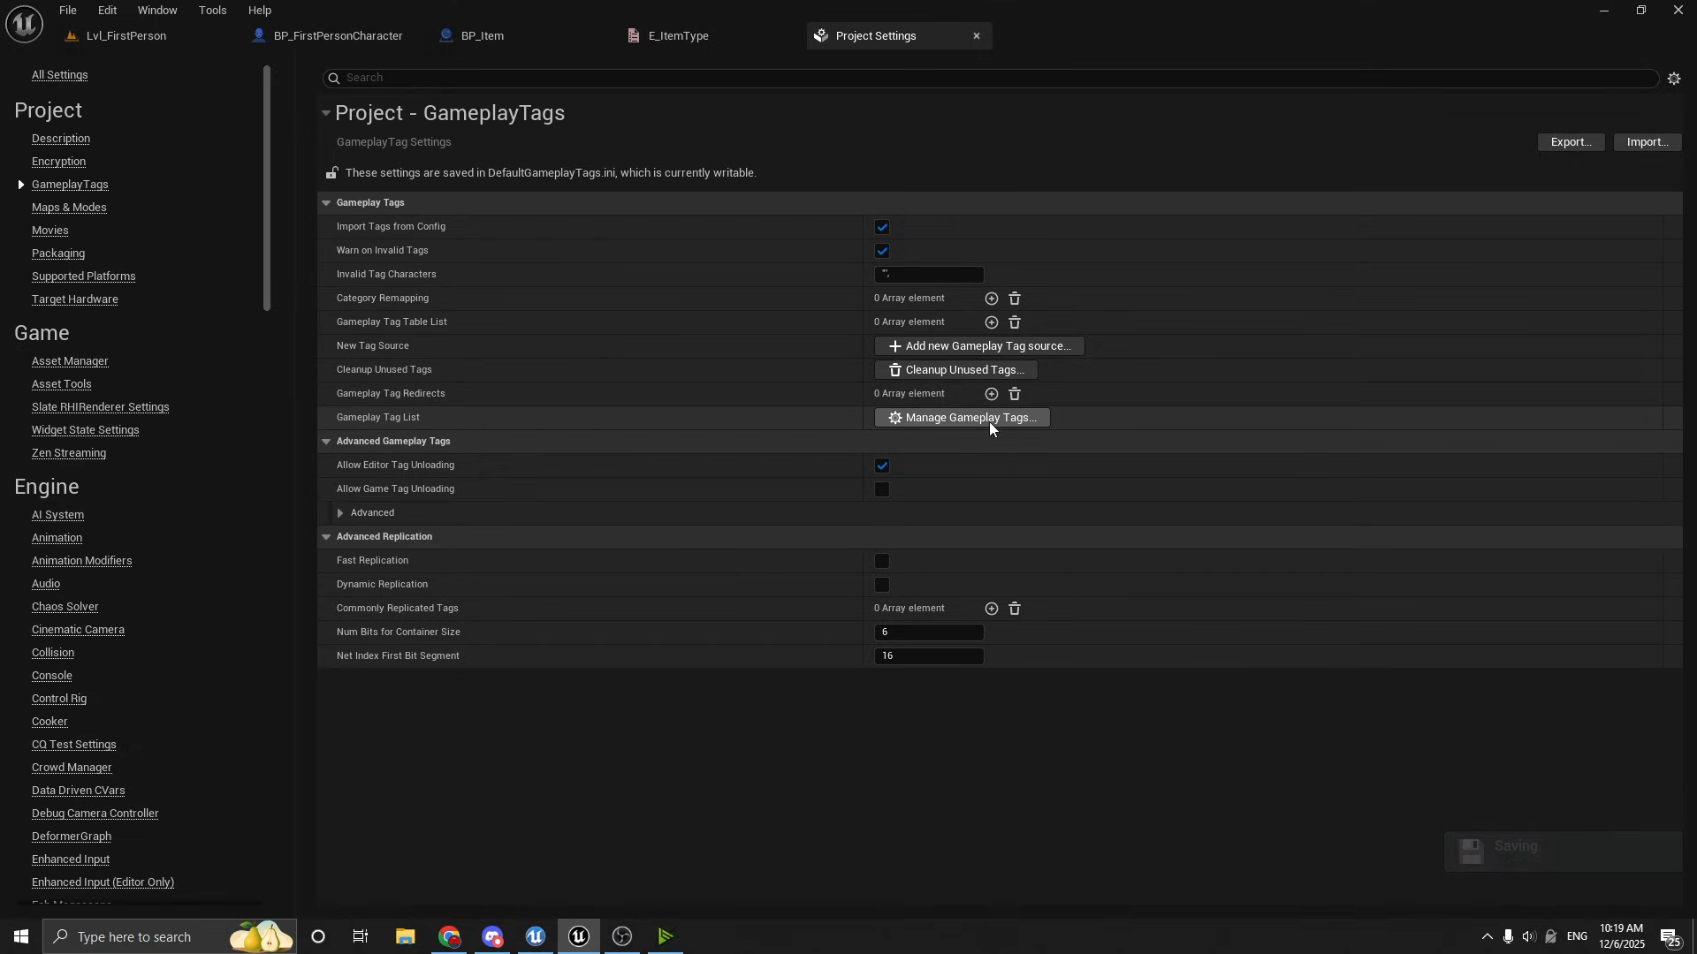
{"action": "left_click", "coordinate": [962, 417]}
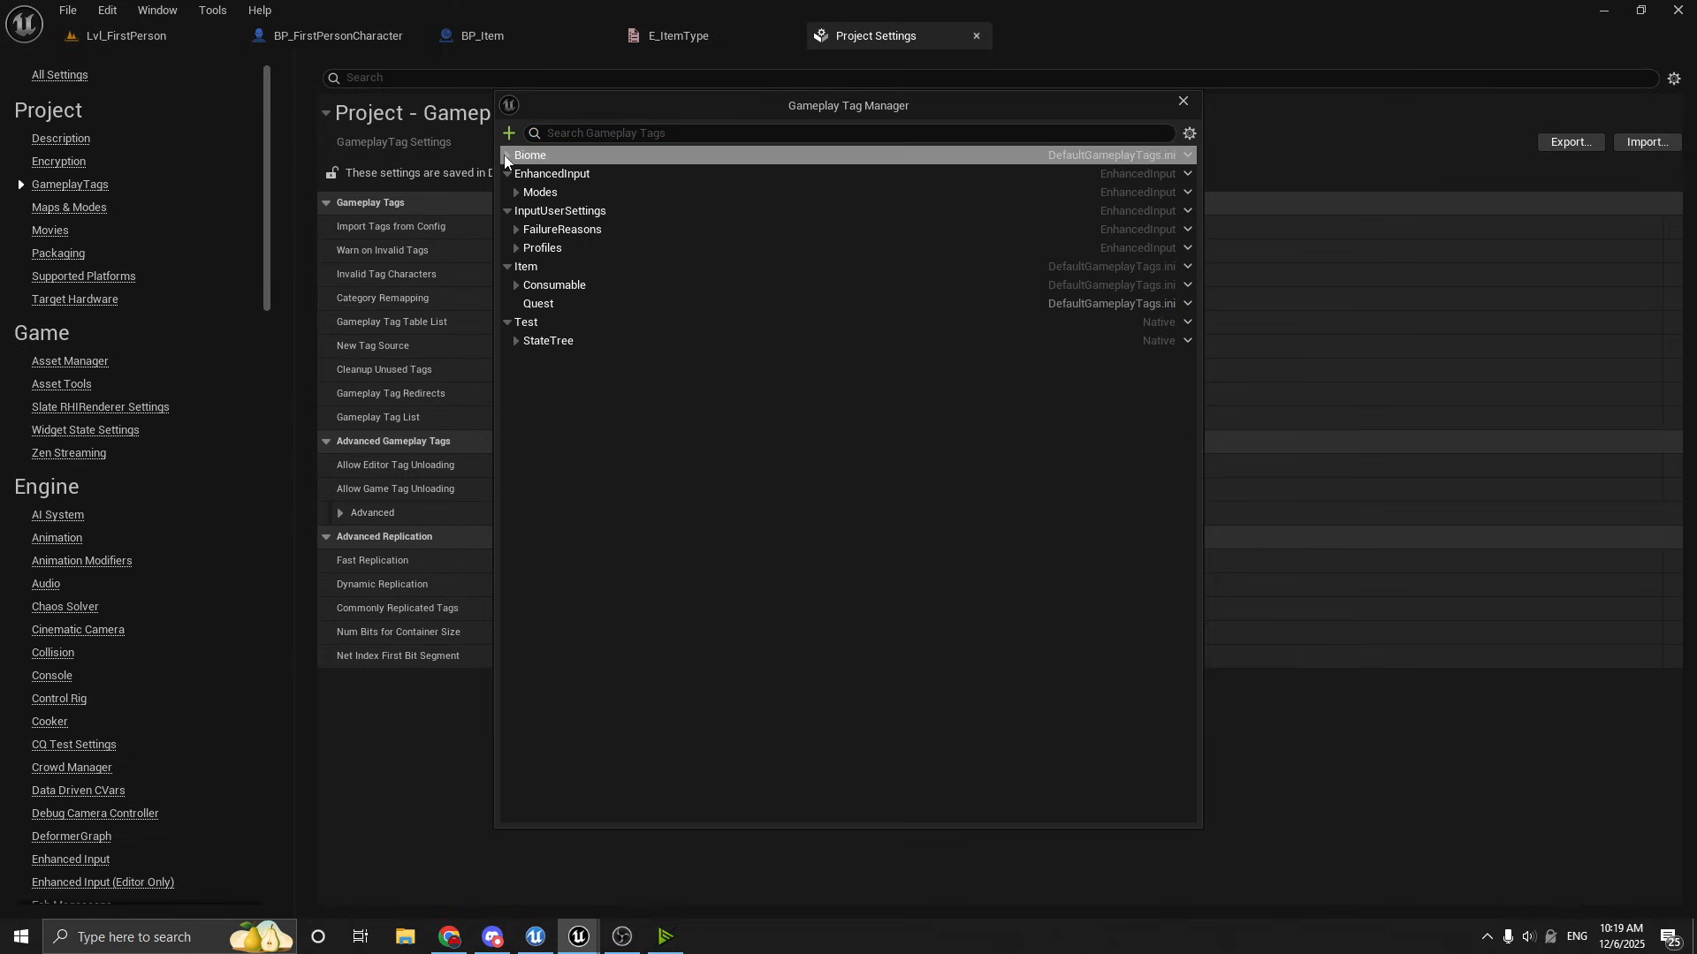
{"action": "left_click", "coordinate": [507, 155]}
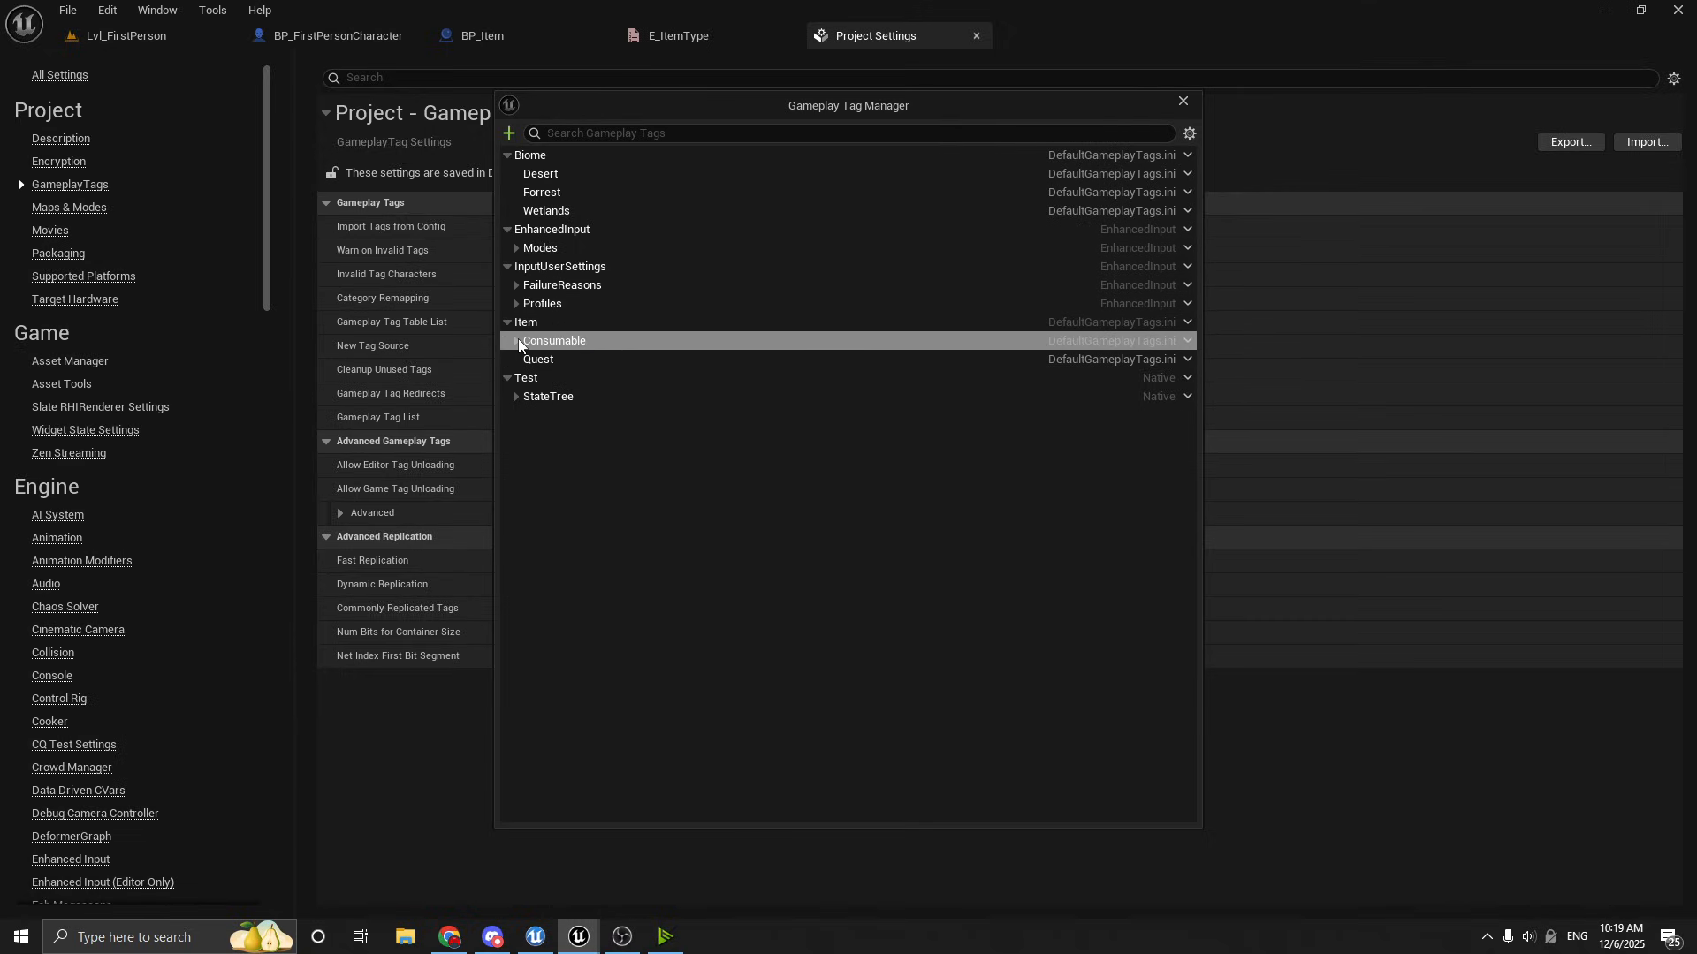
{"action": "left_click", "coordinate": [518, 339]}
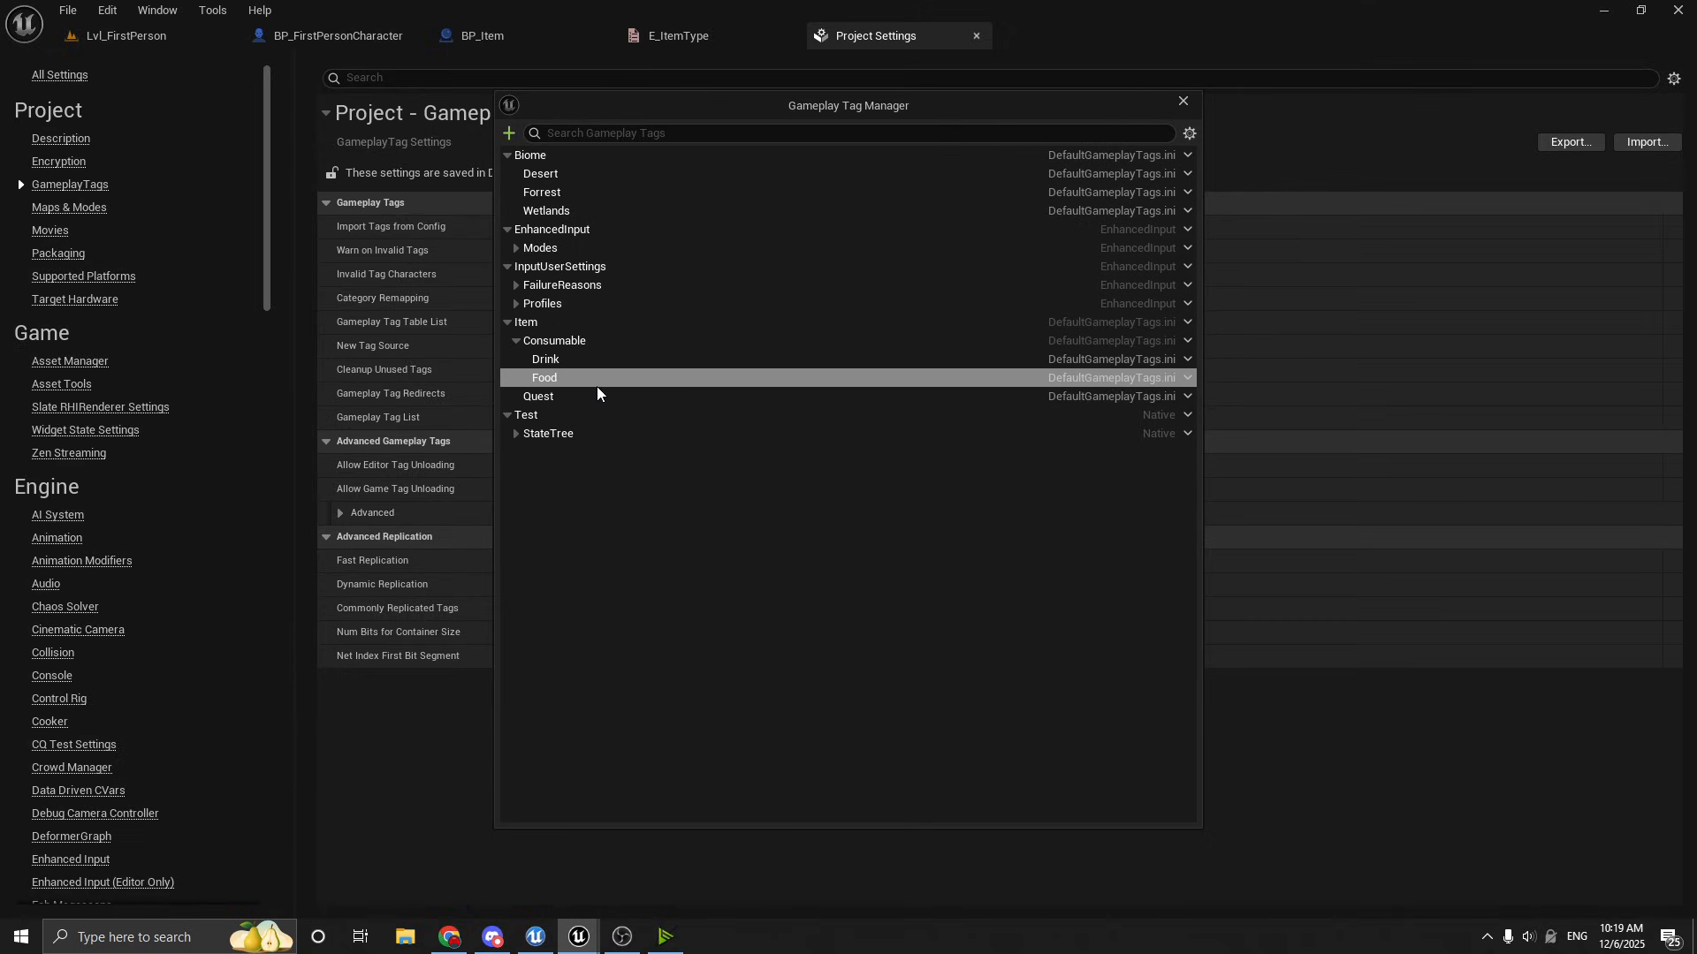
{"action": "mouse_move", "coordinate": [553, 339]}
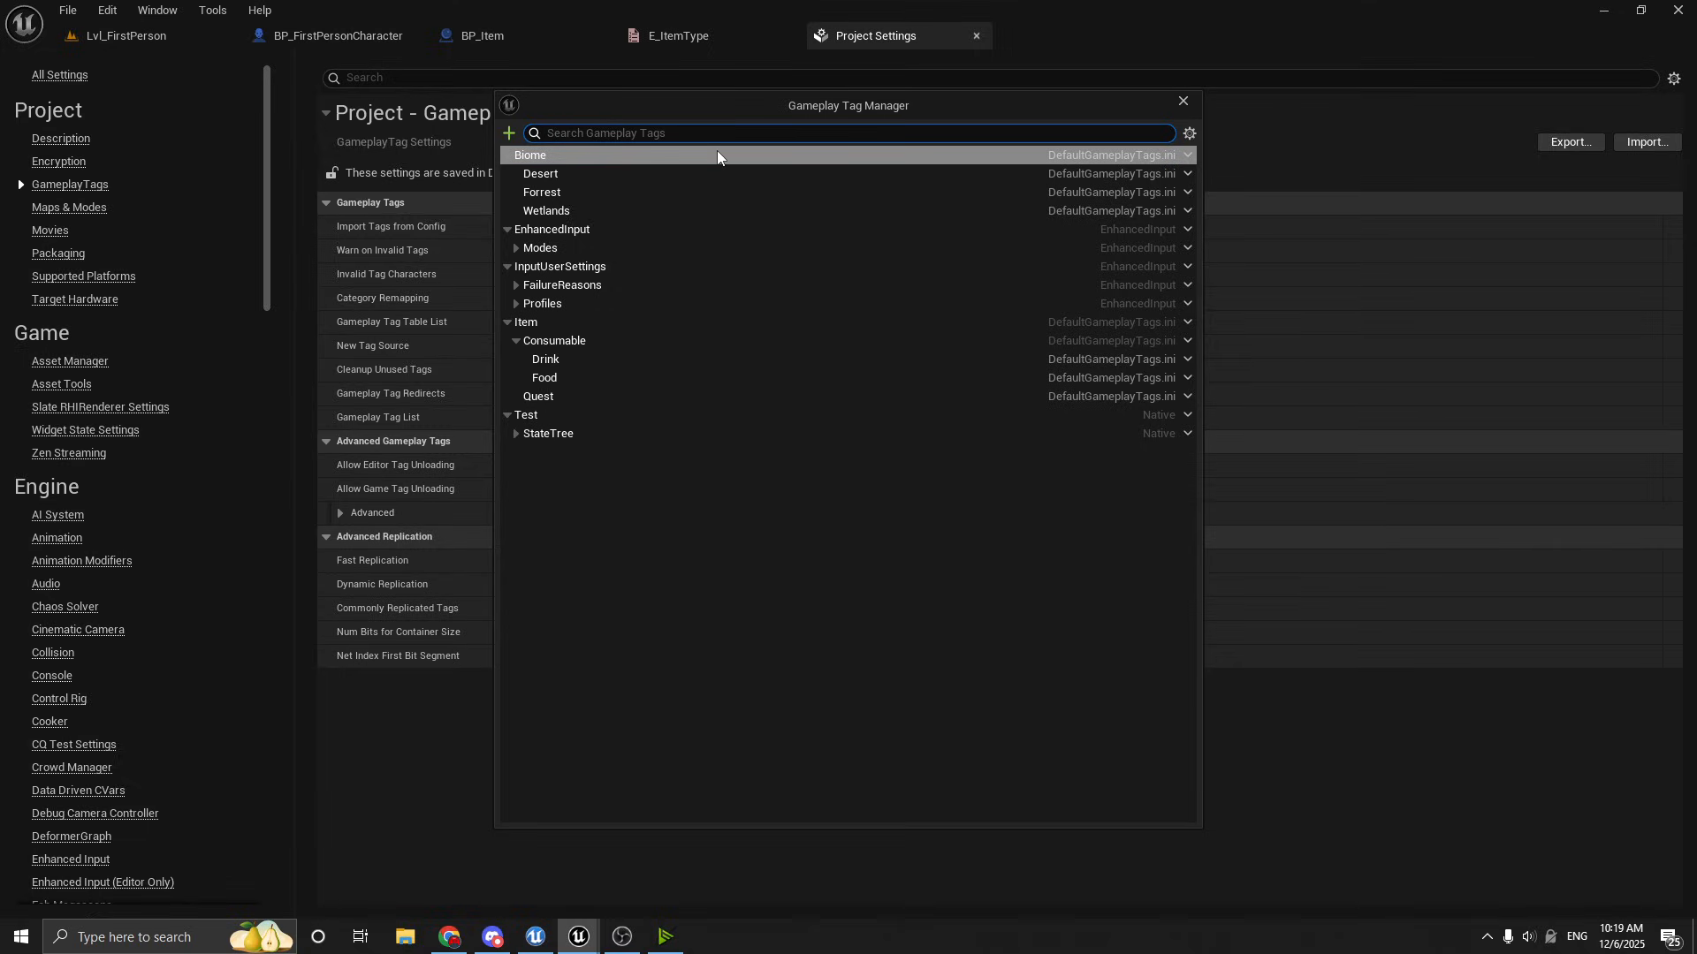
Add a new Item.Weapon tag stored in DefaultGameplayTags.ini
{"action": "type", "text": "Item.Wea"}
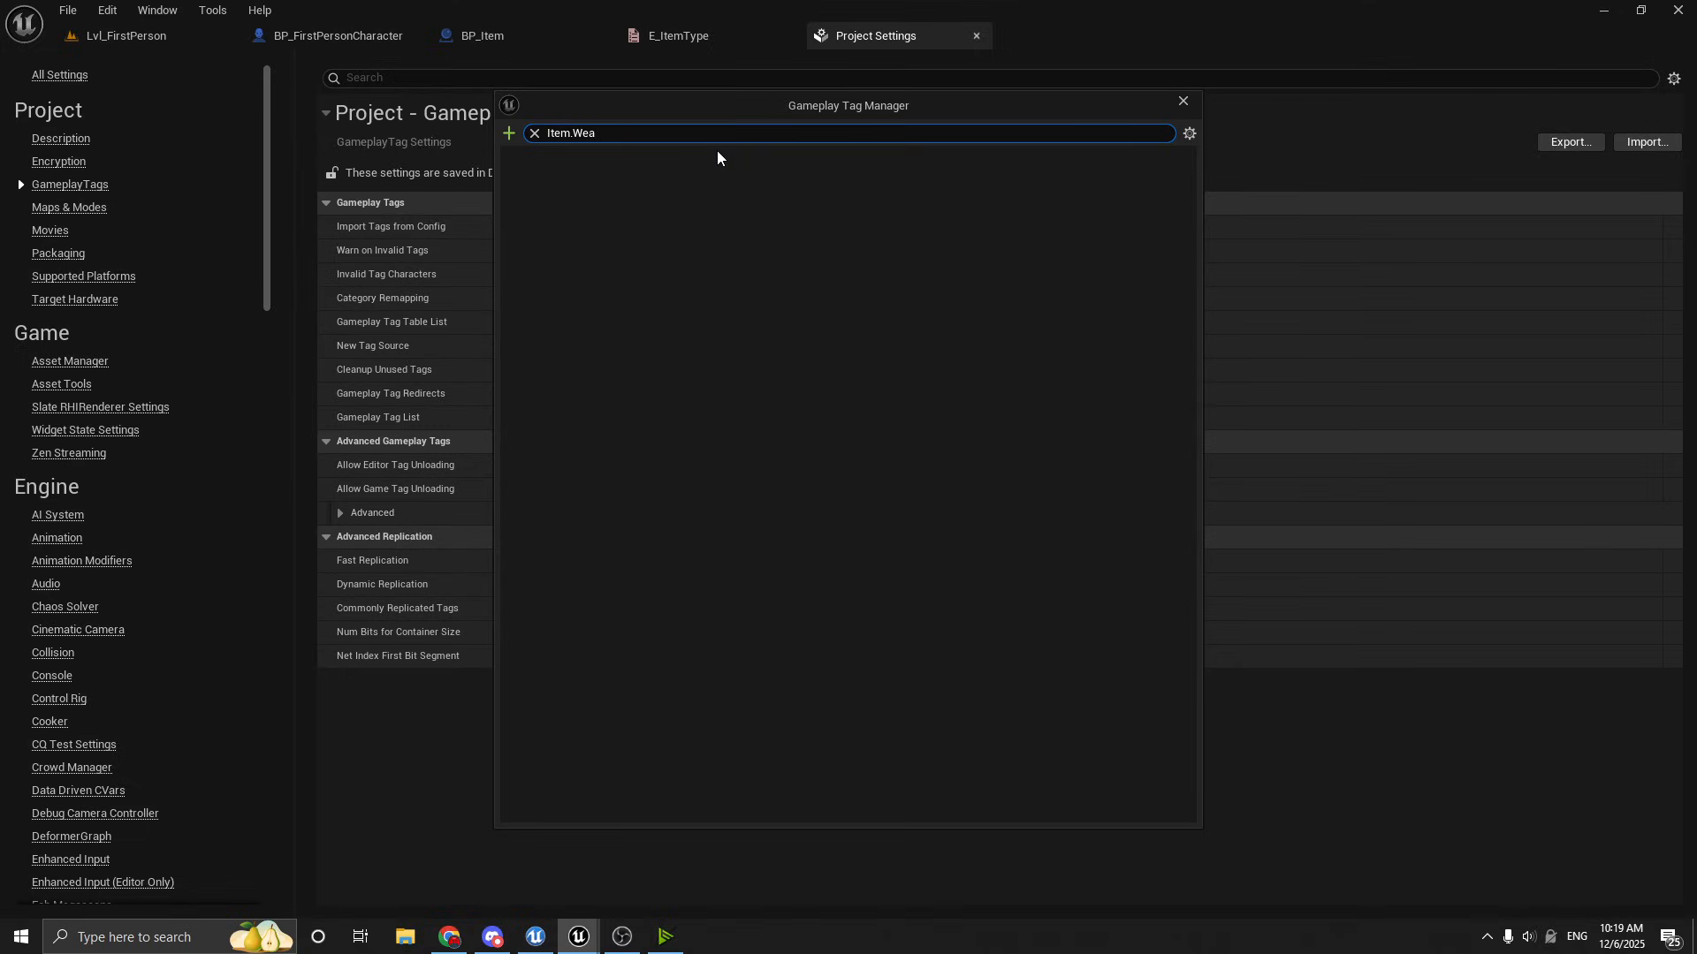
{"action": "left_click", "coordinate": [533, 133]}
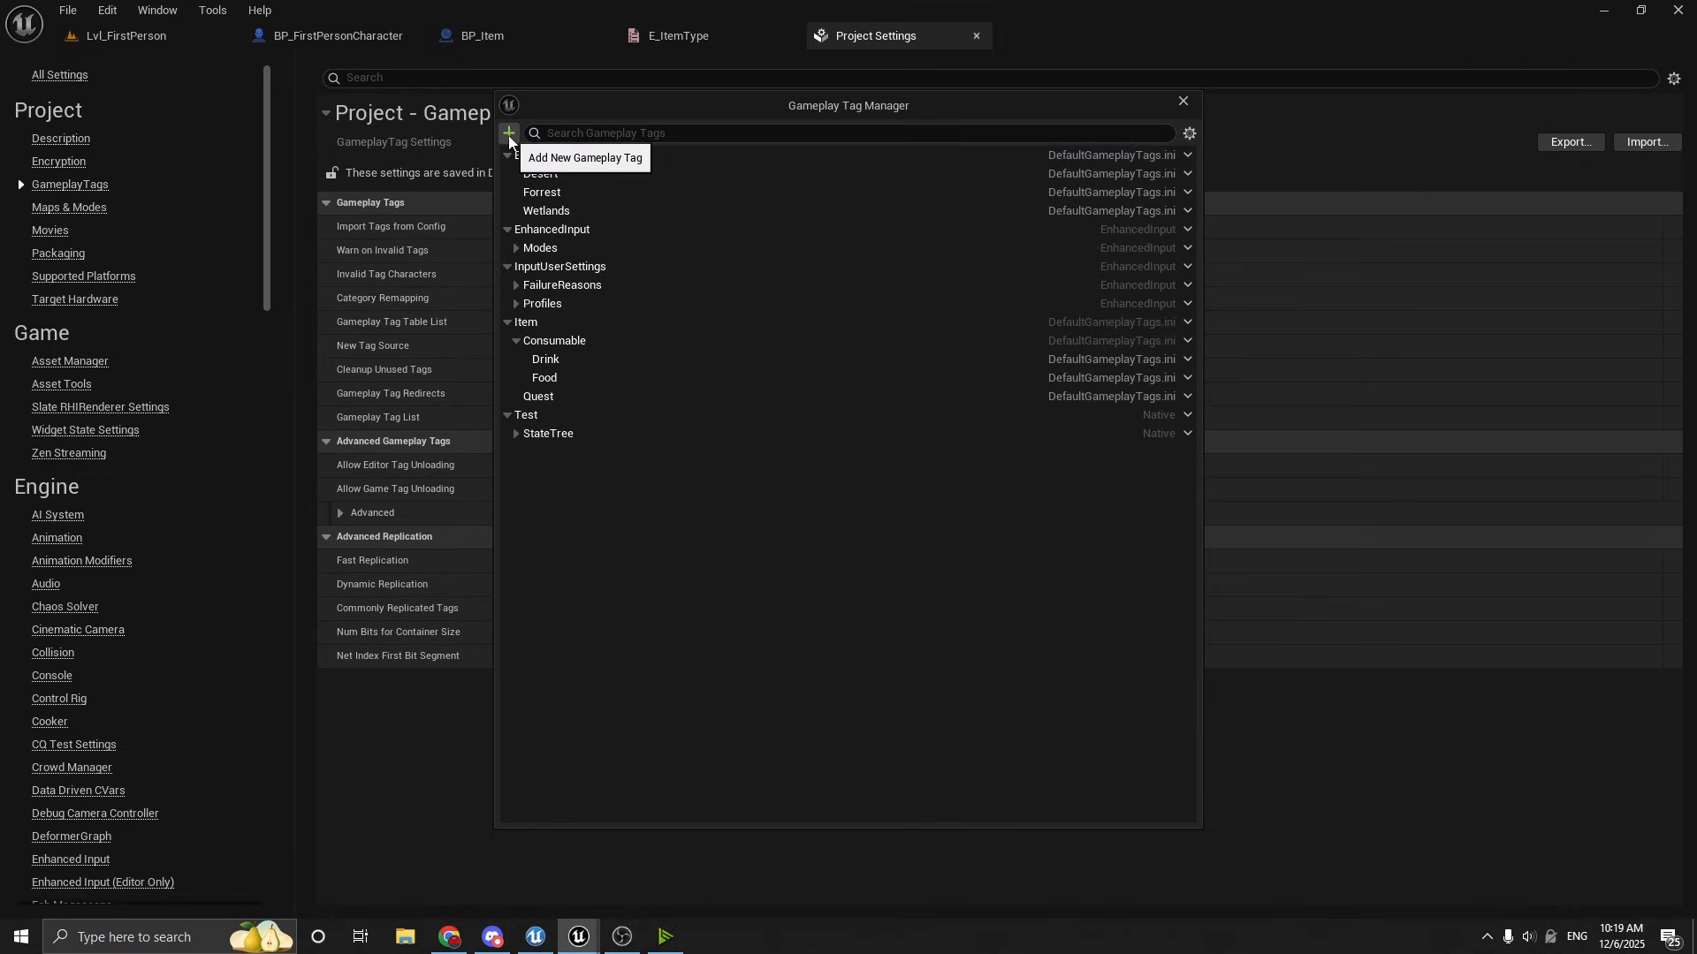
{"action": "left_click", "coordinate": [507, 134]}
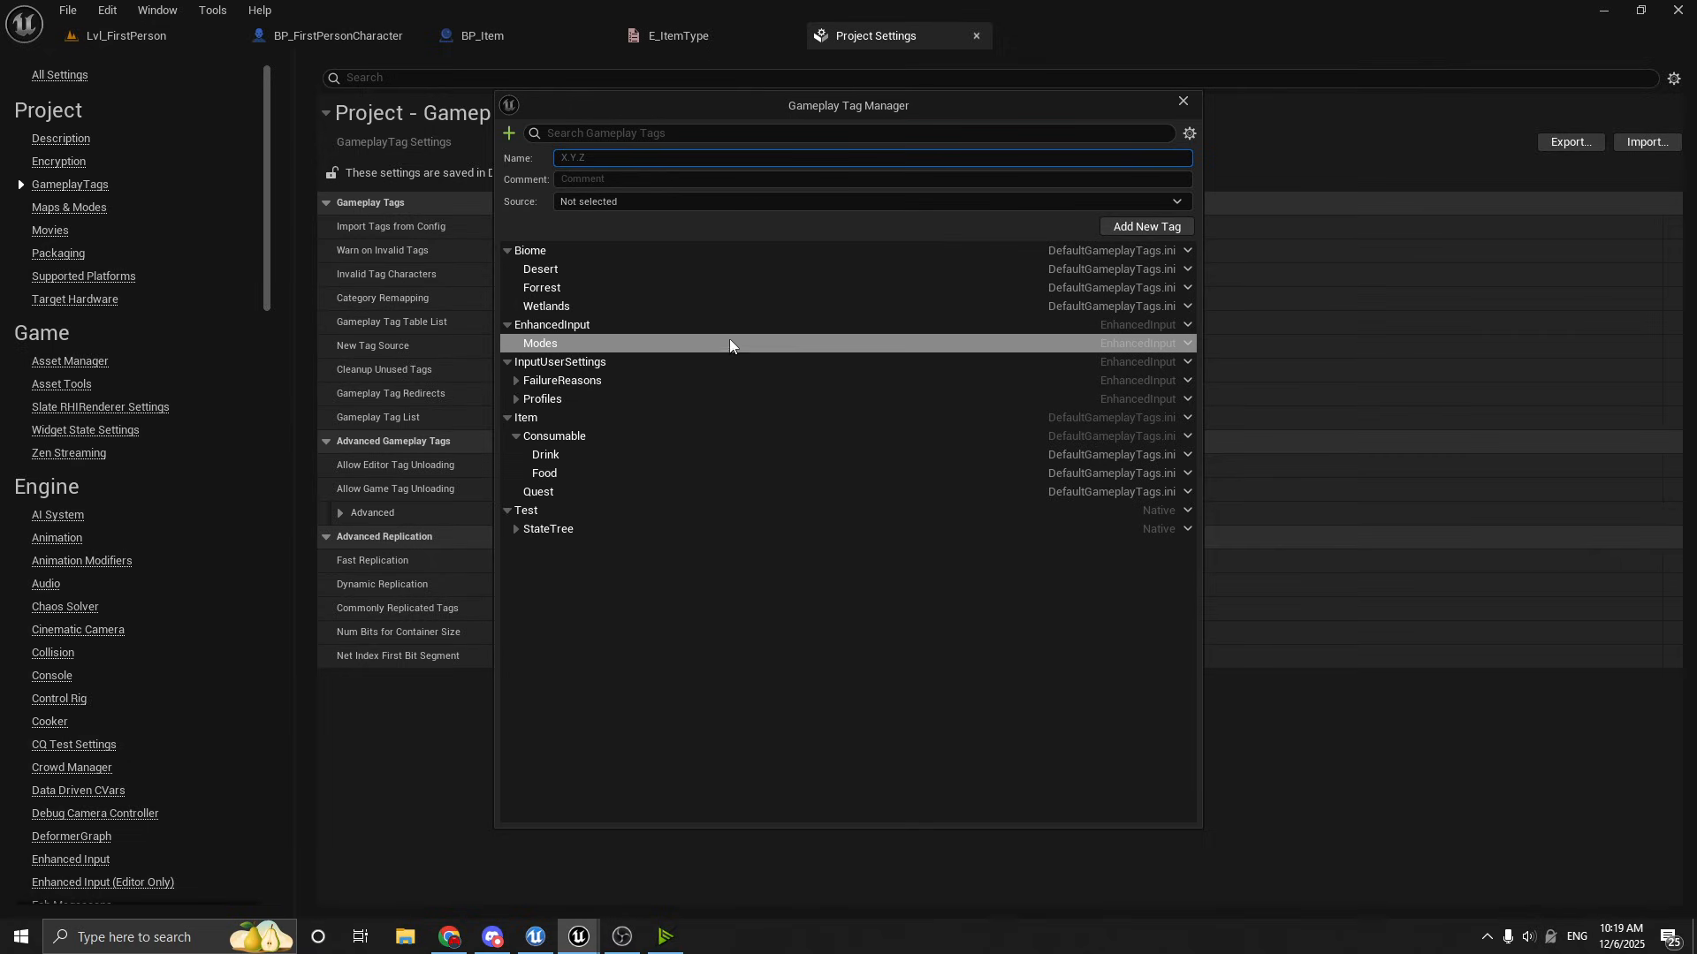
{"action": "type", "text": "Item.Weapon"}
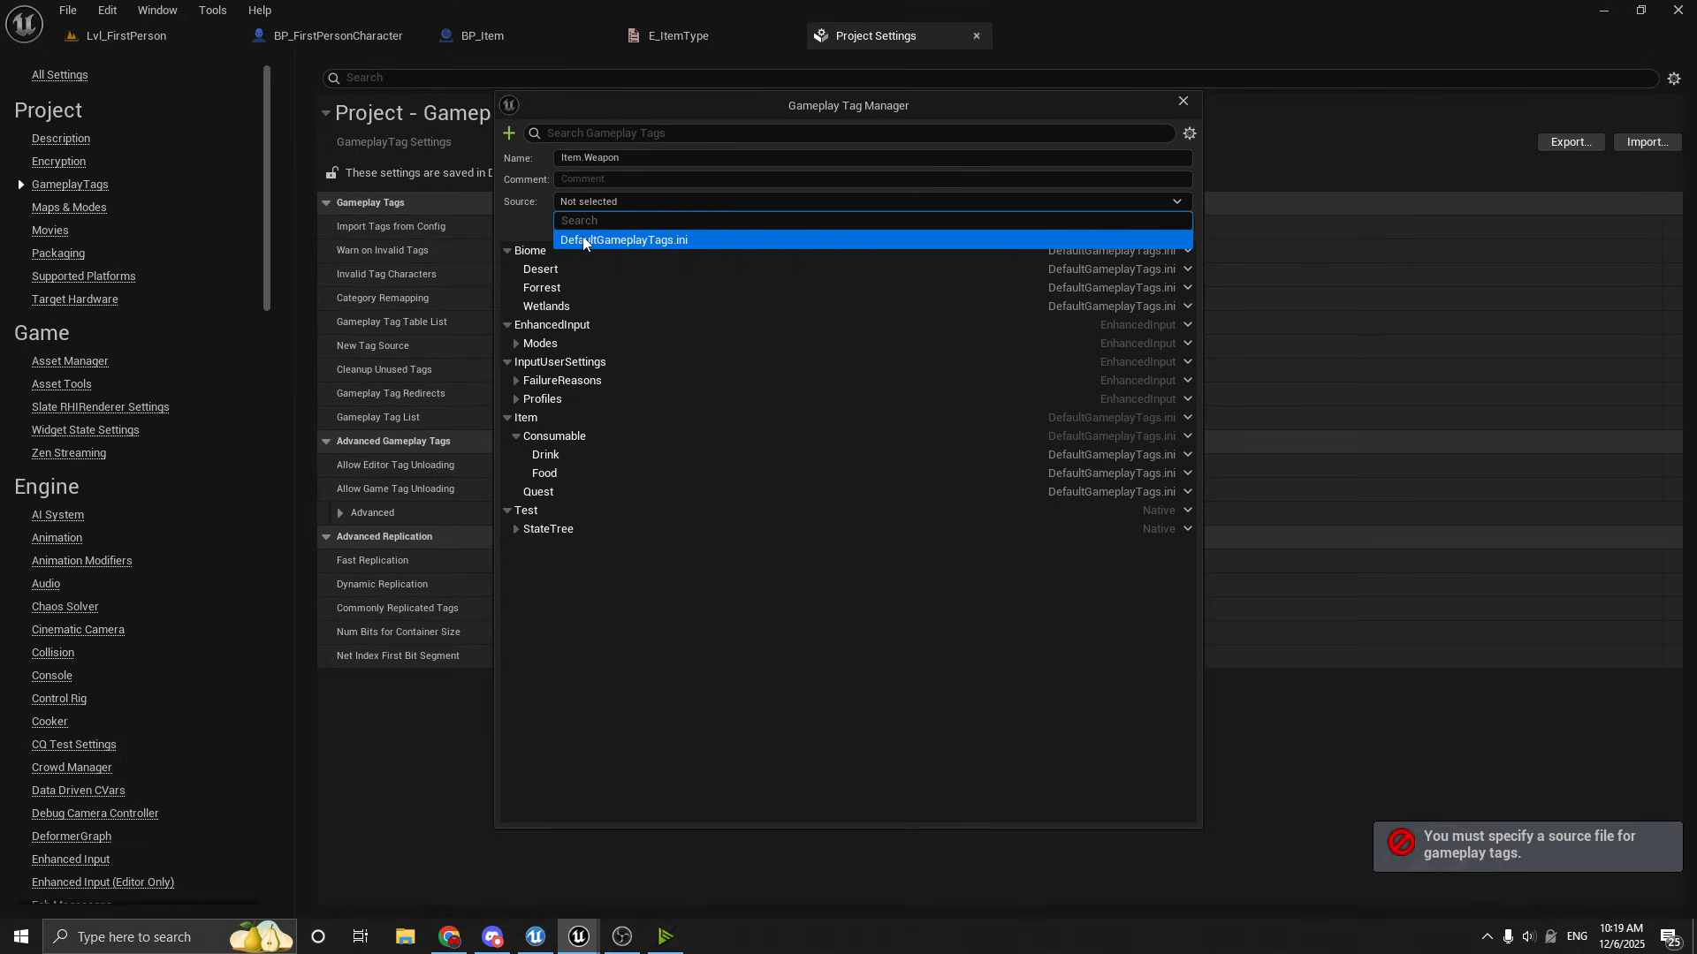
{"action": "left_click", "coordinate": [624, 239]}
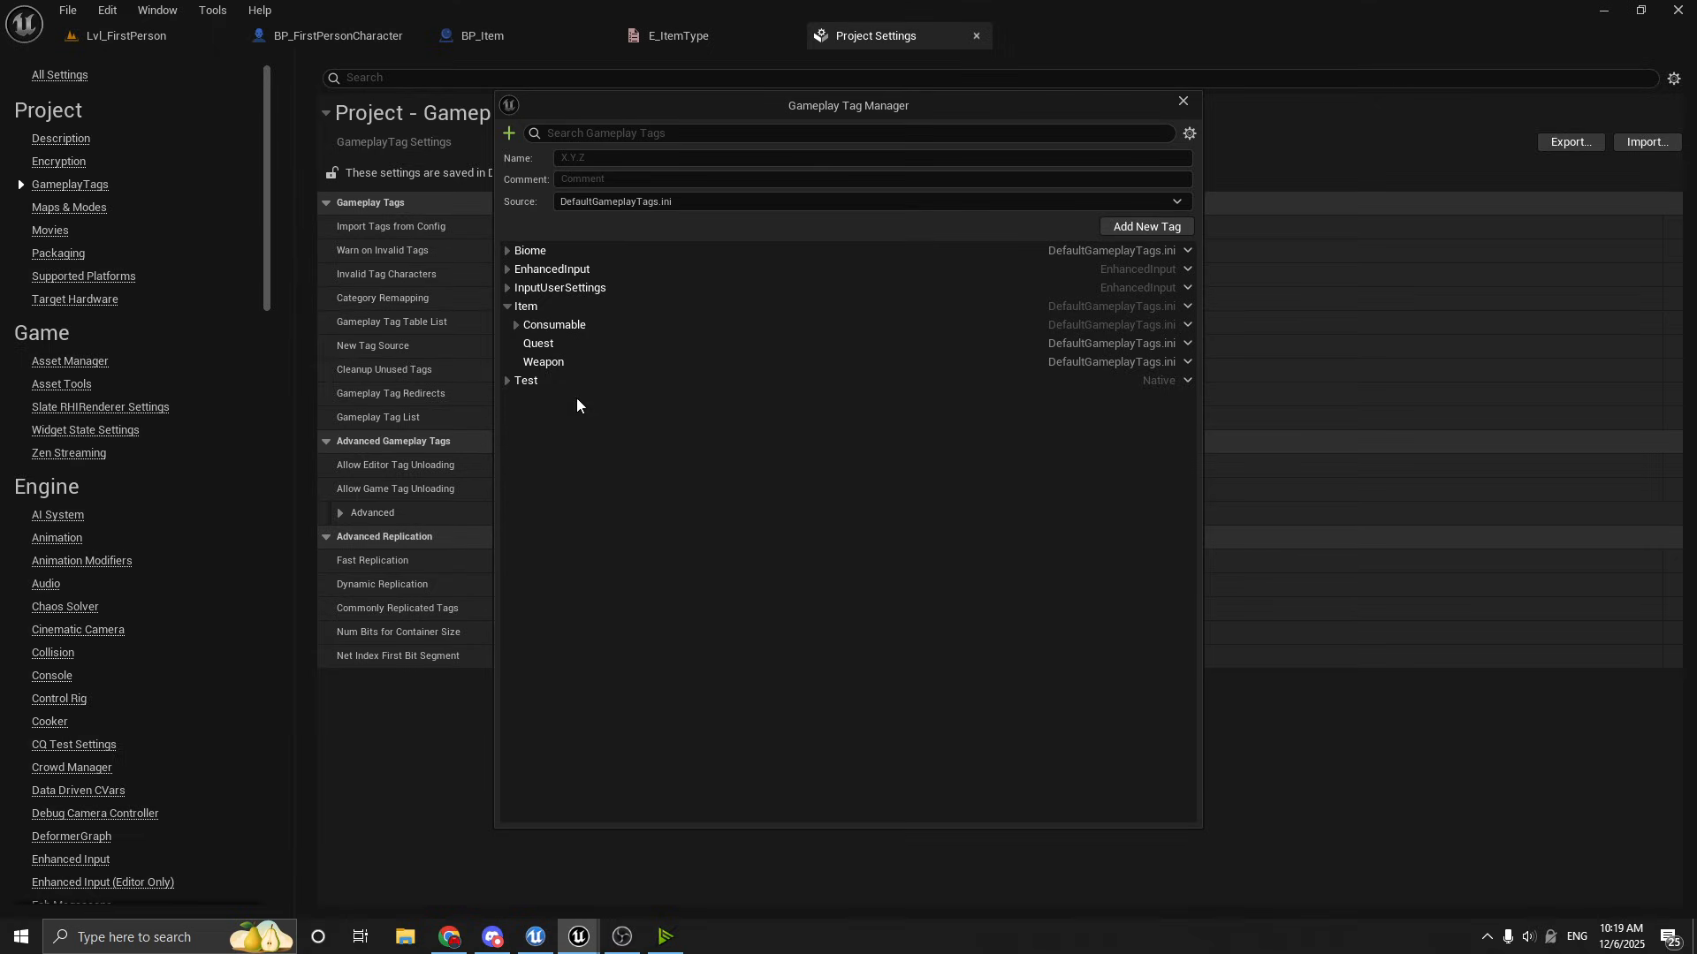
Add an Item.Weapon.Sword tag under Weapon, then leave the tag manager for the BP_Item blueprint
{"action": "left_click", "coordinate": [507, 305]}
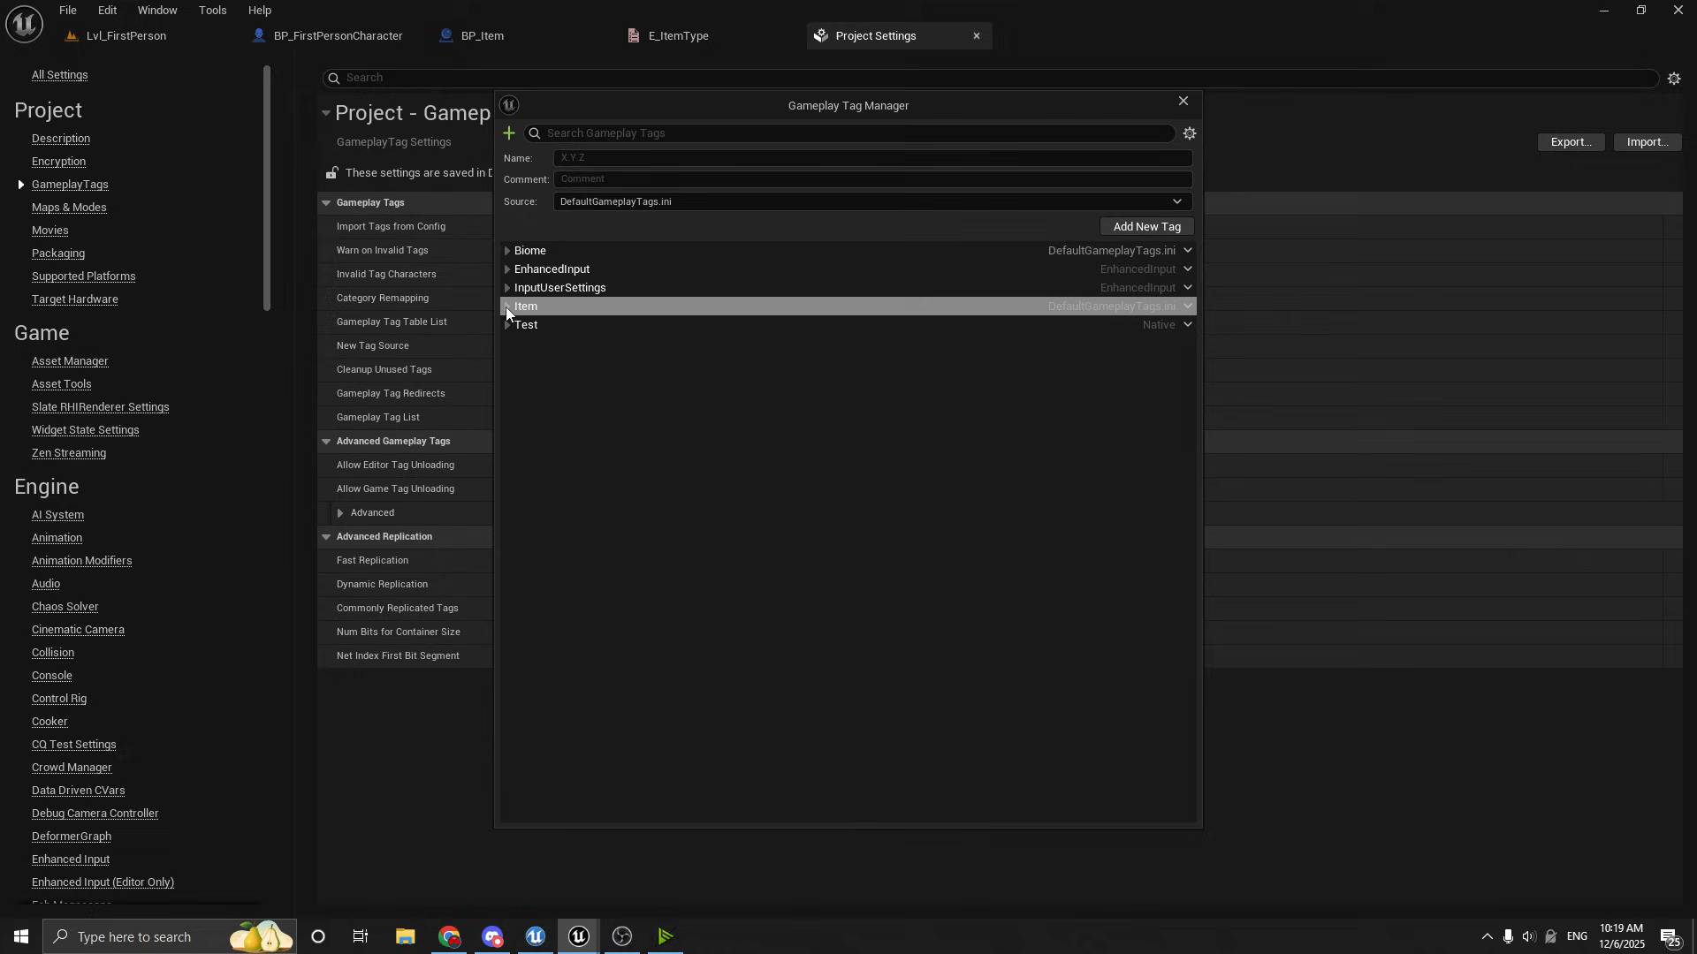
{"action": "left_click", "coordinate": [507, 305]}
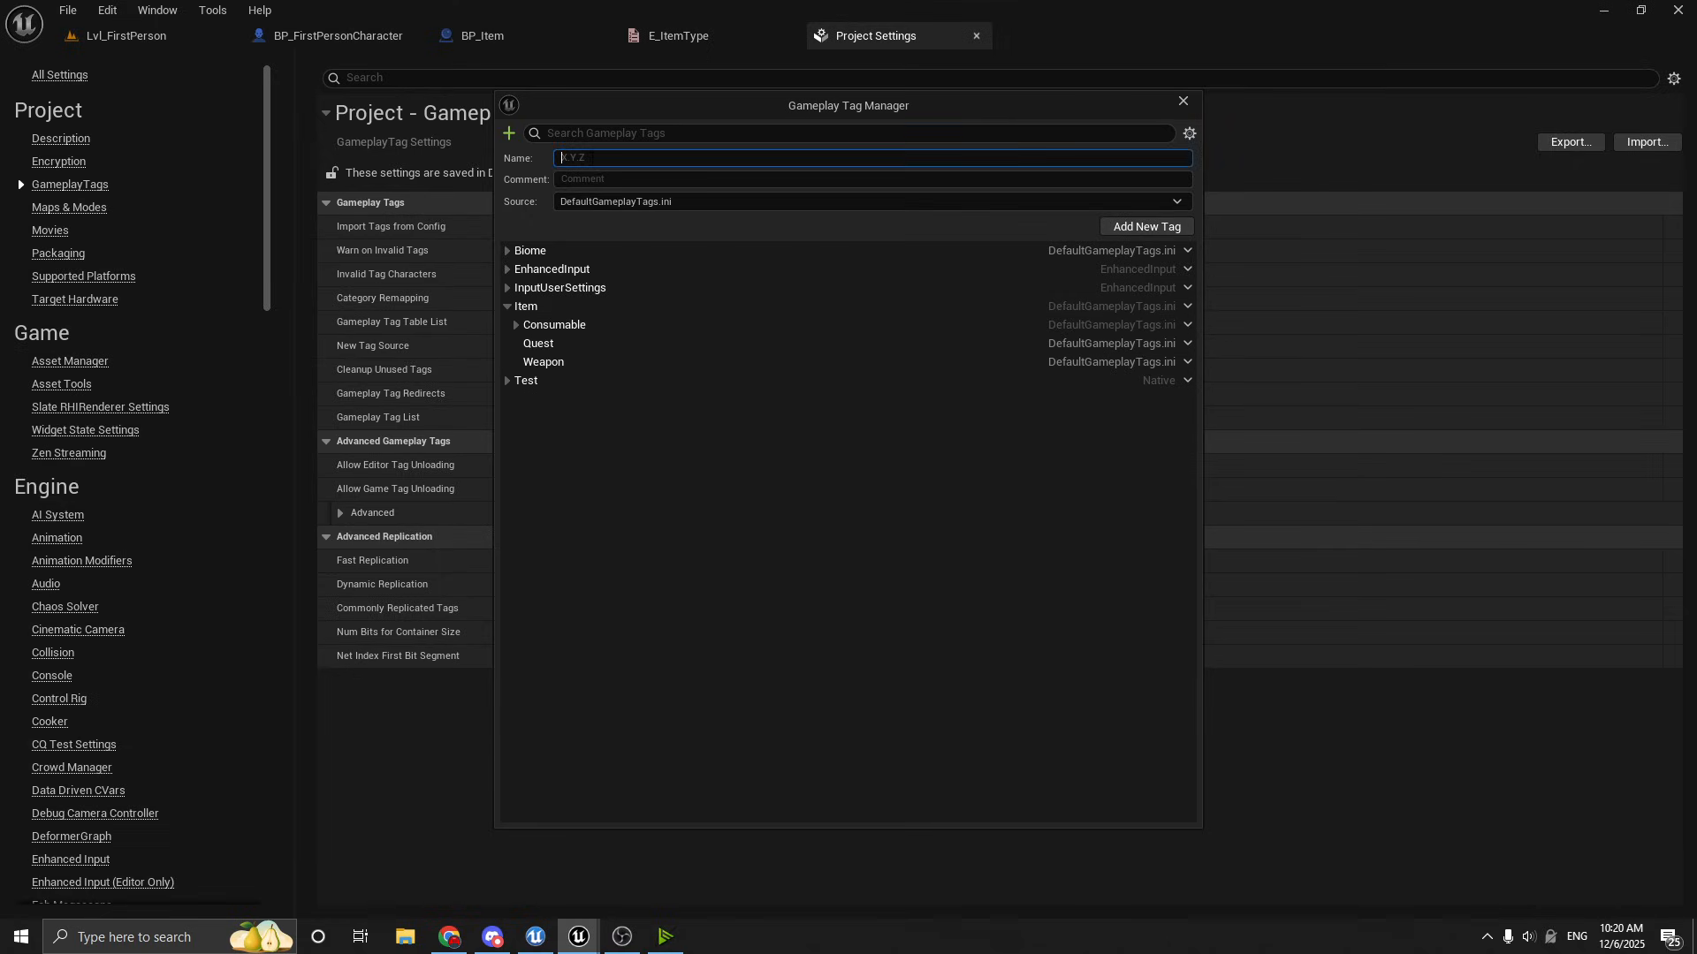
{"action": "type", "text": "Item.Weapon."}
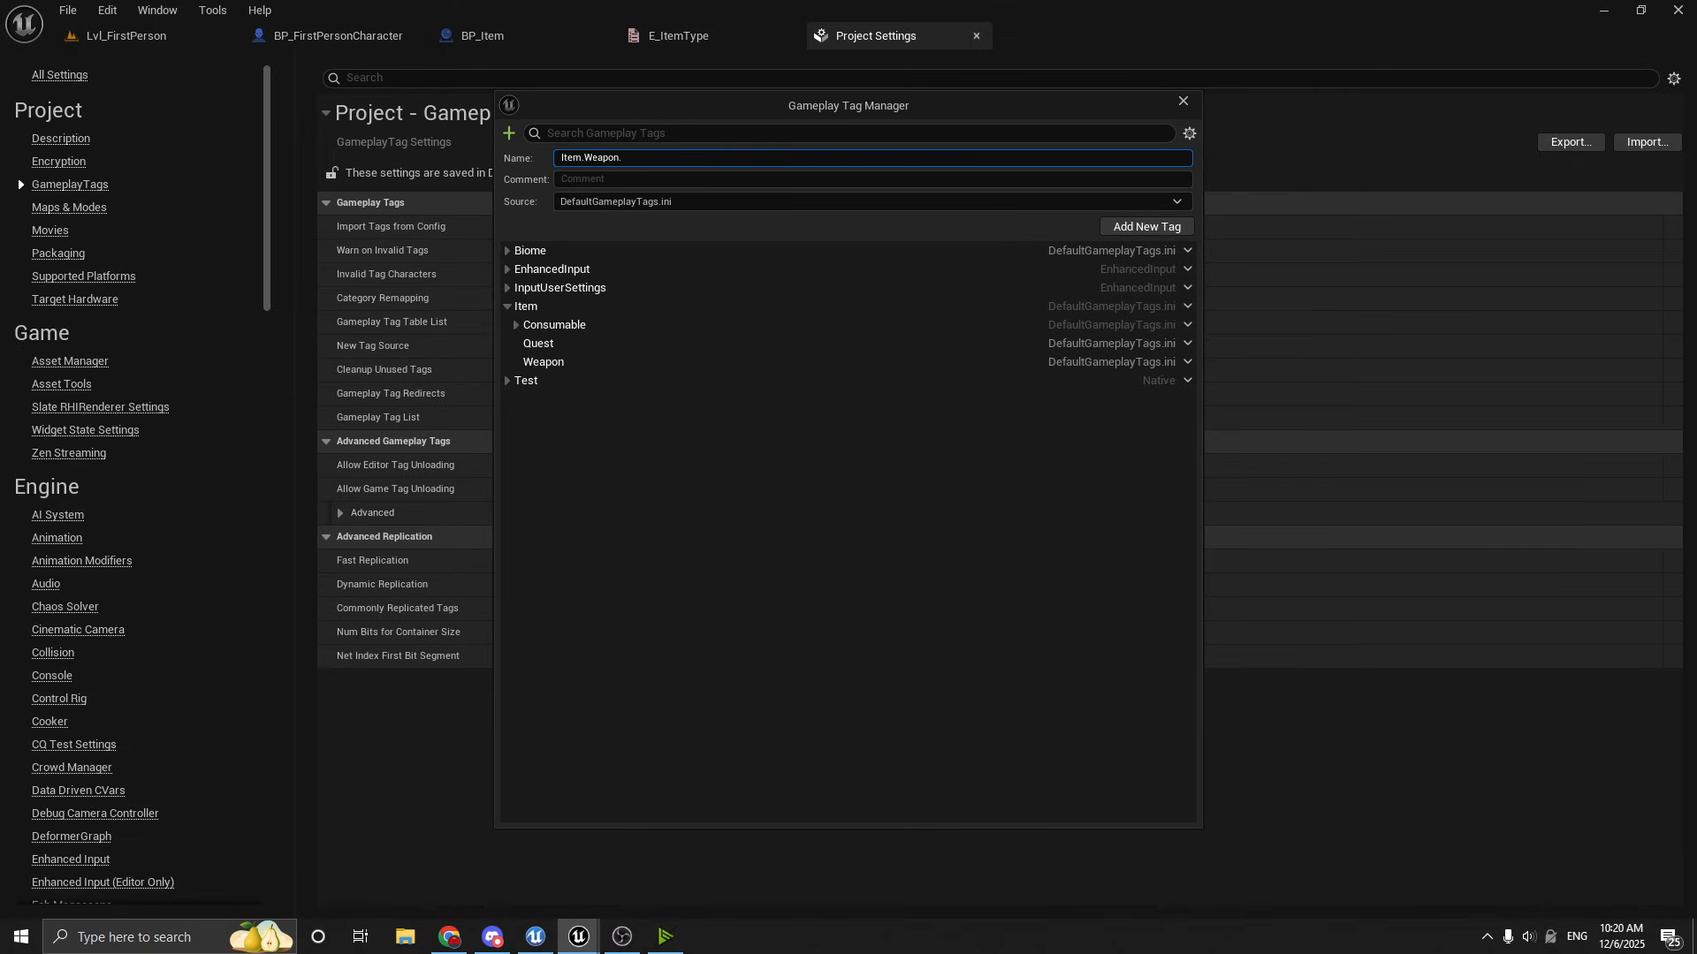
{"action": "left_click", "coordinate": [1144, 226]}
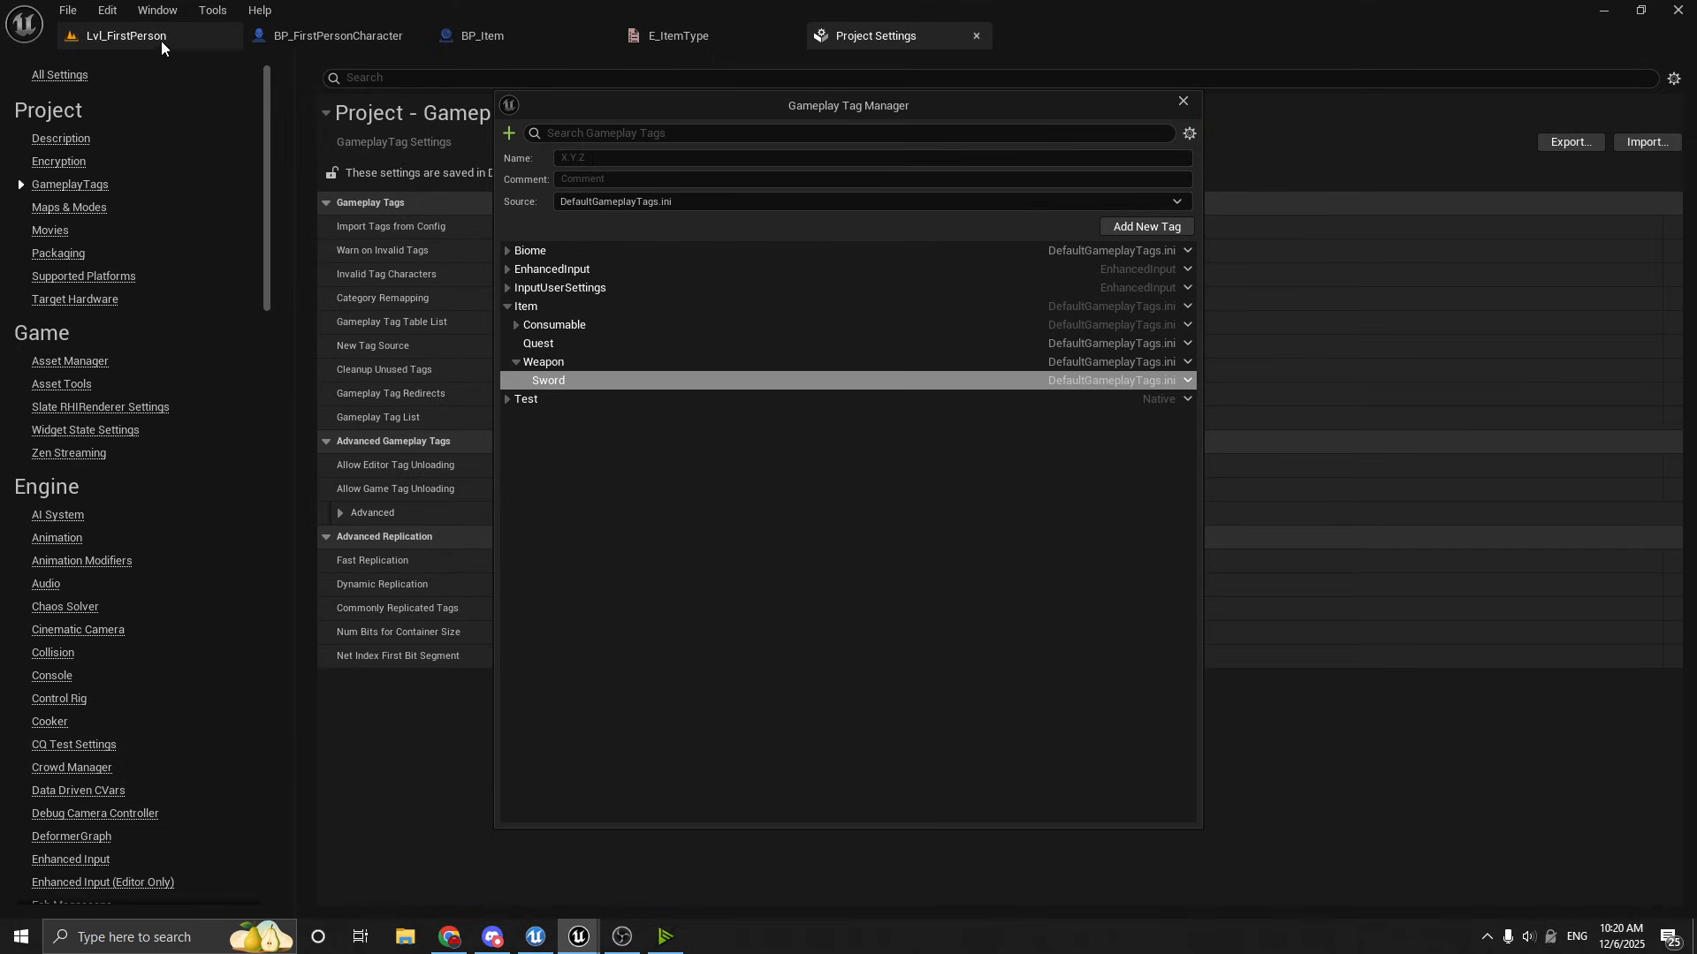
{"action": "left_click", "coordinate": [336, 36]}
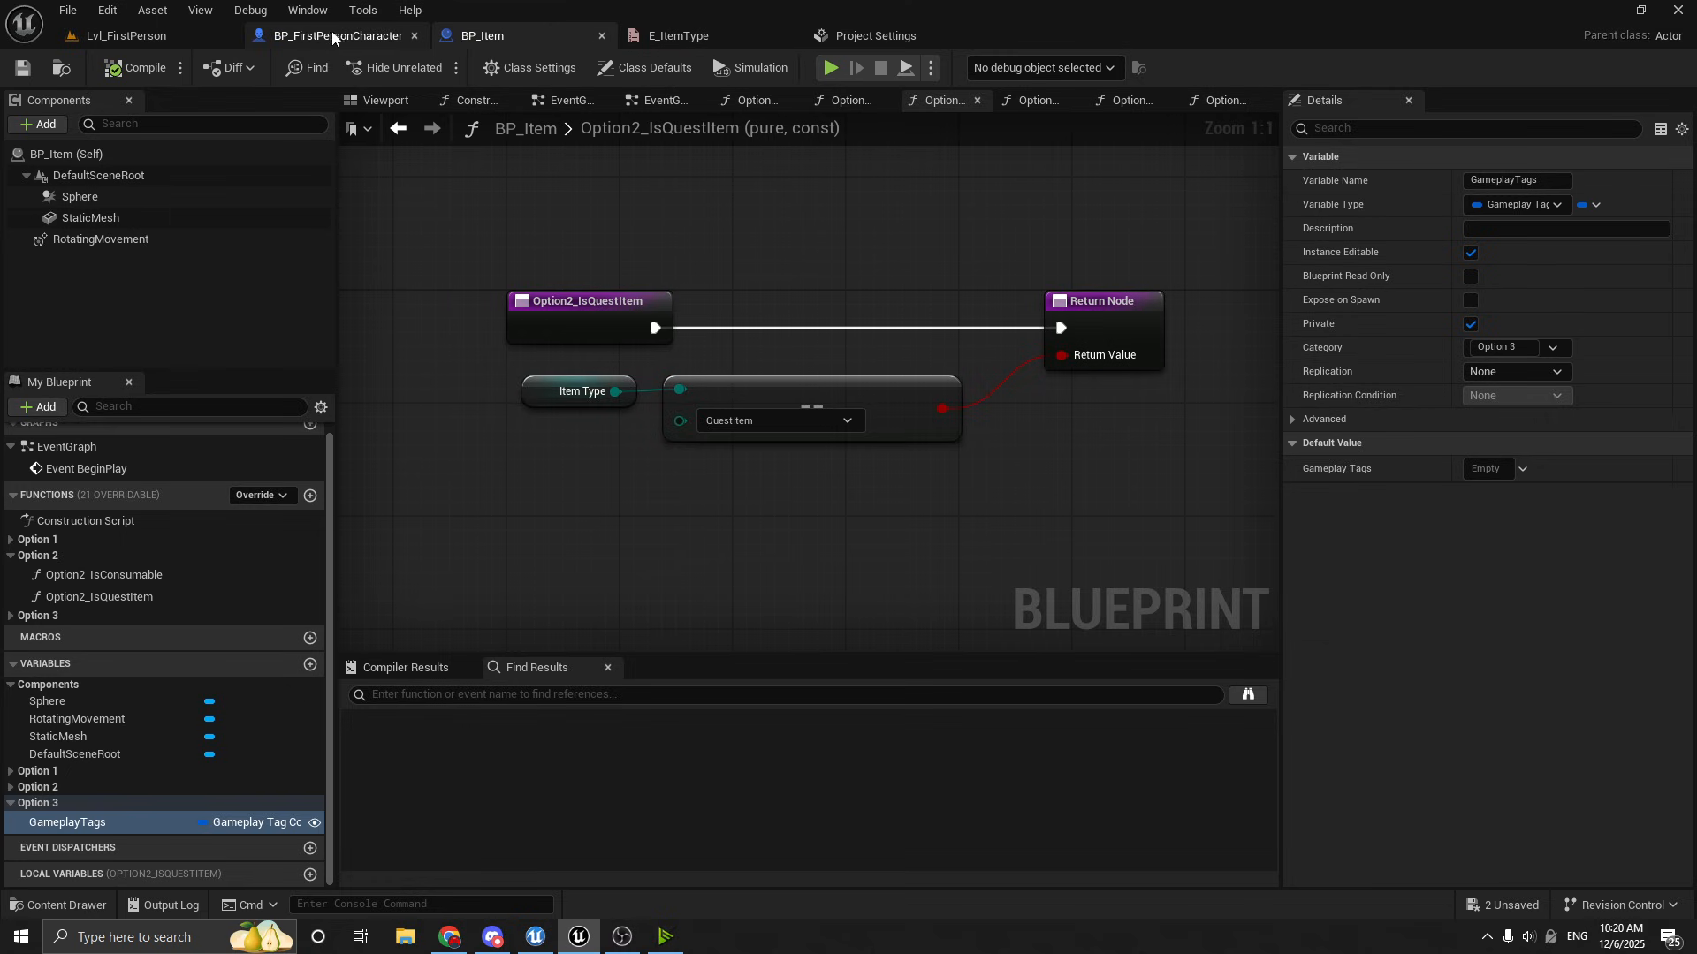
In the level, trim BP_Item's tags to Item.Consumable, adjust the Drink tag, and return to the BP_Item blueprint
{"action": "left_click", "coordinate": [124, 36]}
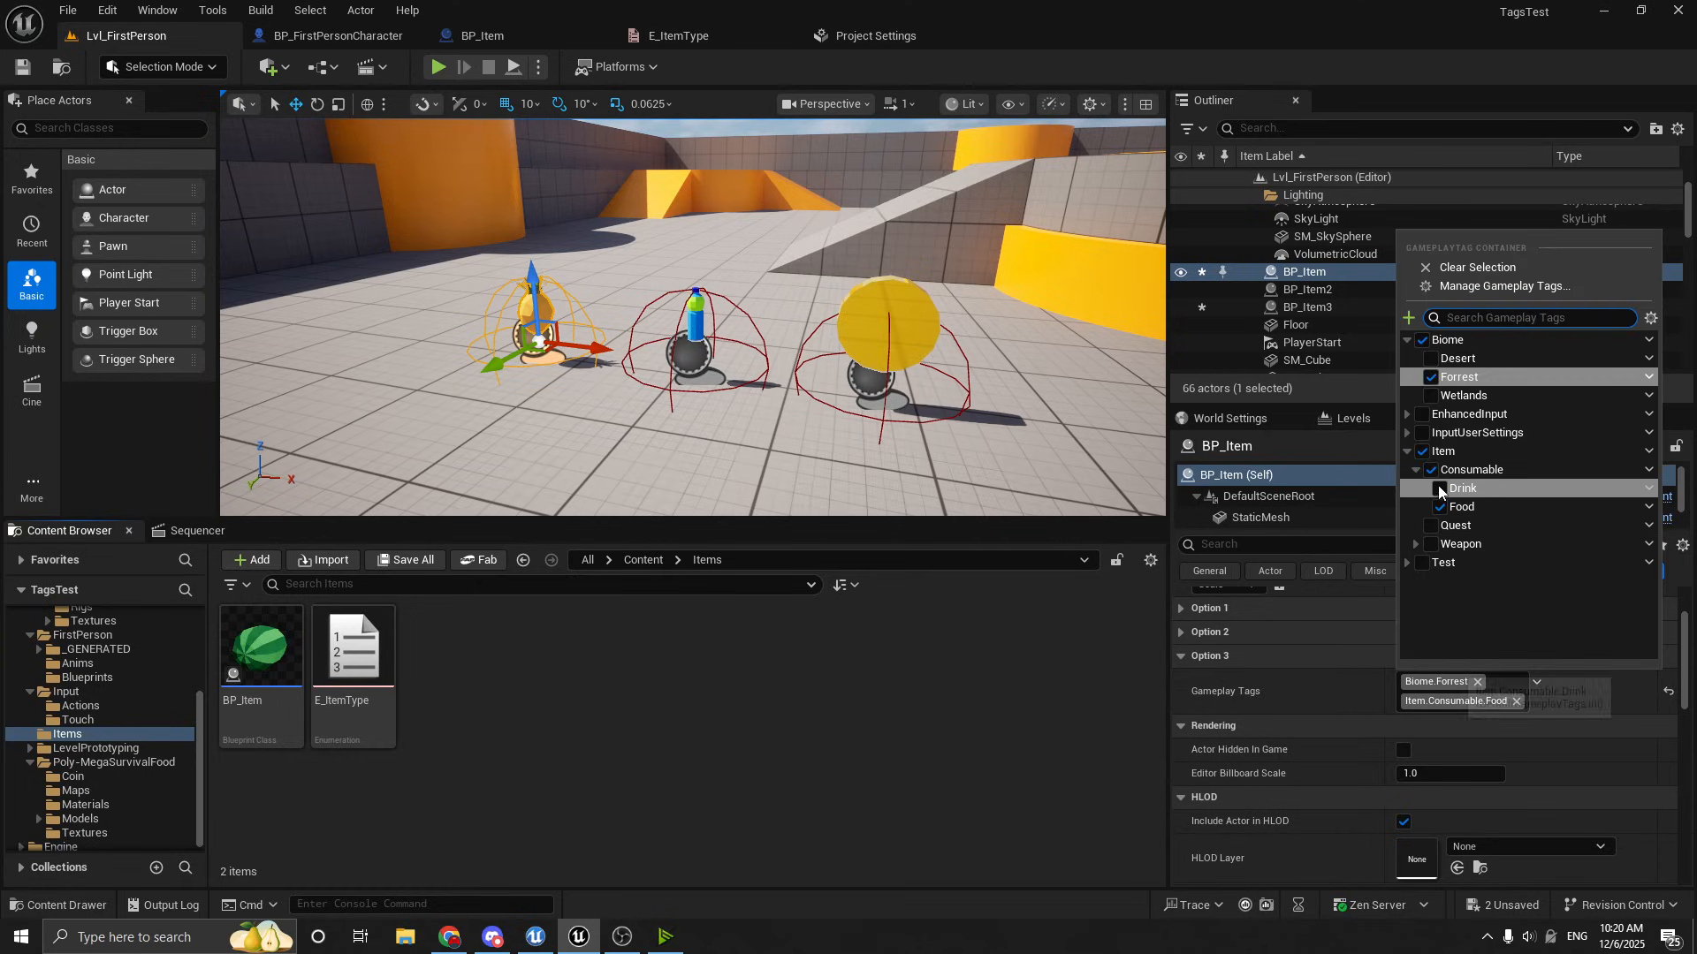
{"action": "left_click", "coordinate": [1430, 488]}
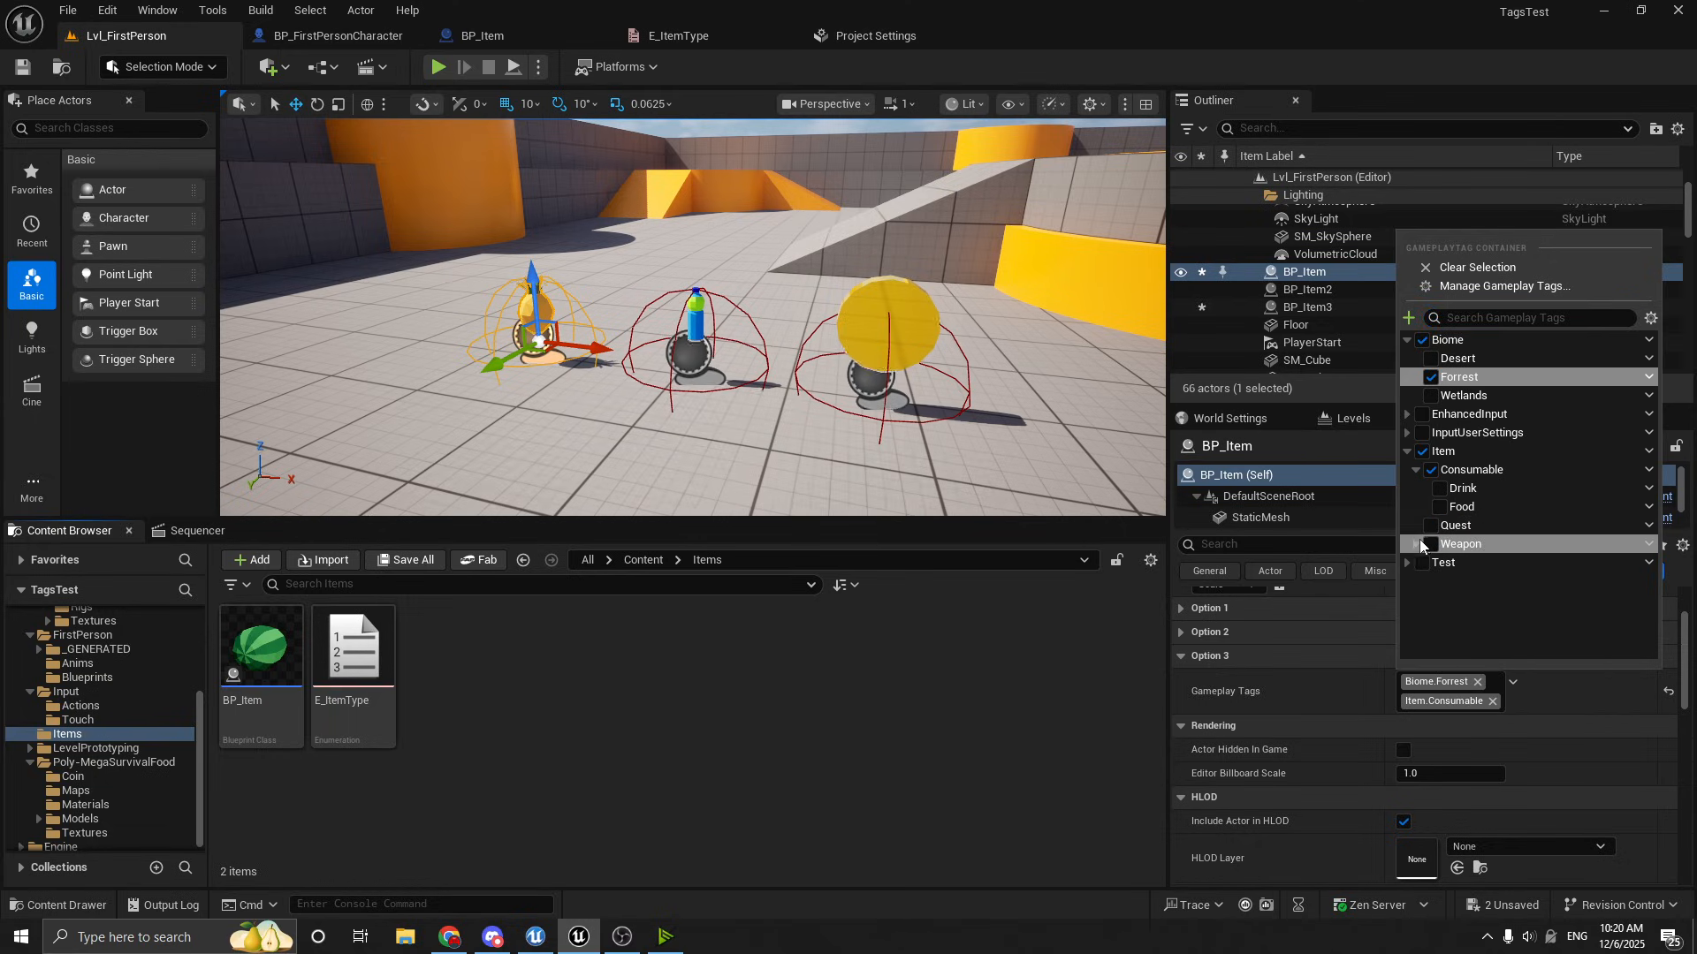
{"action": "left_click", "coordinate": [1429, 543]}
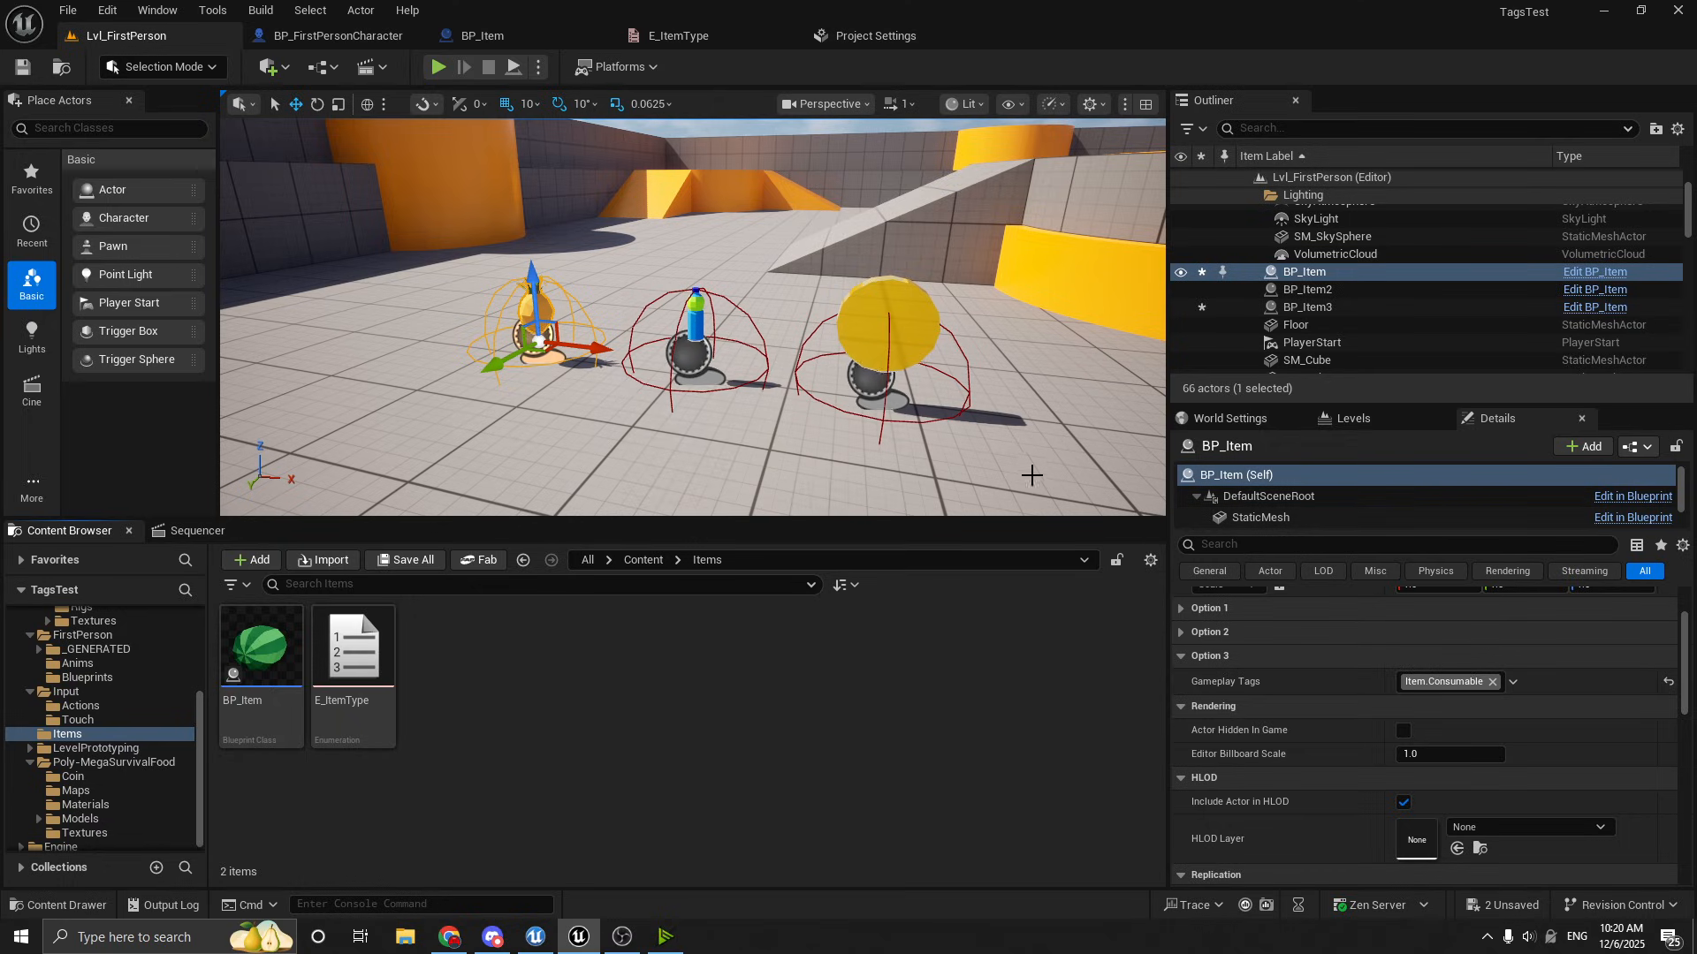
{"action": "left_click", "coordinate": [1513, 683]}
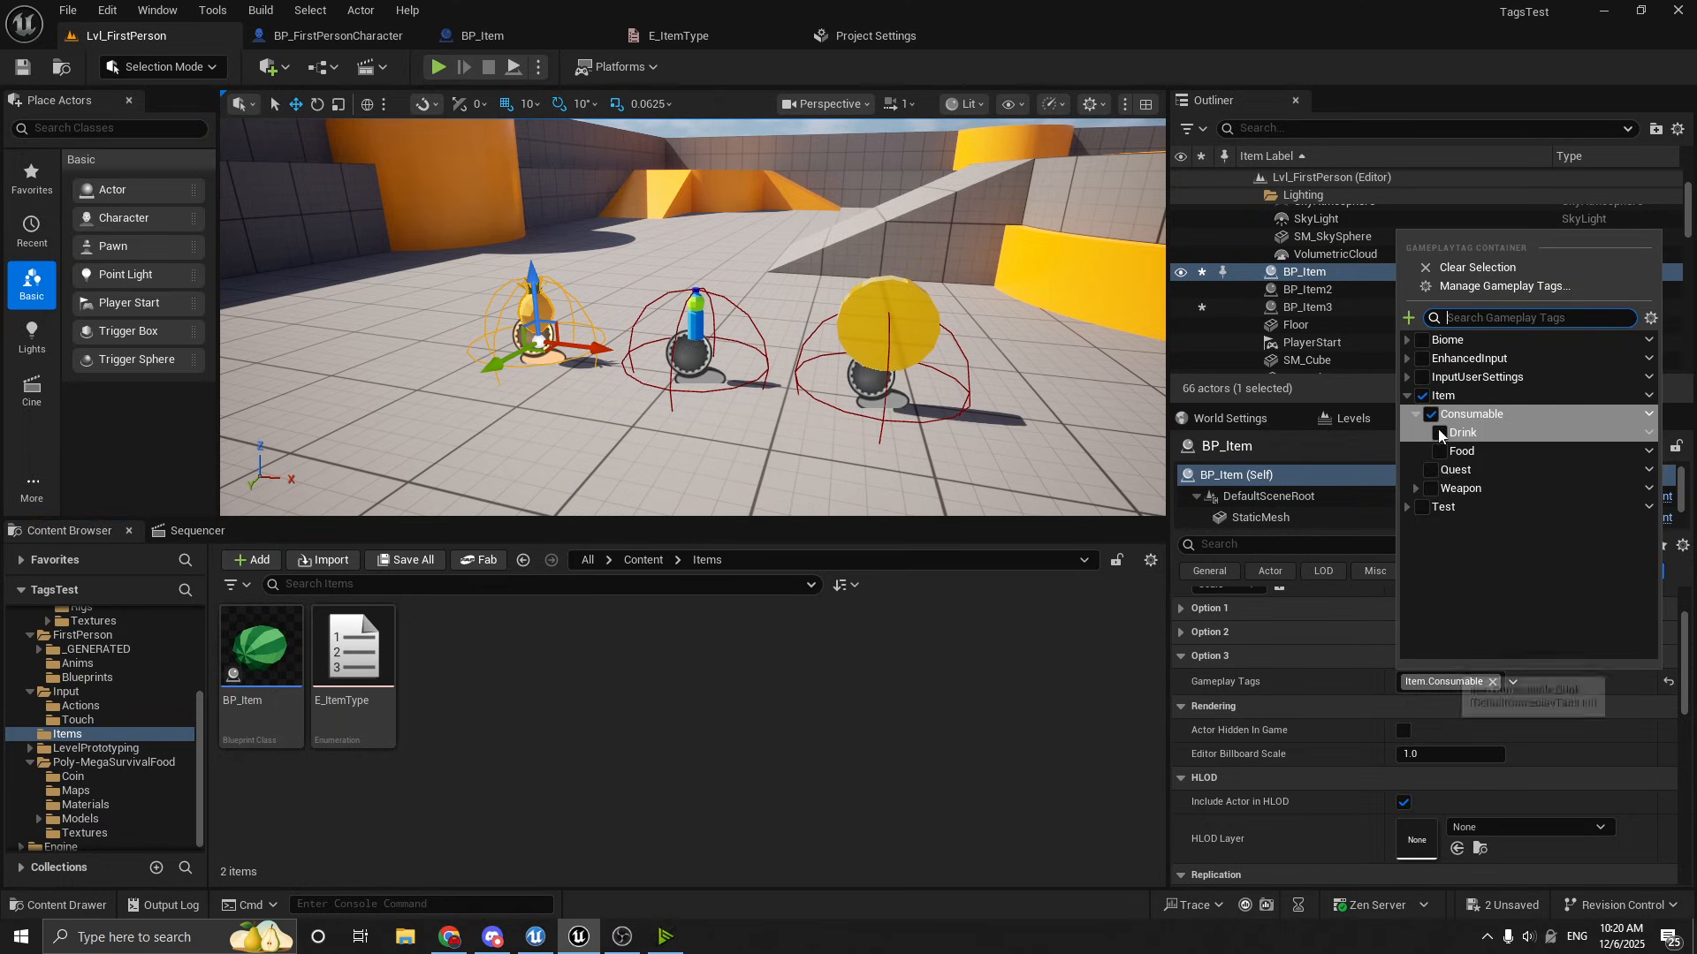
{"action": "left_click", "coordinate": [1432, 451]}
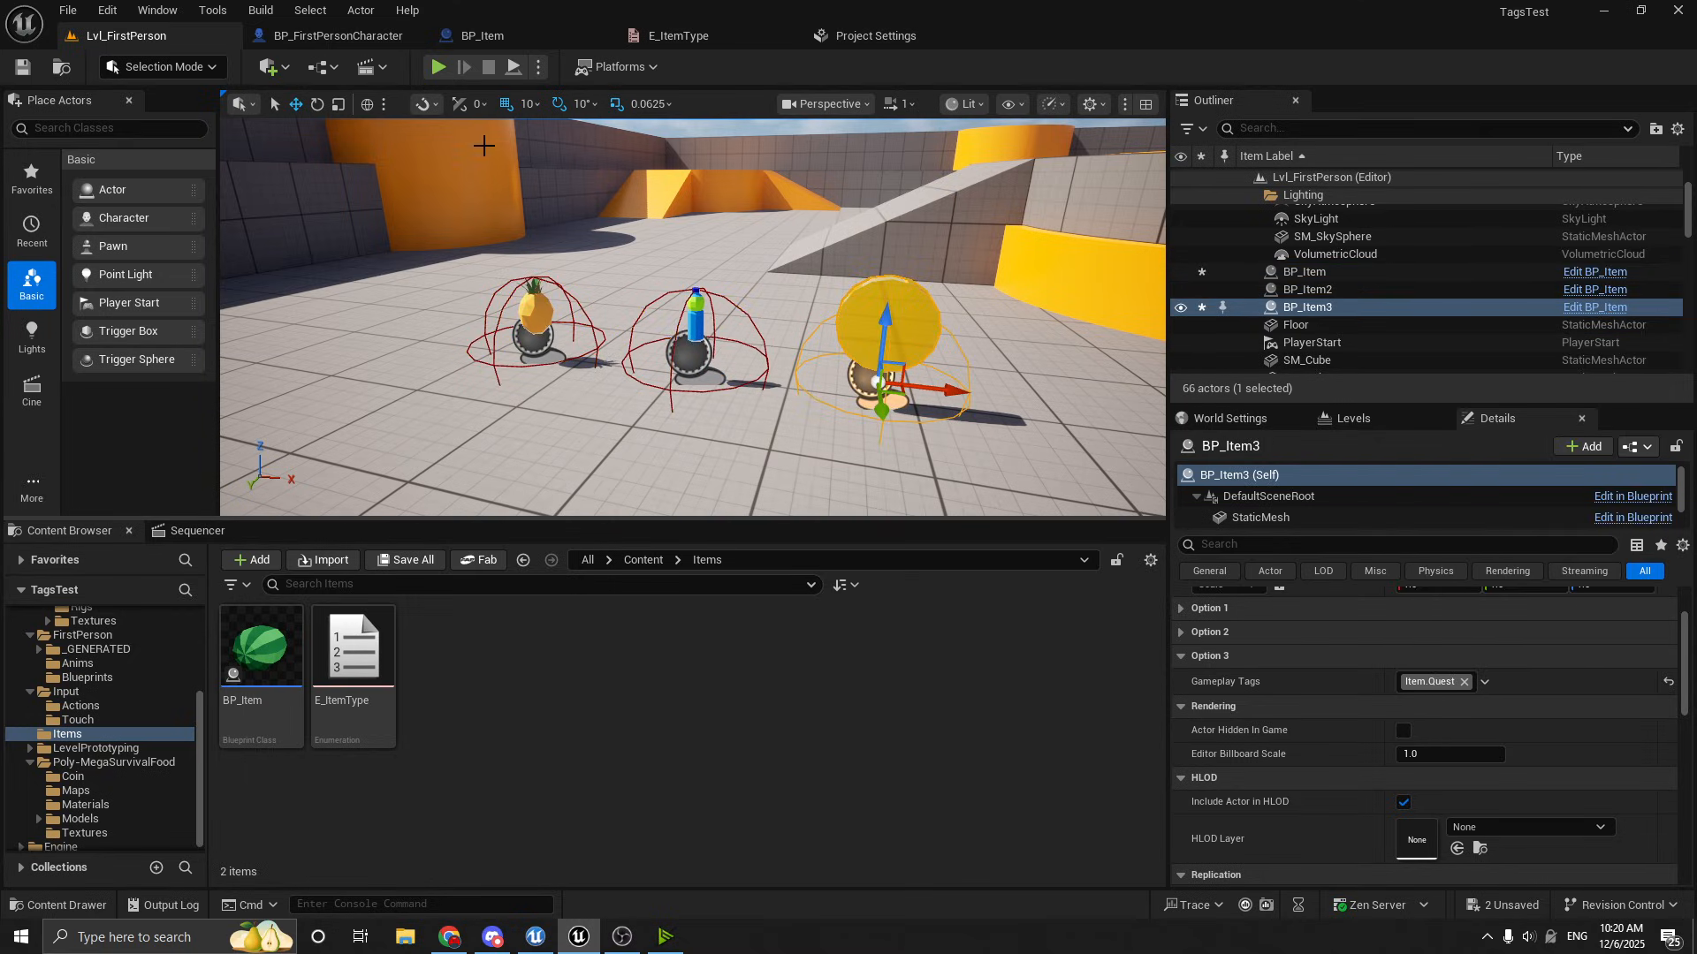
{"action": "left_click", "coordinate": [481, 36]}
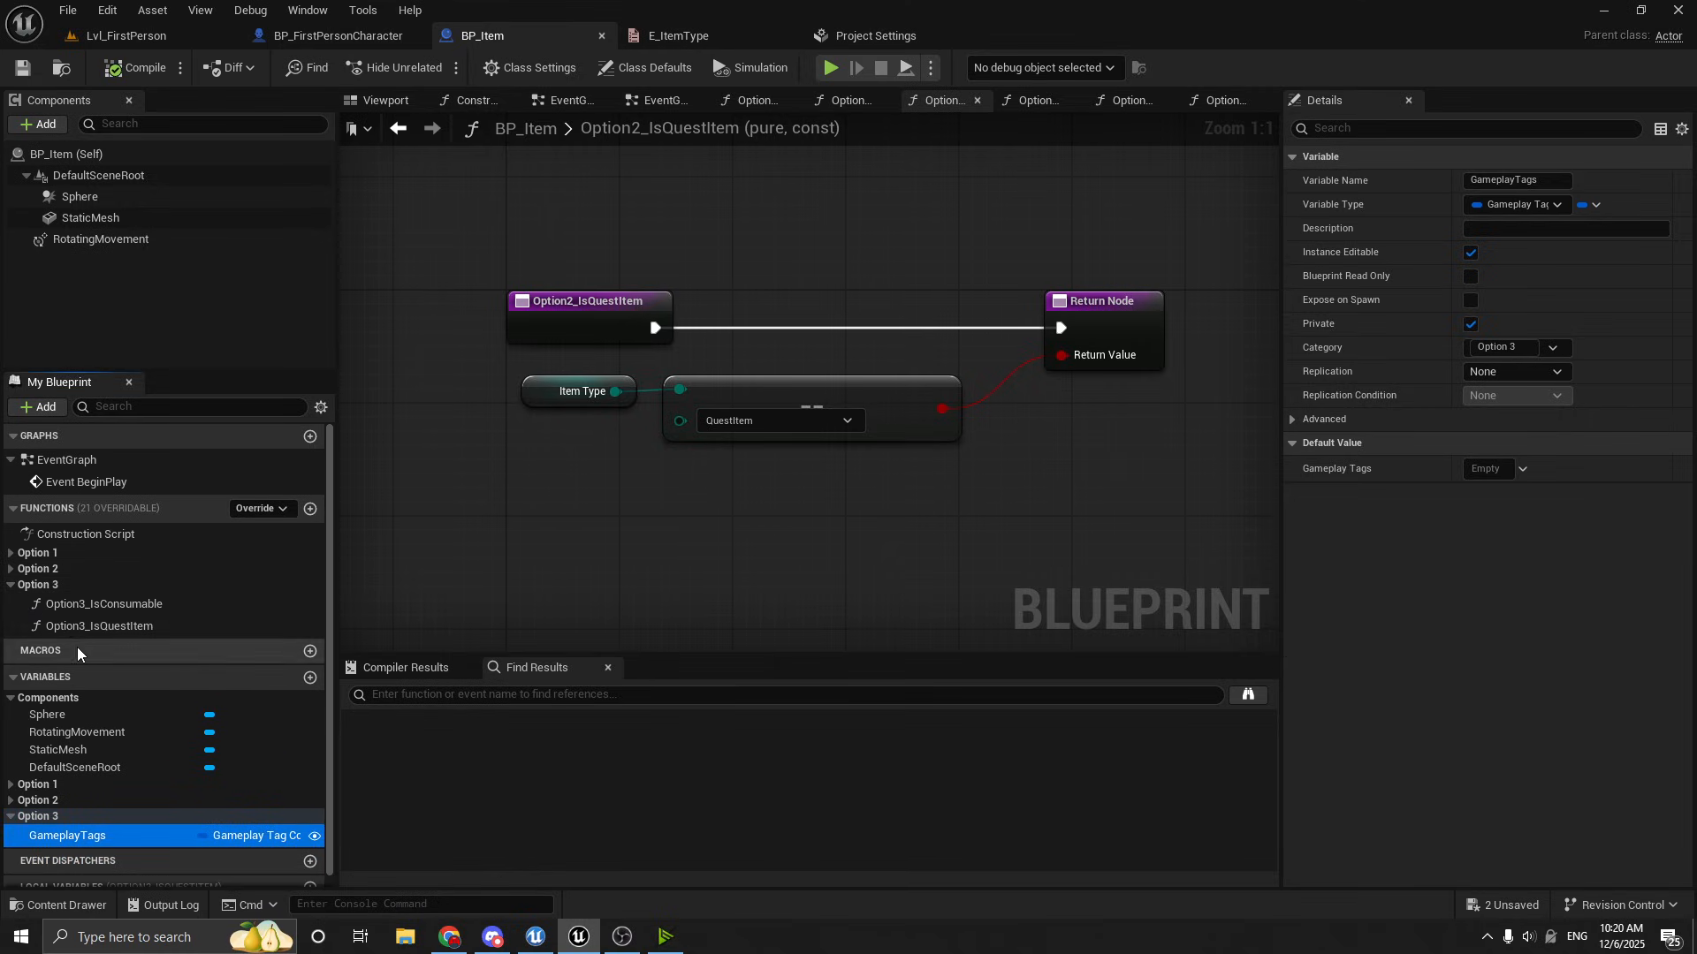
{"action": "mouse_move", "coordinate": [103, 603]}
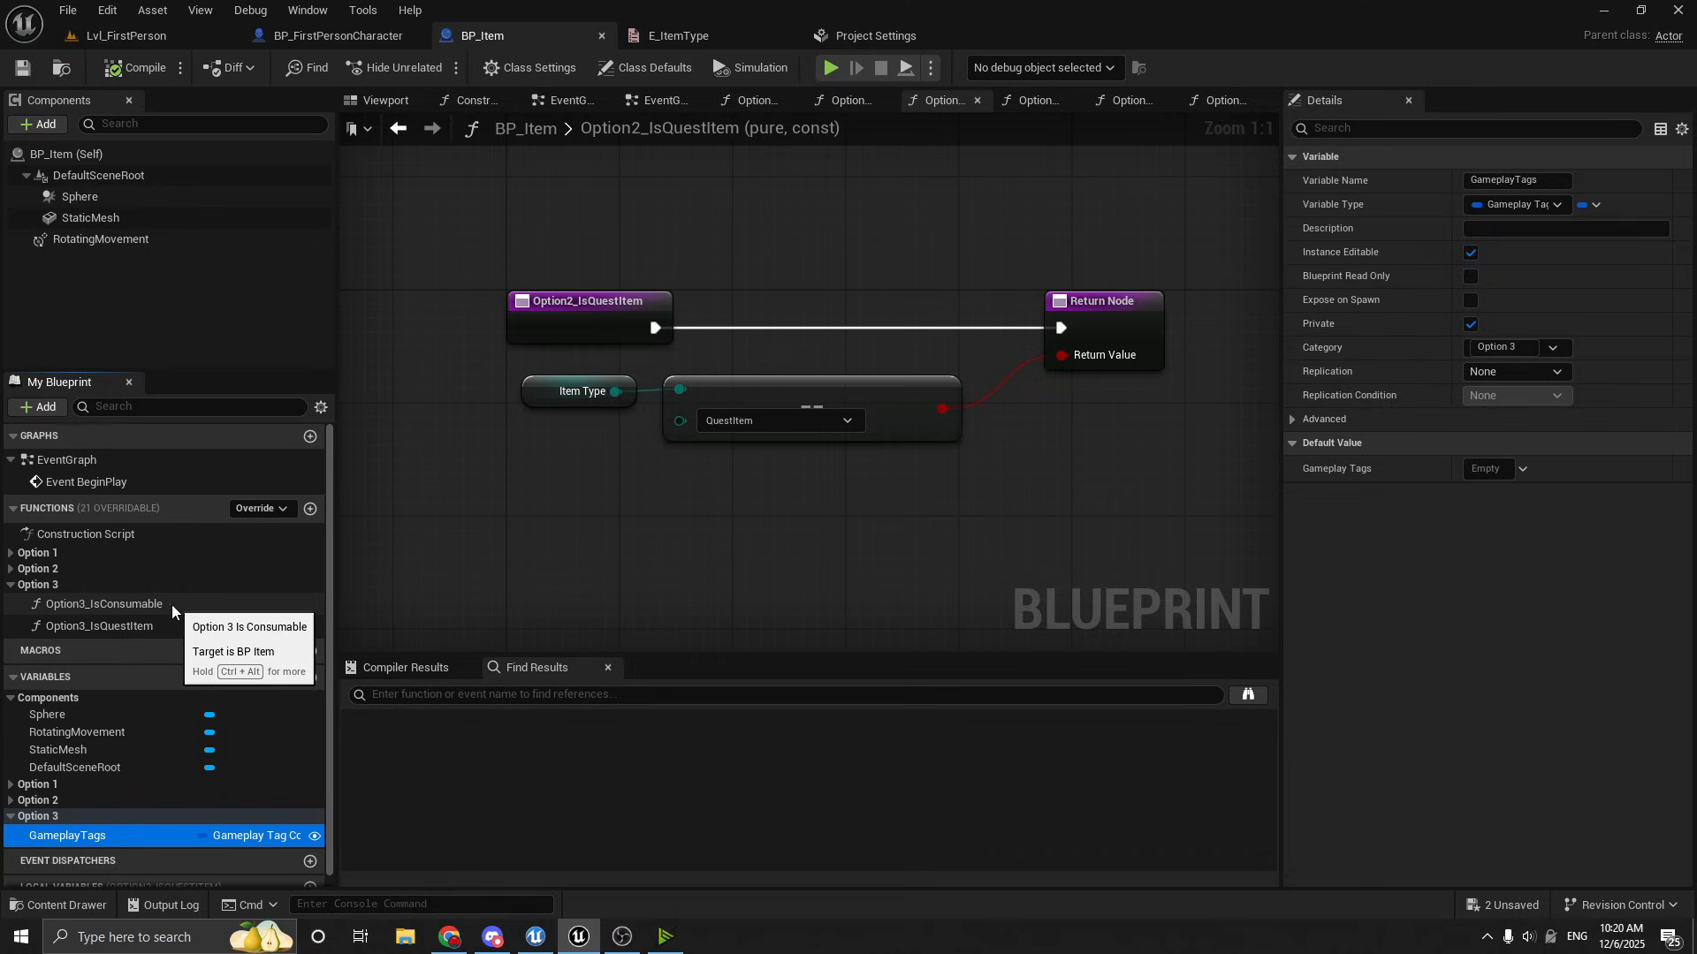
In Option3_IsConsumable, search 'has' from Gameplay Tags to review the available tag nodes without adding one
{"action": "left_click", "coordinate": [102, 604]}
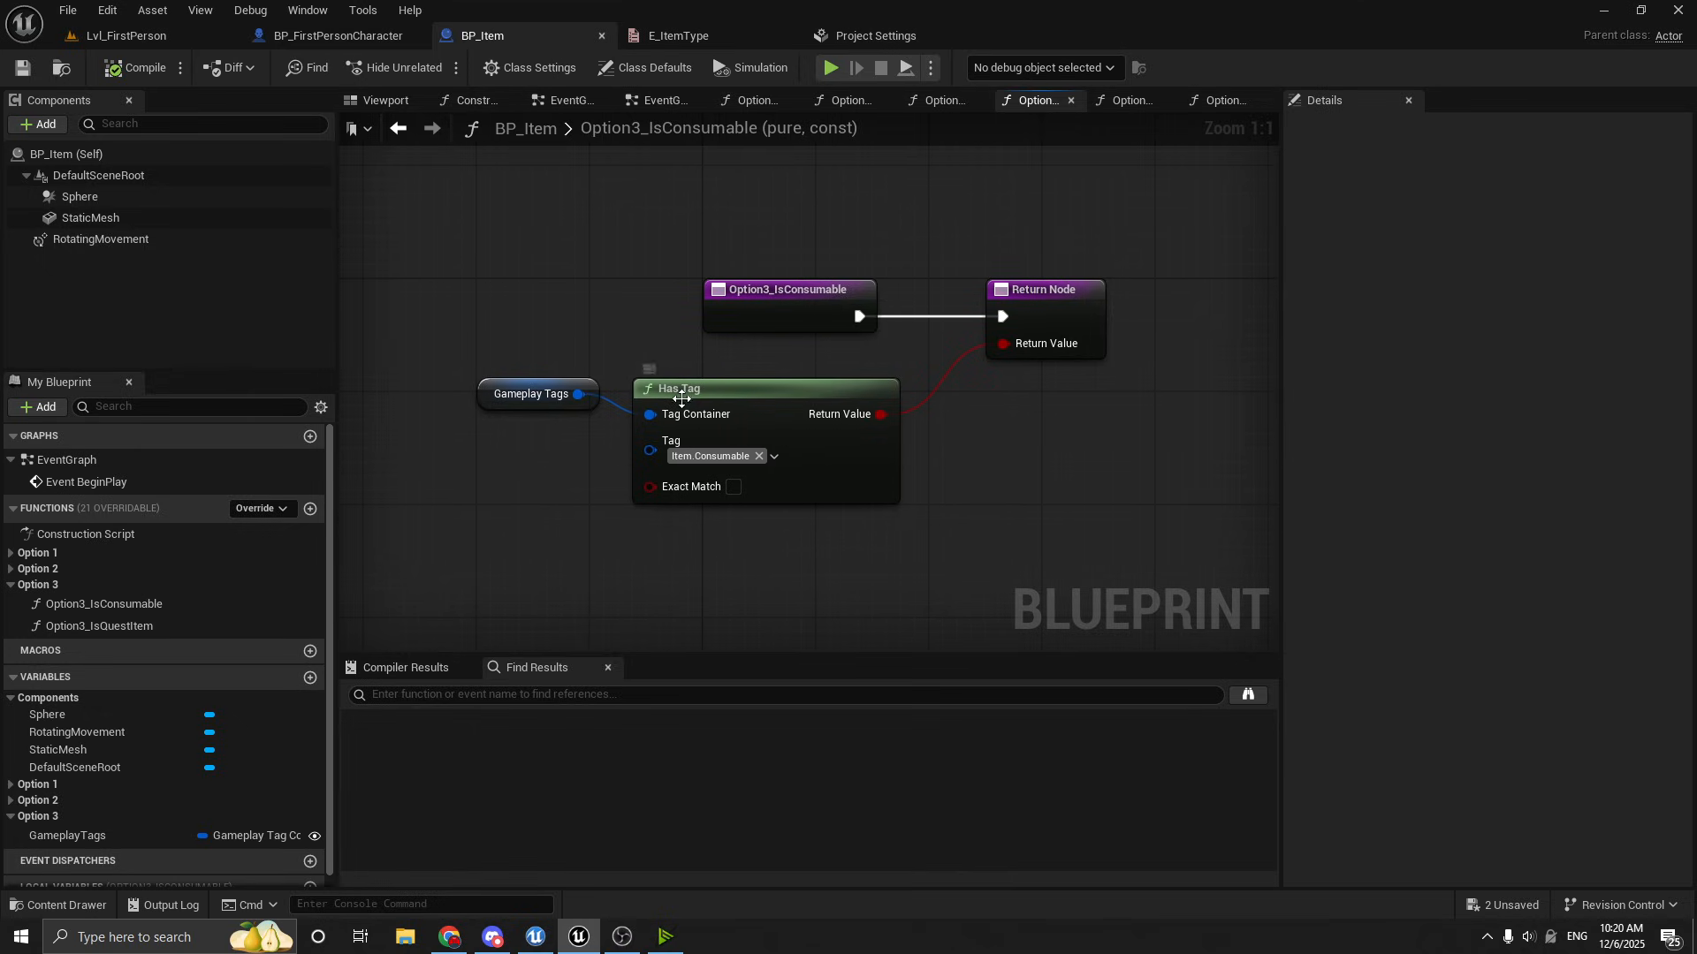
{"action": "mouse_move", "coordinate": [796, 408]}
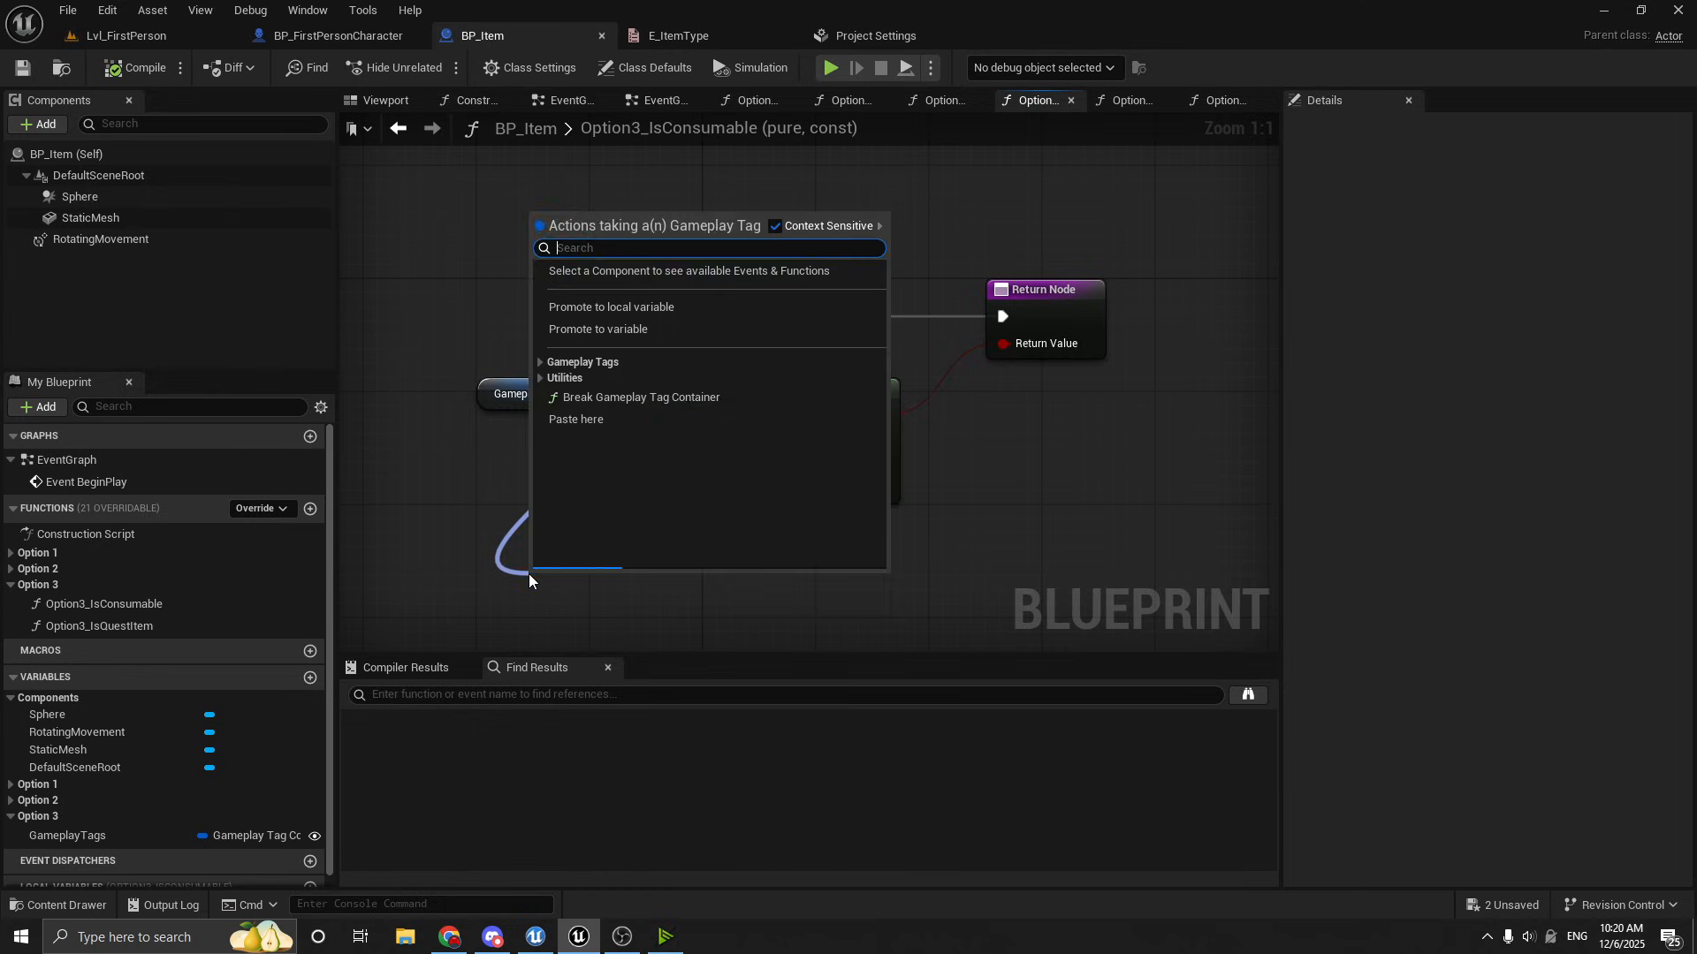
{"action": "type", "text": "has"}
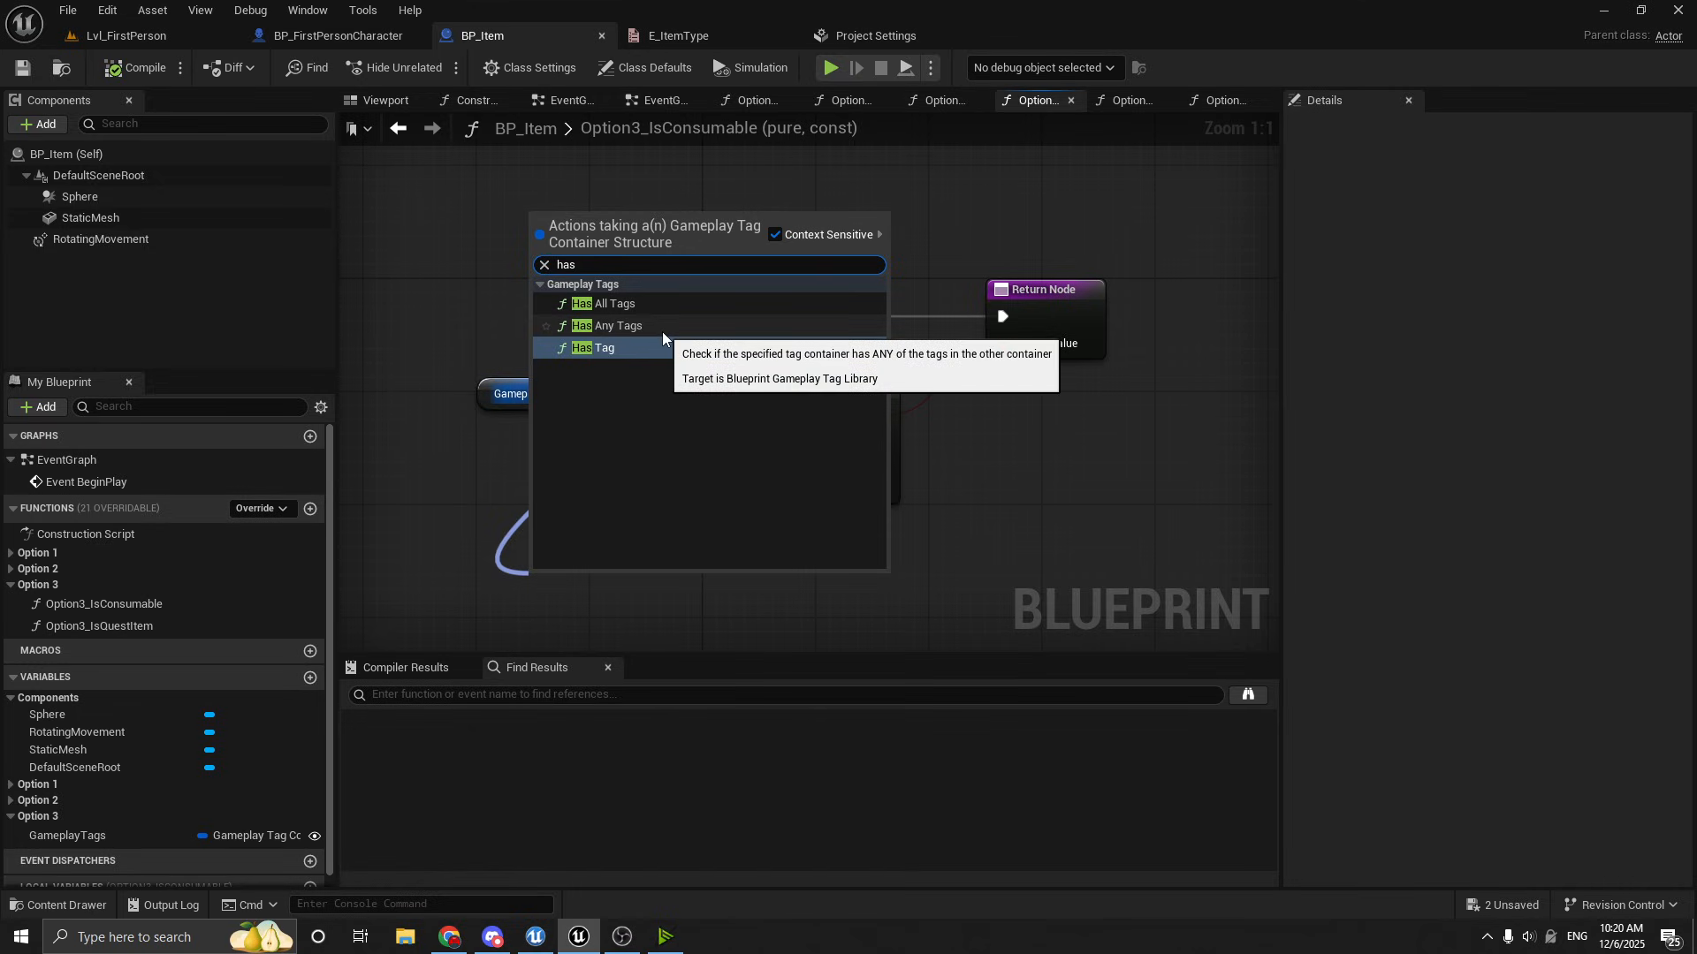
{"action": "left_click", "coordinate": [606, 348]}
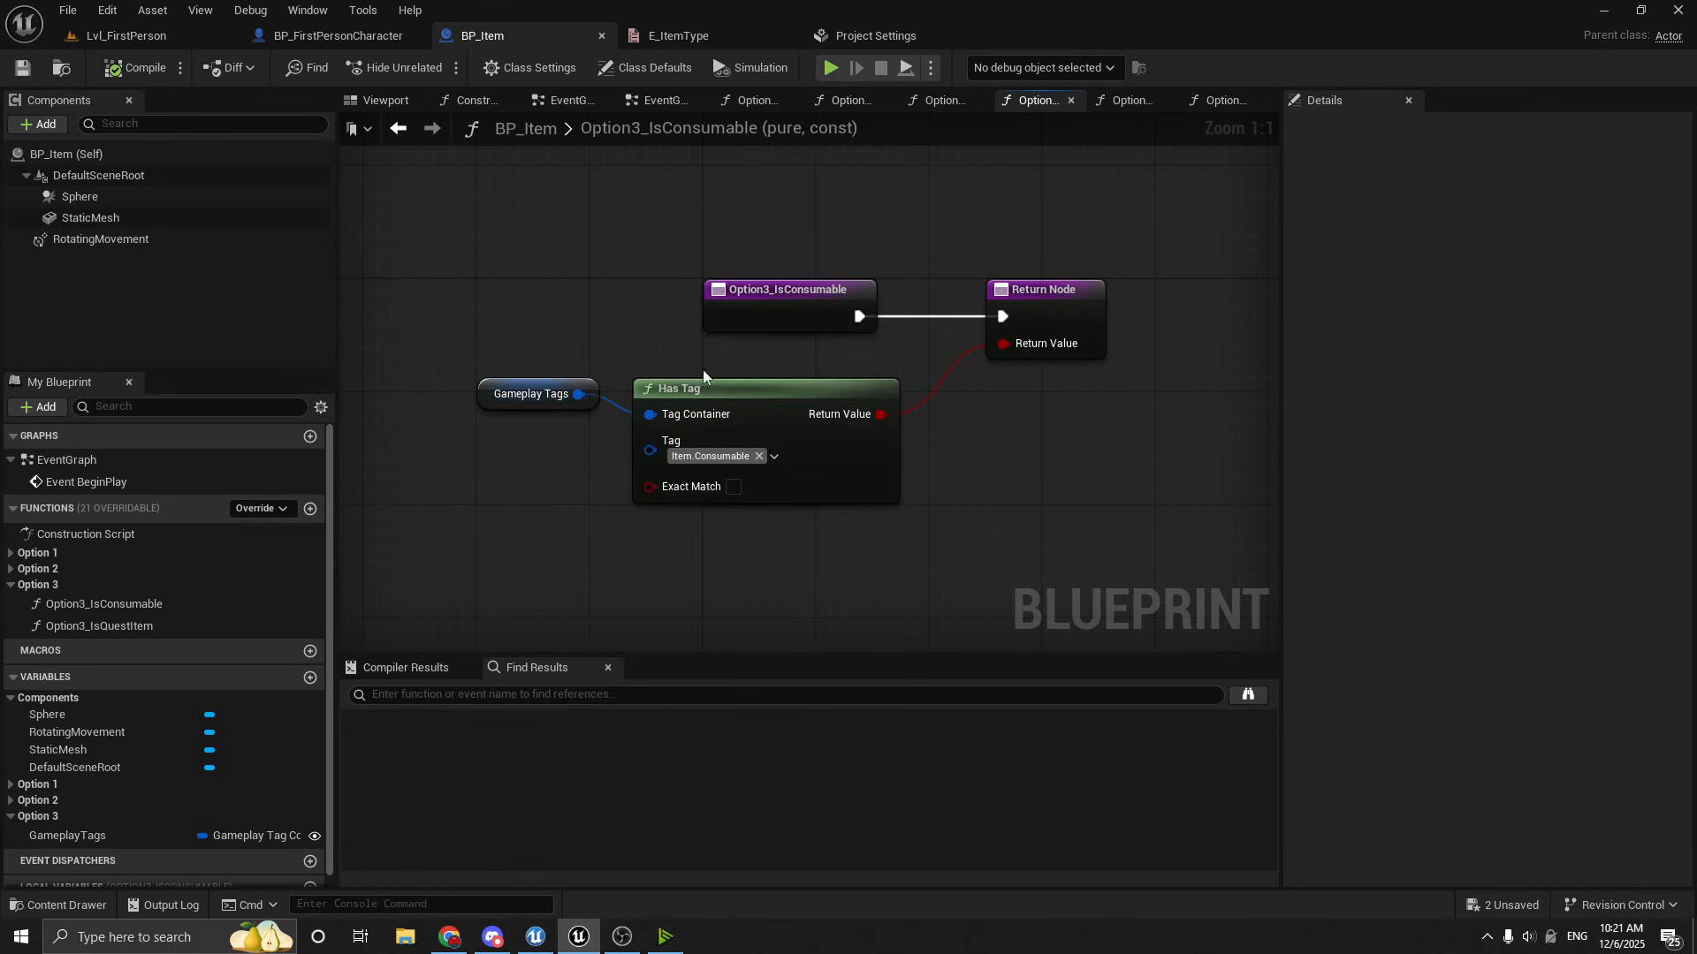
{"action": "mouse_move", "coordinate": [771, 285]}
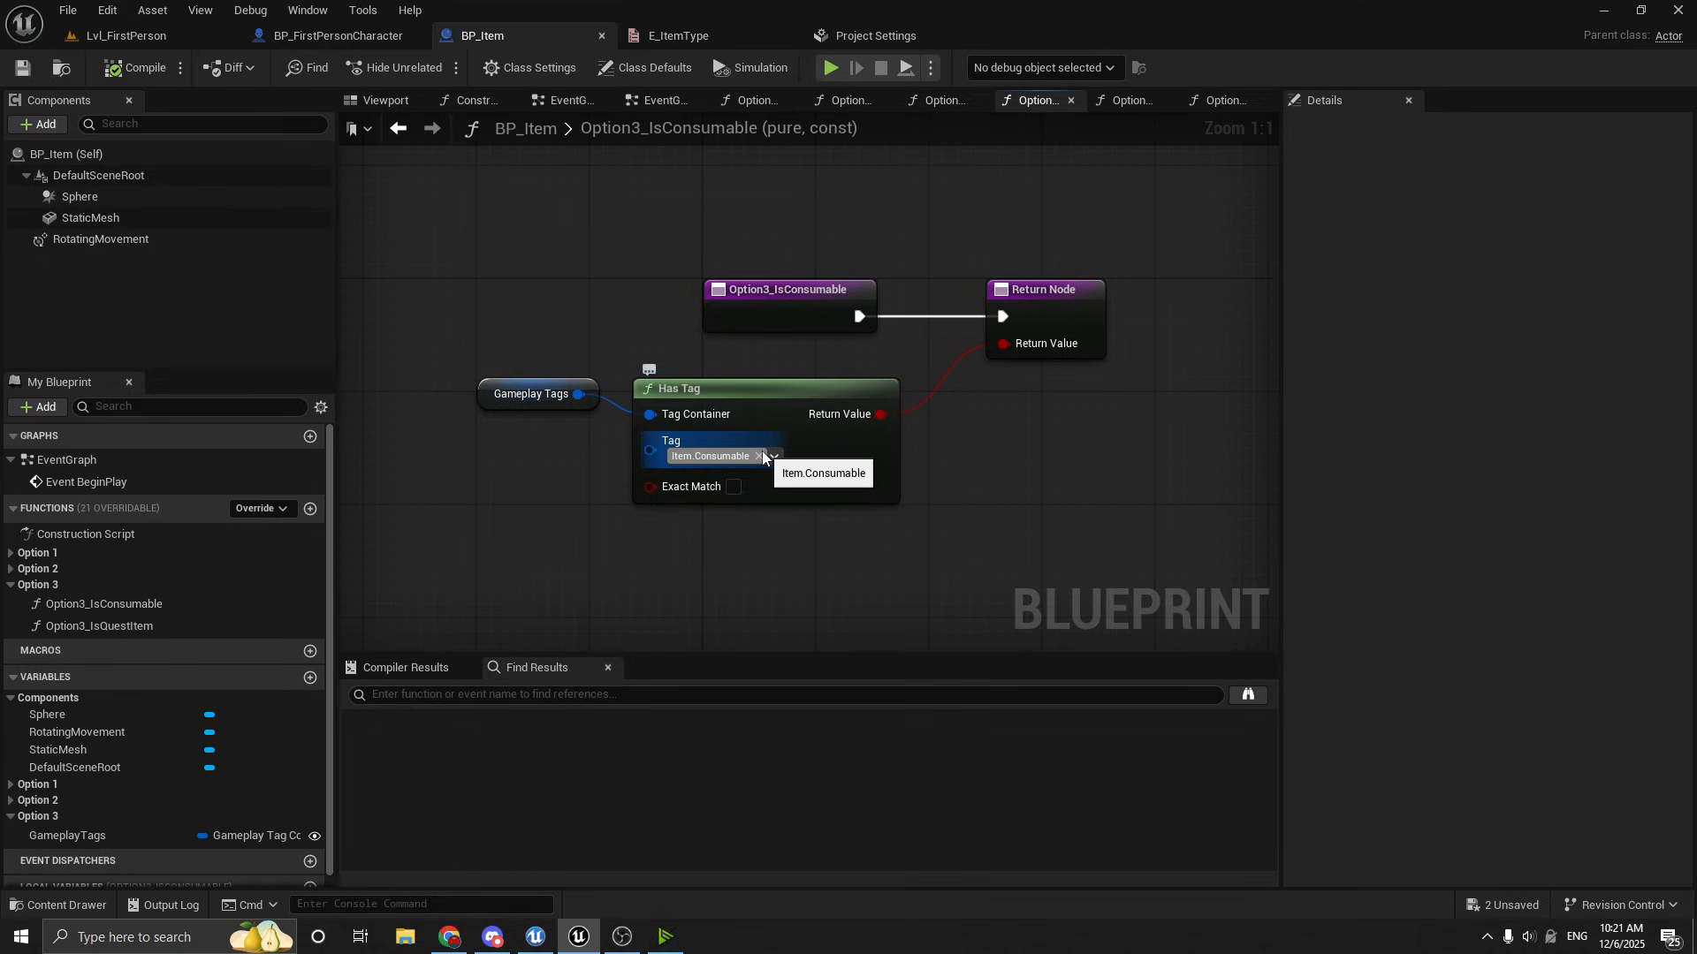
{"action": "left_click", "coordinate": [773, 456]}
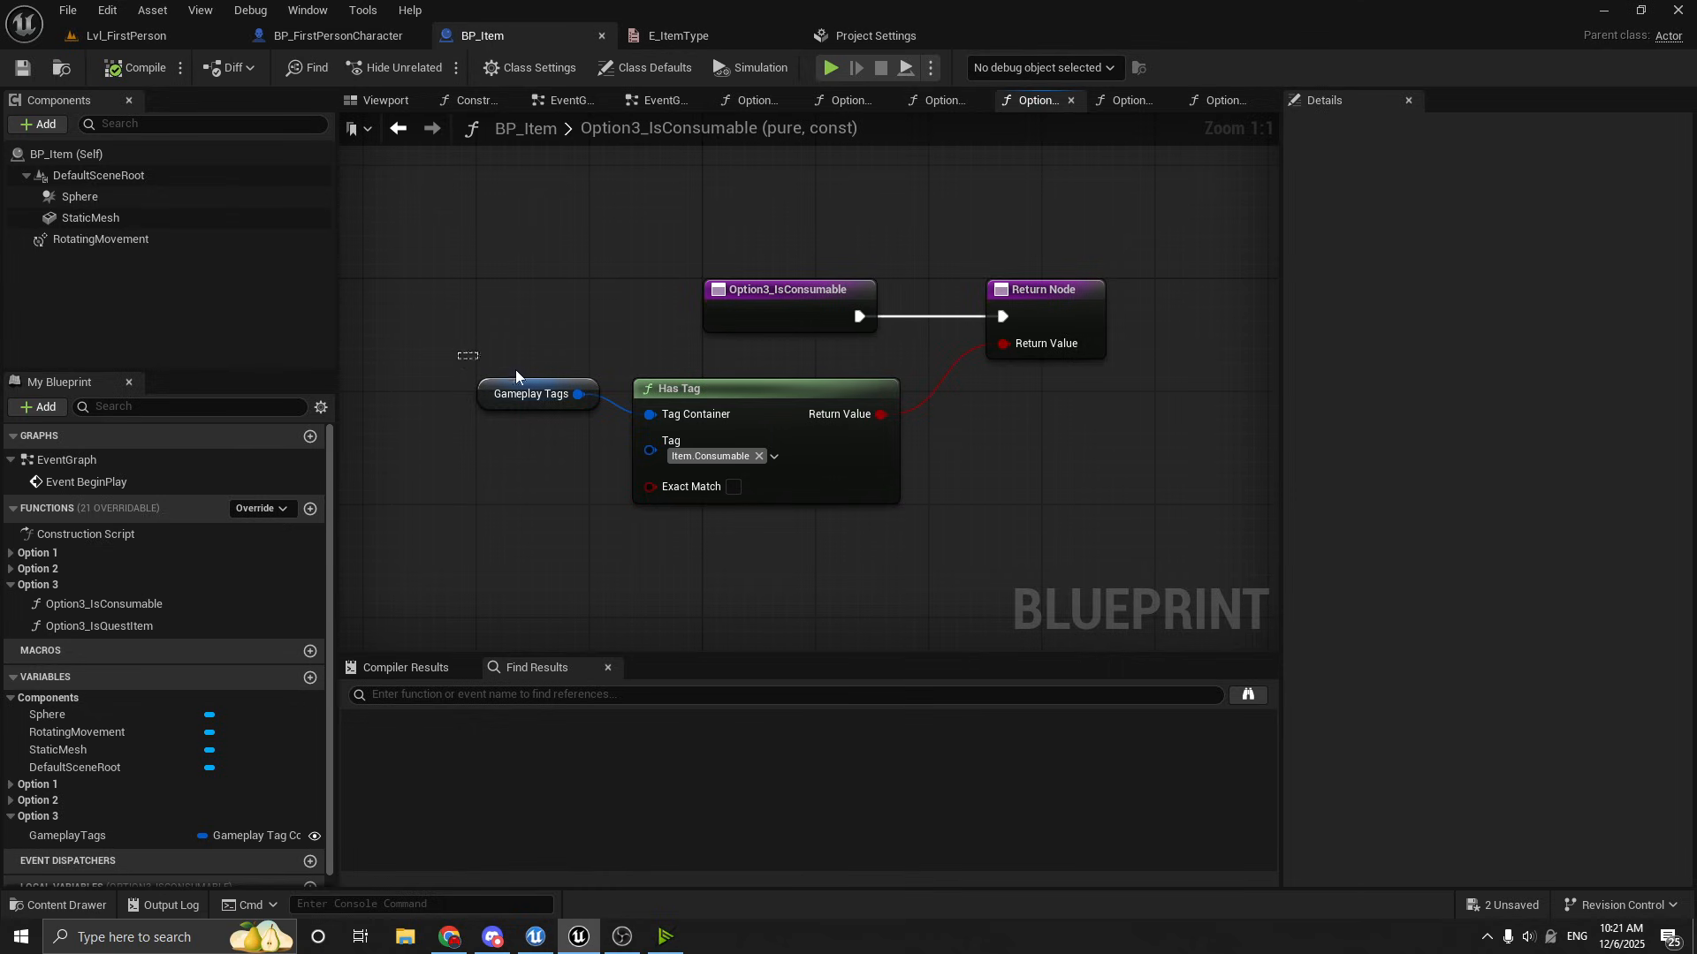
{"action": "mouse_move", "coordinate": [785, 446]}
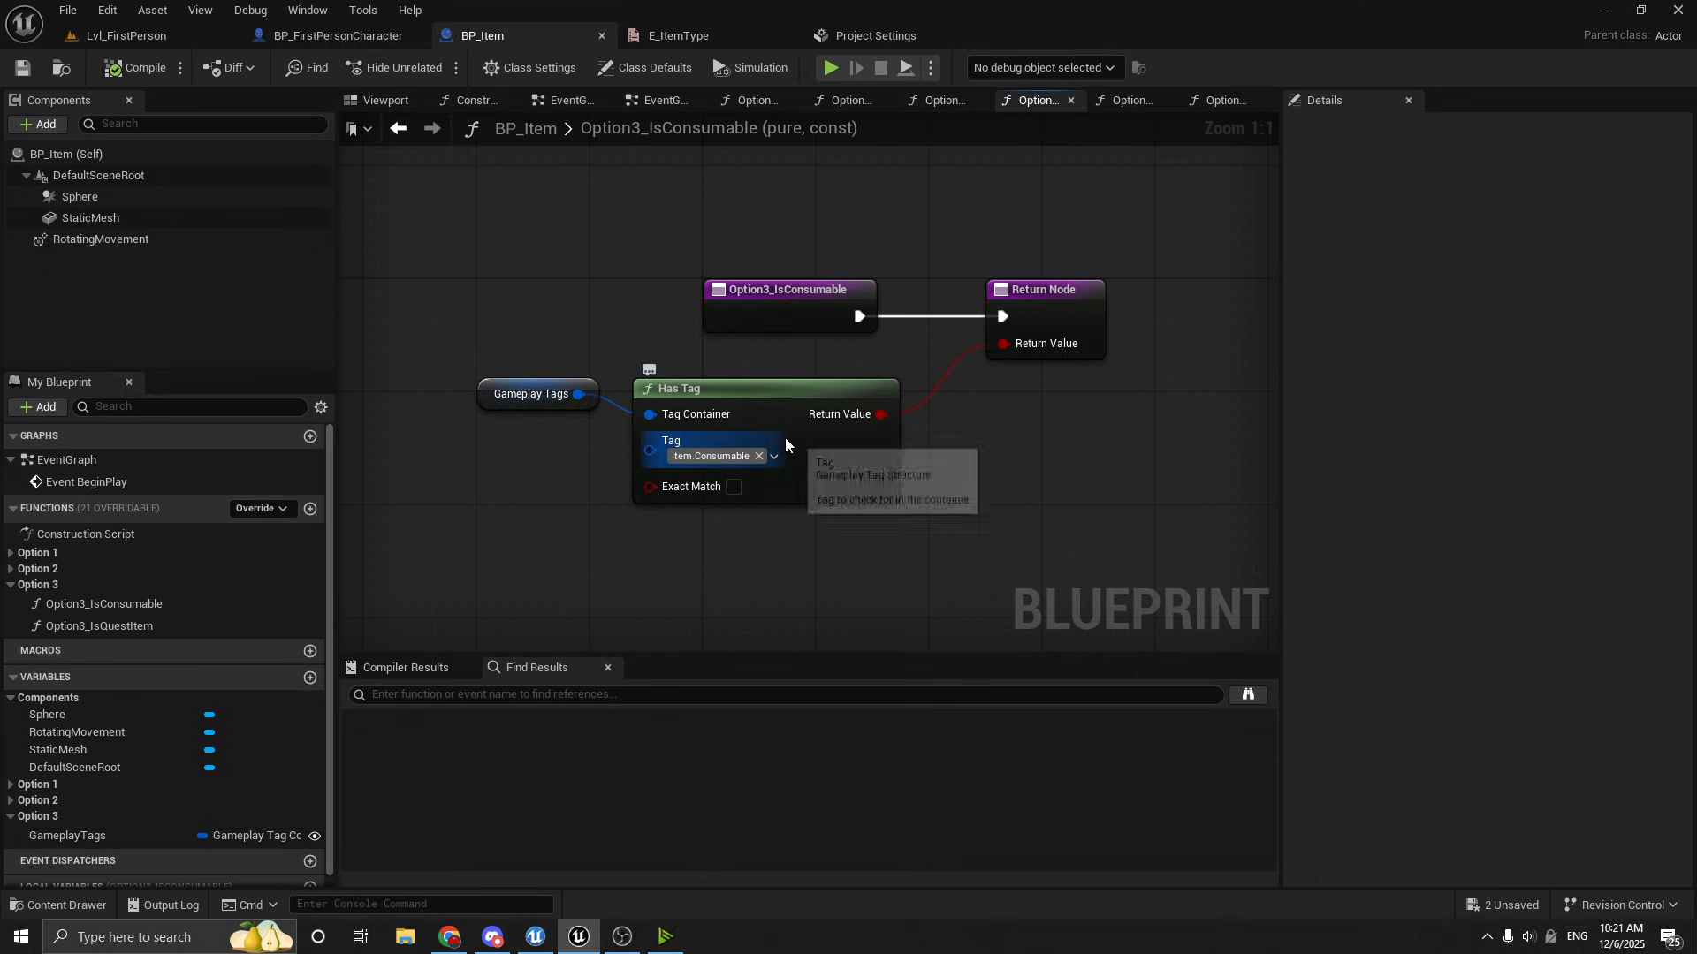
{"action": "mouse_move", "coordinate": [894, 427]}
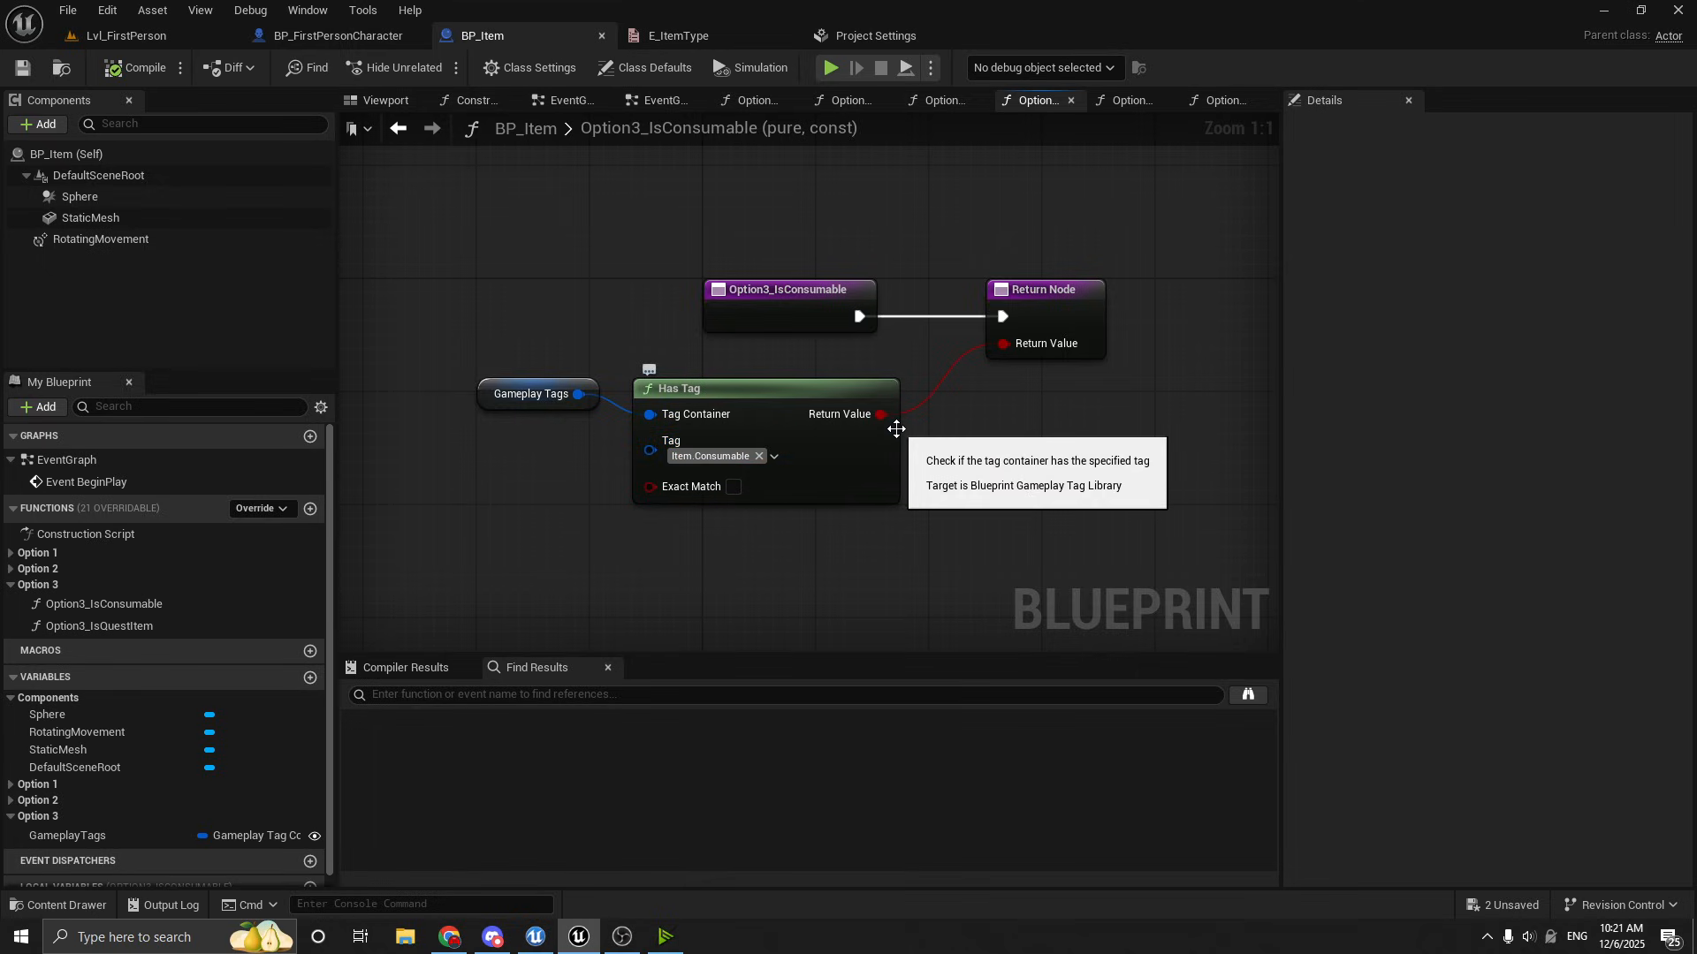
{"action": "mouse_move", "coordinate": [919, 447]}
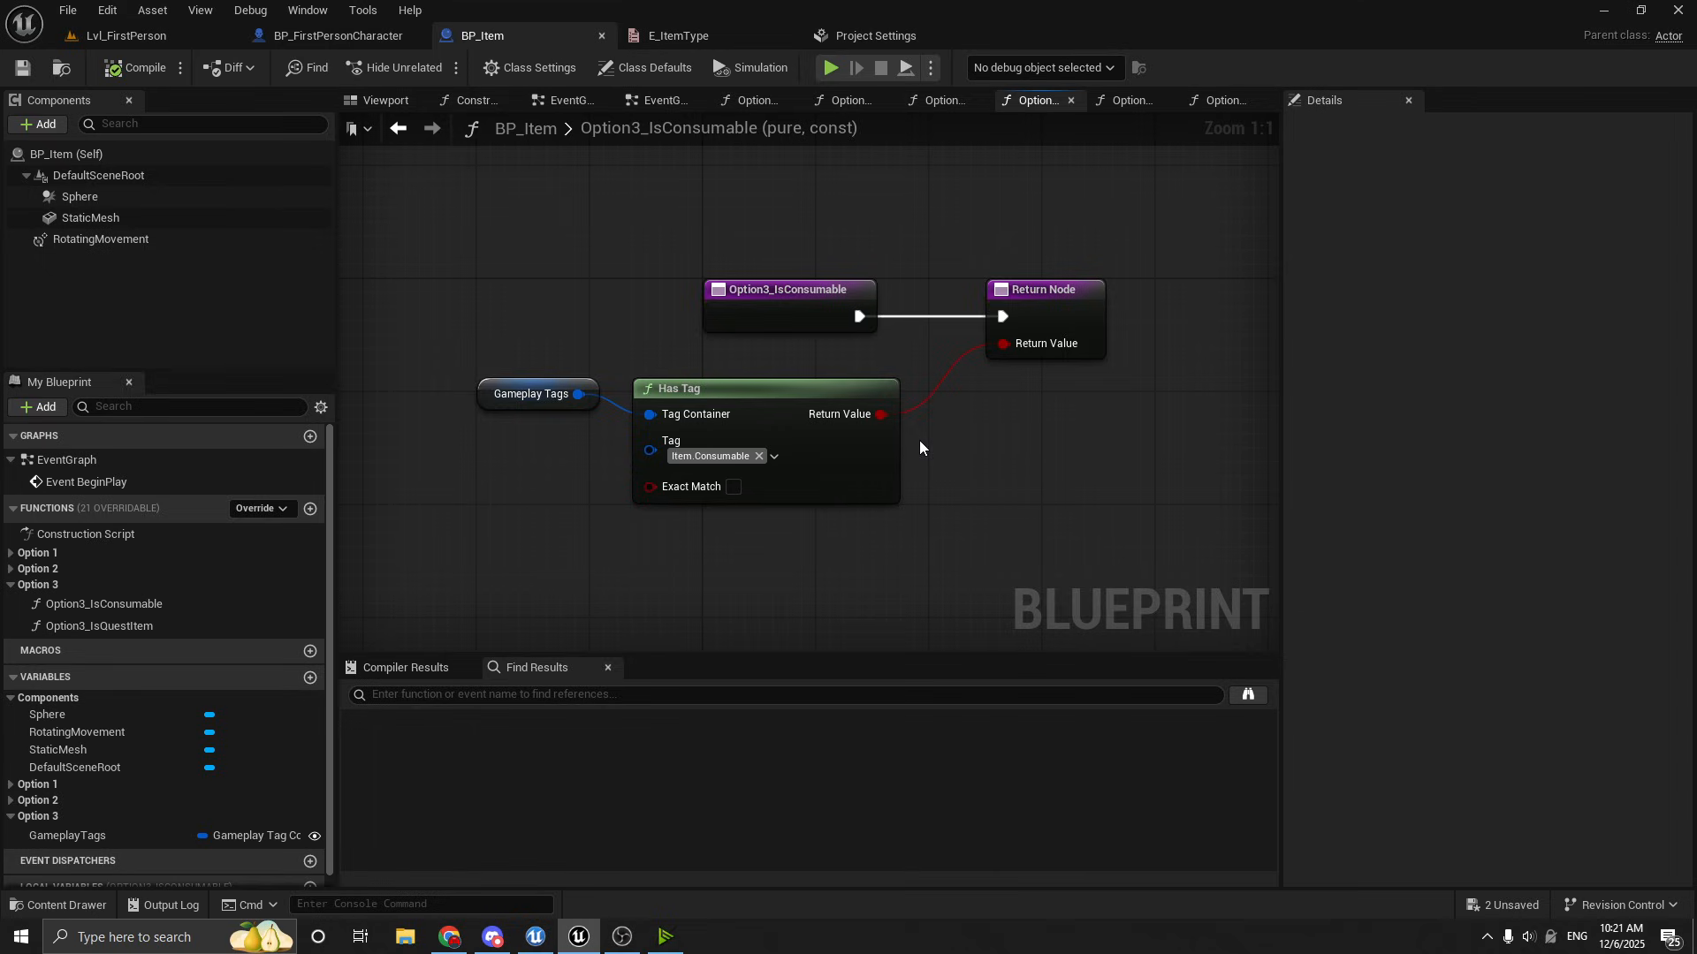
{"action": "mouse_move", "coordinate": [760, 514]}
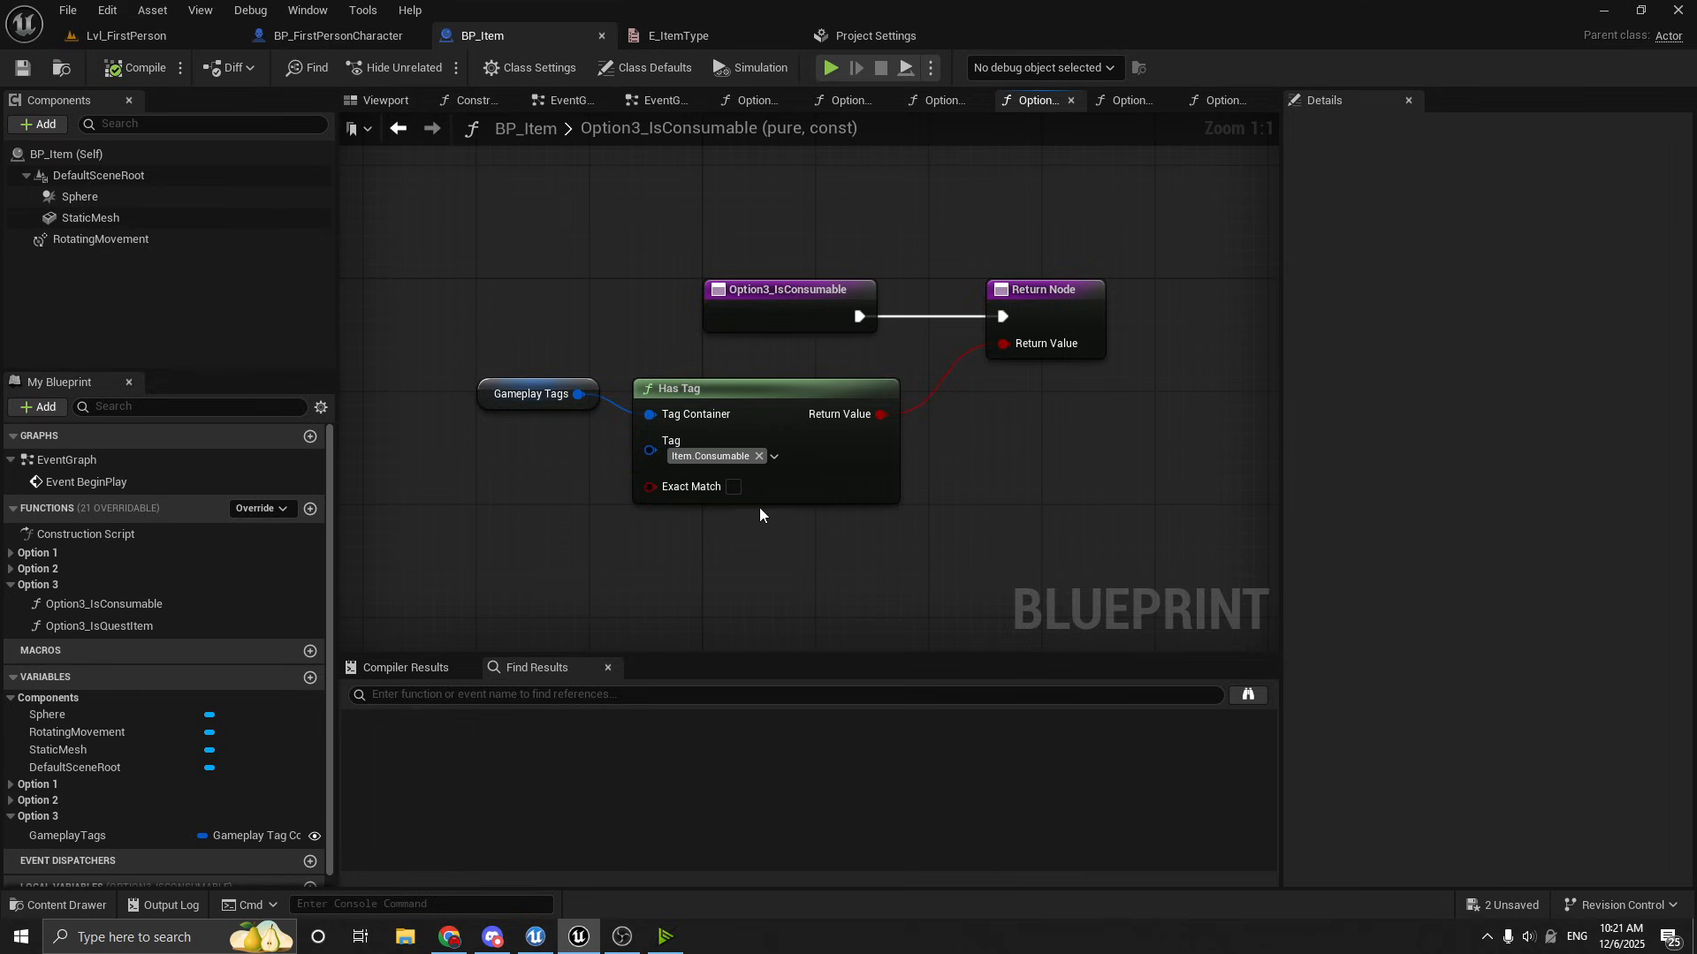
{"action": "mouse_move", "coordinate": [710, 493]}
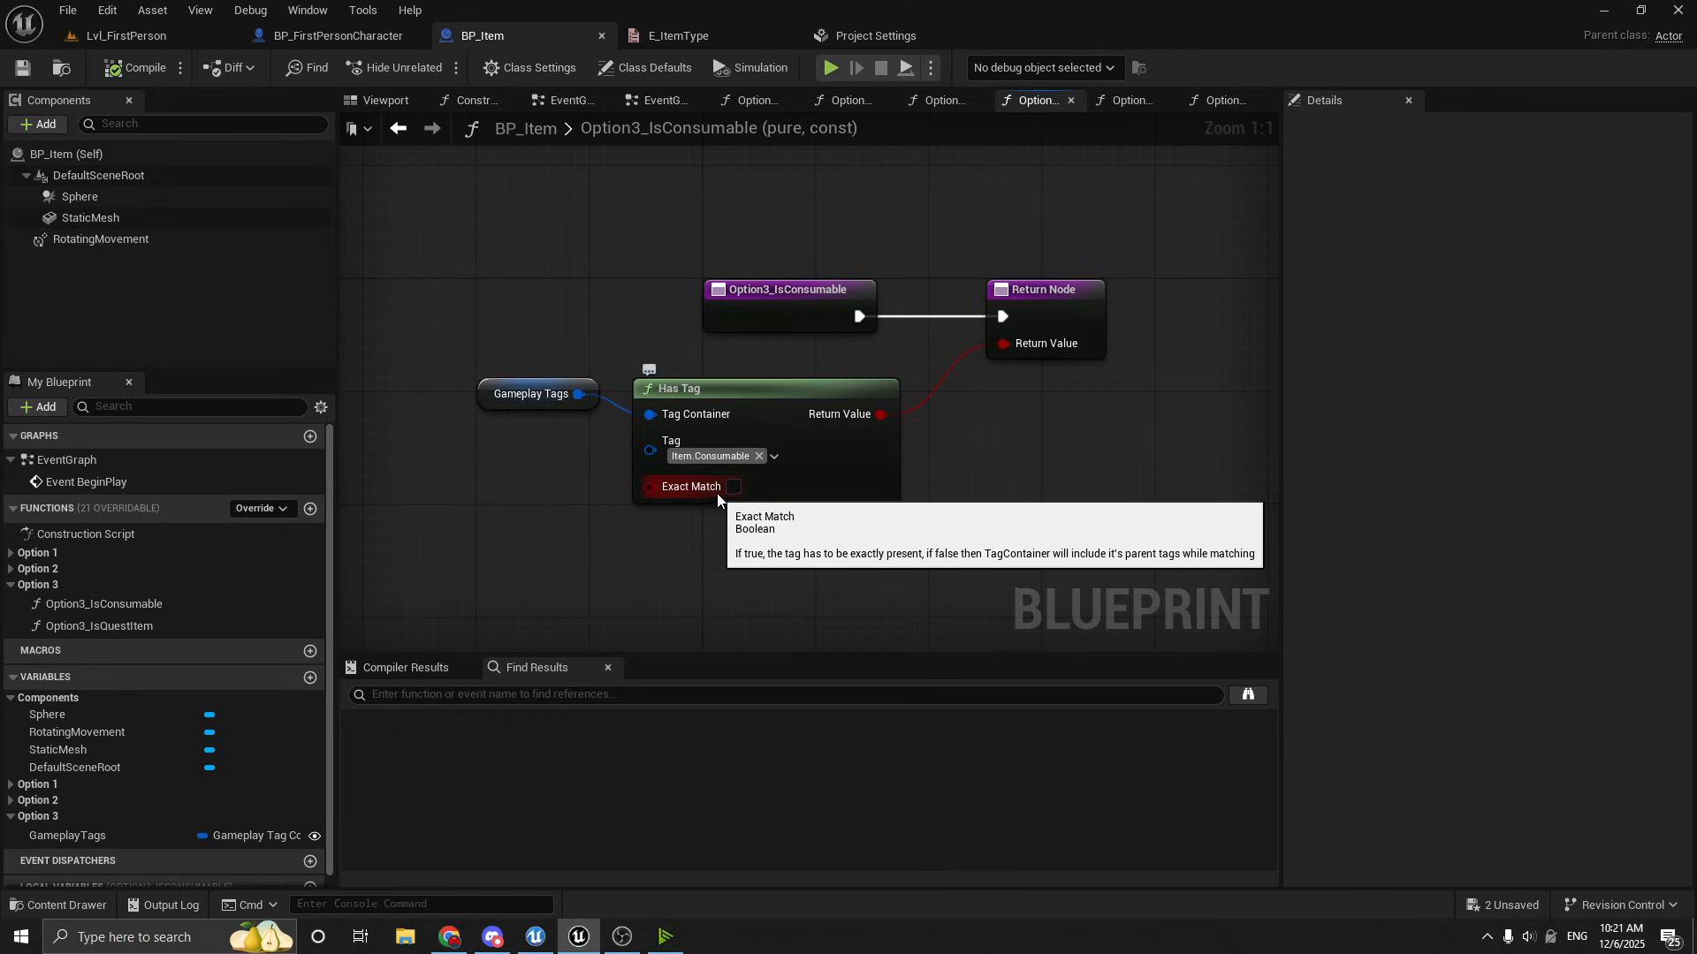
{"action": "mouse_move", "coordinate": [730, 493]}
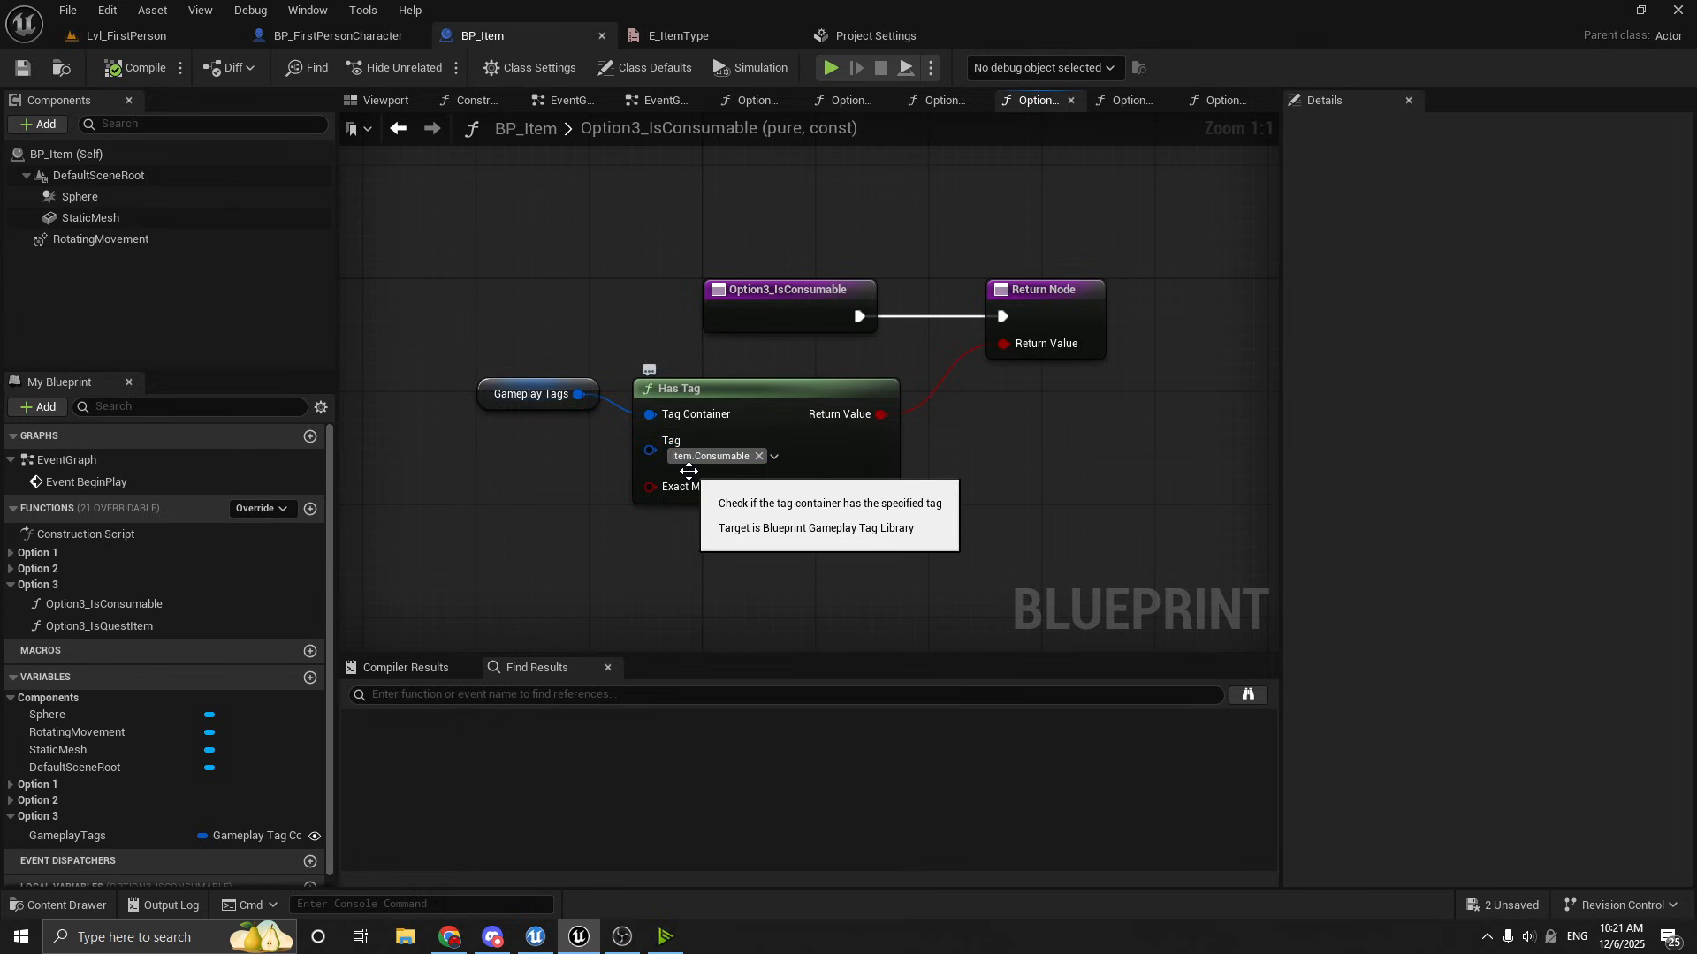
{"action": "mouse_move", "coordinate": [606, 543]}
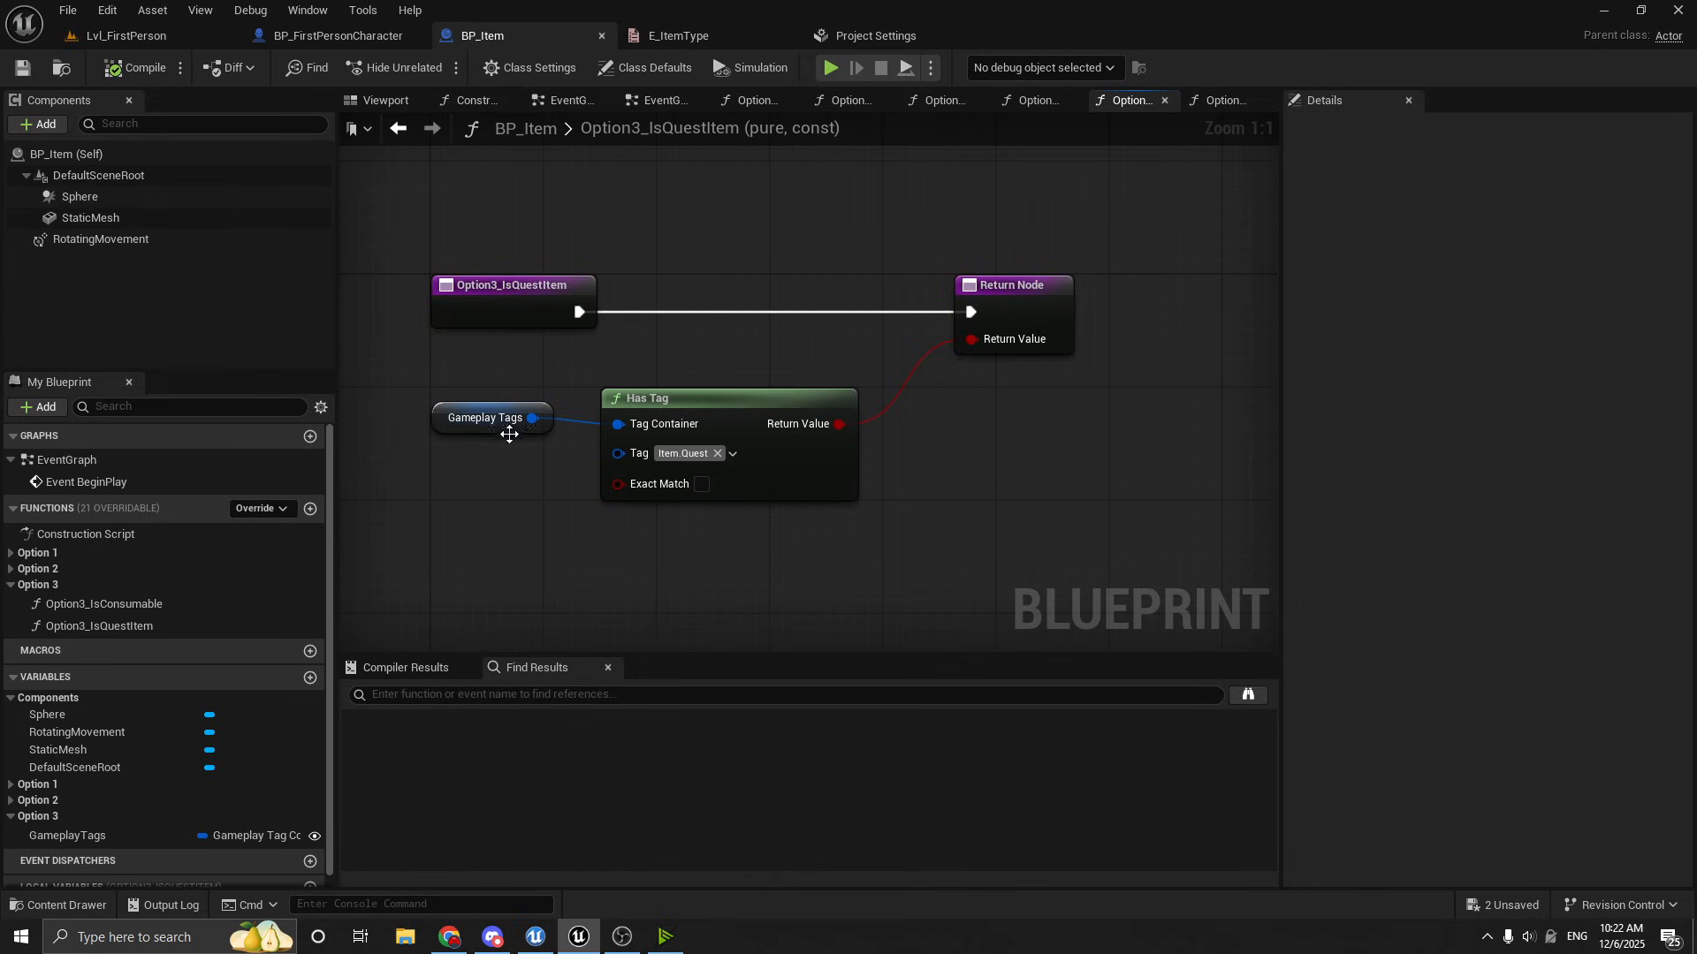
{"action": "mouse_move", "coordinate": [647, 632]}
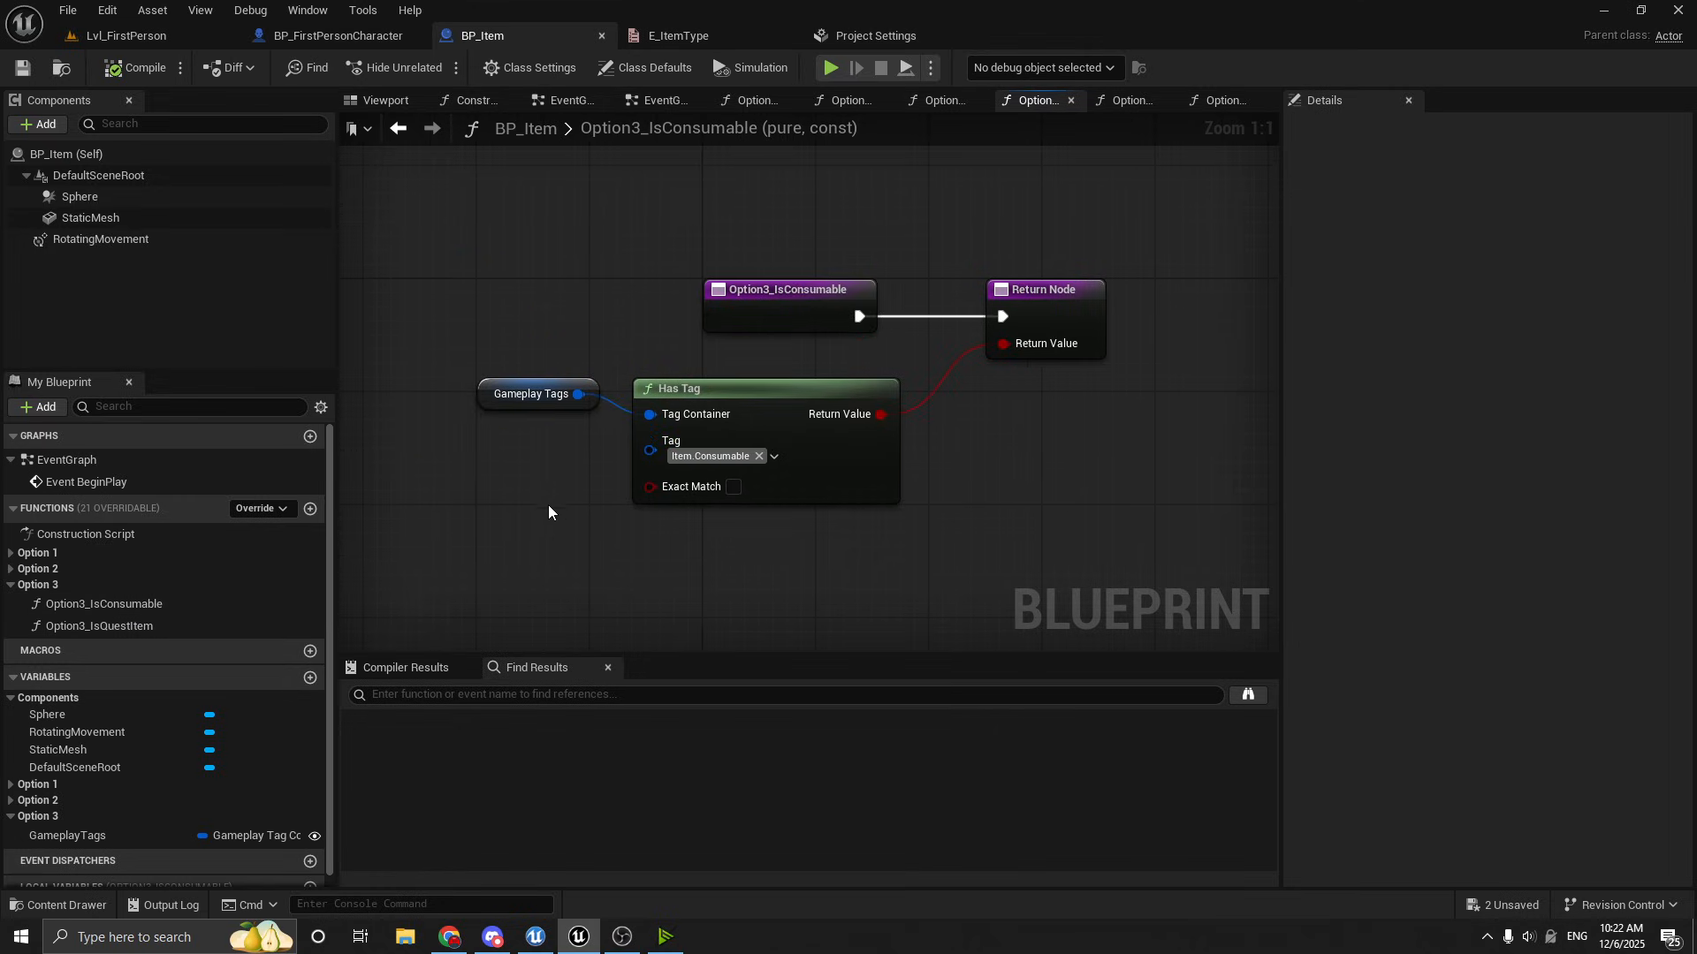
Place a second GameplayTags getter in the Option3_IsConsumable graph
{"action": "left_click", "coordinate": [532, 392]}
{"action": "type", "text": "has any"}
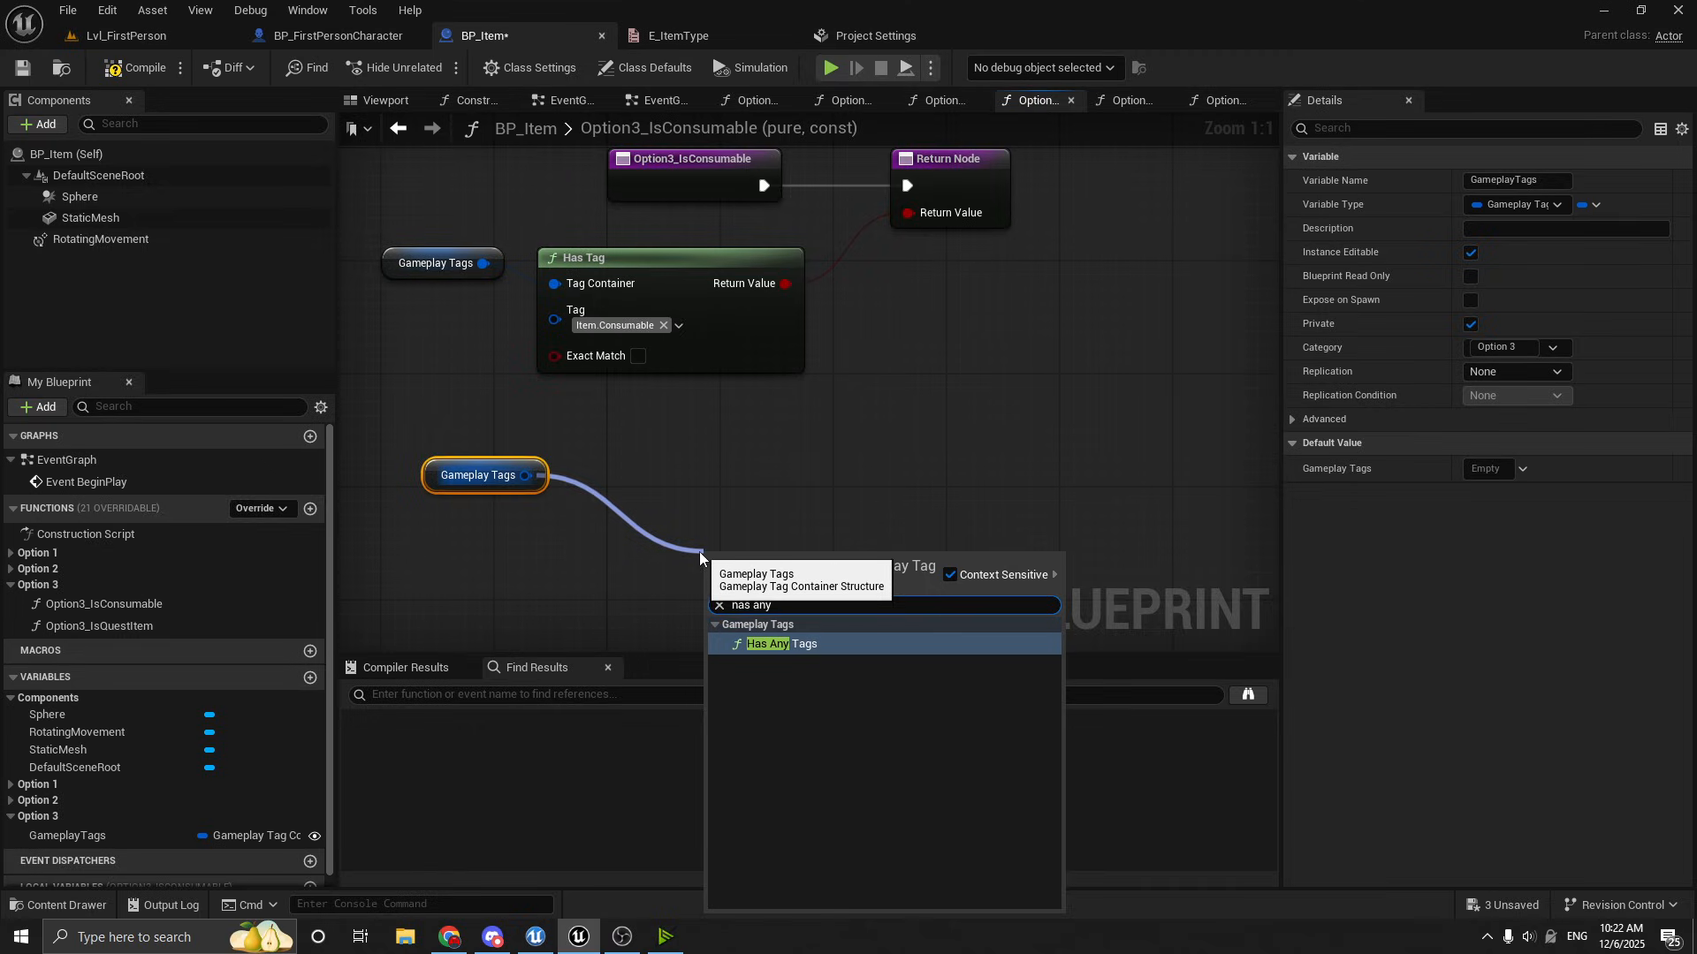
Wire GameplayTags into Has Any Tags with a Make Literal Gameplay Tag Container on Other Container
{"action": "left_click", "coordinate": [779, 643]}
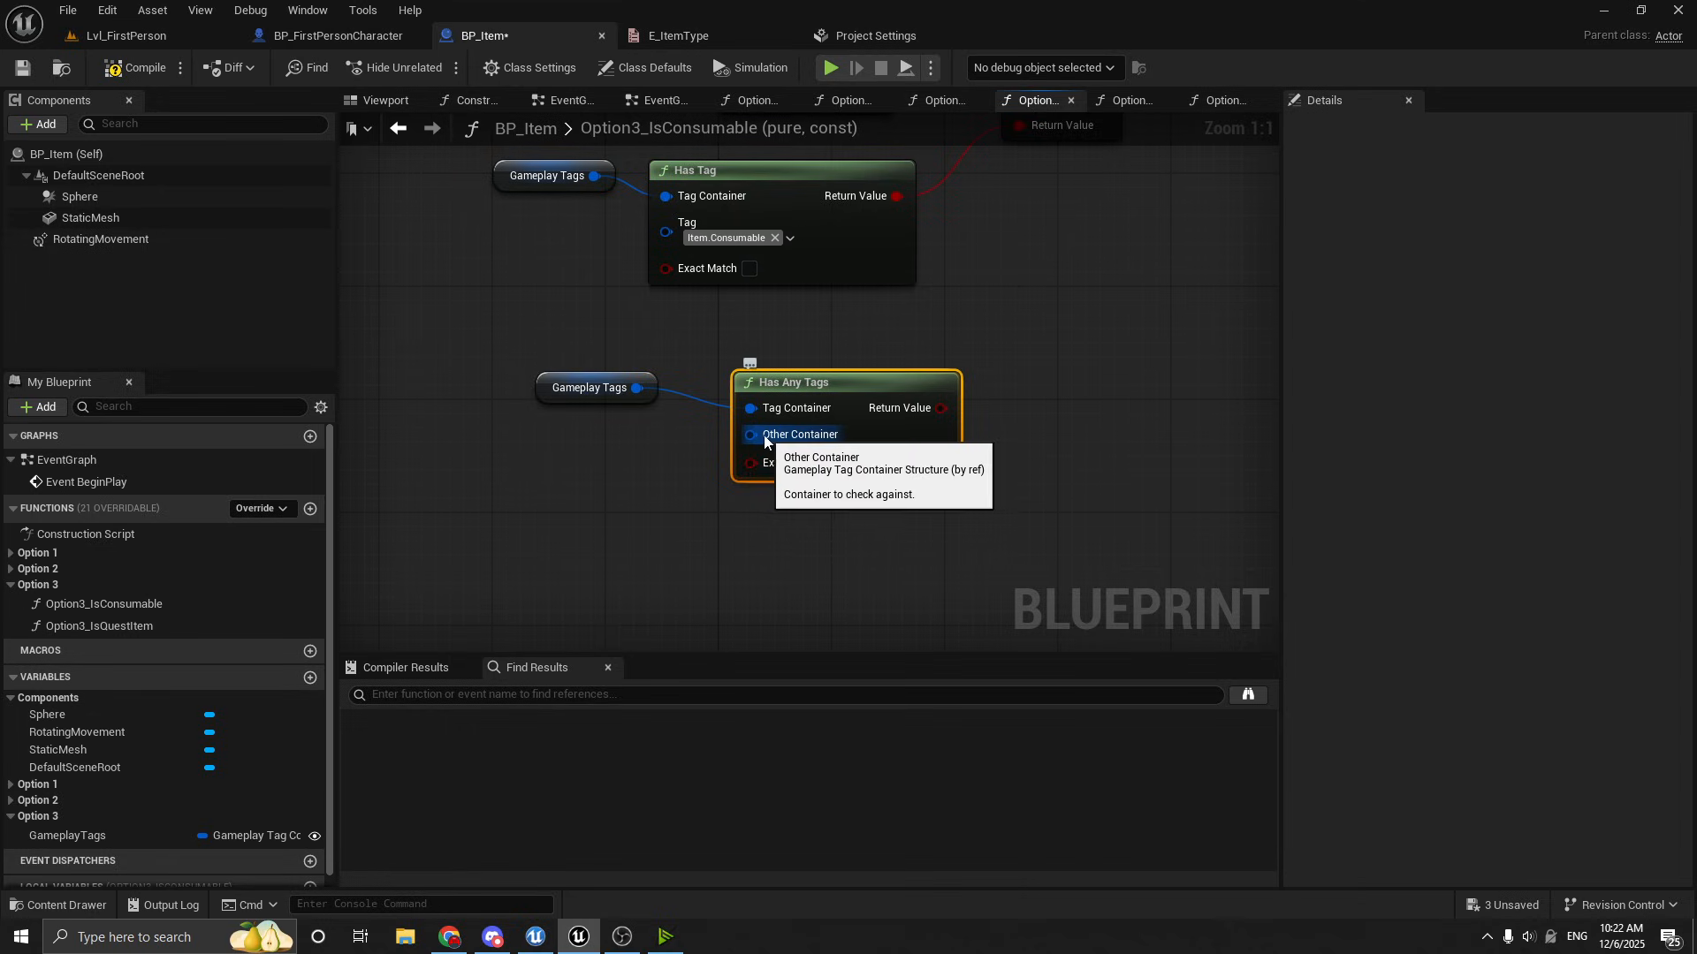
{"action": "left_click_drag", "start_coordinate": [749, 435], "coordinate": [536, 516]}
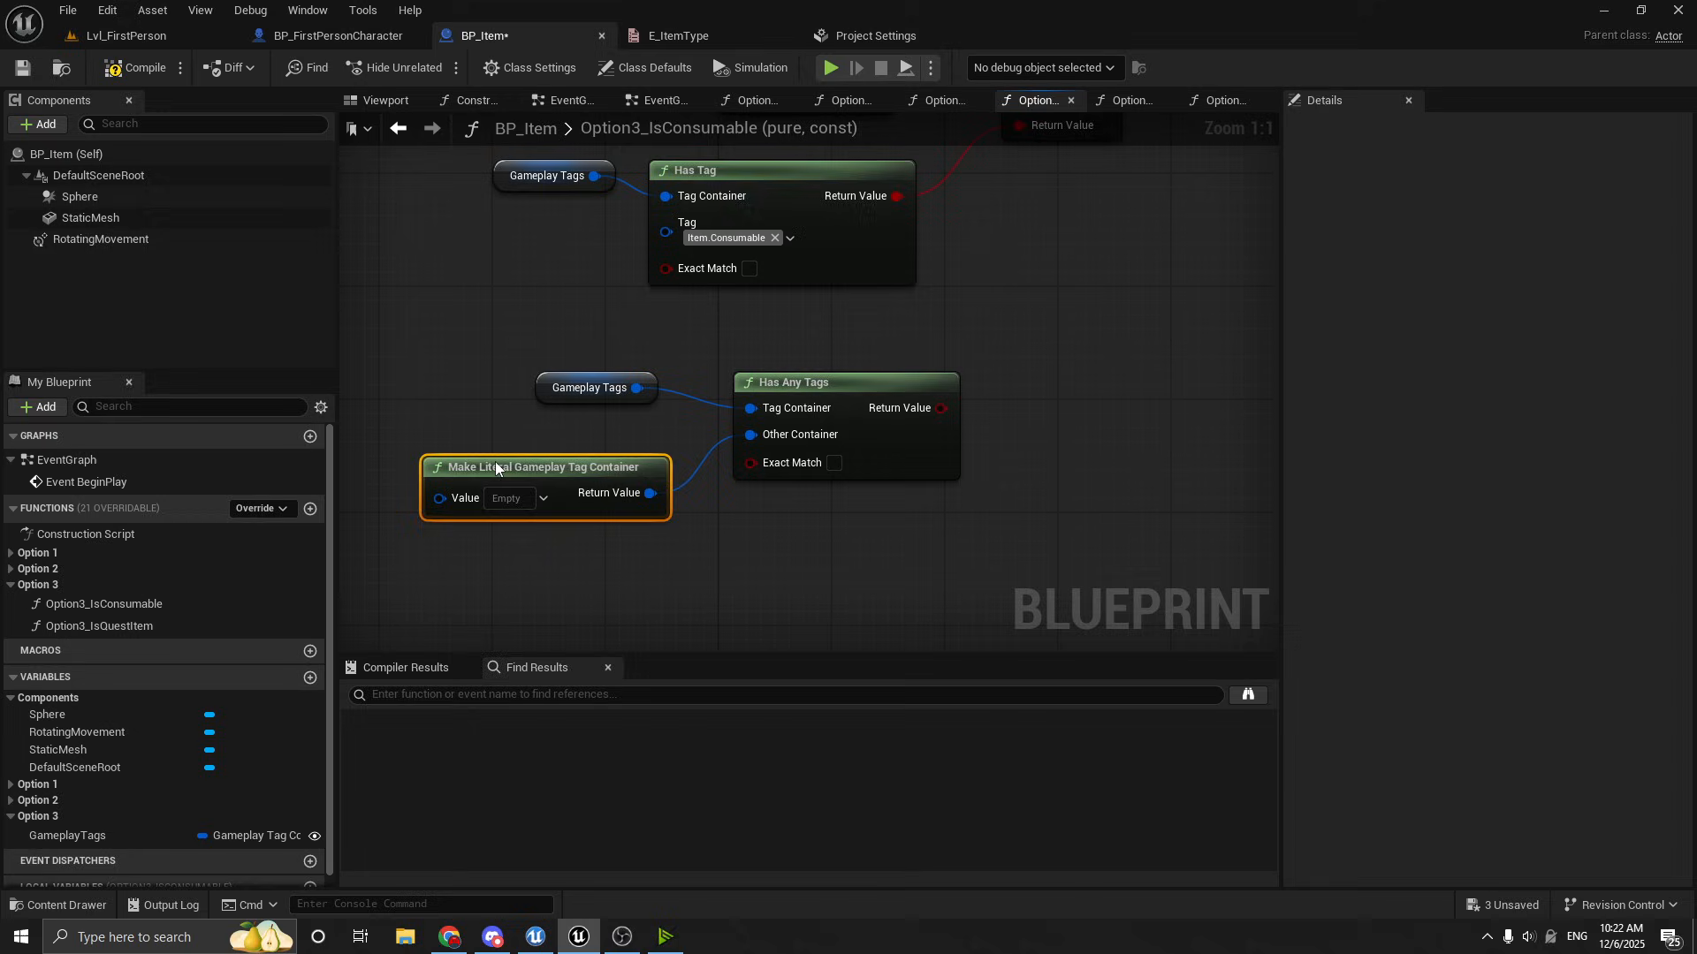
{"action": "left_click", "coordinate": [540, 498]}
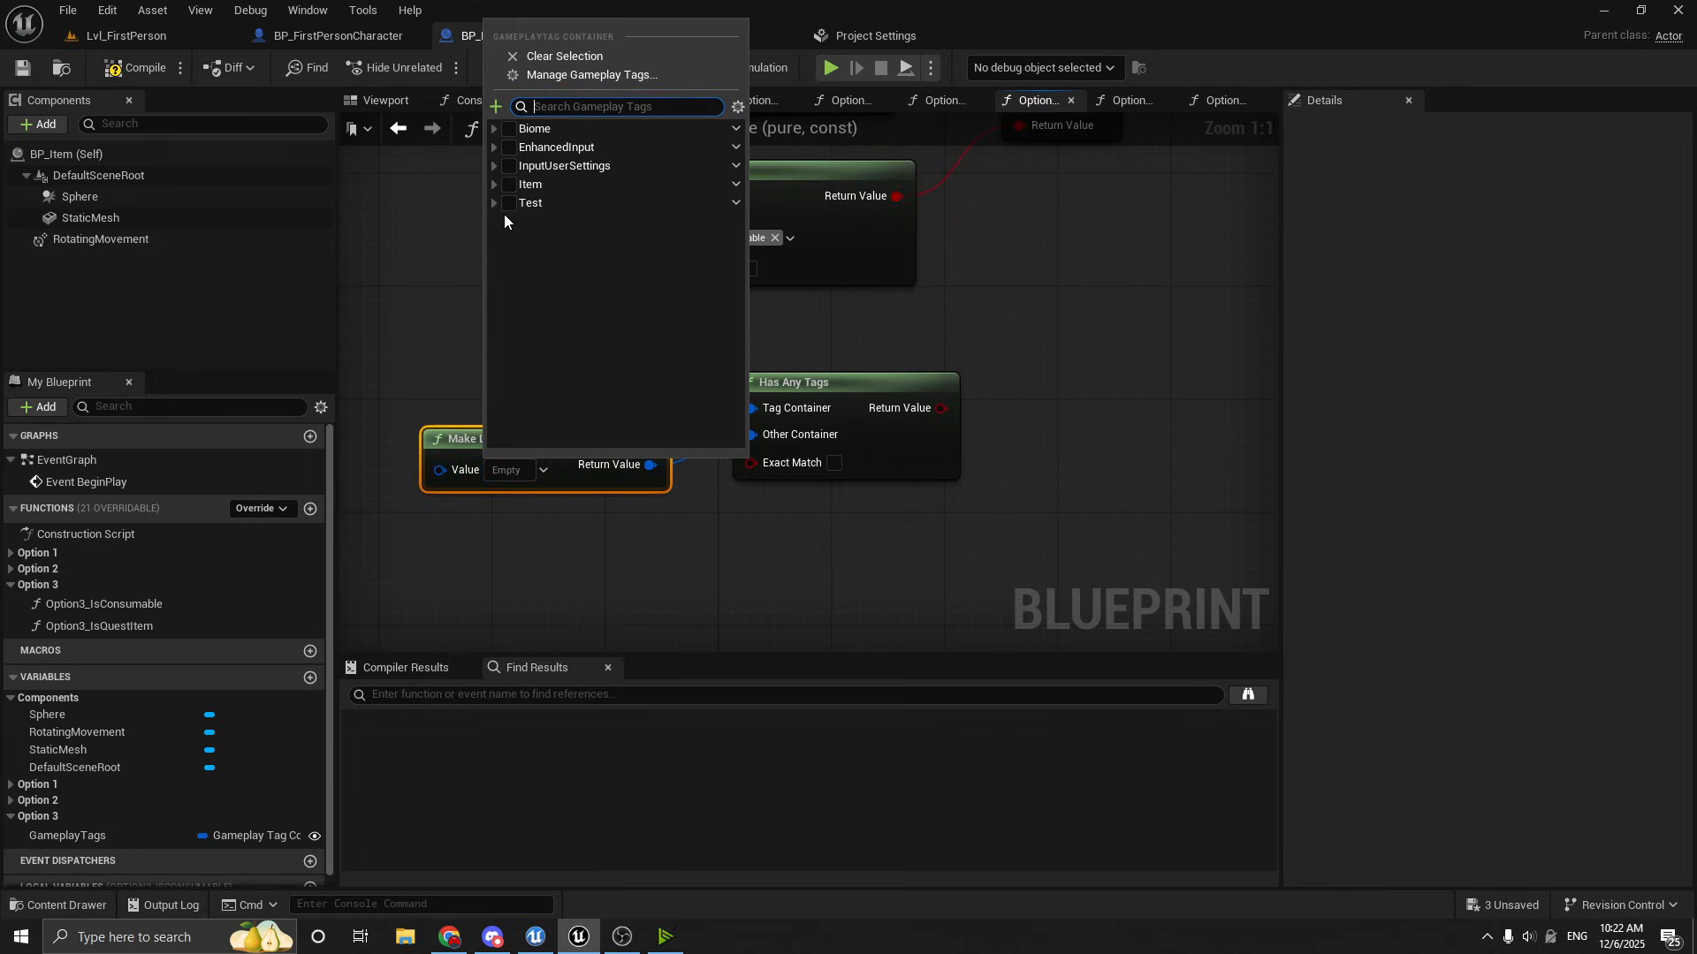
Put Item.Consumable and Biome.Desert into the literal tag container's Value
{"action": "left_click", "coordinate": [493, 184]}
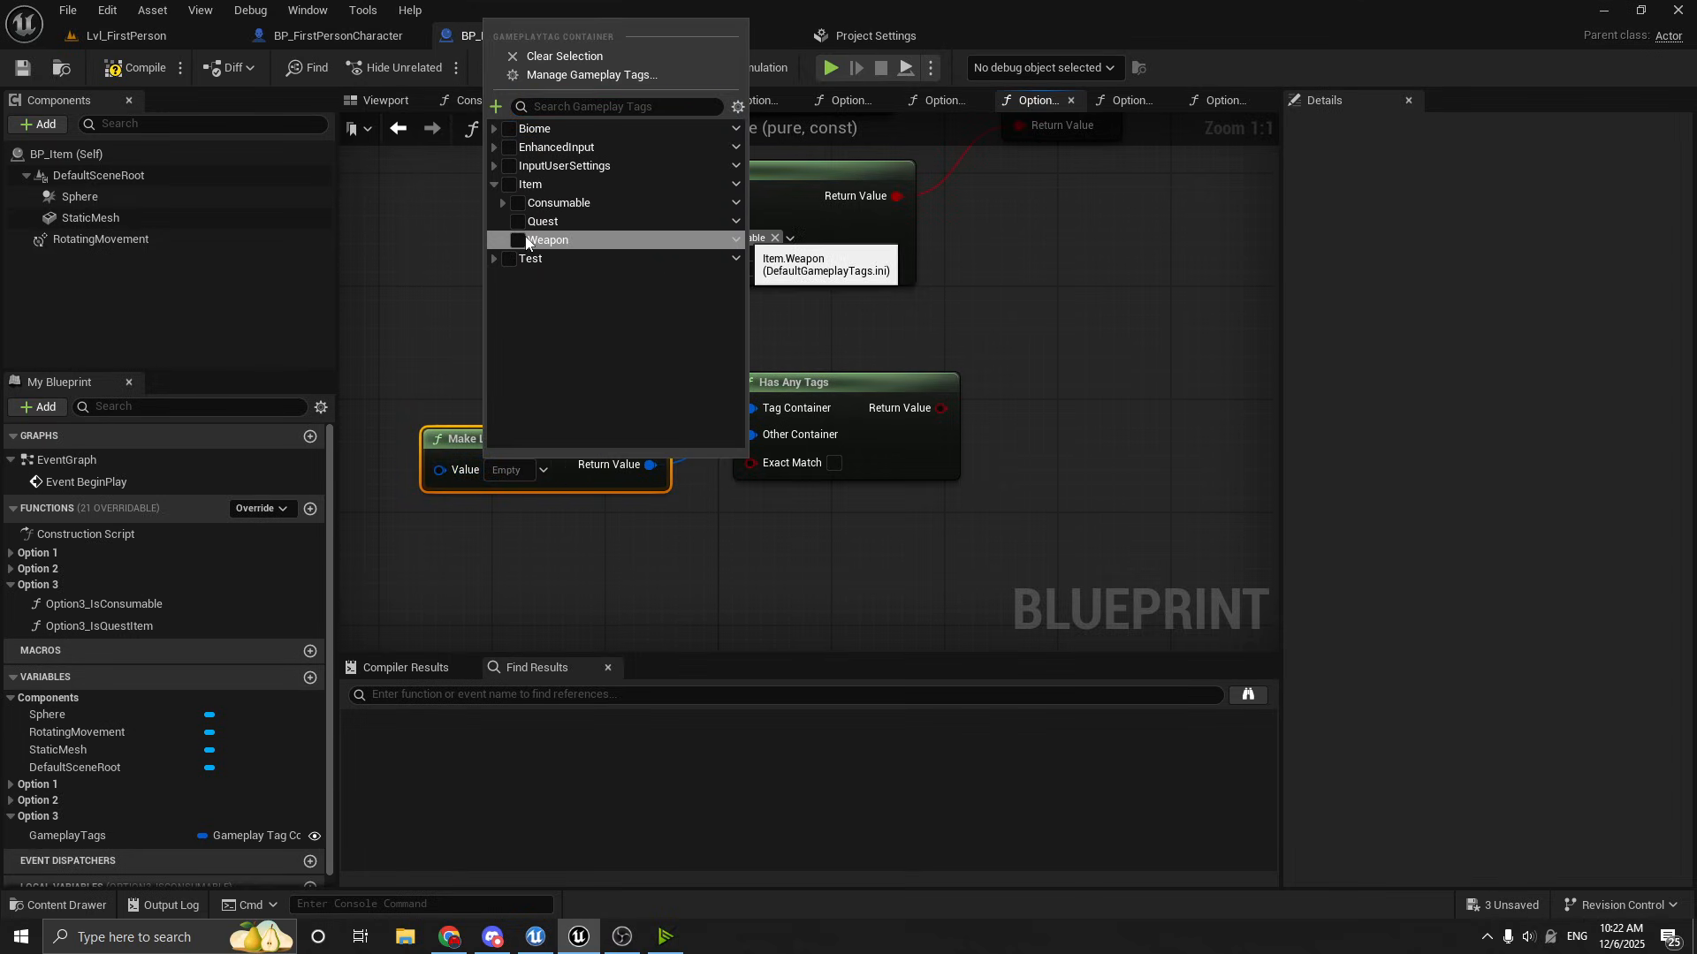
{"action": "left_click", "coordinate": [503, 201]}
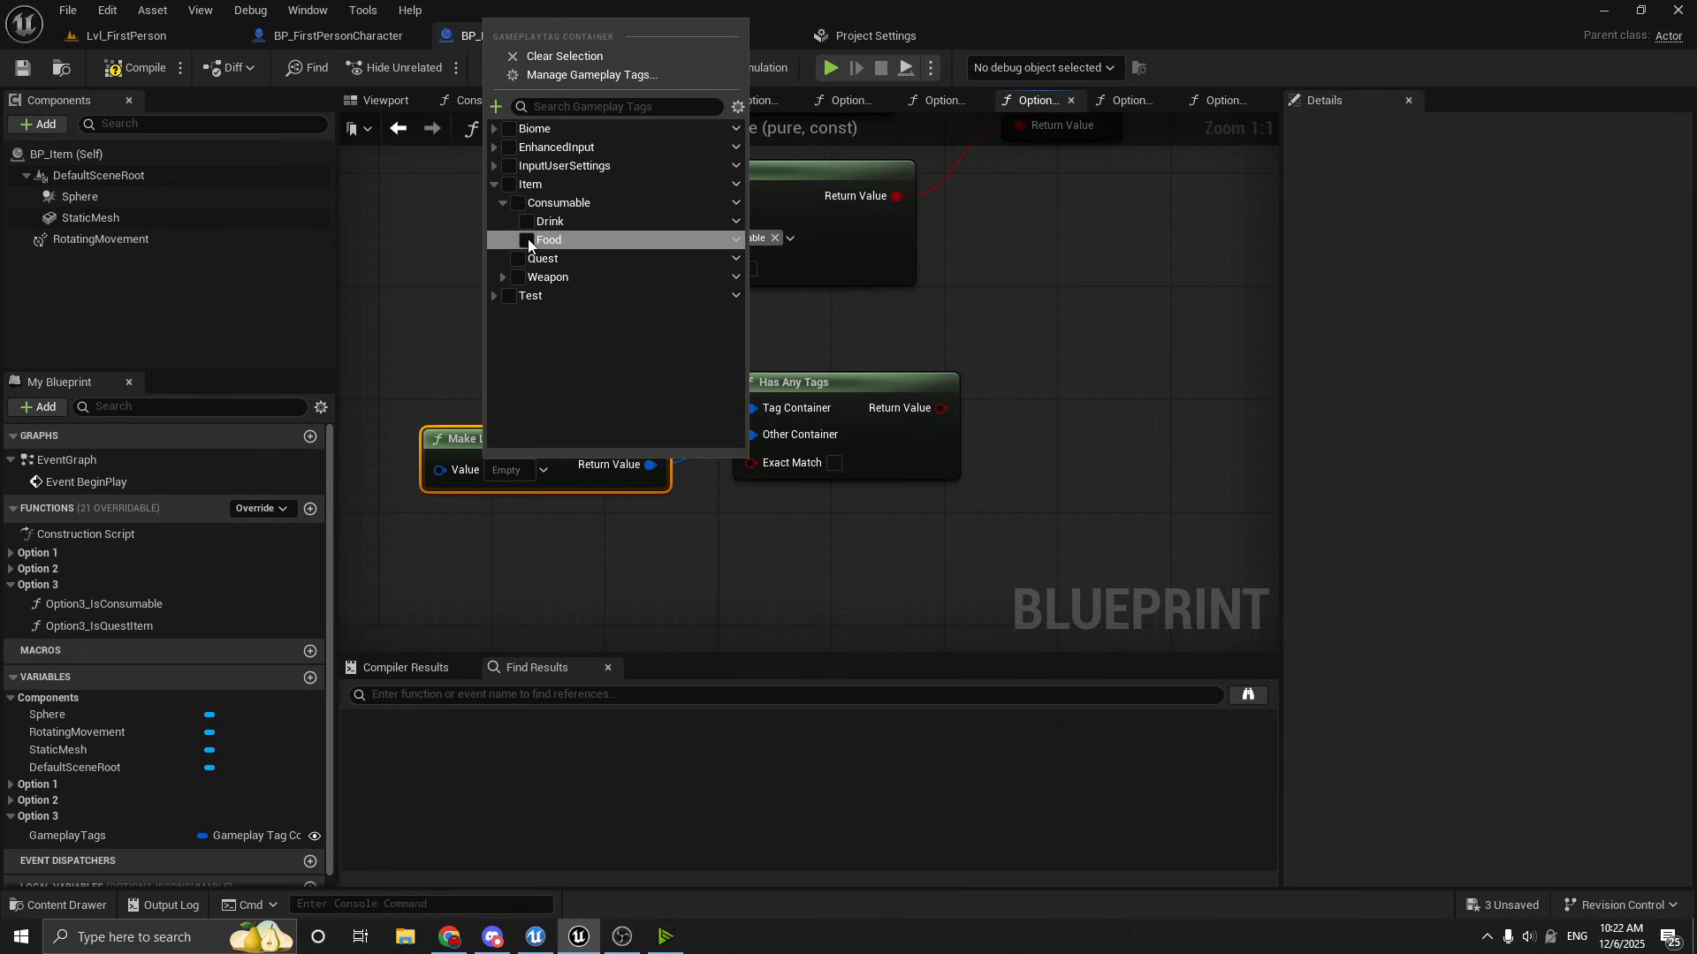
{"action": "left_click", "coordinate": [489, 214]}
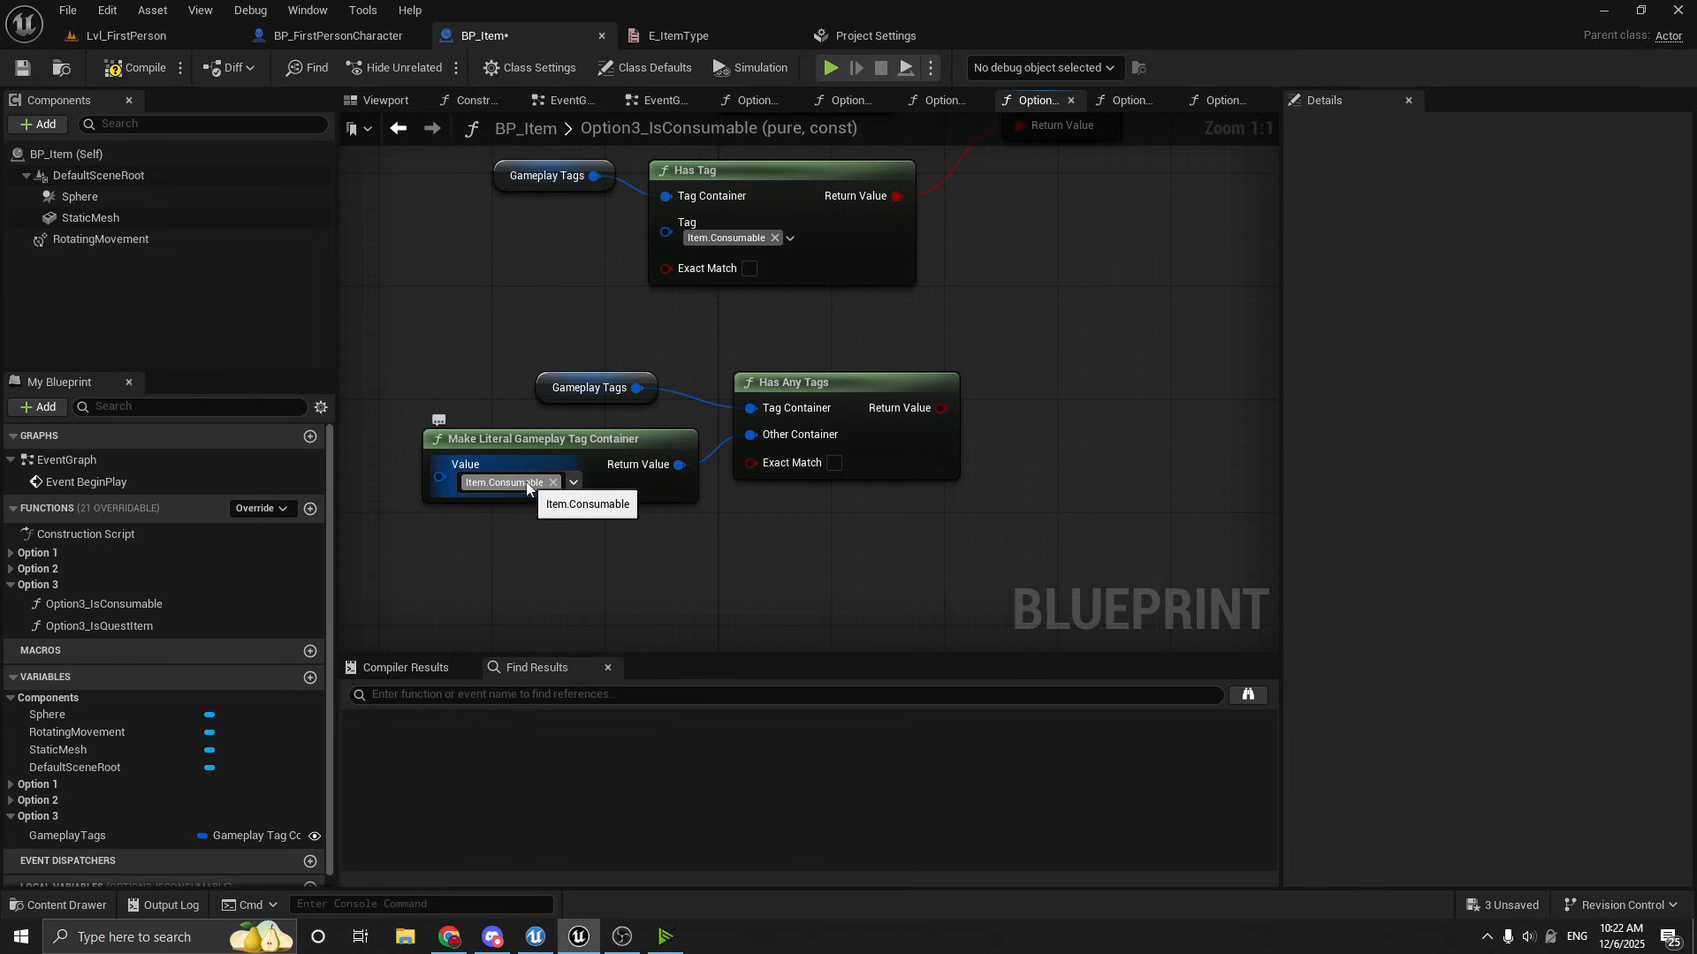
{"action": "left_click", "coordinate": [572, 480]}
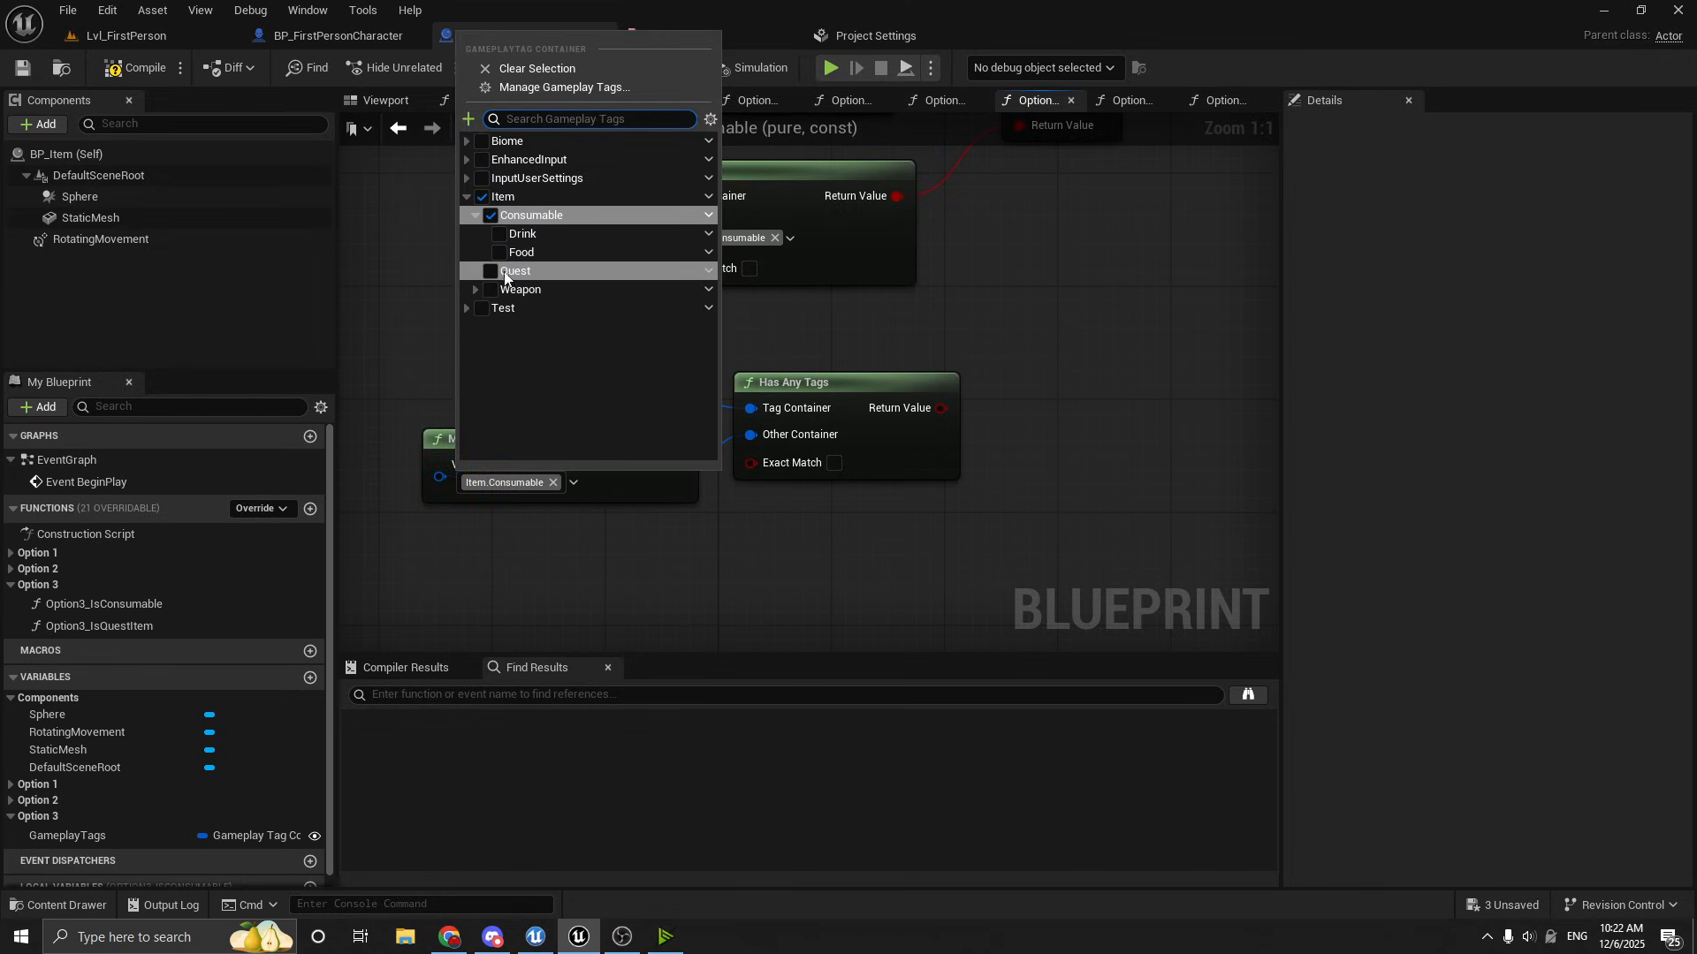
{"action": "left_click", "coordinate": [489, 159]}
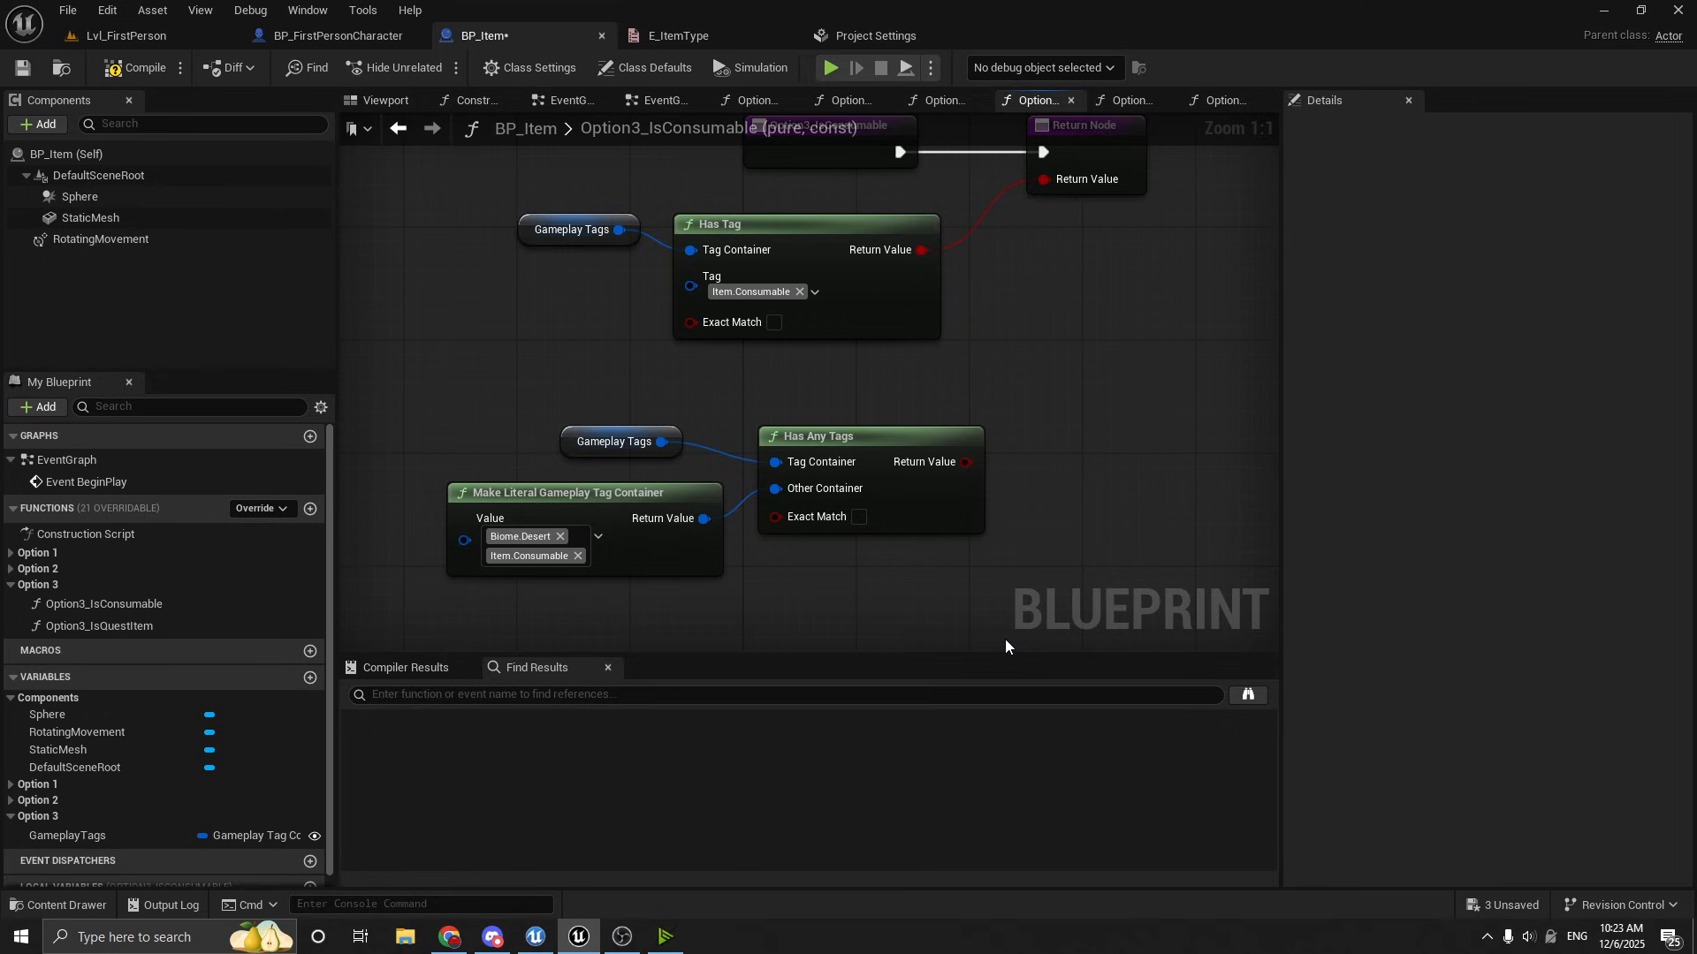
{"action": "mouse_move", "coordinate": [957, 555]}
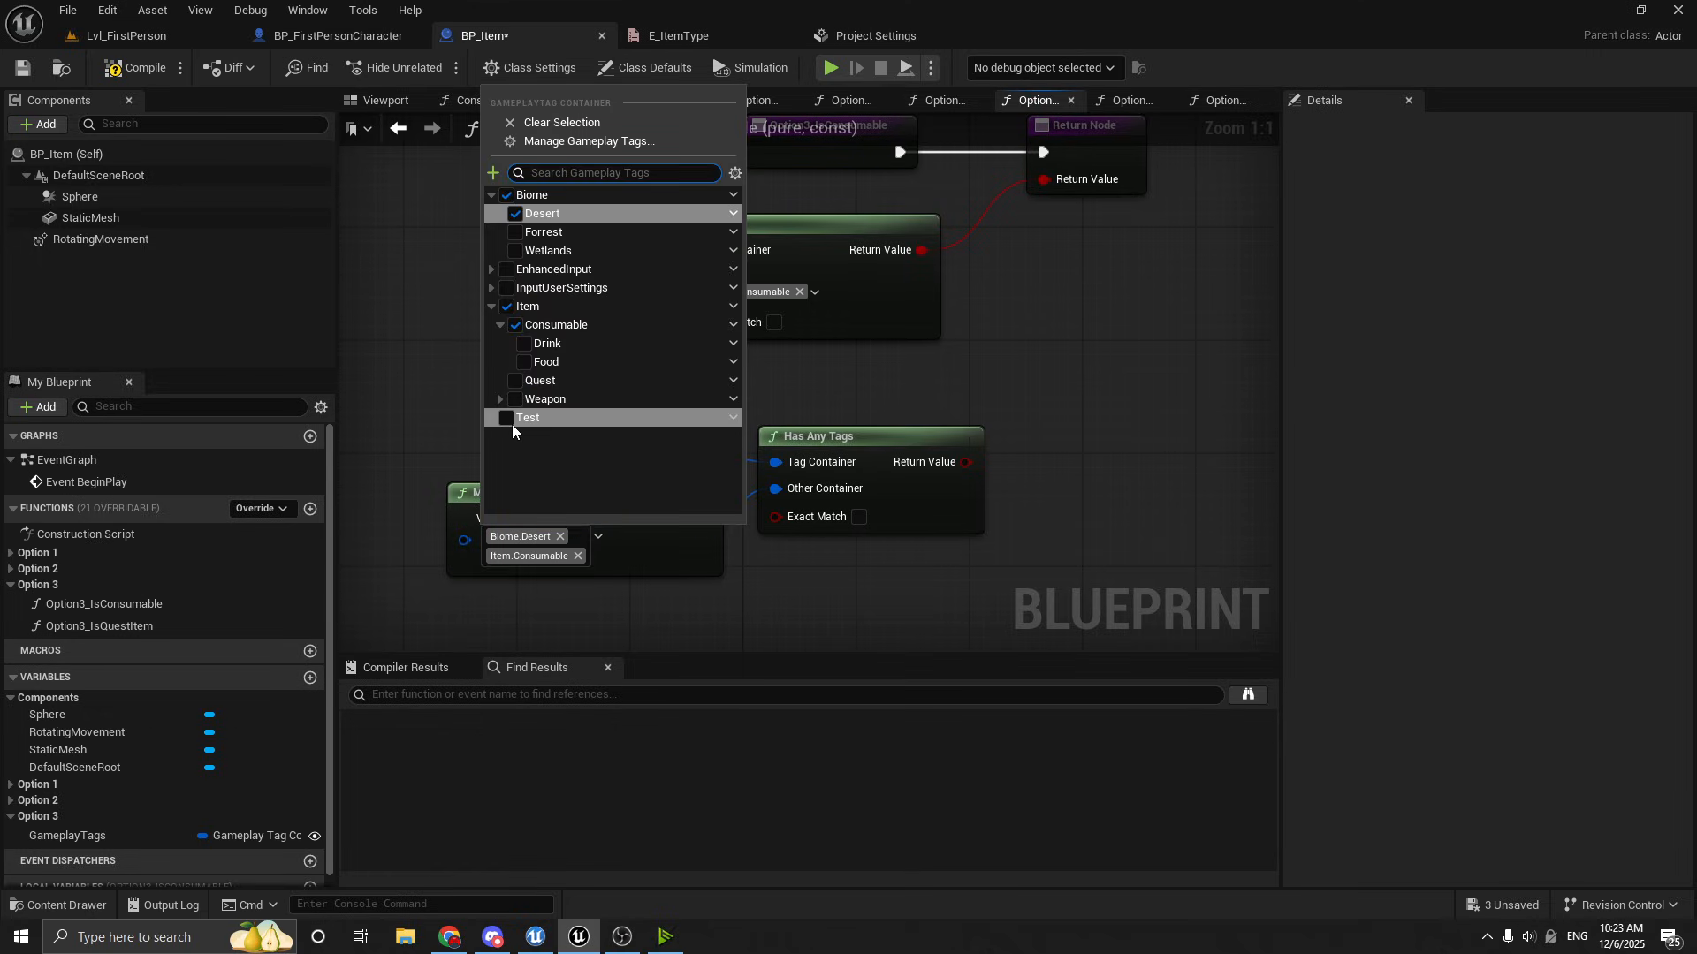
{"action": "mouse_move", "coordinate": [546, 398]}
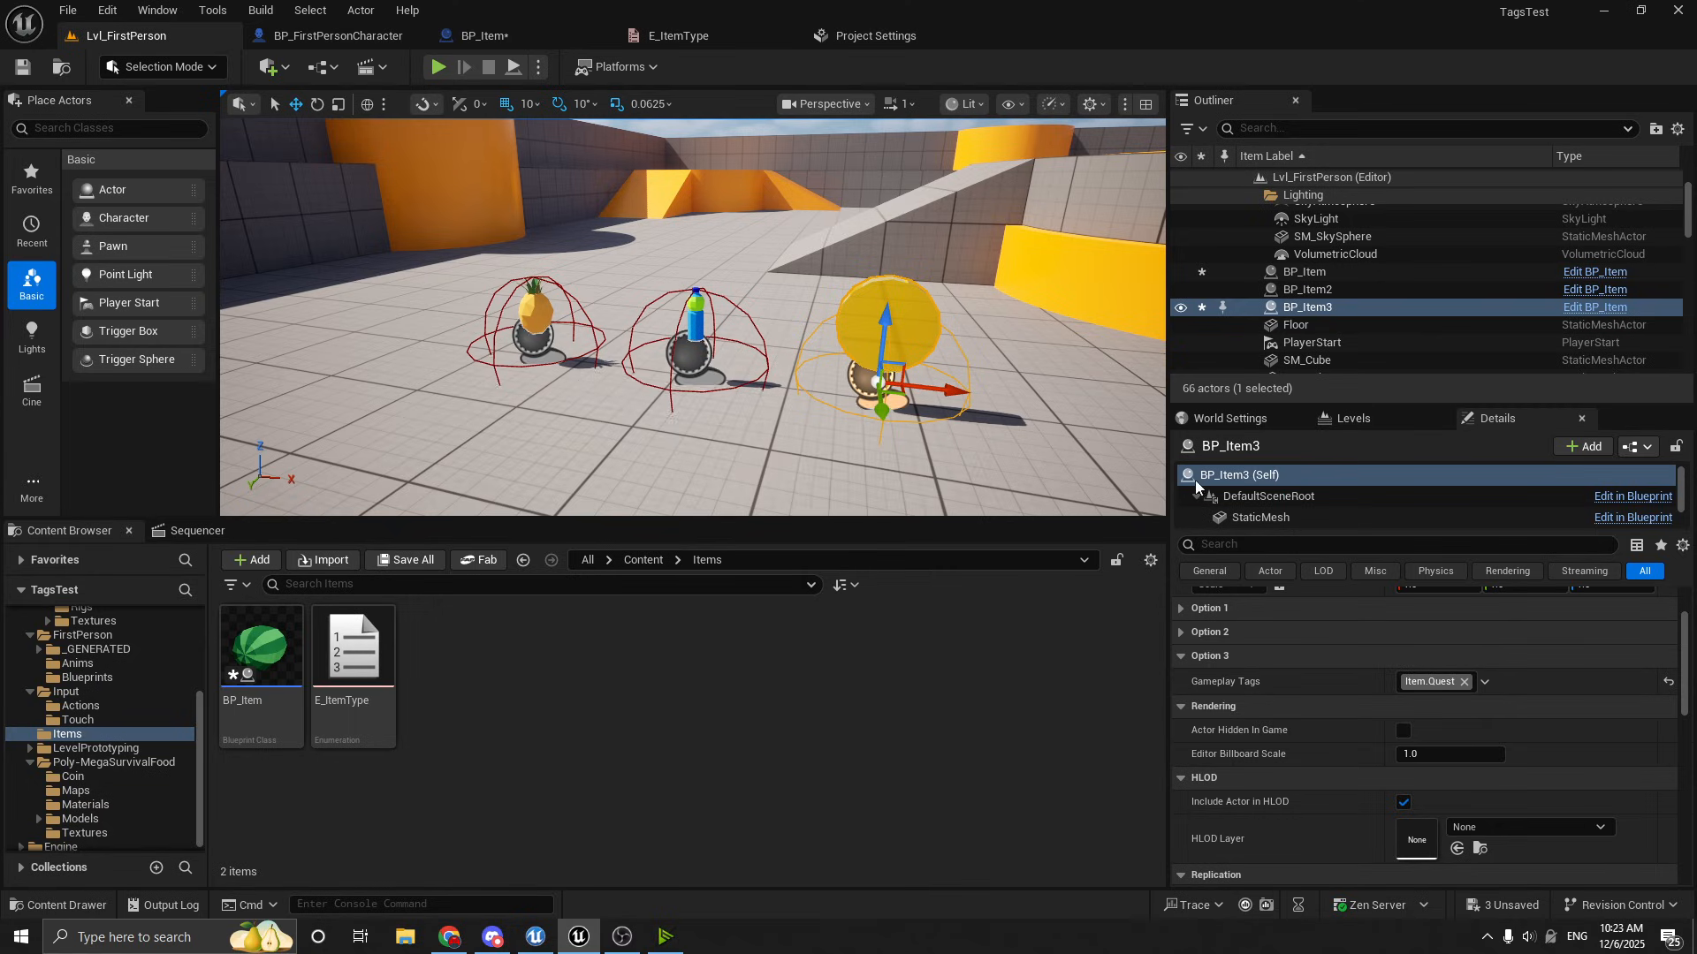
{"action": "mouse_move", "coordinate": [1103, 408]}
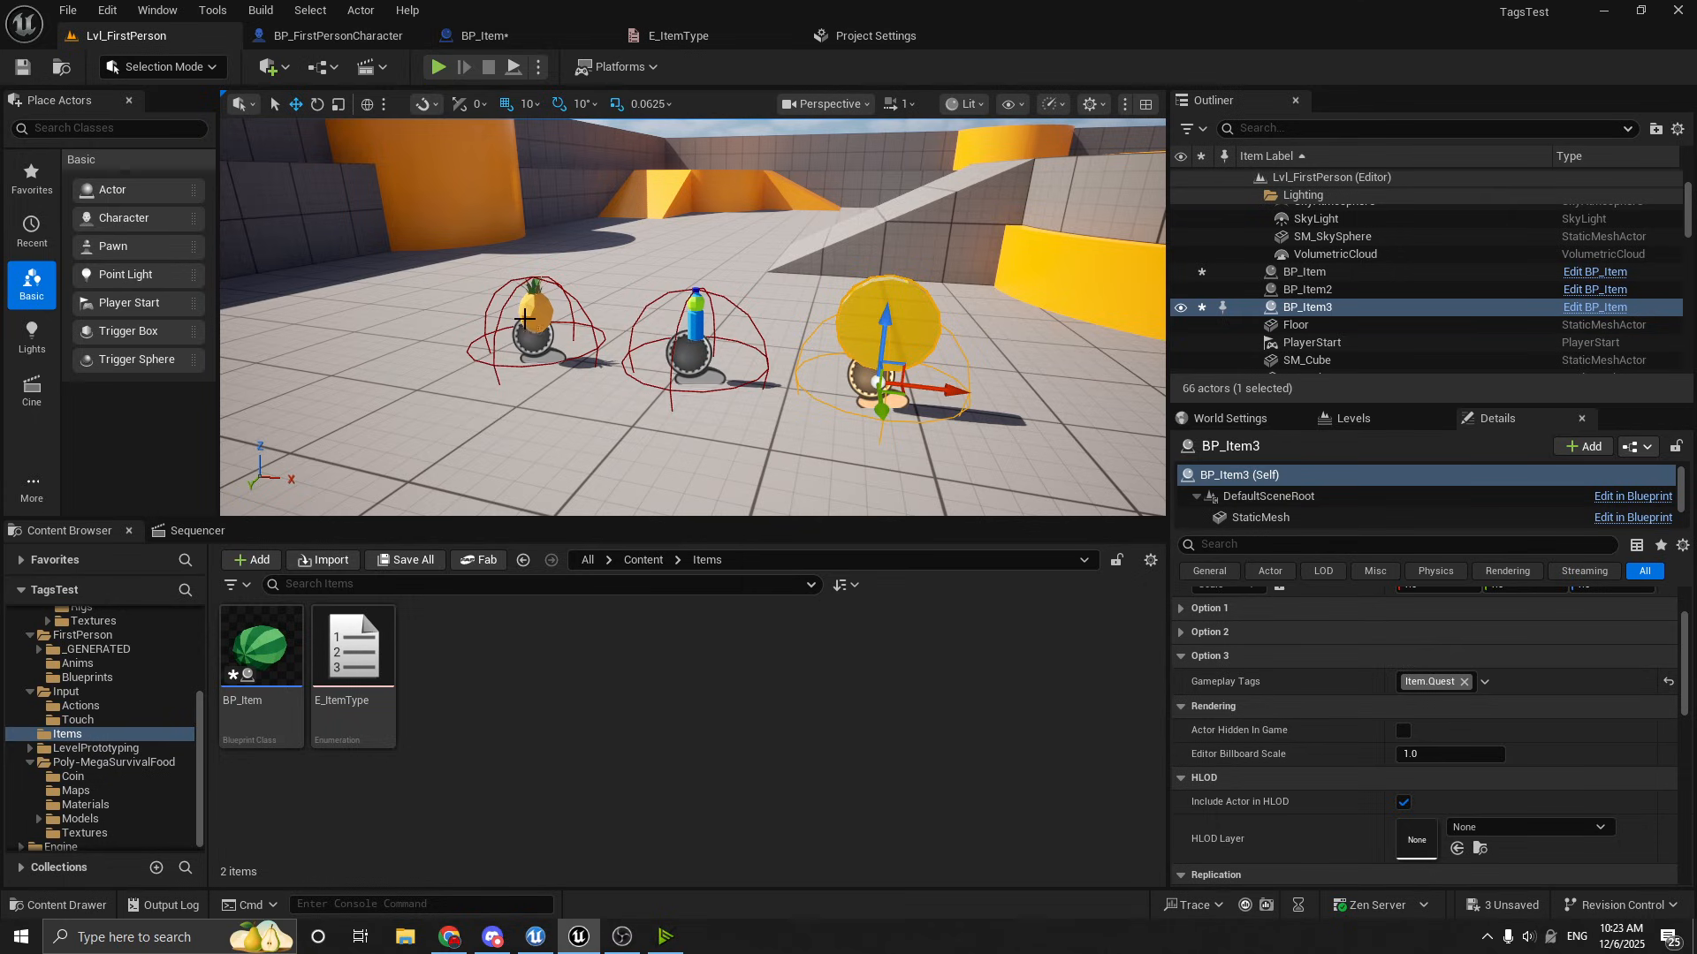
Filter BP_Item's Details for 'tag' and add a first actor Tags entry named Item
{"action": "left_click", "coordinate": [1306, 272]}
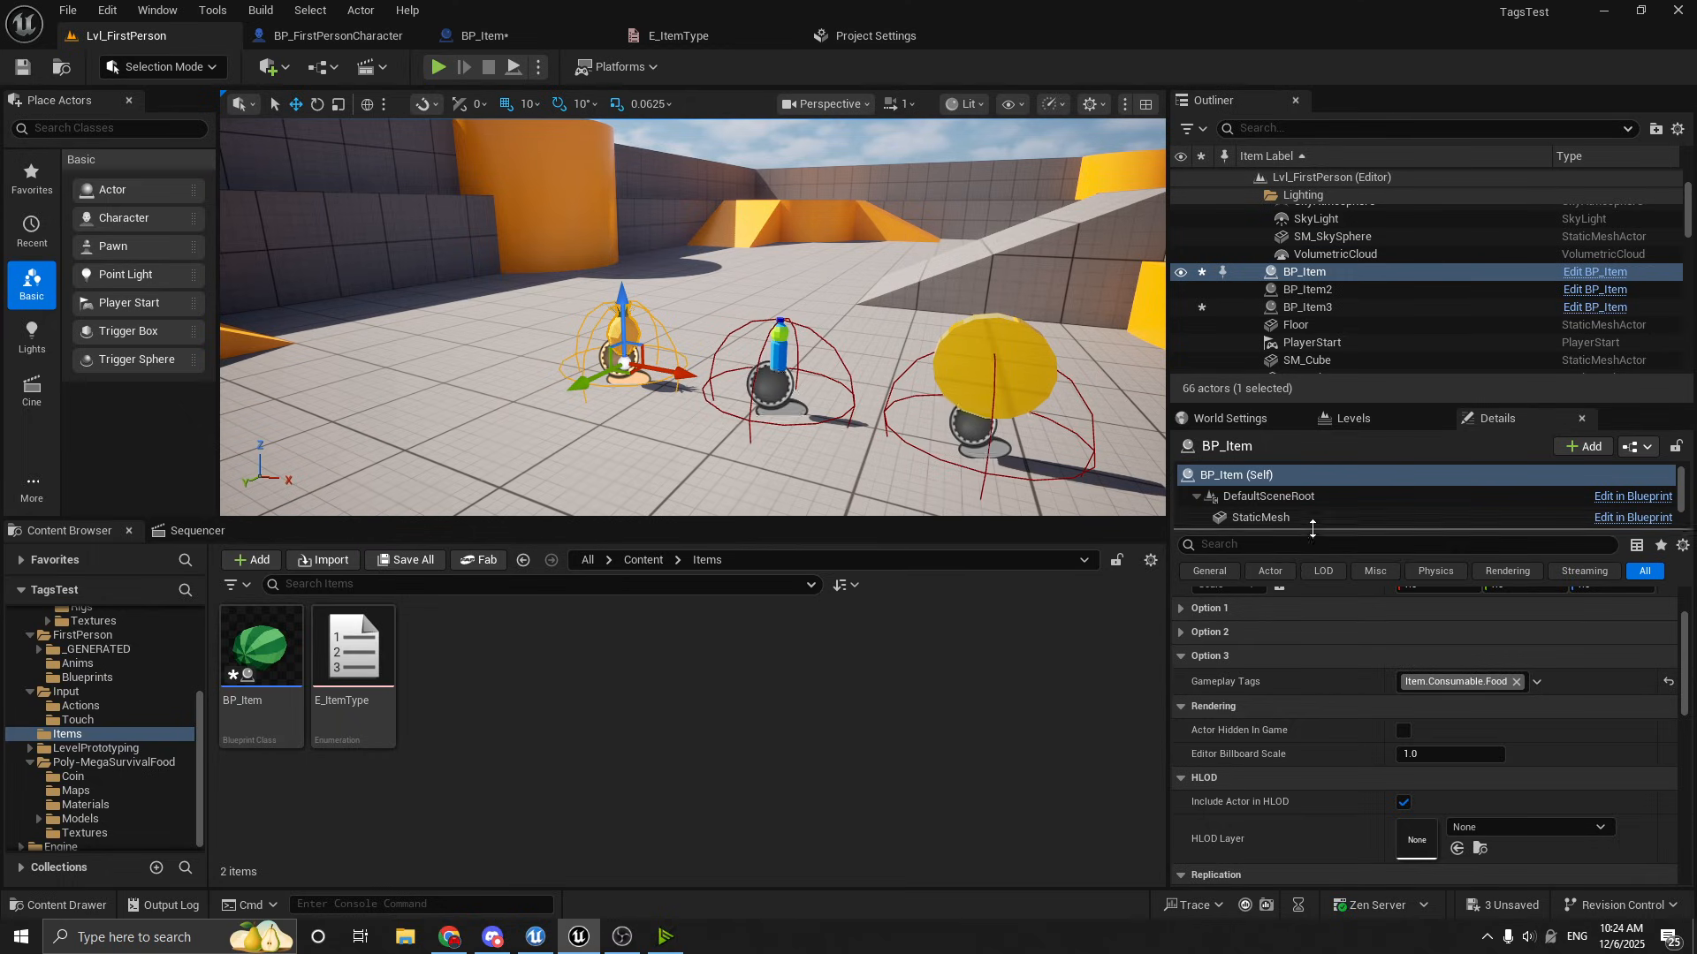
{"action": "type", "text": "ta"}
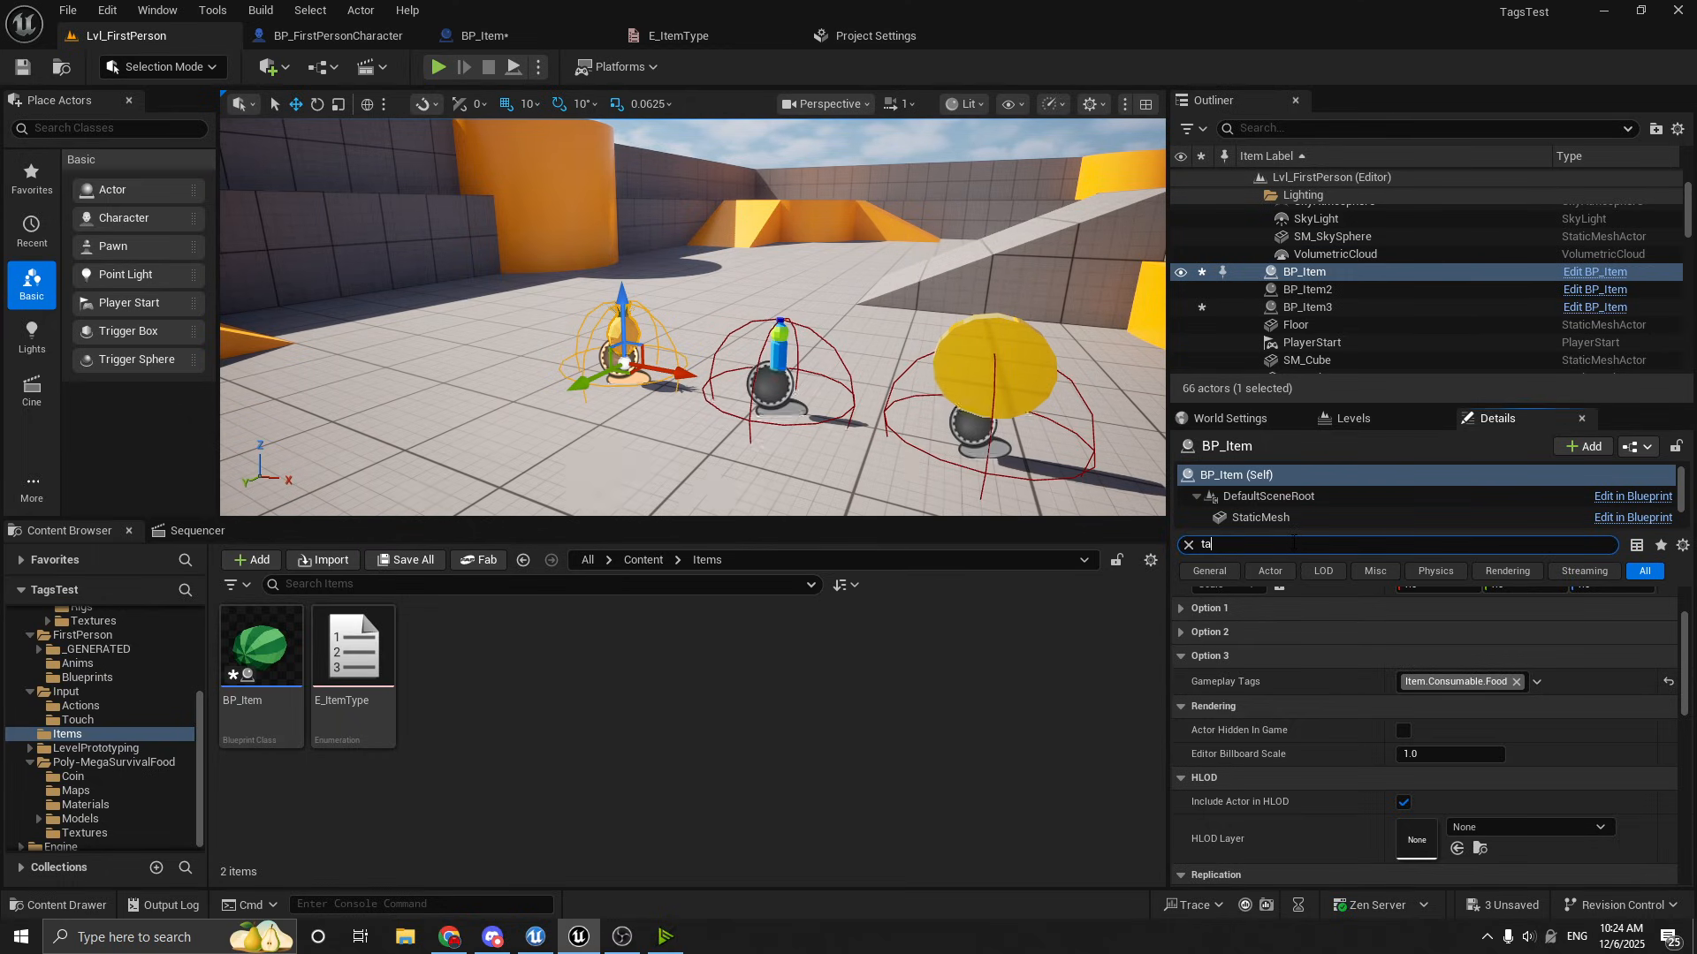
{"action": "type", "text": "g"}
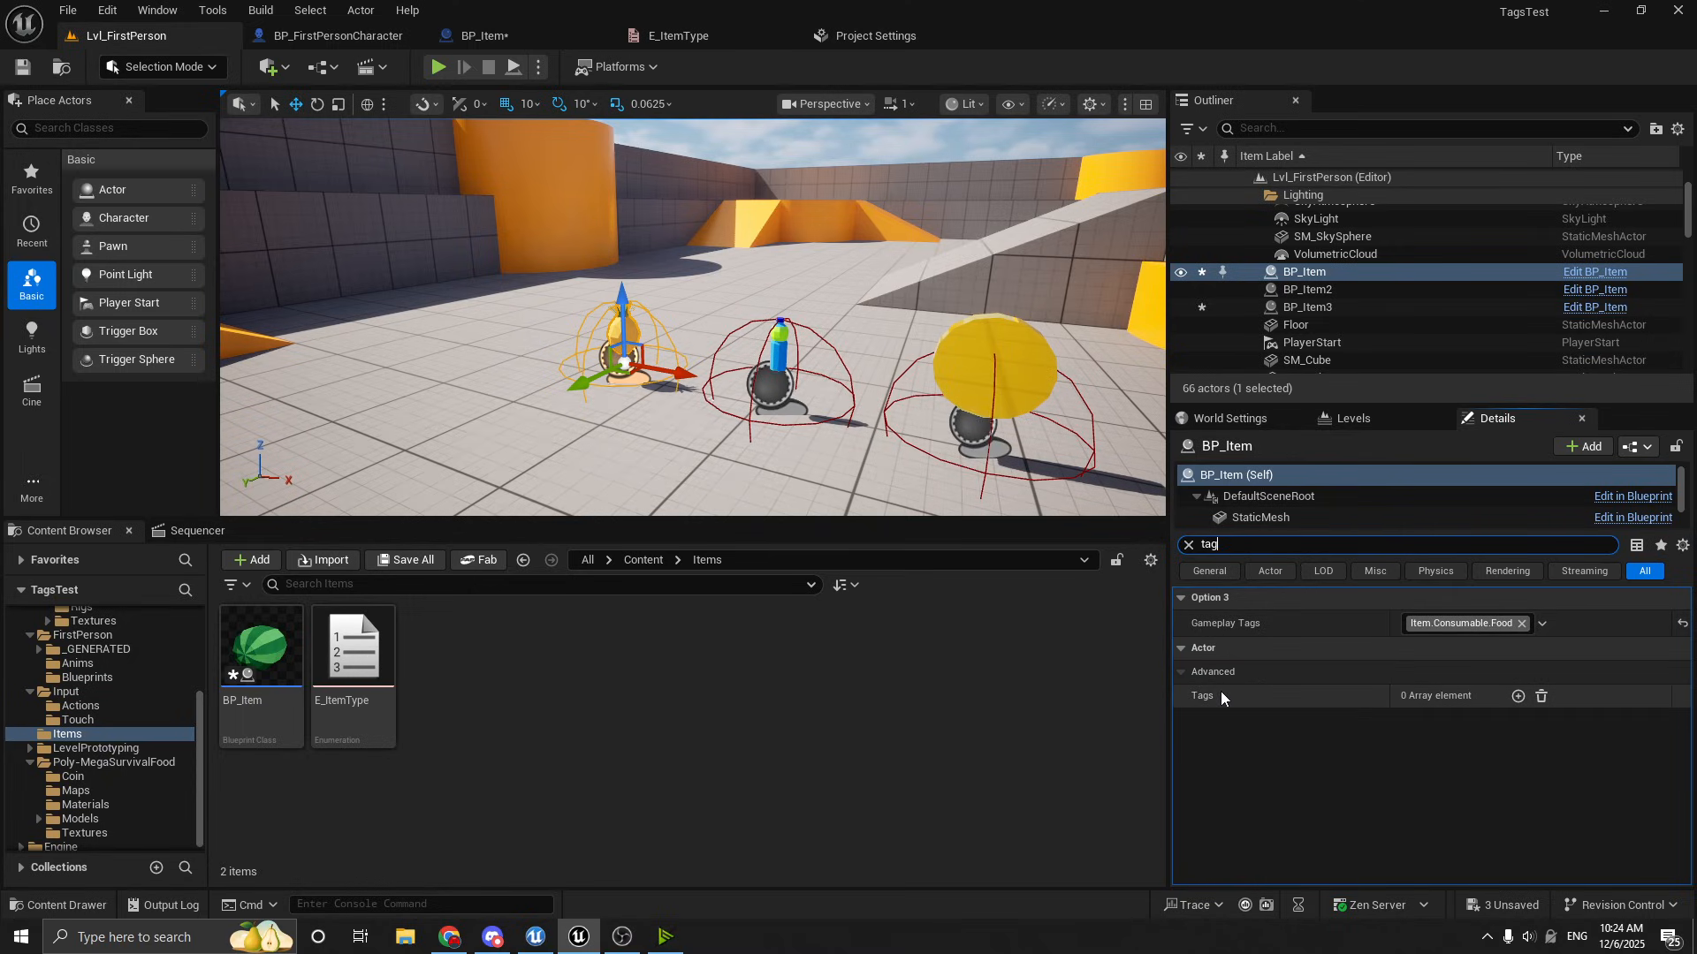
{"action": "mouse_move", "coordinate": [1518, 696]}
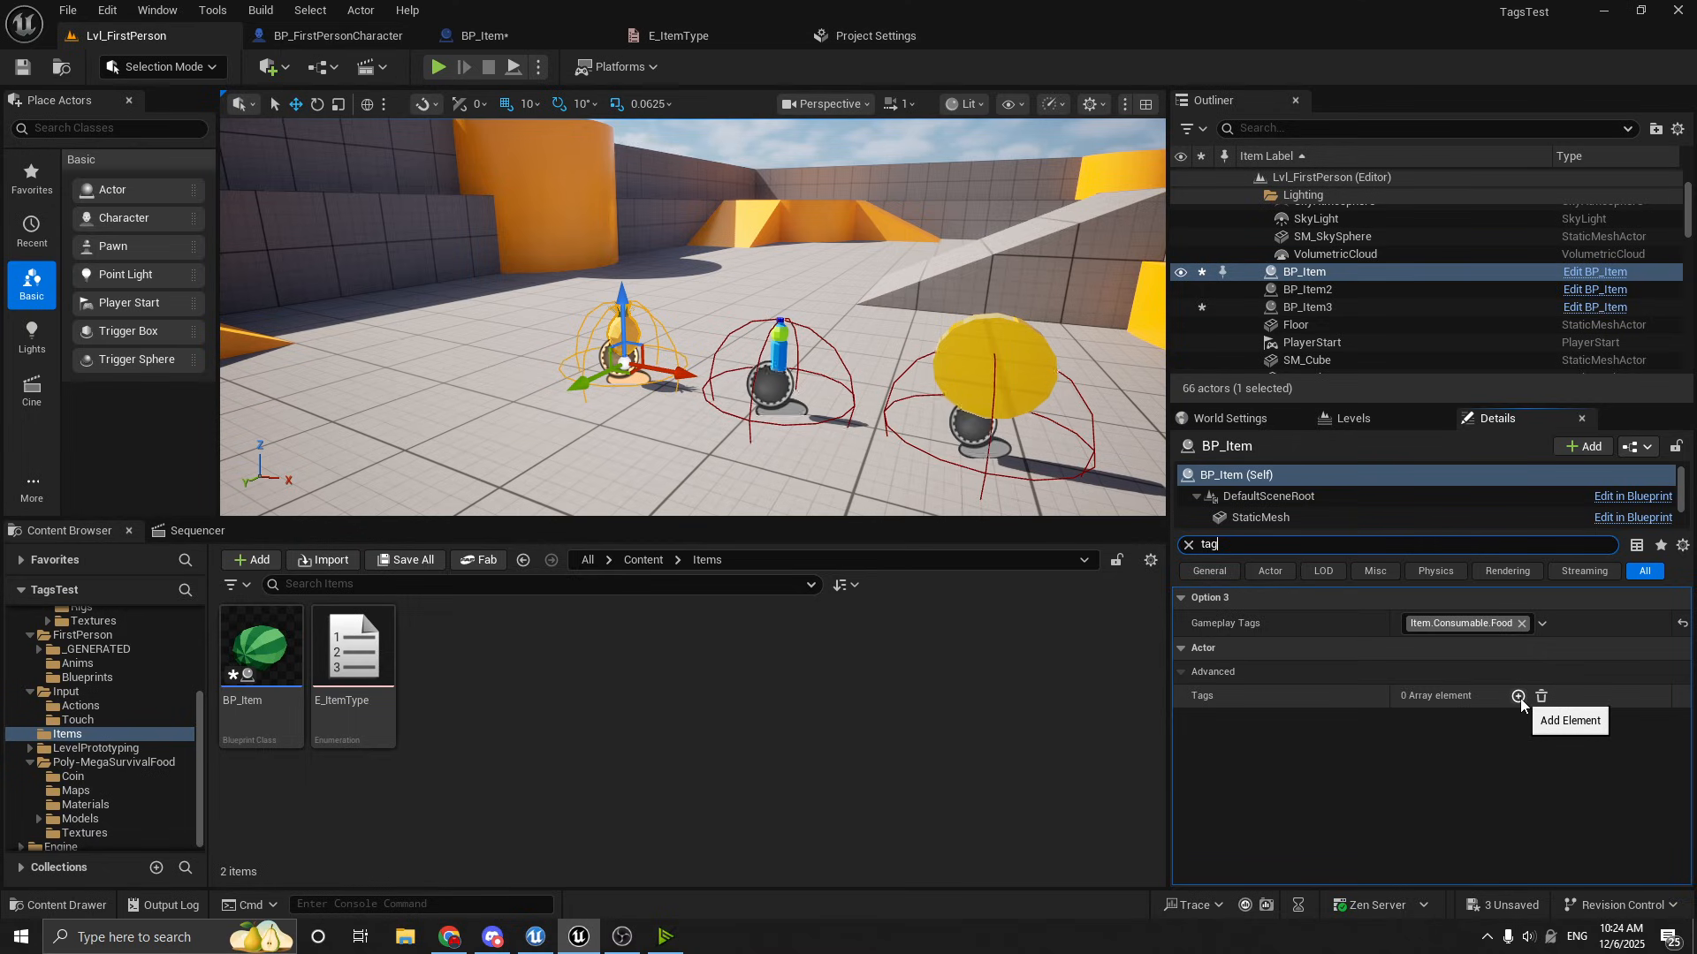
{"action": "left_click", "coordinate": [1516, 697]}
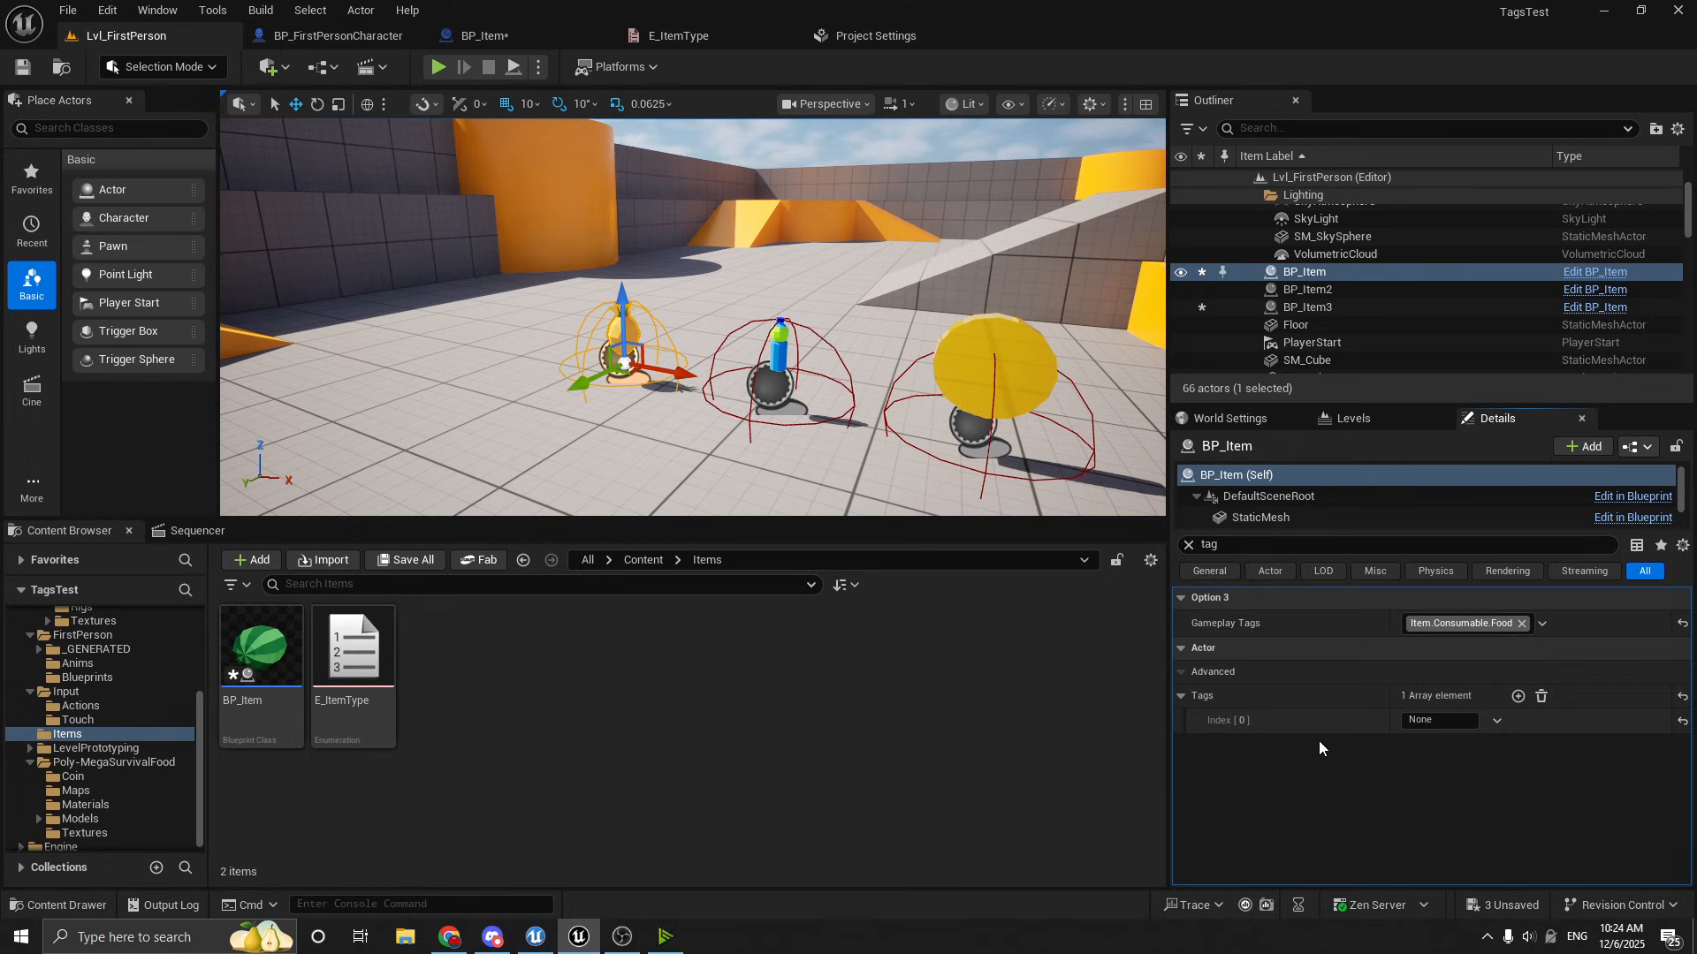
{"action": "left_click", "coordinate": [1439, 719]}
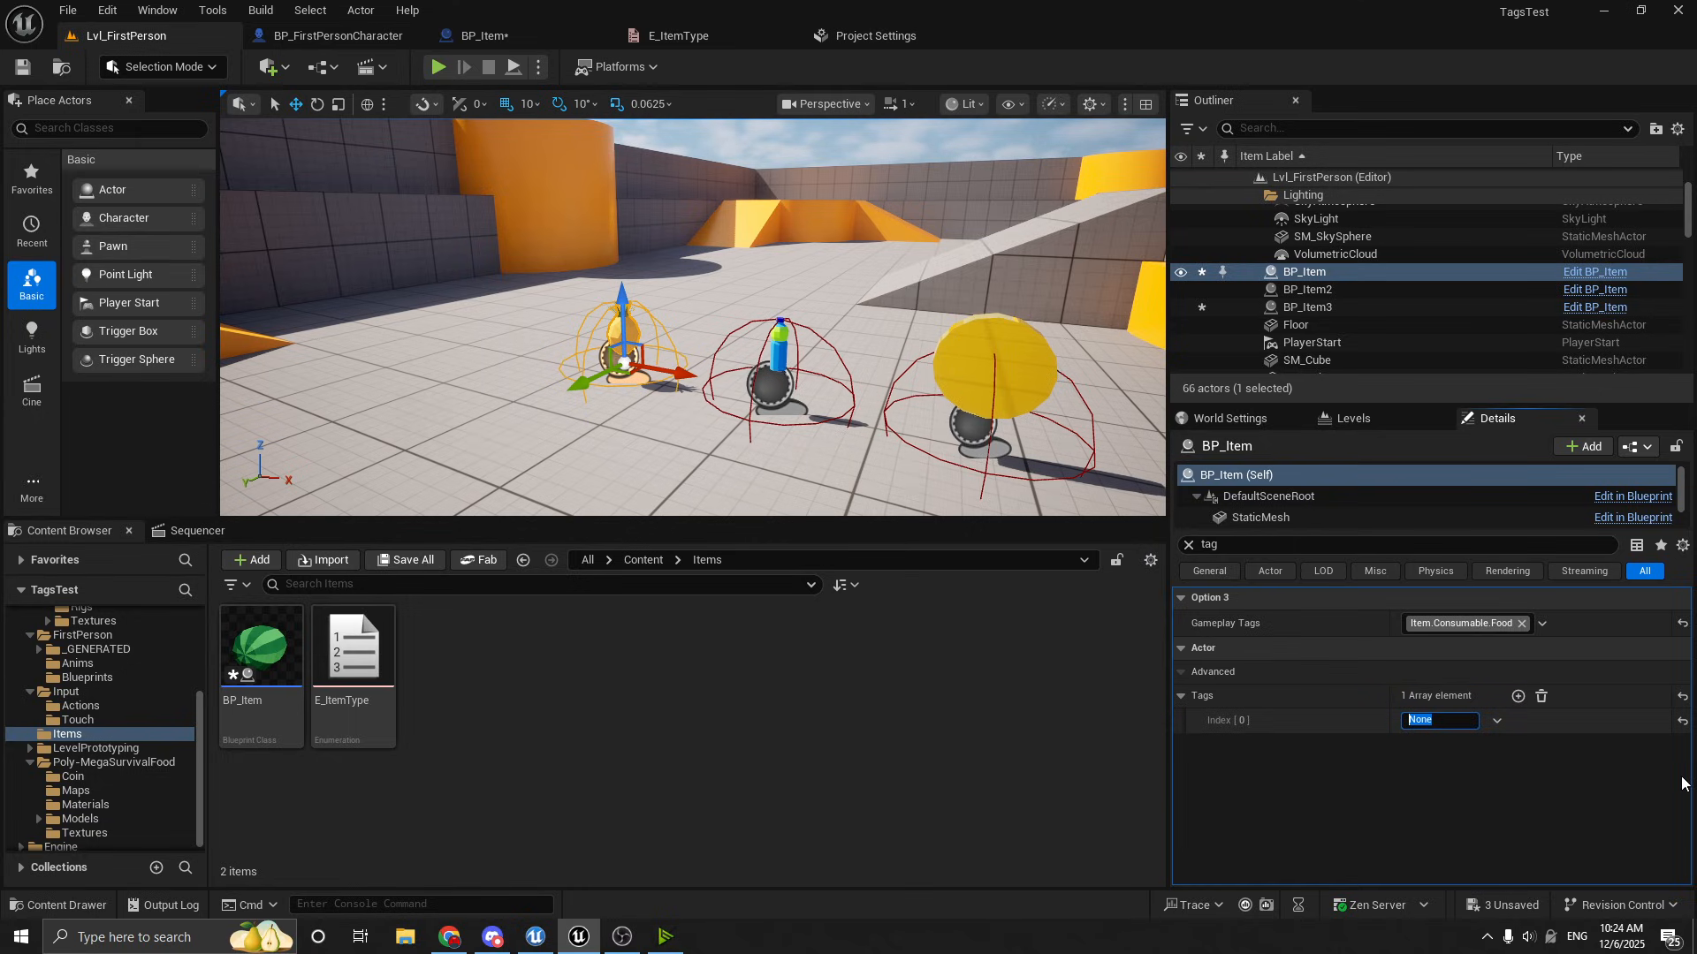
{"action": "type", "text": "le"}
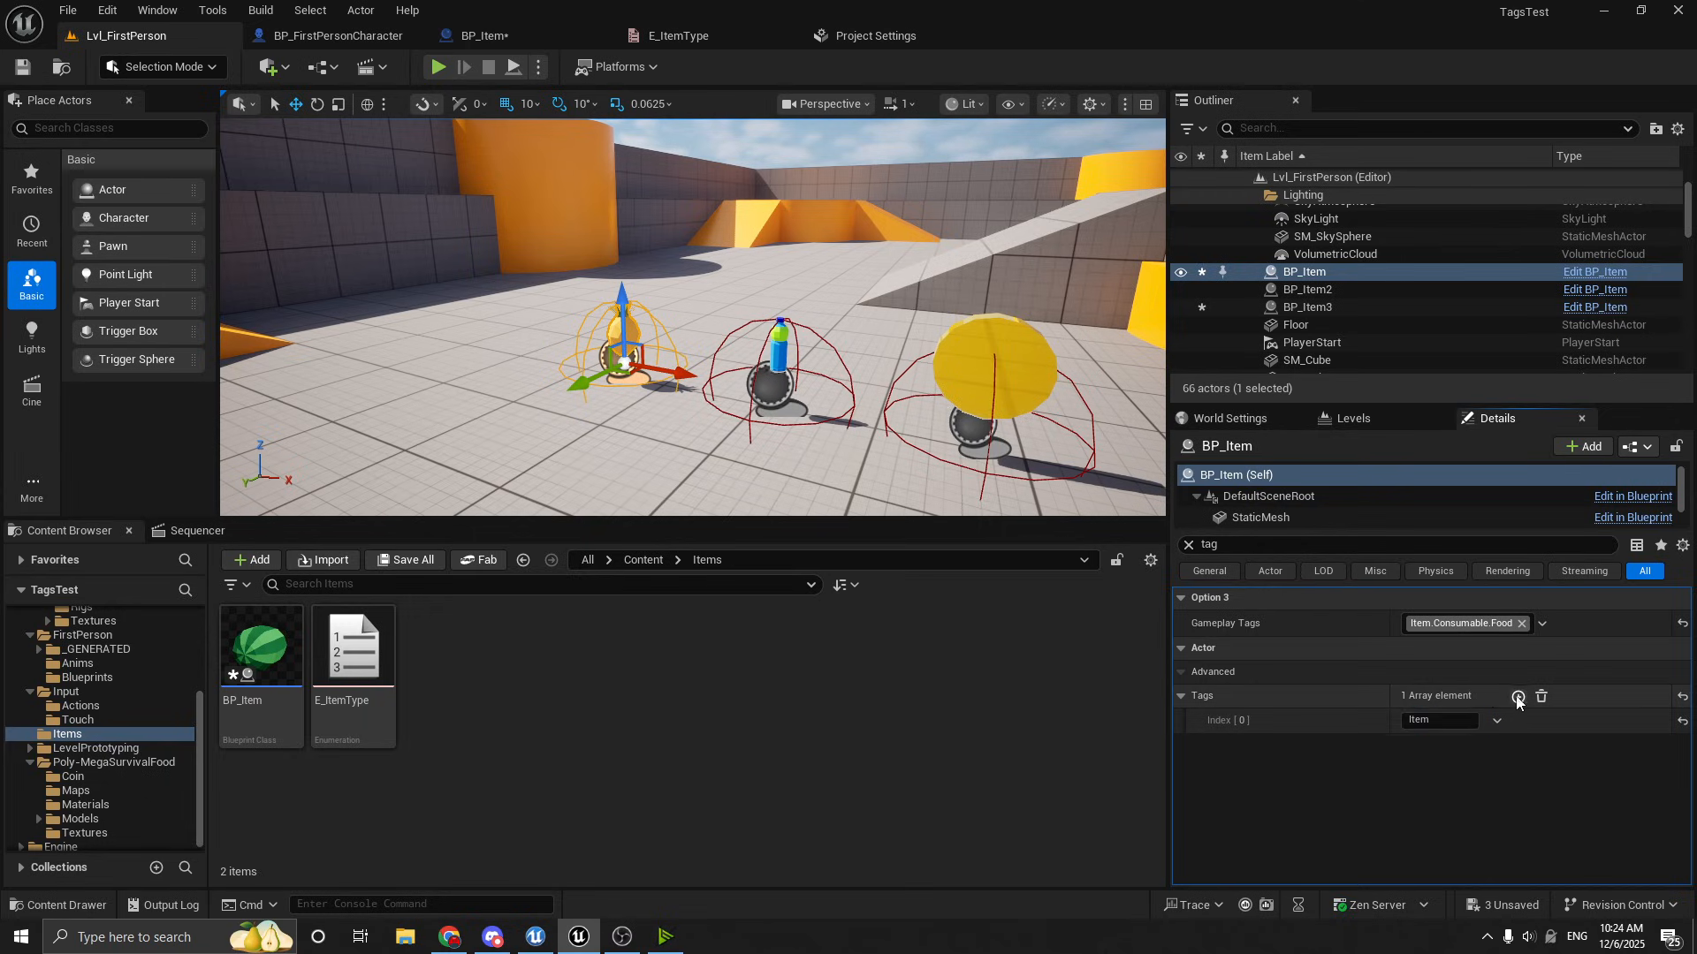
Add second and third Tags entries, Desert and a third element
{"action": "left_click", "coordinate": [1516, 696]}
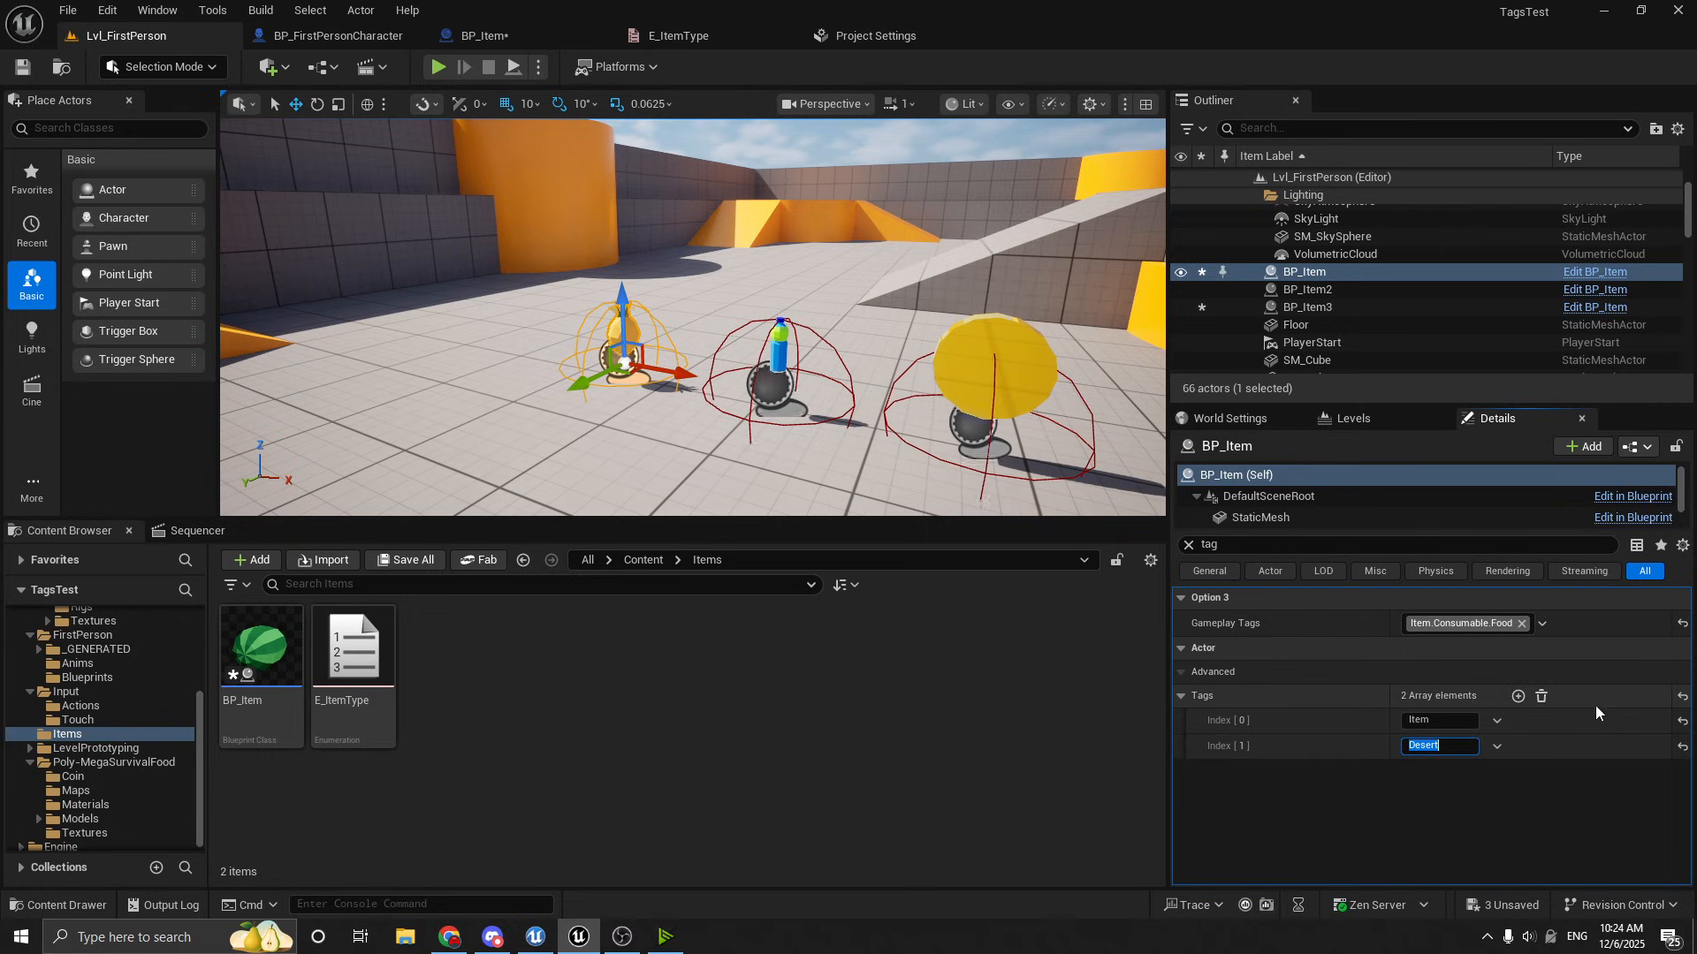
{"action": "left_click", "coordinate": [1516, 696]}
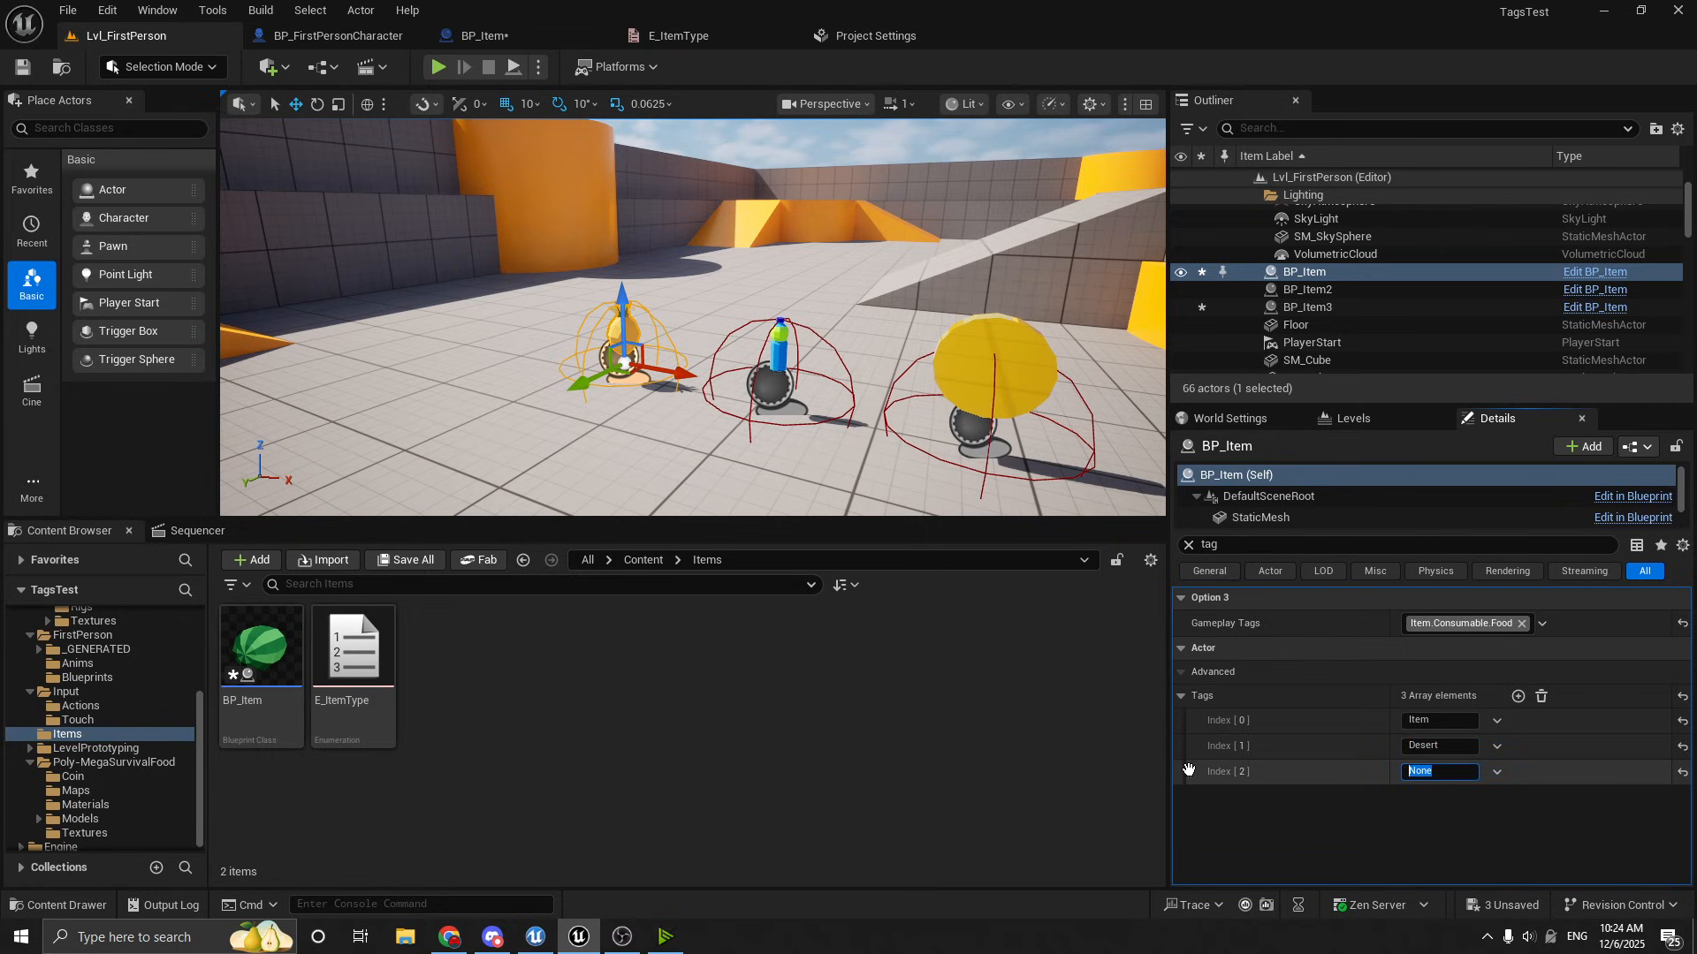
{"action": "type", "text": "Lol"}
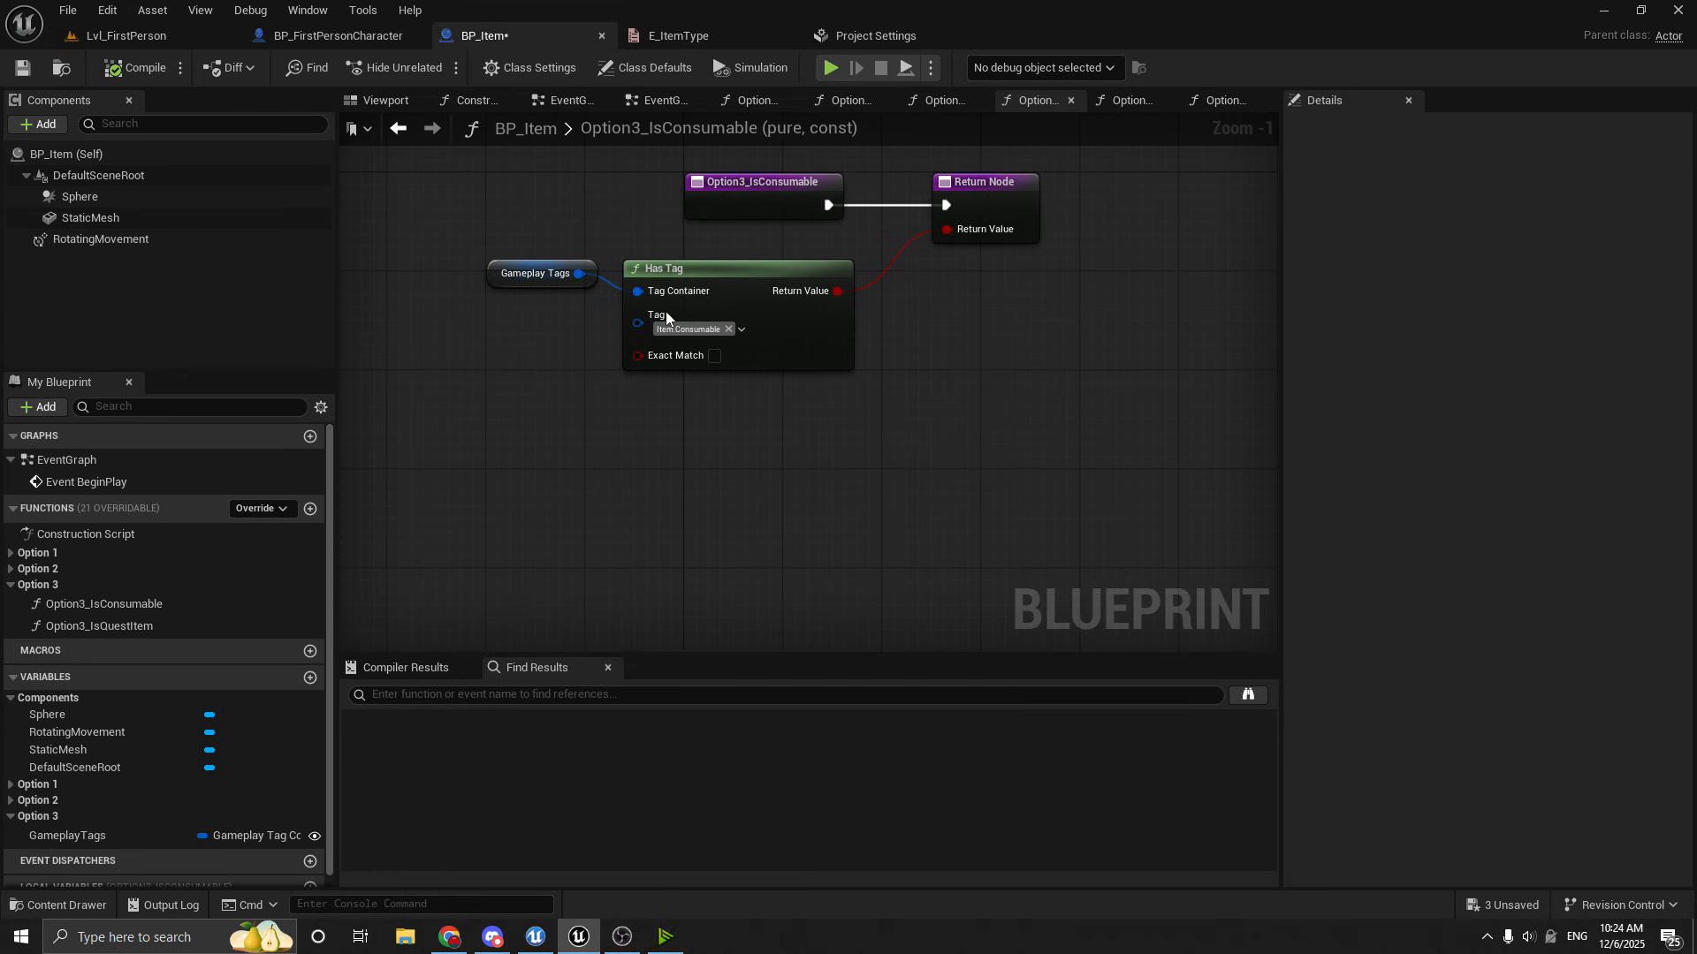
{"action": "mouse_move", "coordinate": [124, 36]}
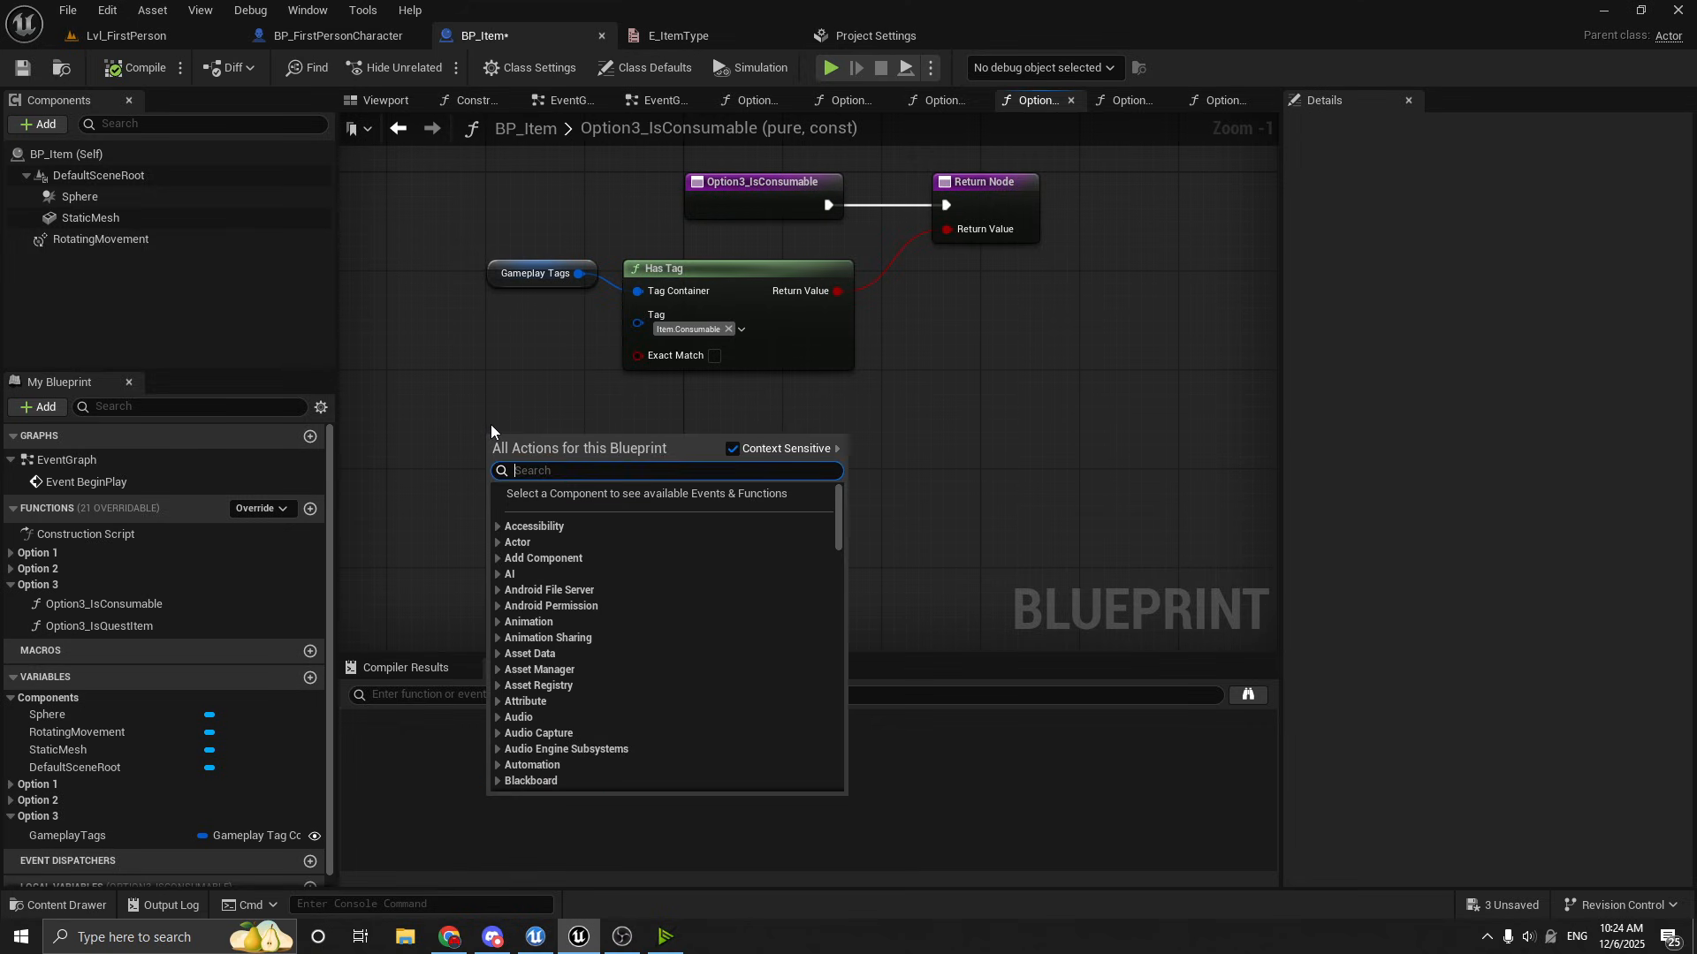
Add an Actor Has Tag node and a getter for the actor's Tags array to the graph
{"action": "type", "text": "does ac"}
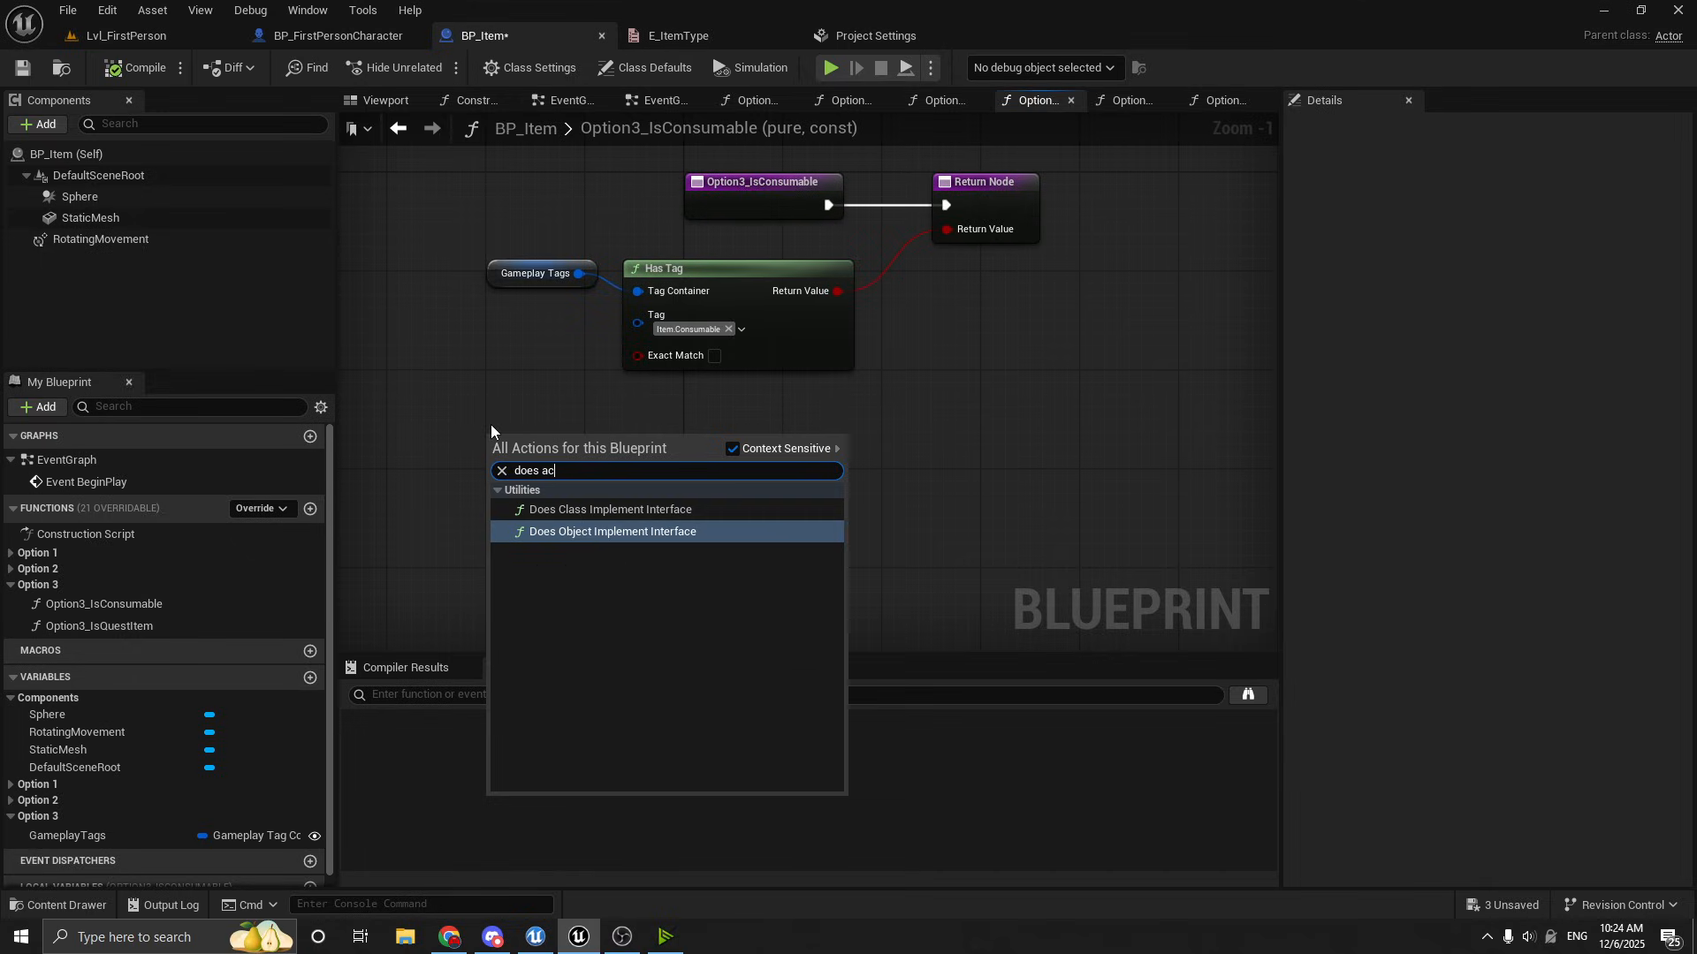
{"action": "type", "text": "act"}
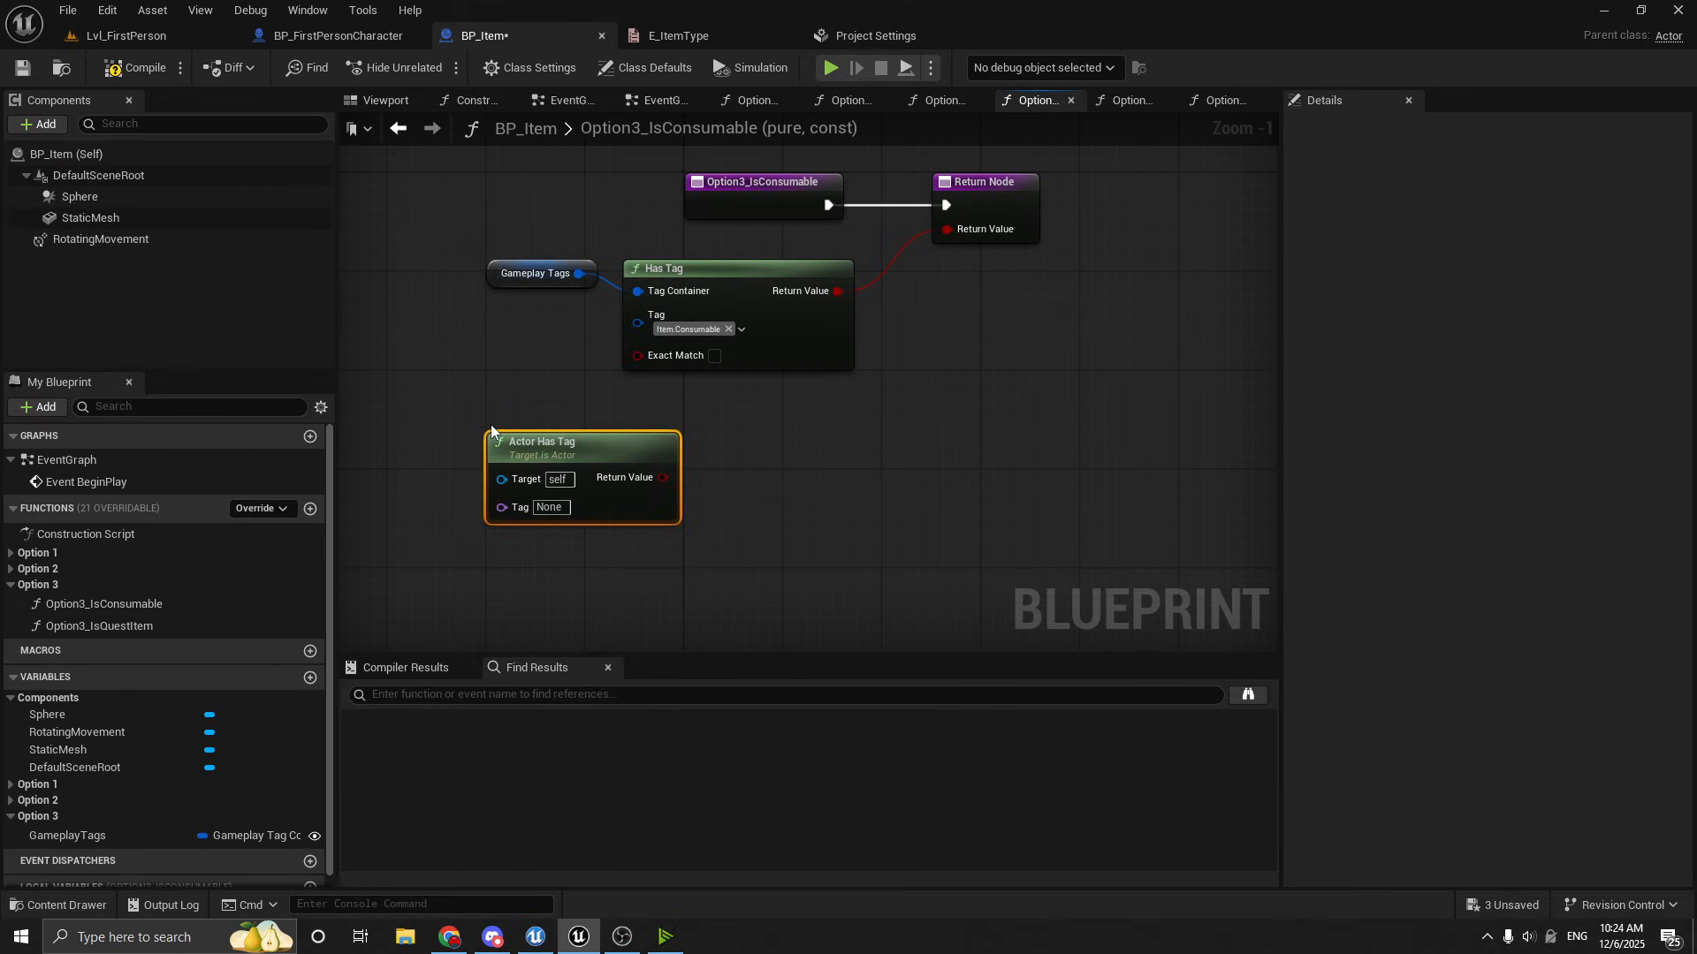
{"action": "right_click", "coordinate": [617, 546]}
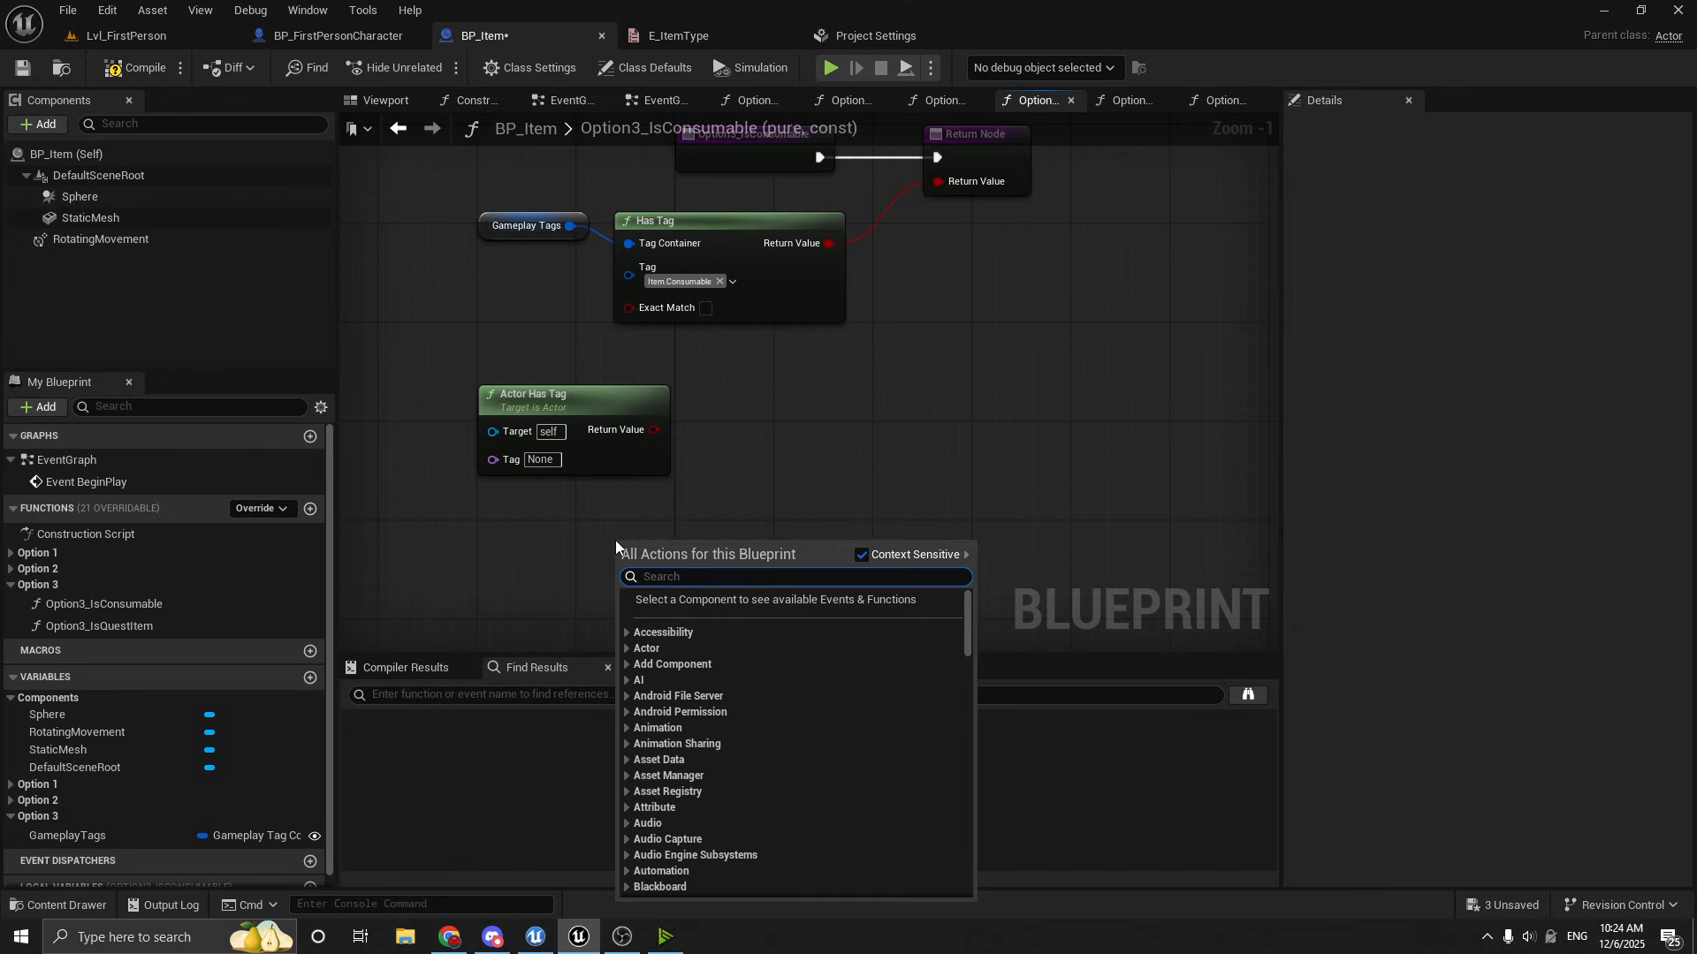
{"action": "type", "text": "get tags"}
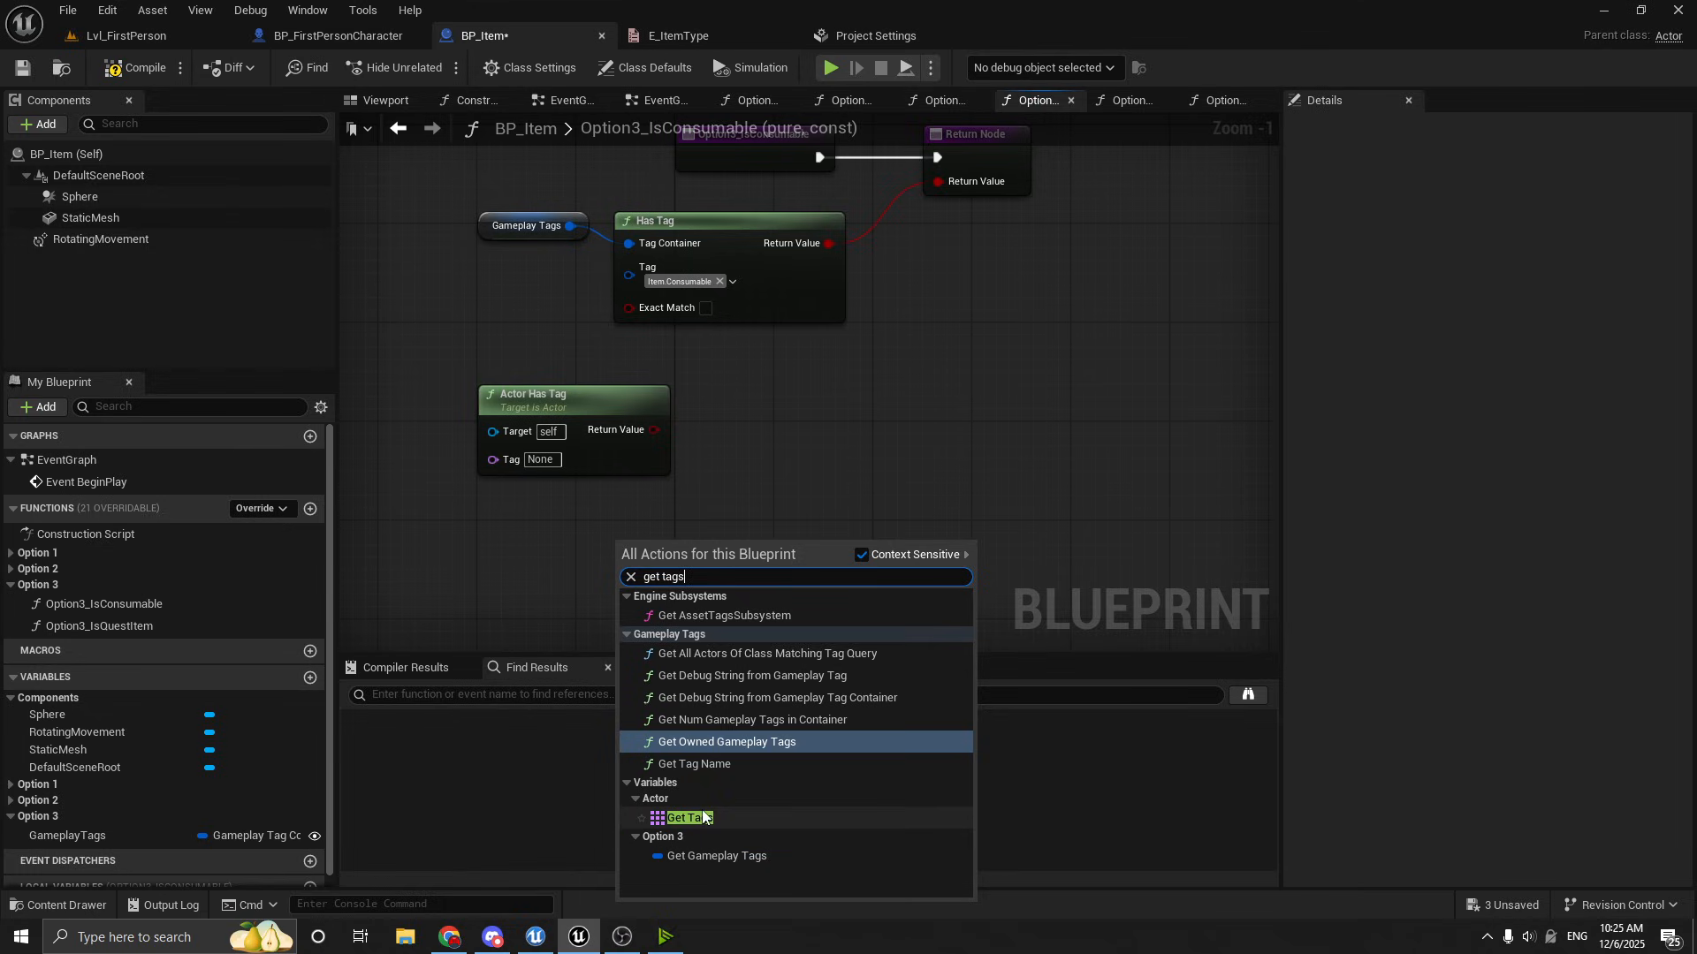
{"action": "left_click", "coordinate": [687, 817]}
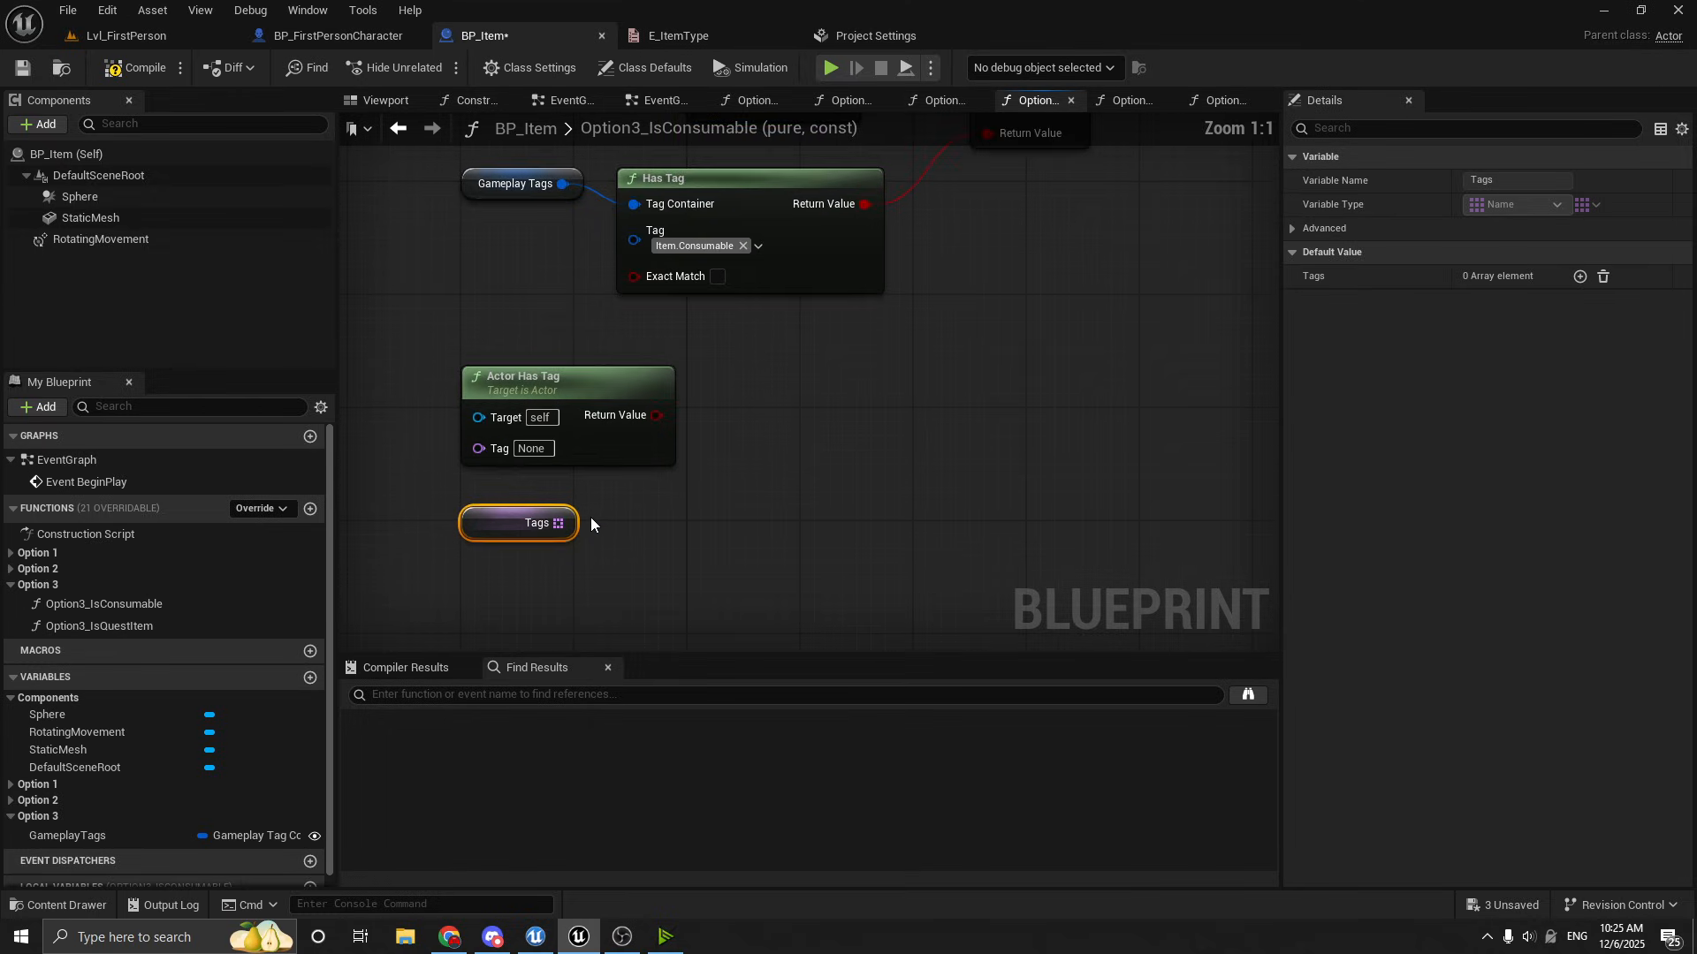
{"action": "mouse_move", "coordinate": [550, 386]}
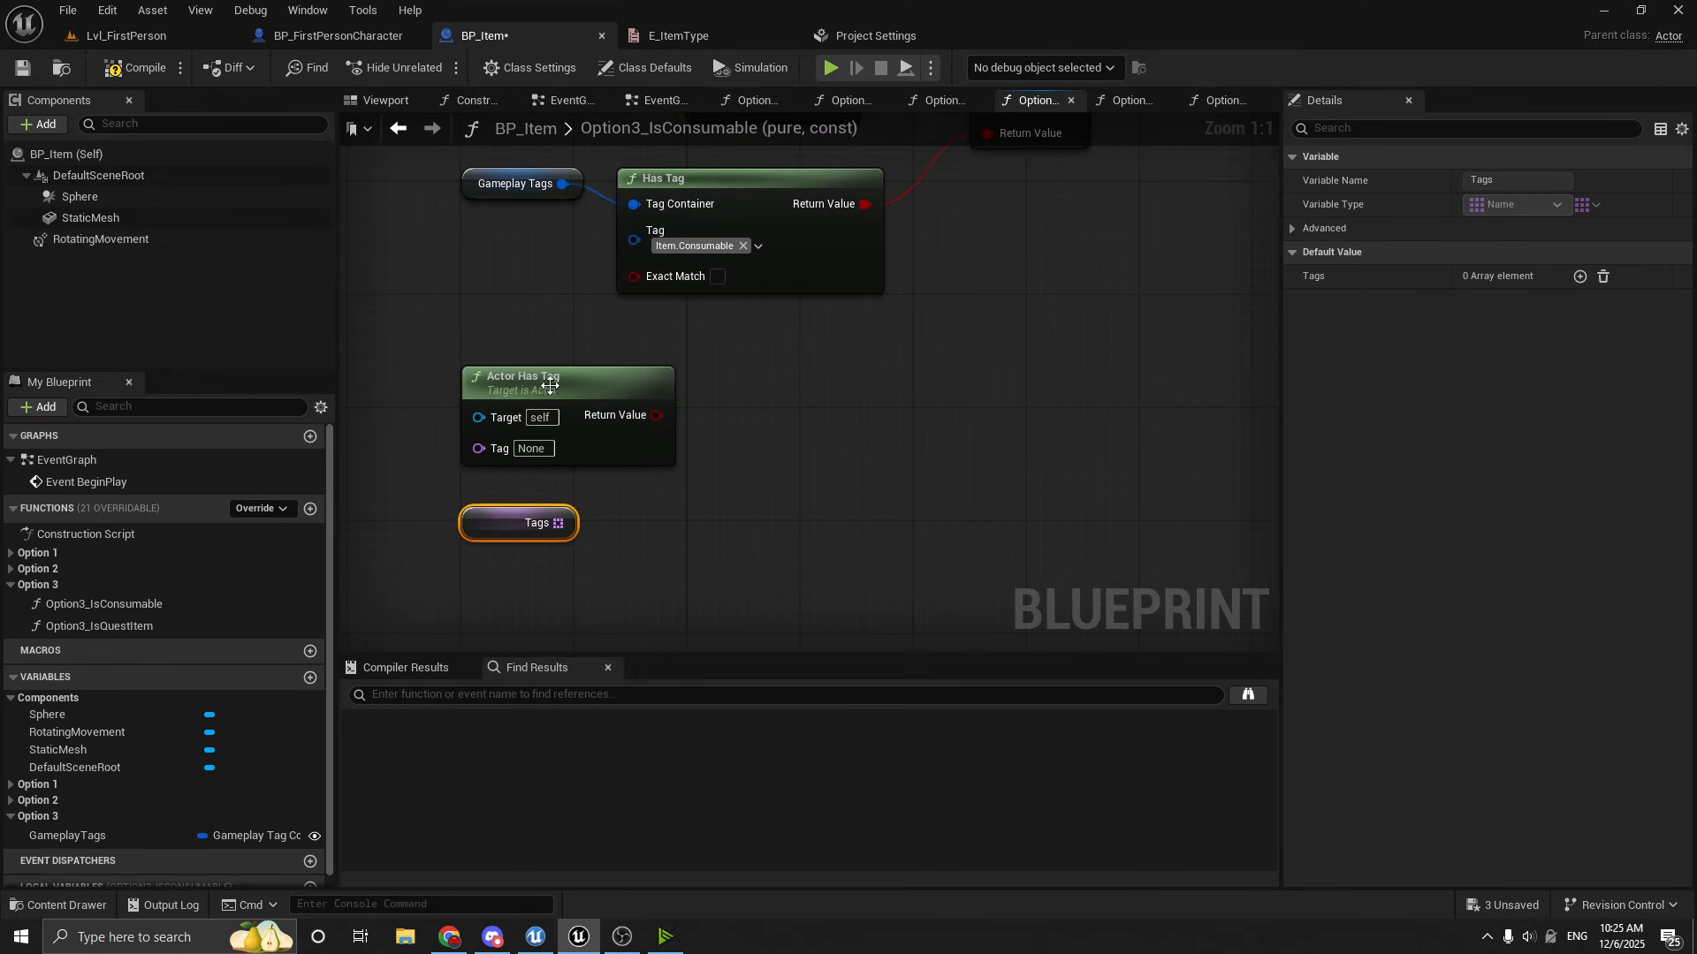
{"action": "left_click", "coordinate": [530, 376]}
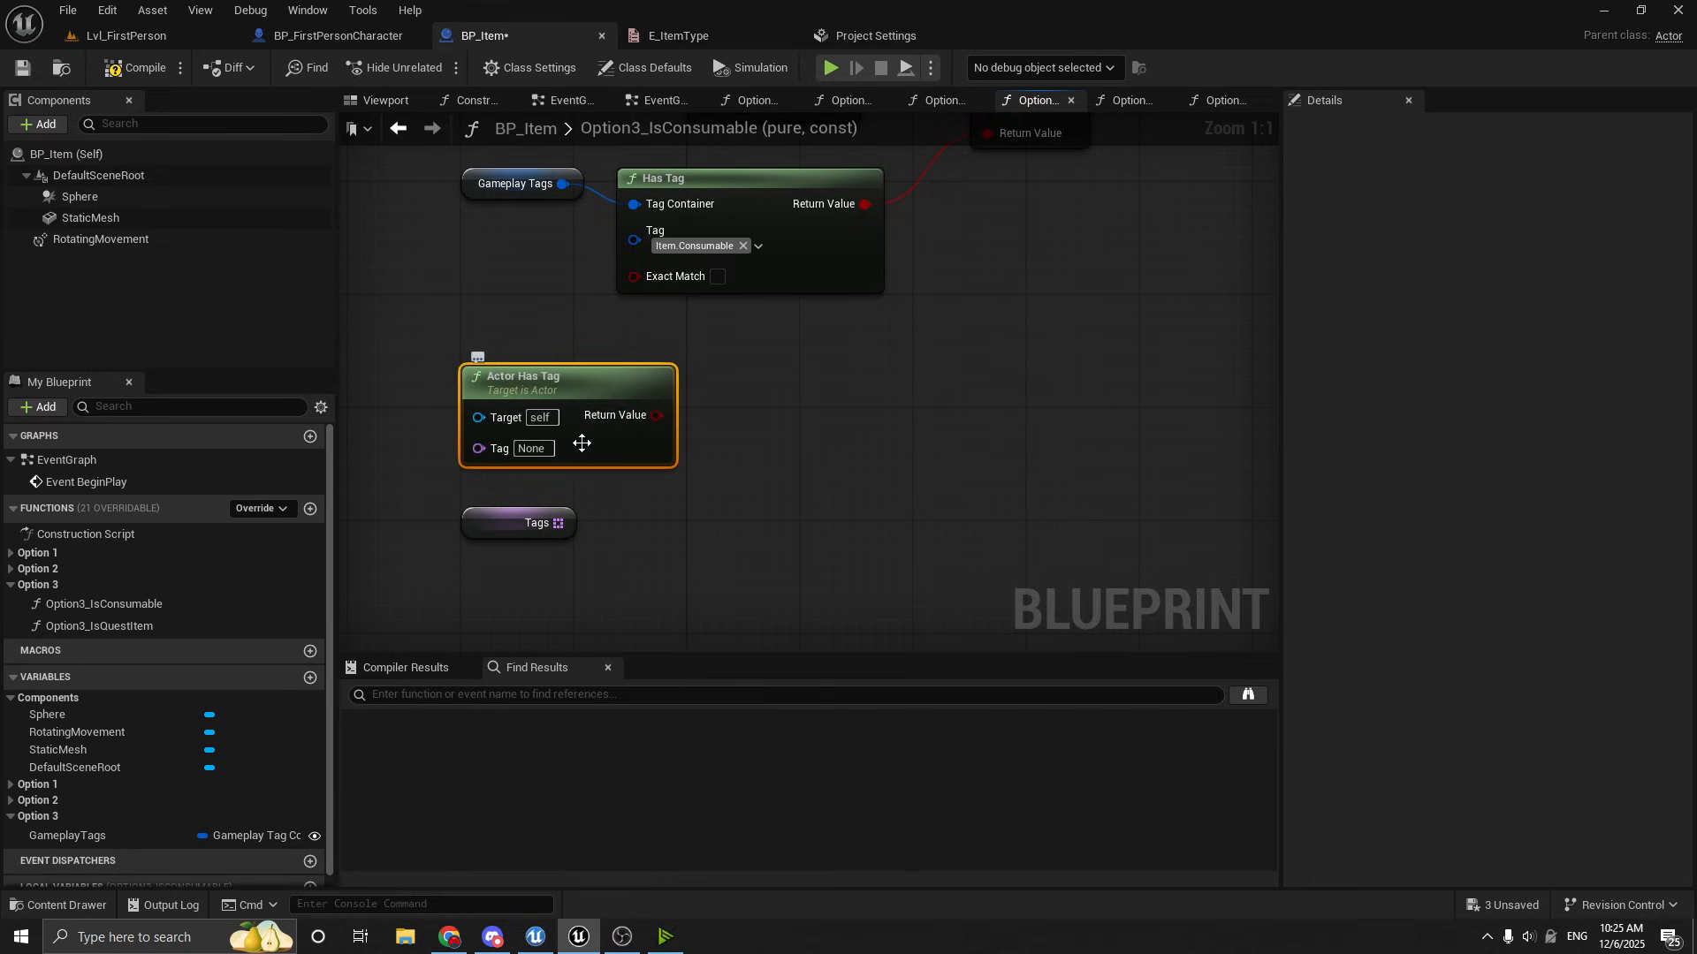
{"action": "scroll", "scroll_direction": "down", "scroll_amount": 3}
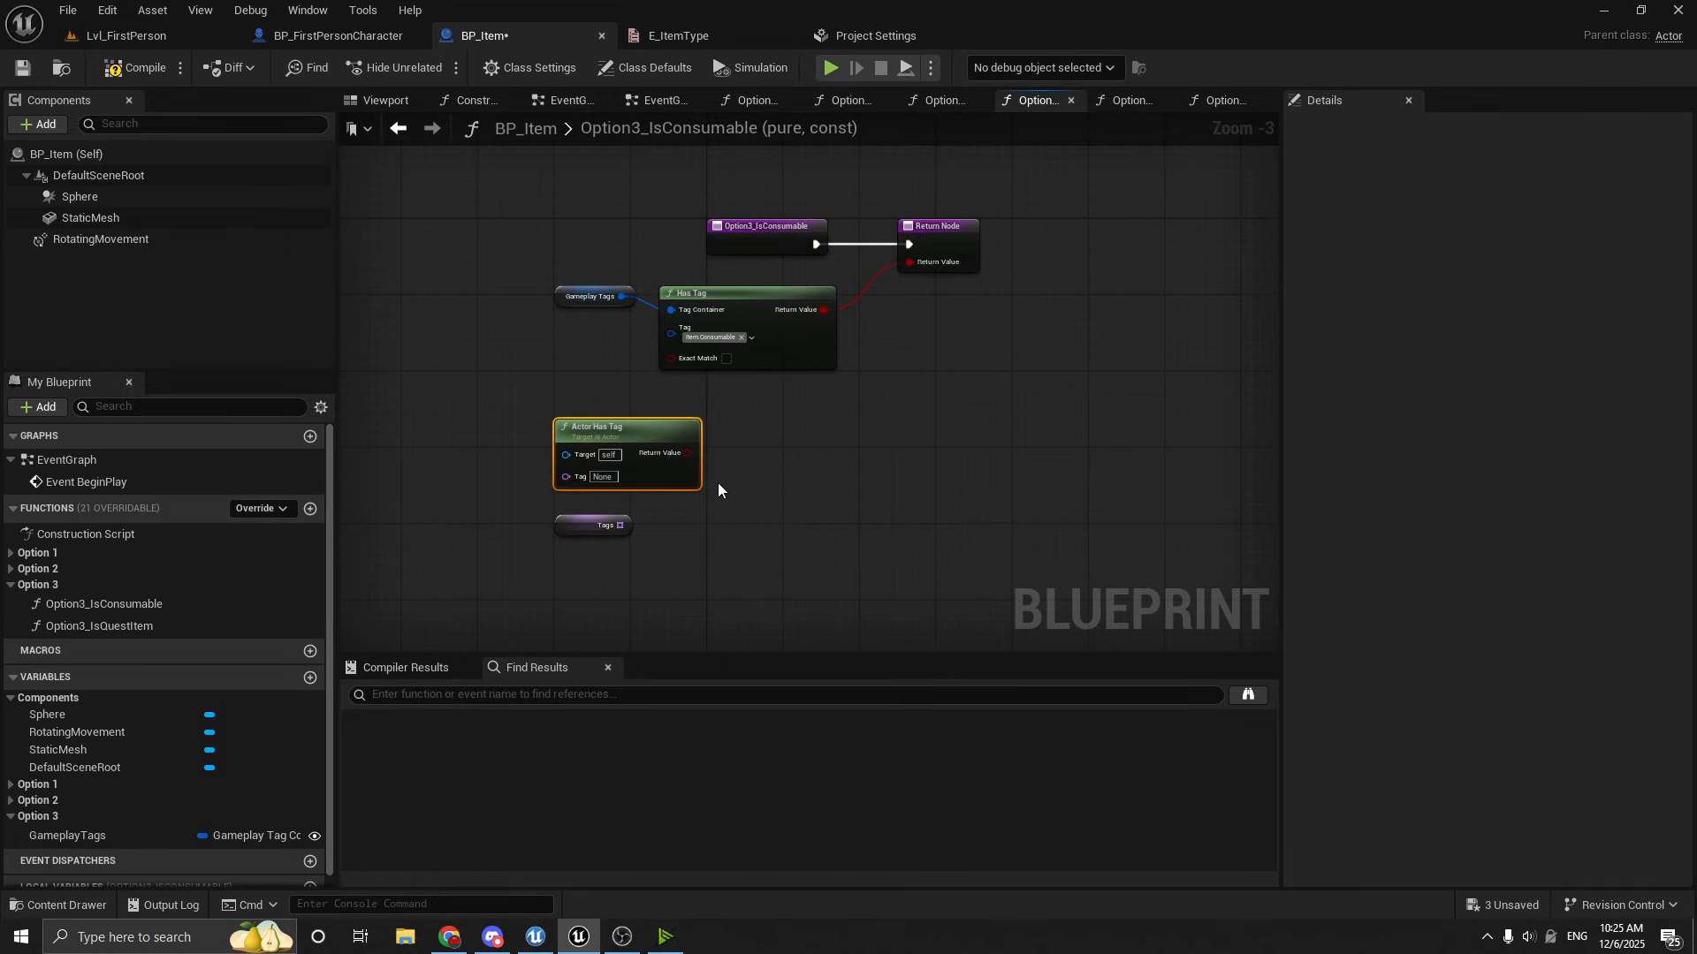
{"action": "mouse_move", "coordinate": [762, 477]}
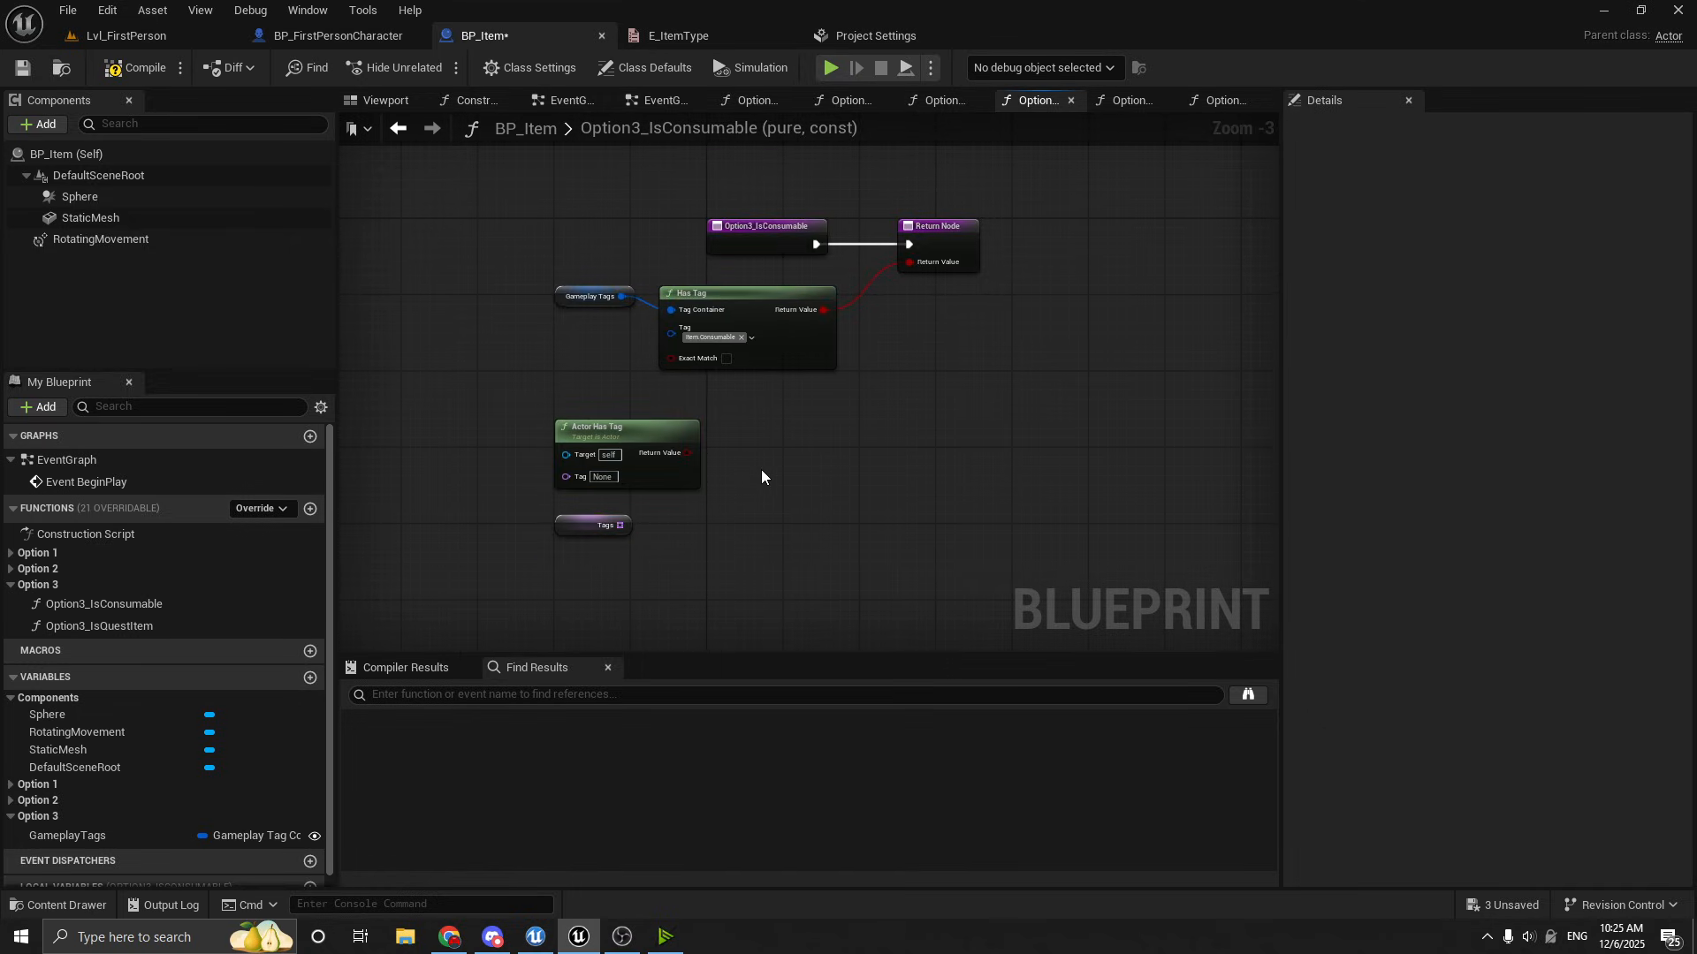
{"action": "mouse_move", "coordinate": [735, 459]}
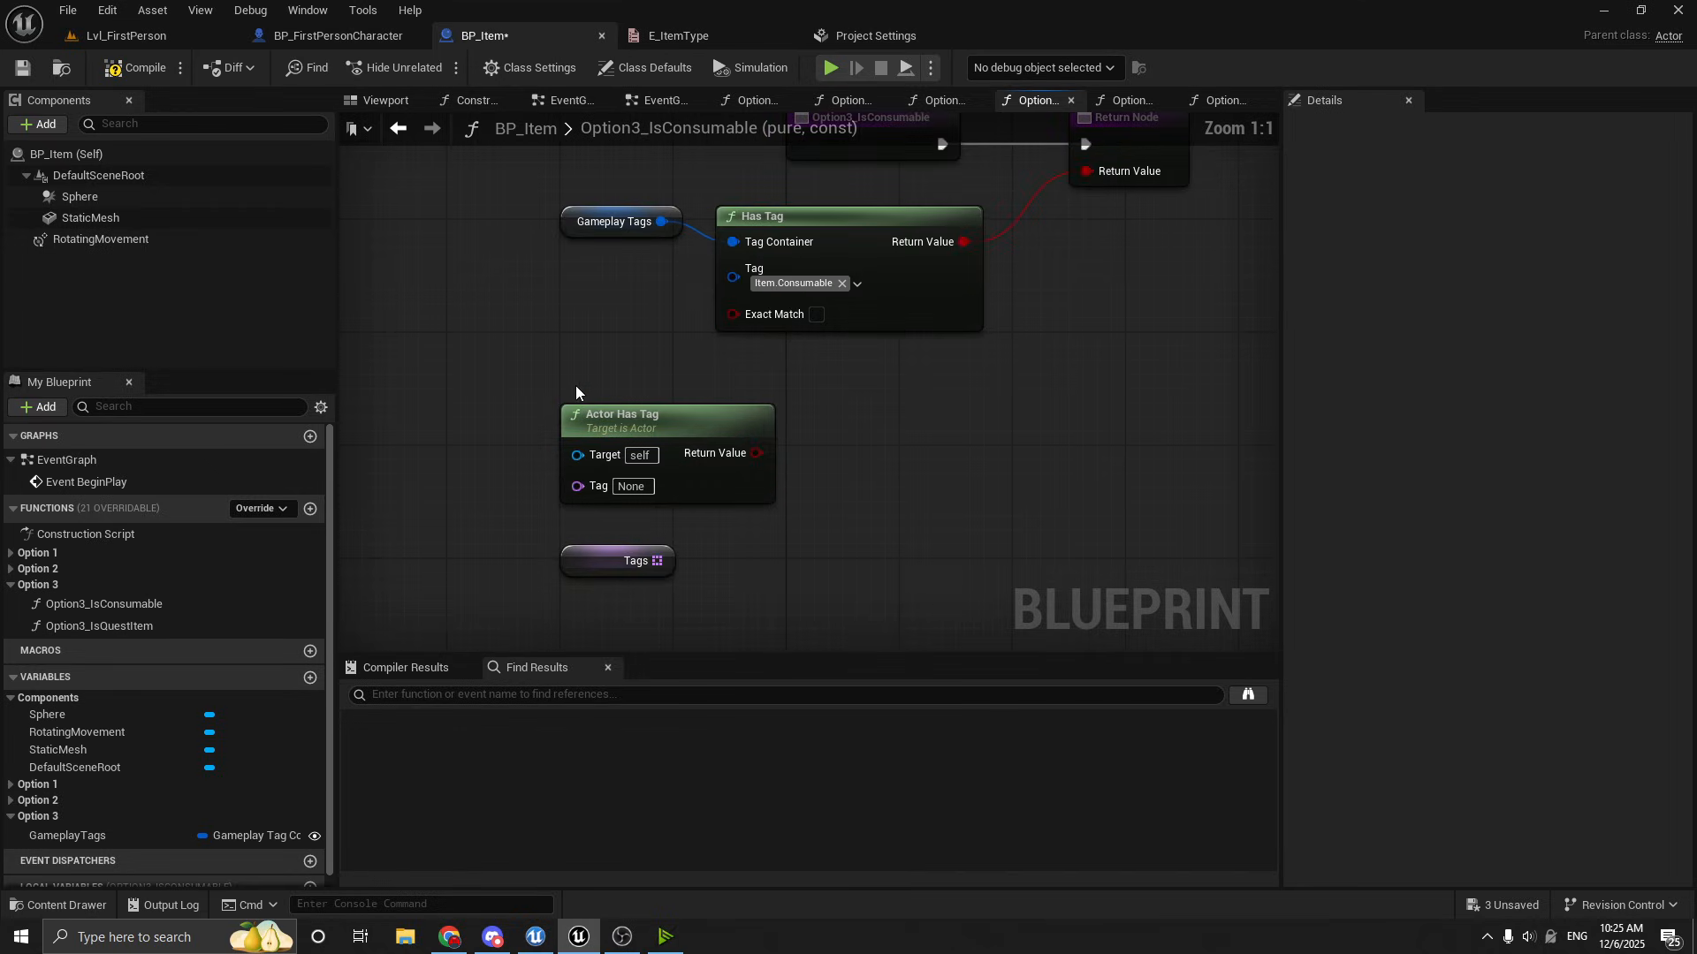
{"action": "mouse_move", "coordinate": [487, 205]}
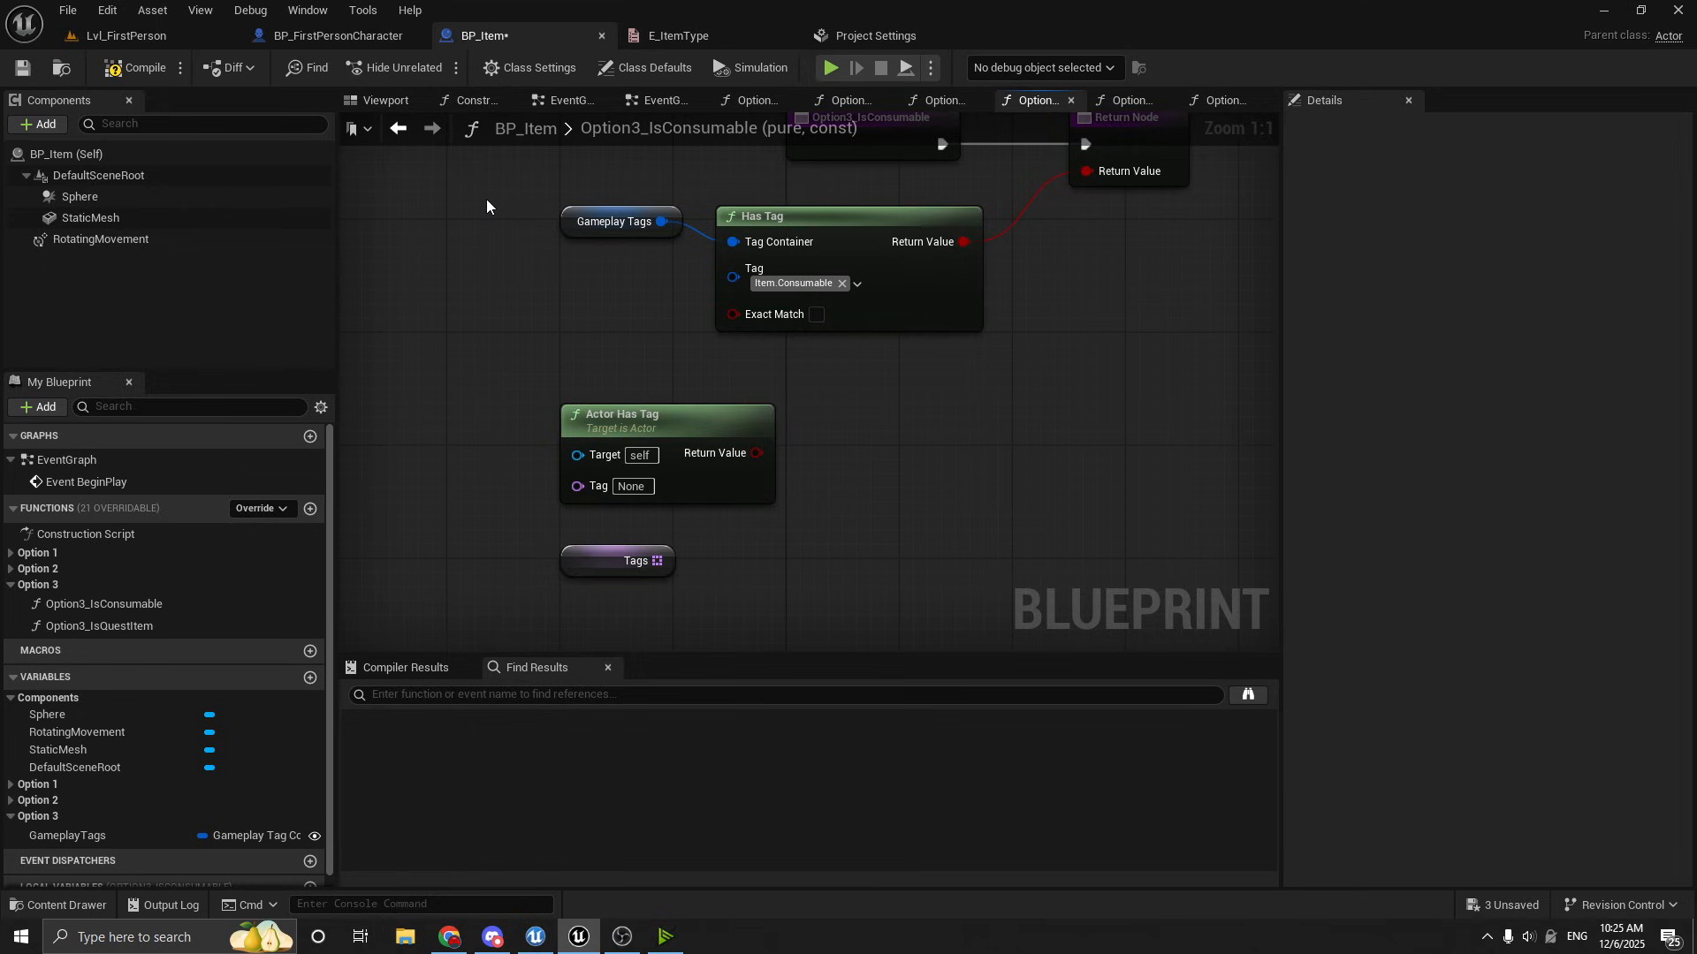
{"action": "mouse_move", "coordinate": [228, 68]}
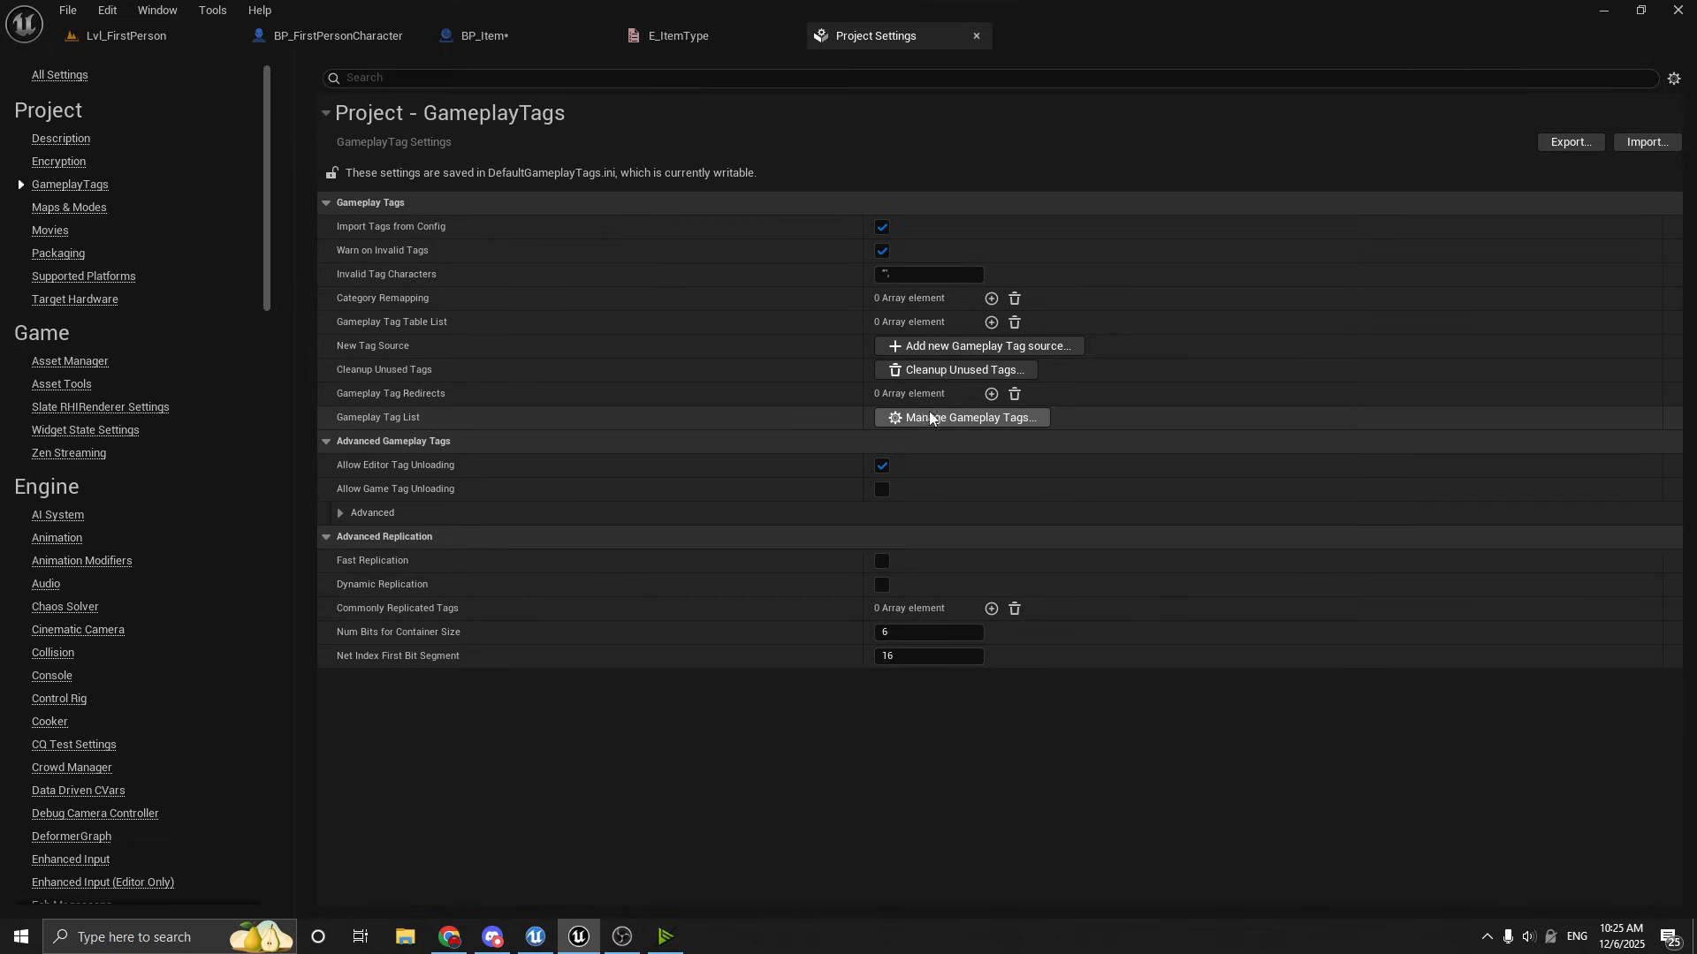
Expand Item in the Gameplay Tag Manager to show Consumable, Quest and Weapon, then return to BP_Item
{"action": "left_click", "coordinate": [958, 417]}
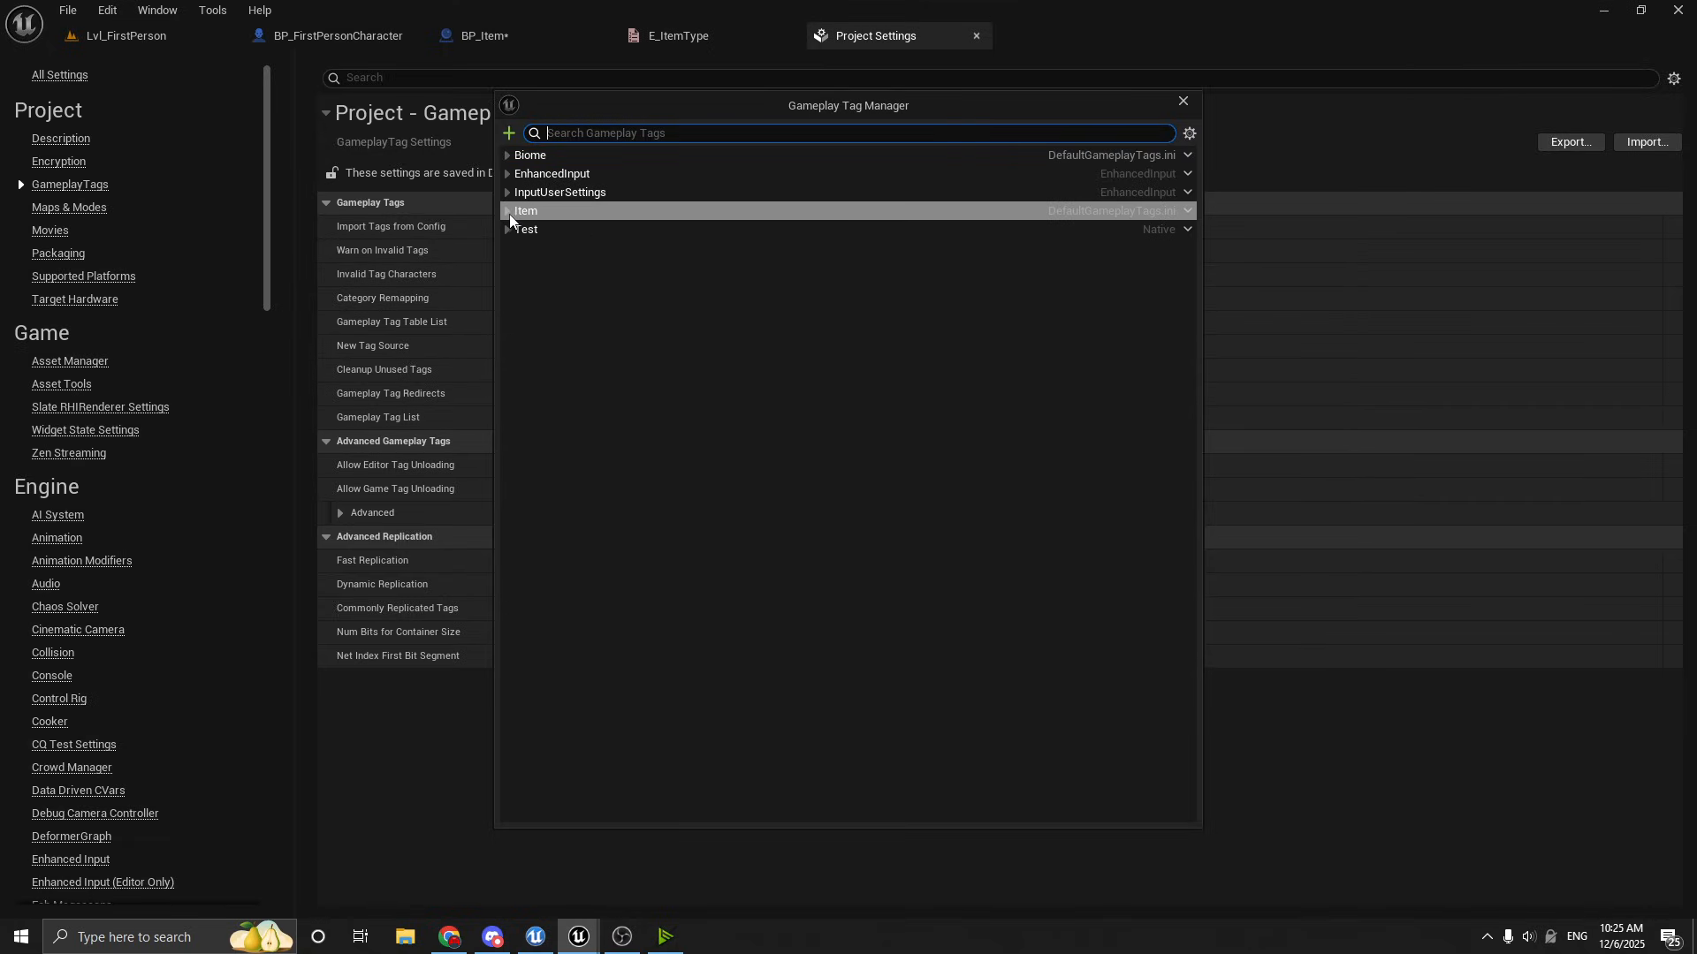
{"action": "left_click", "coordinate": [507, 211]}
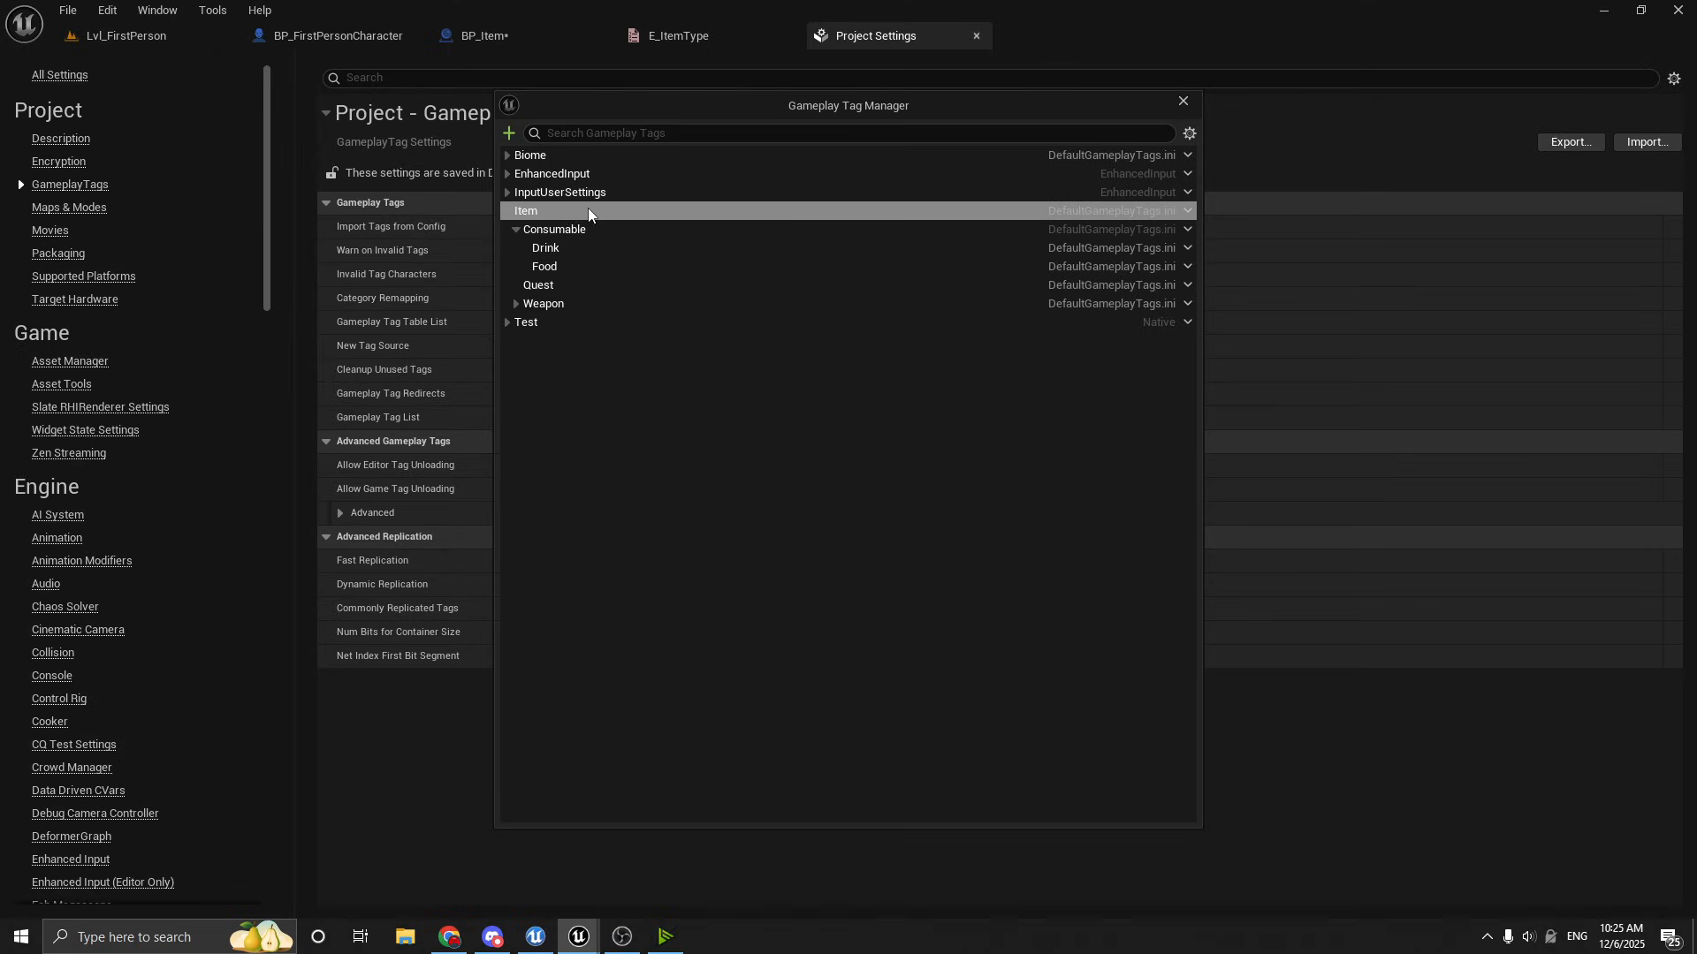
{"action": "mouse_move", "coordinate": [596, 217]}
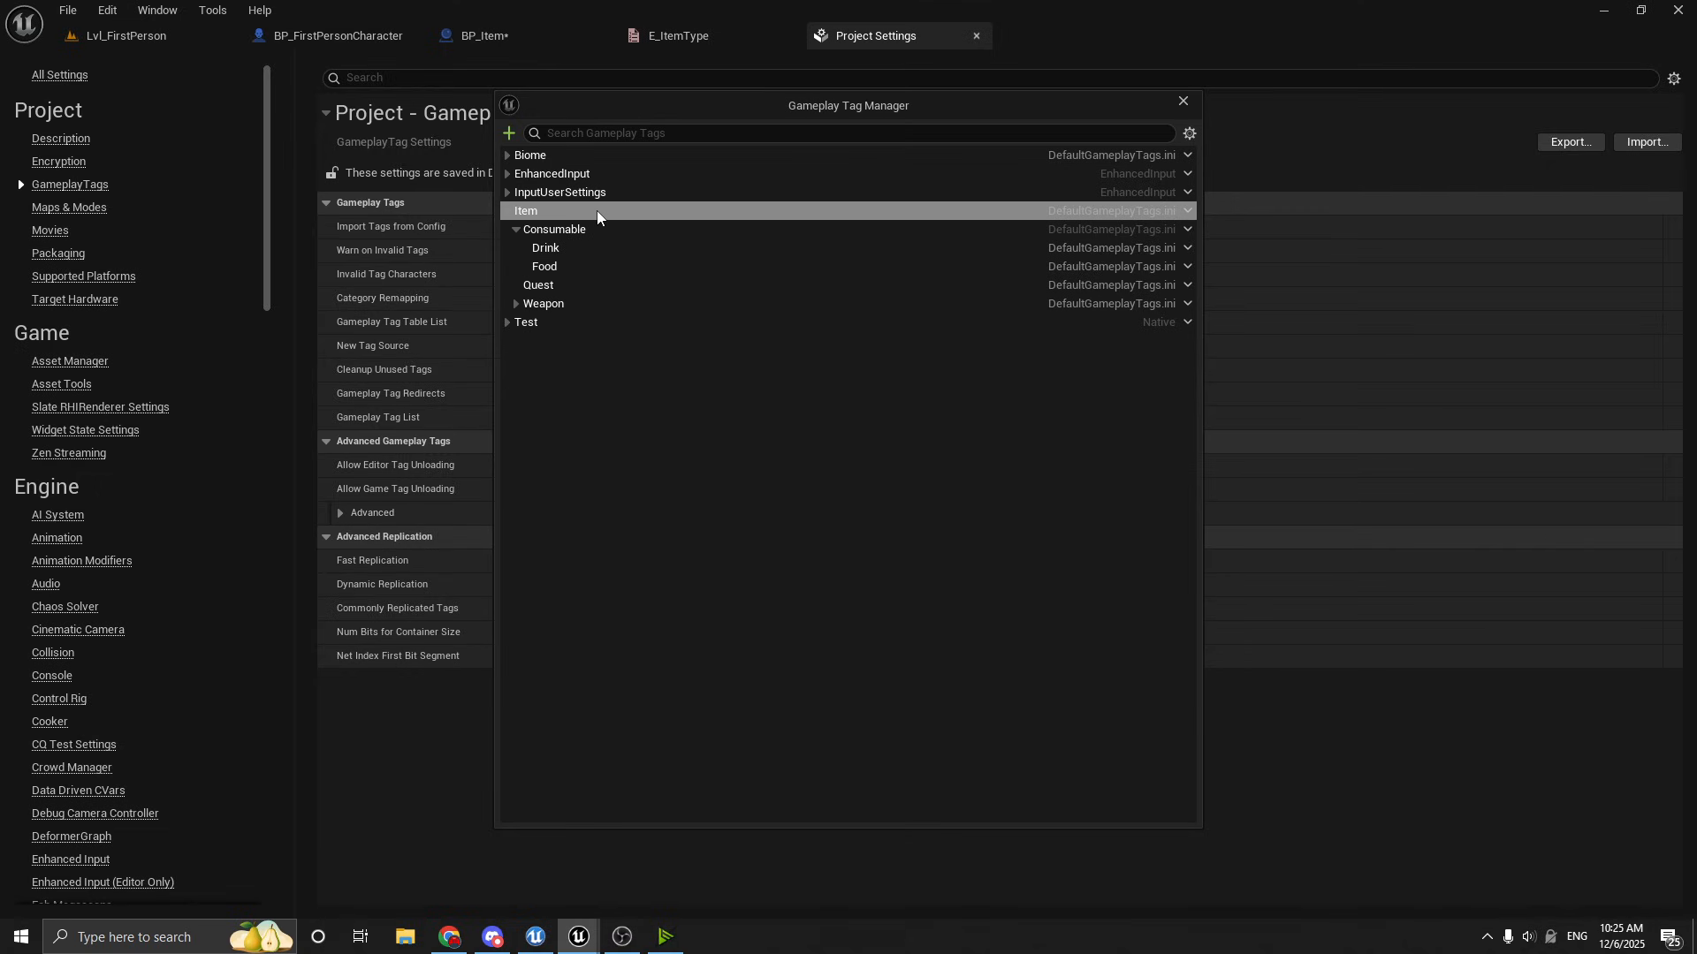
{"action": "left_click", "coordinate": [485, 36]}
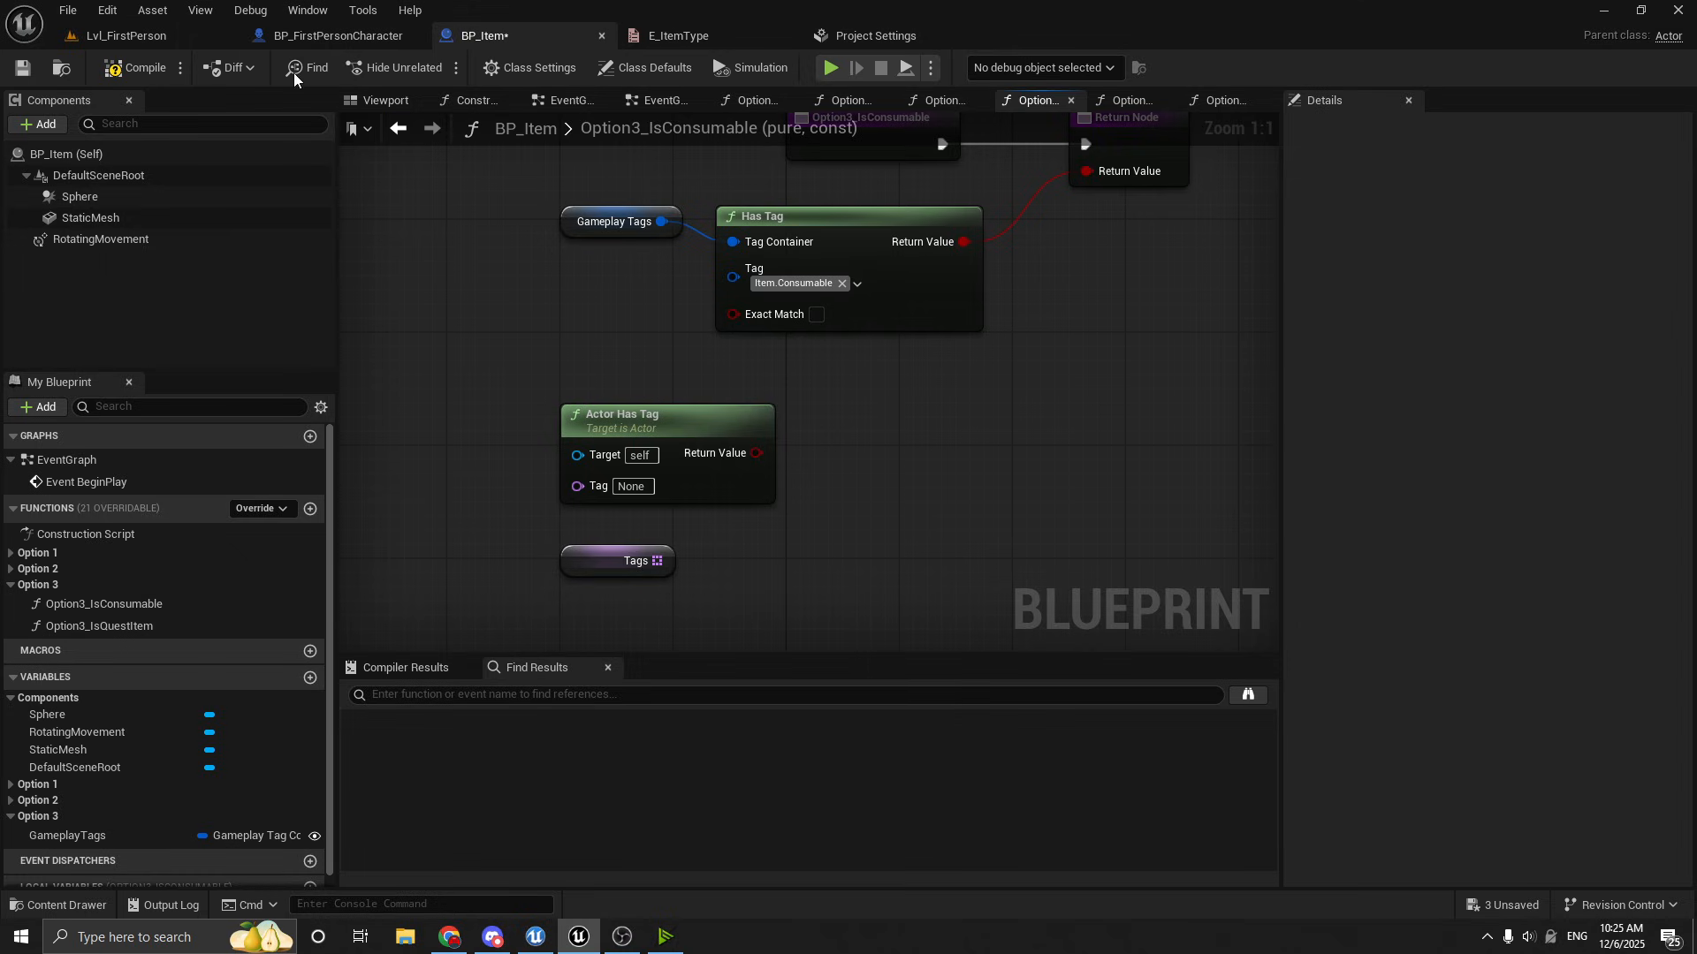